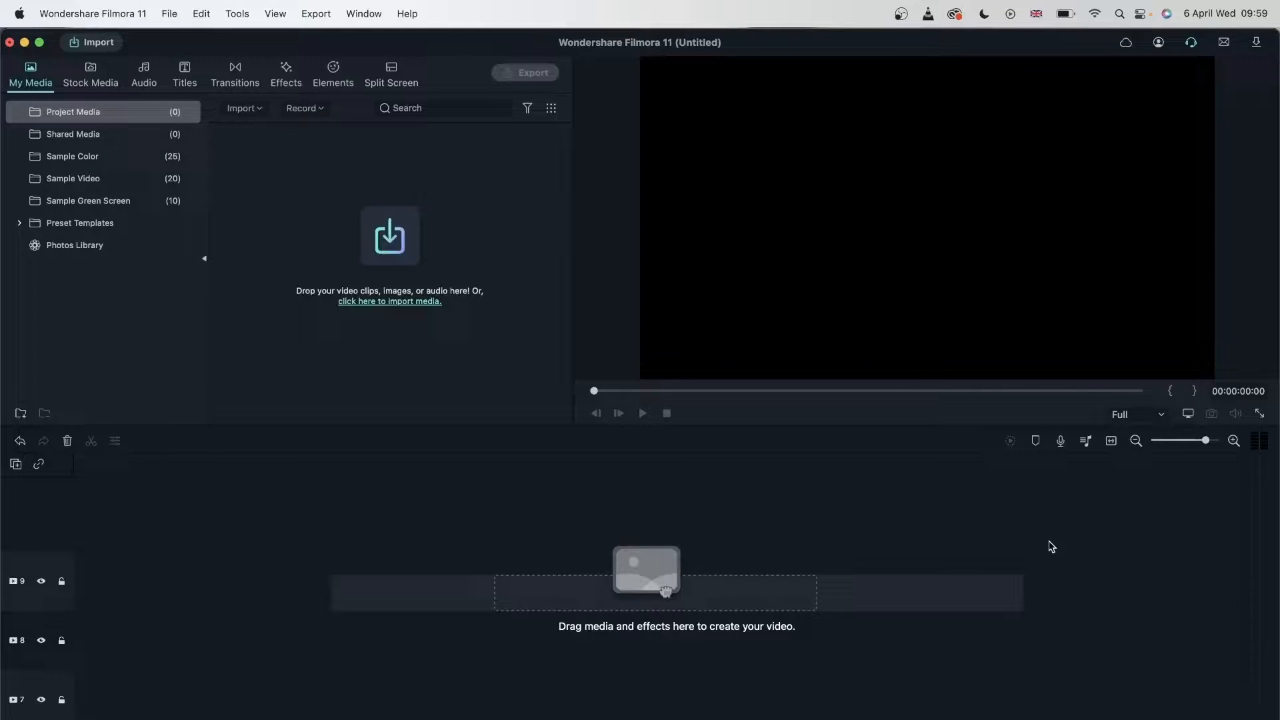
{"action": "mouse_move", "coordinate": [443, 534]}
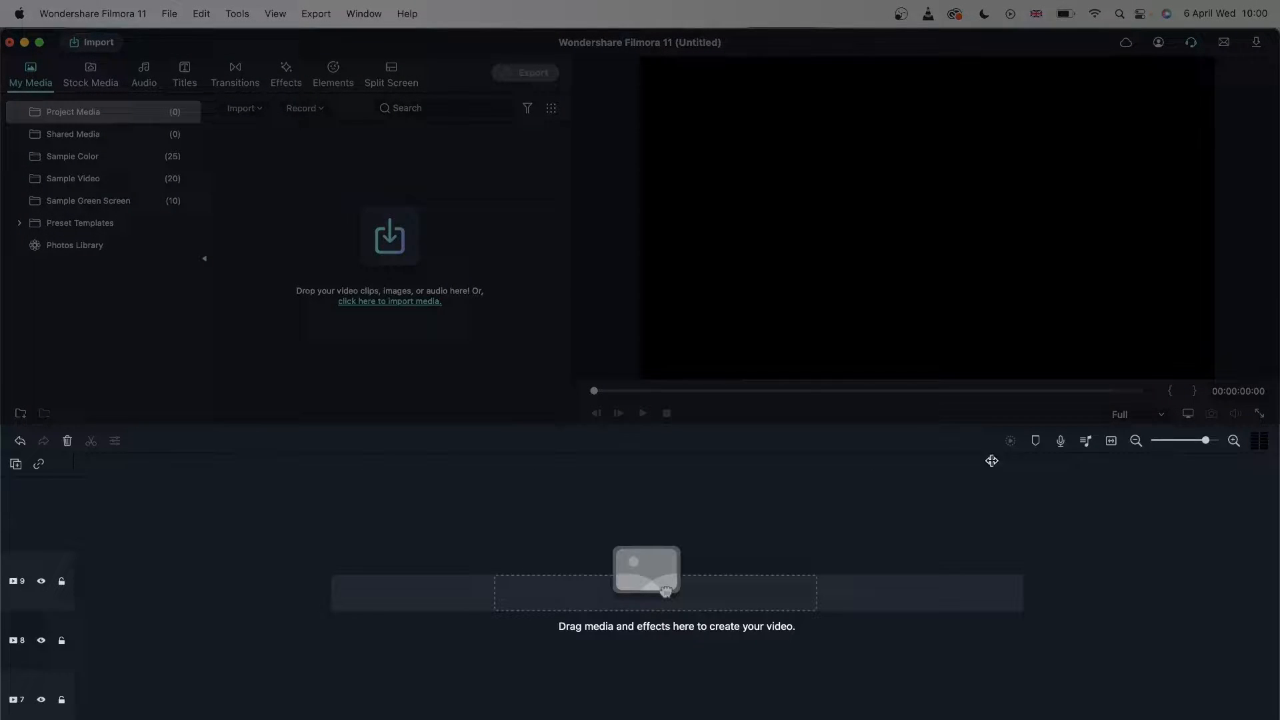
{"action": "mouse_move", "coordinate": [32, 609]}
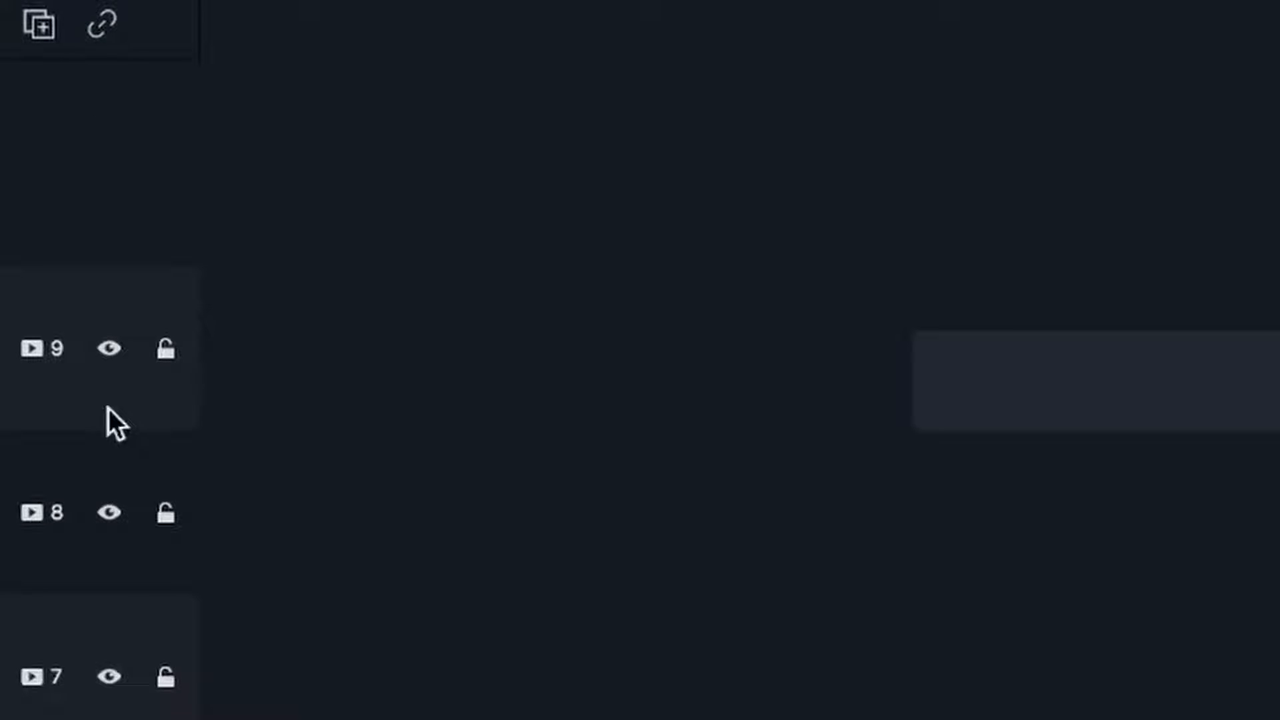
{"action": "mouse_move", "coordinate": [134, 385]}
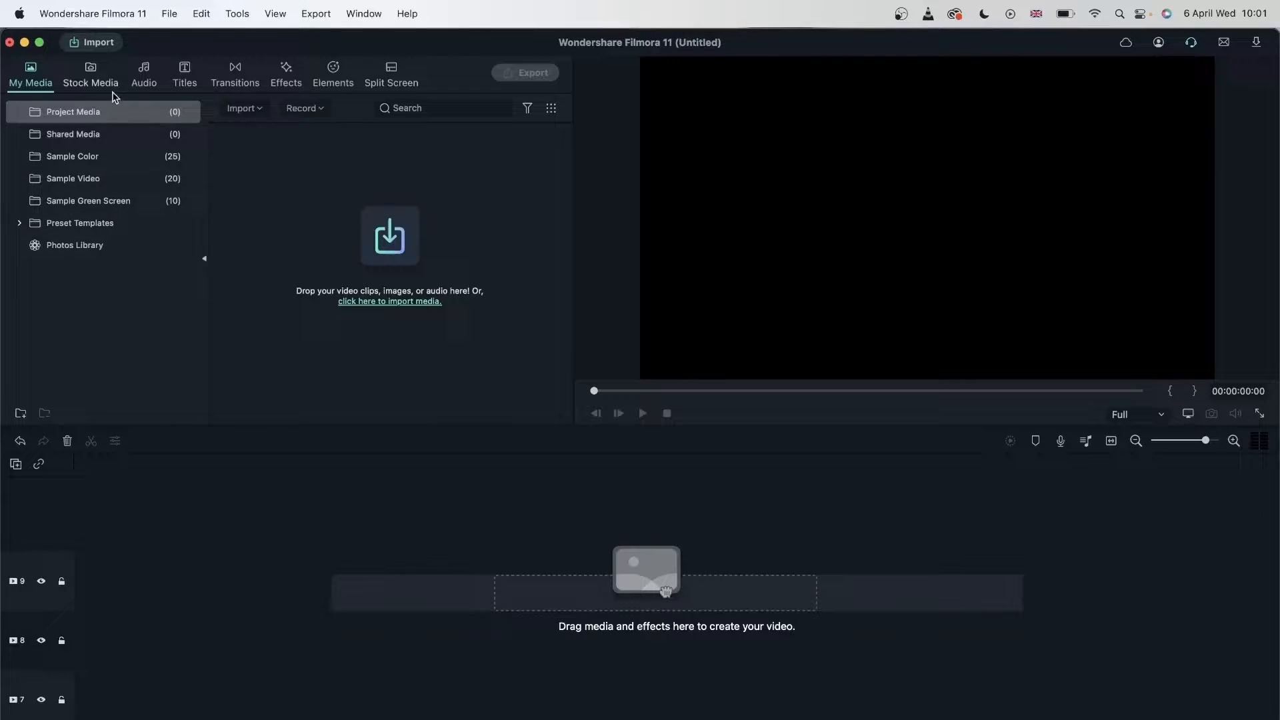
- Add the autumn treetops stock clip to track 3, keeping the project resolution at the mismatch prompt
{"action": "left_click", "coordinate": [89, 73]}
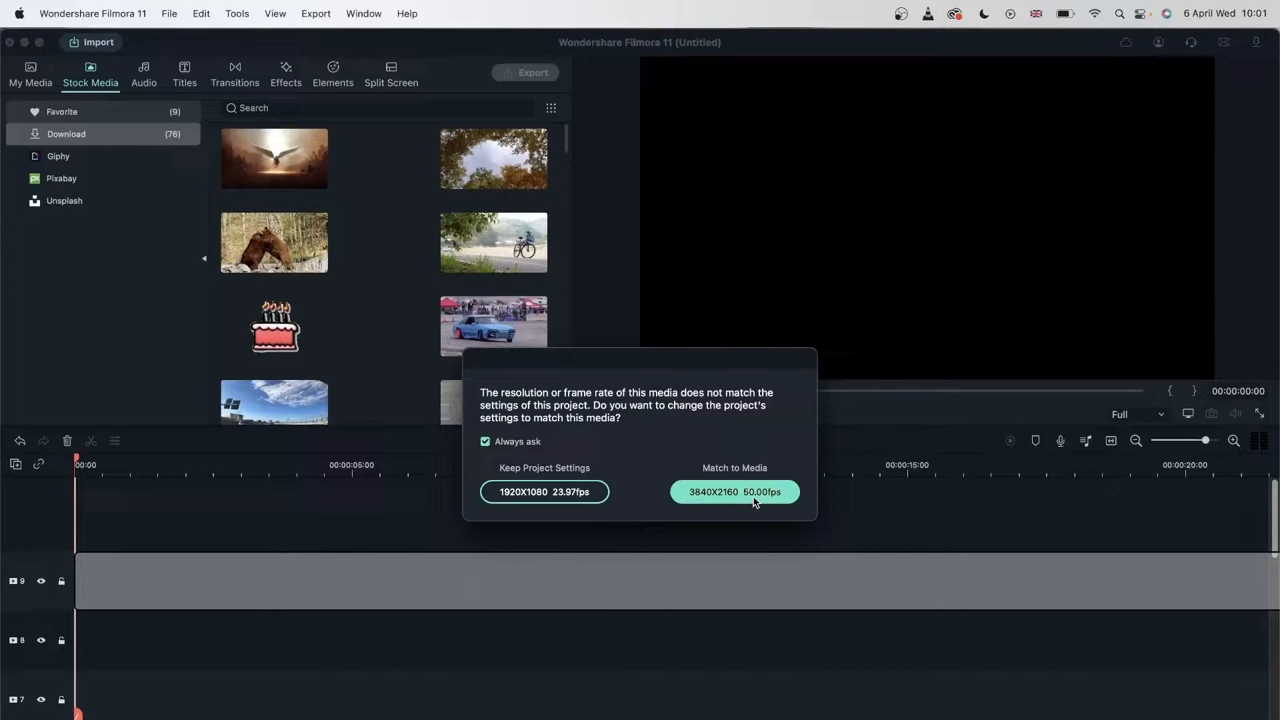
{"action": "left_click", "coordinate": [733, 492]}
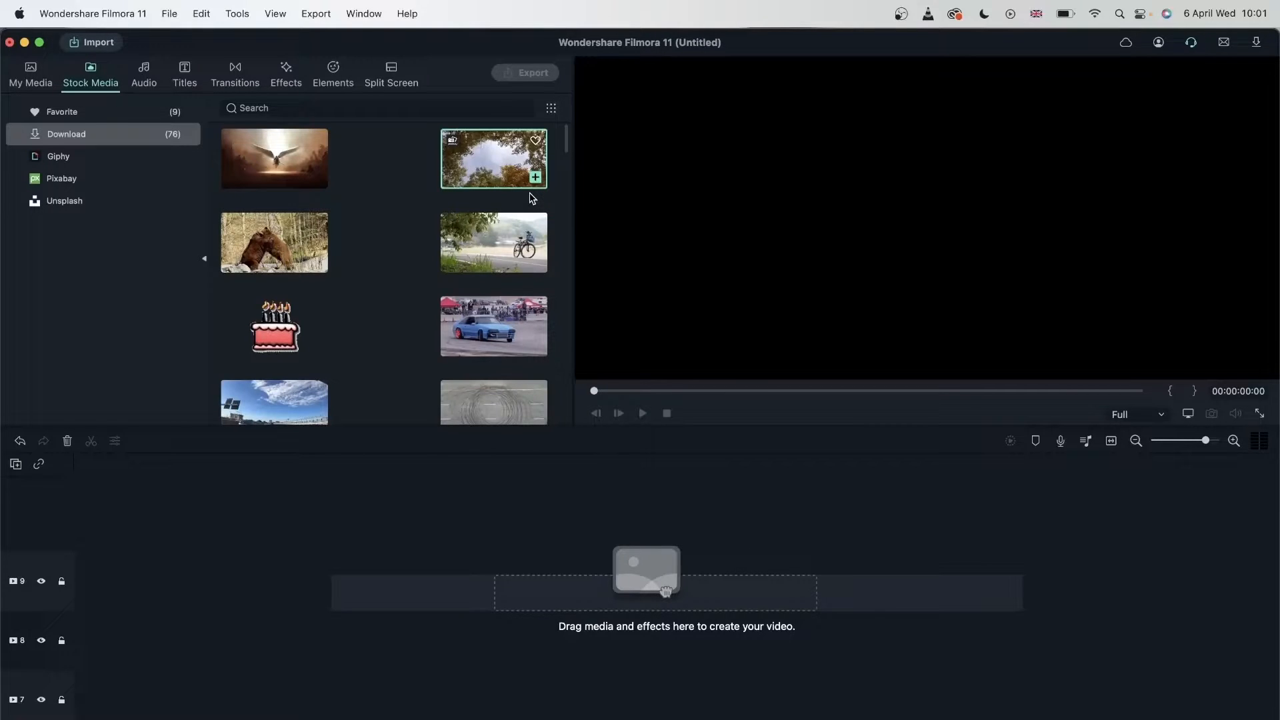
{"action": "left_click", "coordinate": [536, 177]}
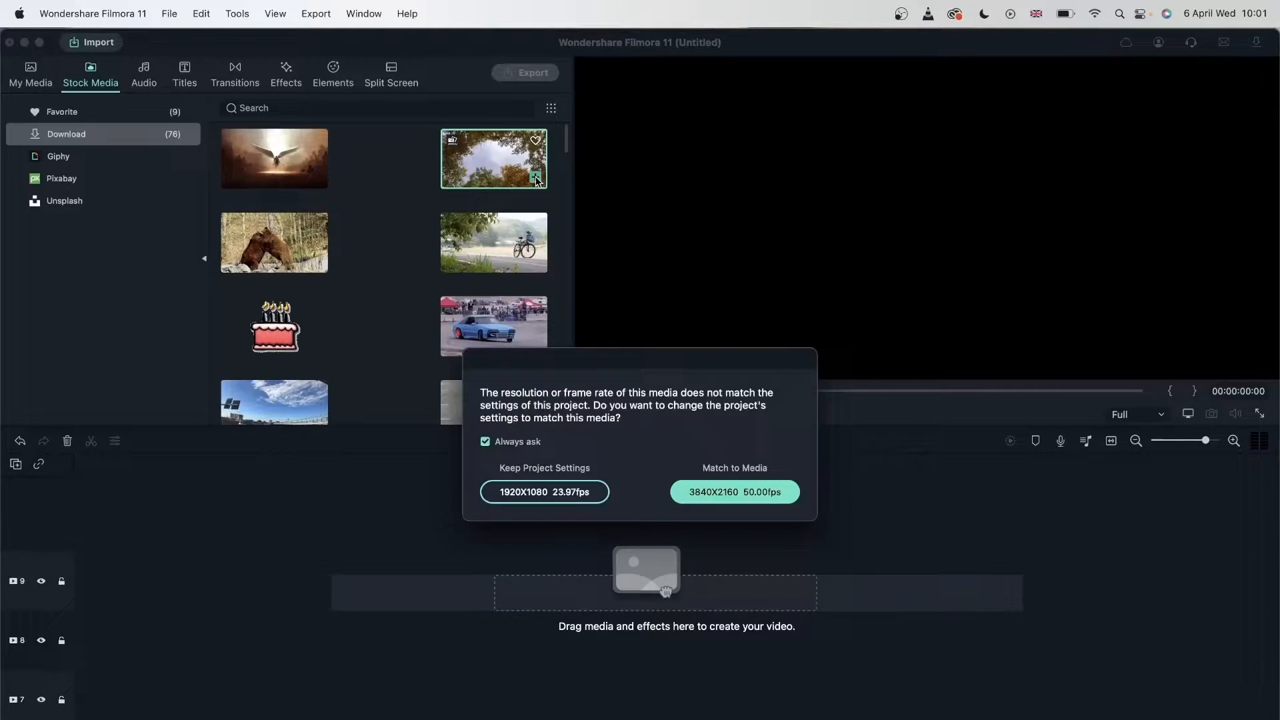
{"action": "left_click", "coordinate": [544, 492]}
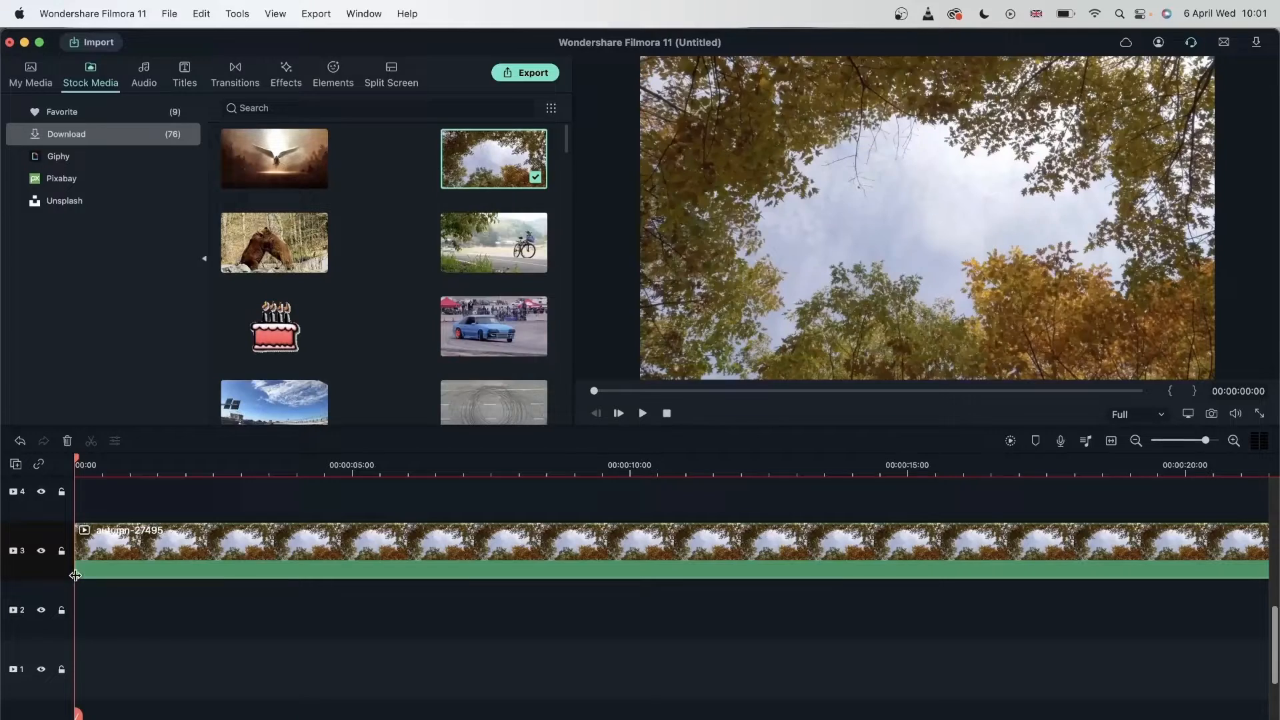
{"action": "mouse_move", "coordinate": [12, 681]}
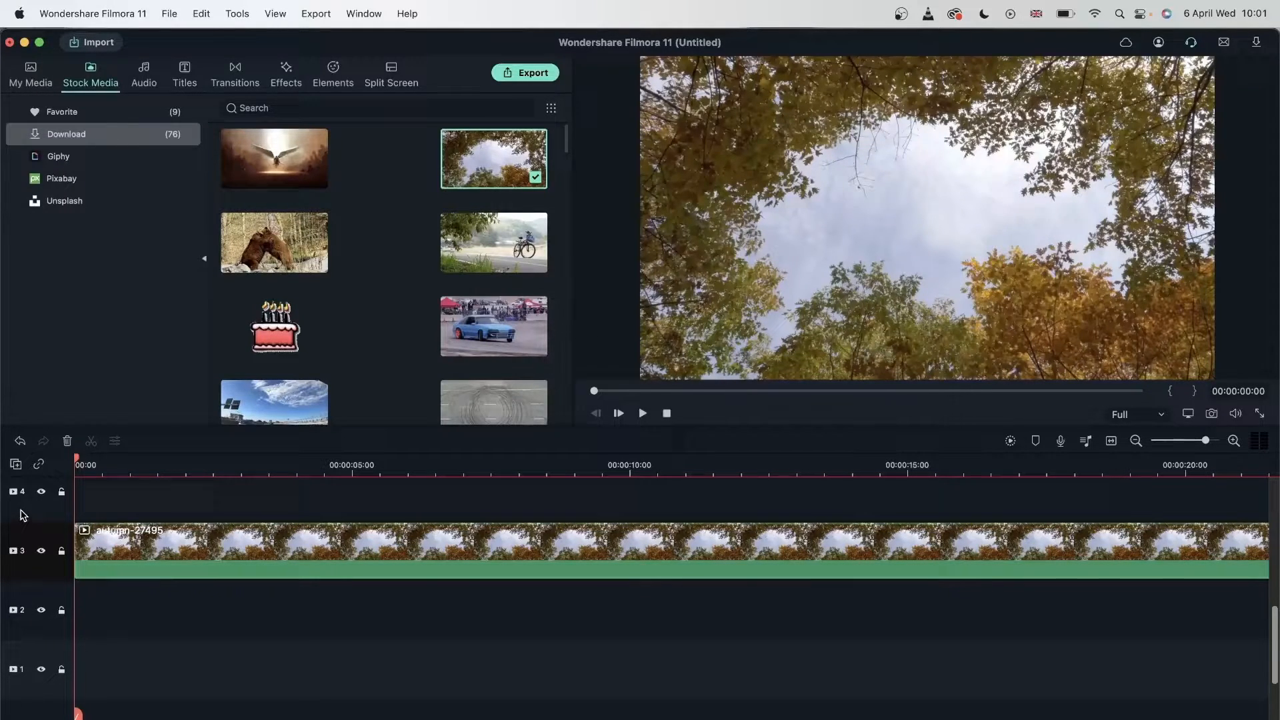
{"action": "scroll", "scroll_direction": "down", "scroll_amount": 3}
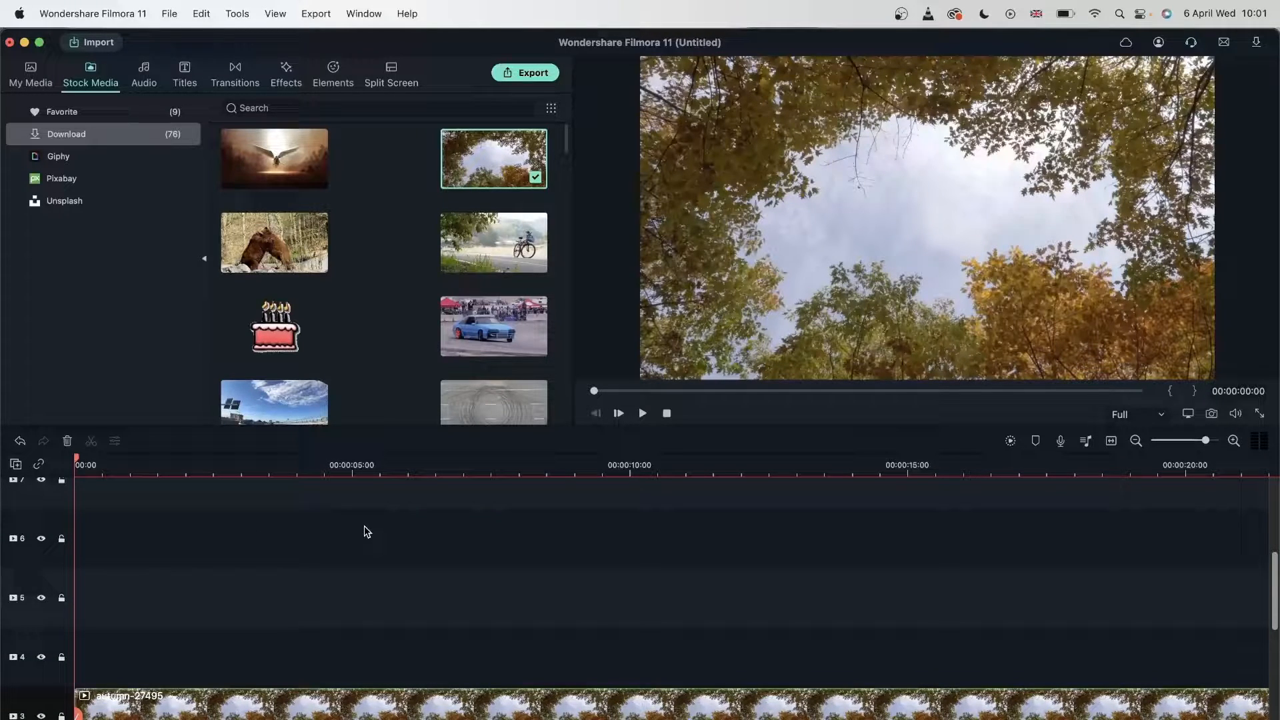
- Add the Flow Free music to audio track 1, unmute it, and hide the autumn clip's video track
{"action": "left_click", "coordinate": [144, 73]}
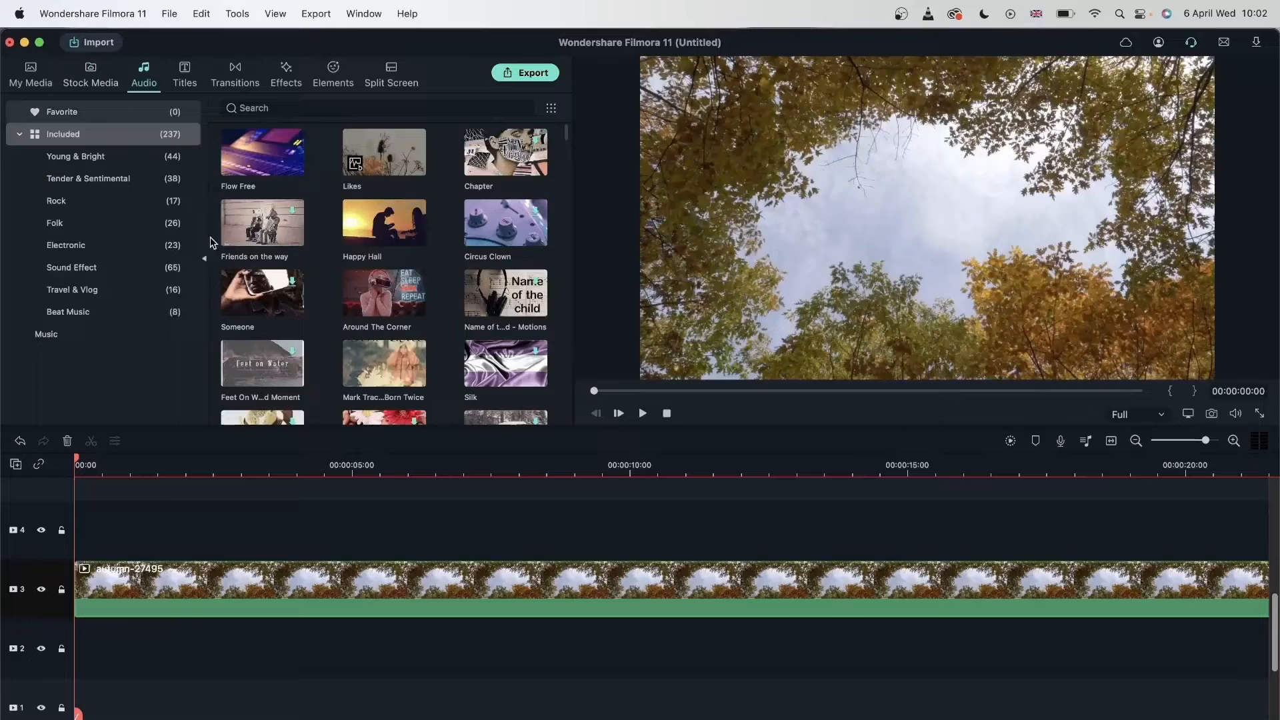
{"action": "left_click", "coordinate": [261, 152]}
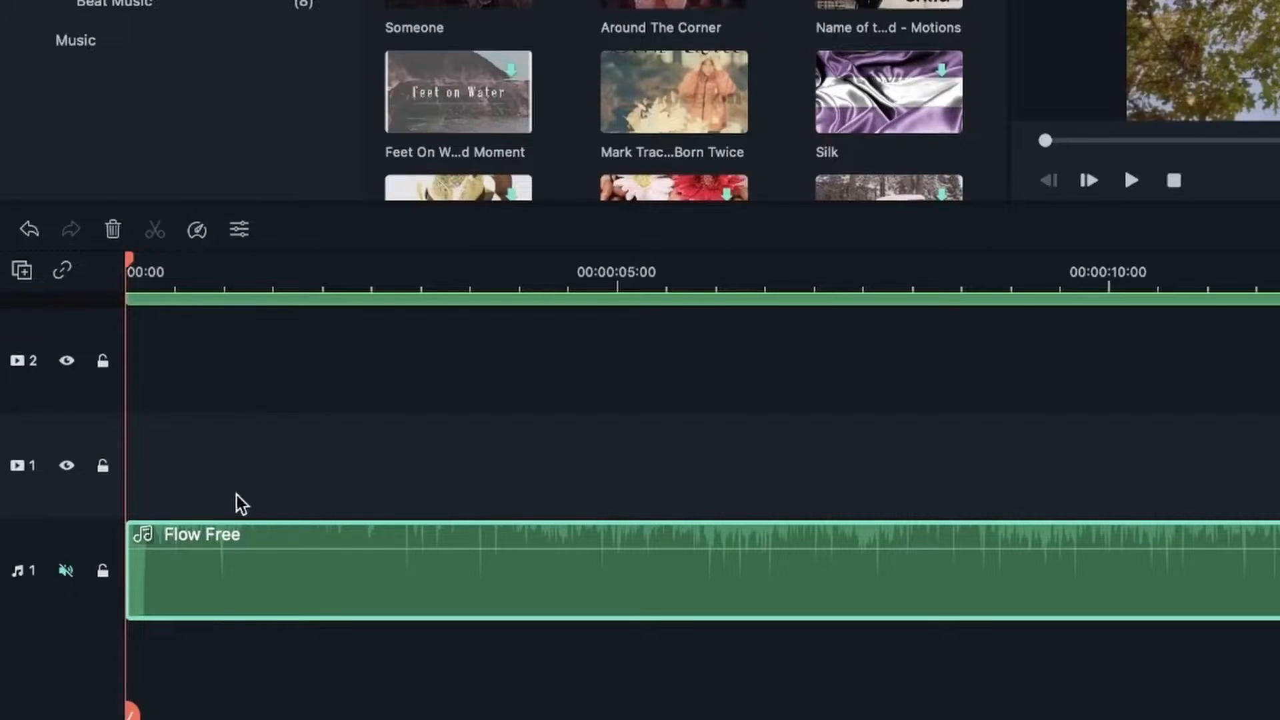
{"action": "mouse_move", "coordinate": [10, 337]}
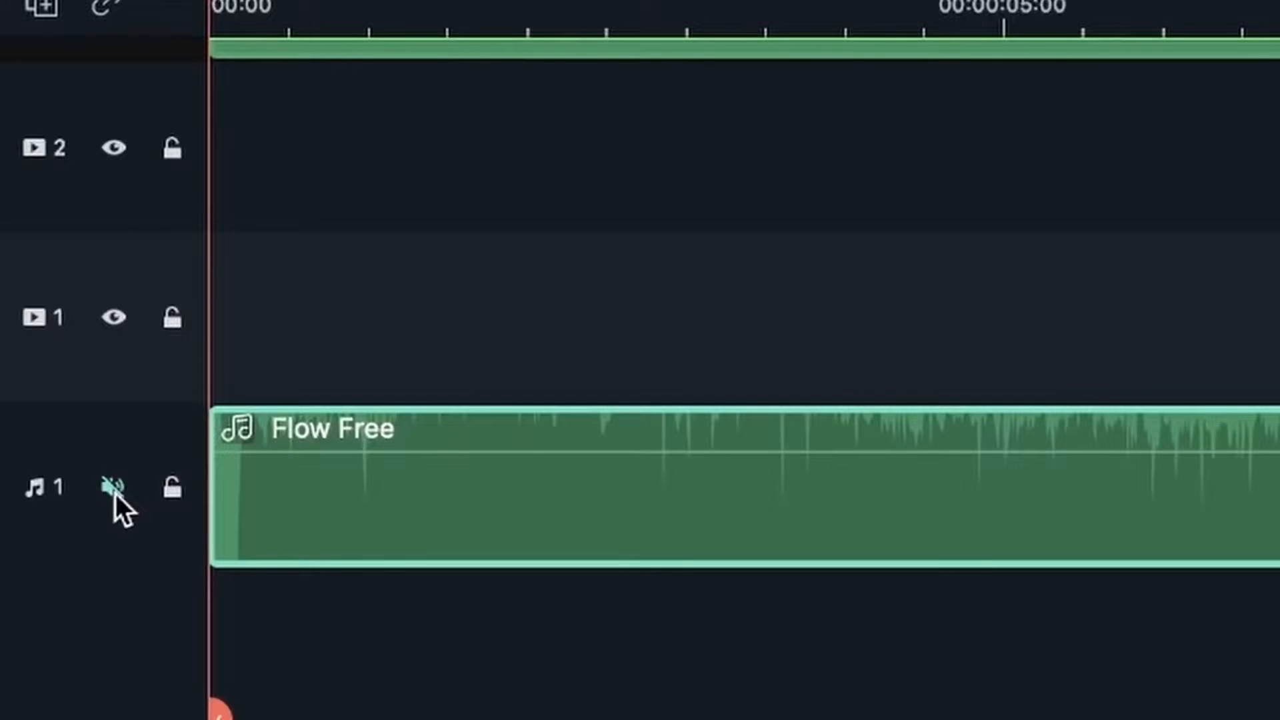
{"action": "left_click", "coordinate": [112, 488]}
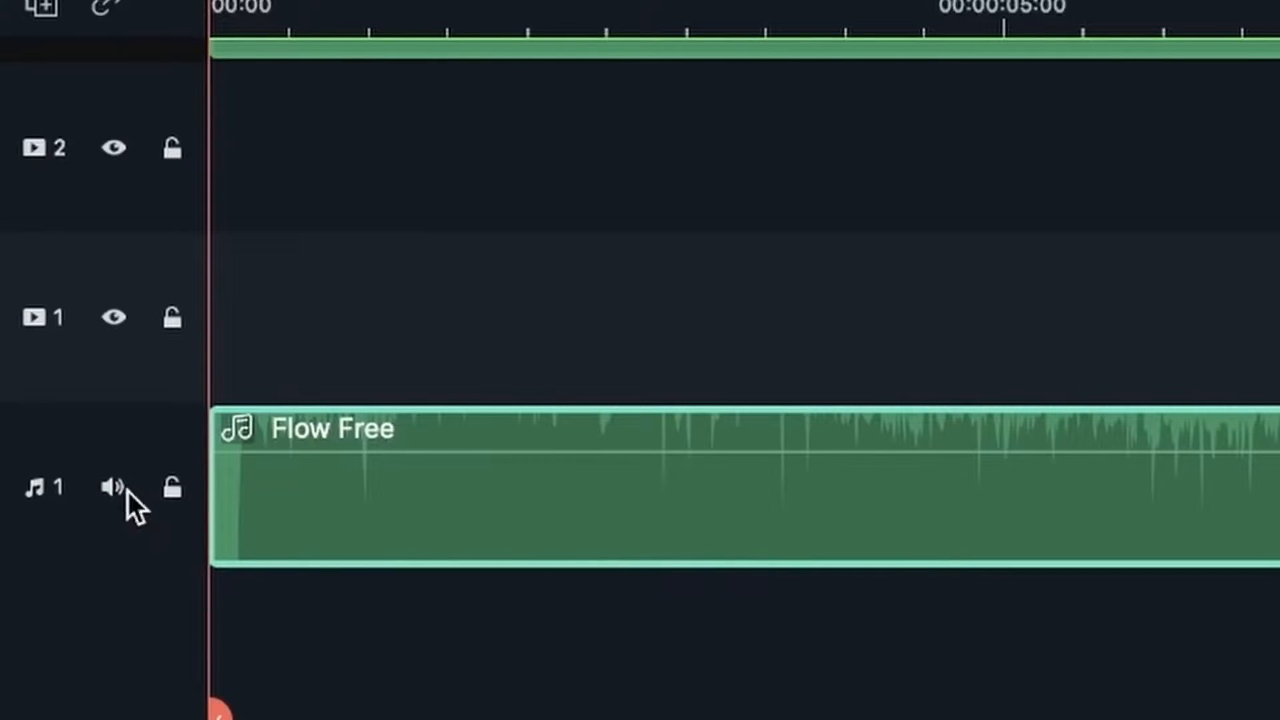
{"action": "left_click", "coordinate": [112, 490]}
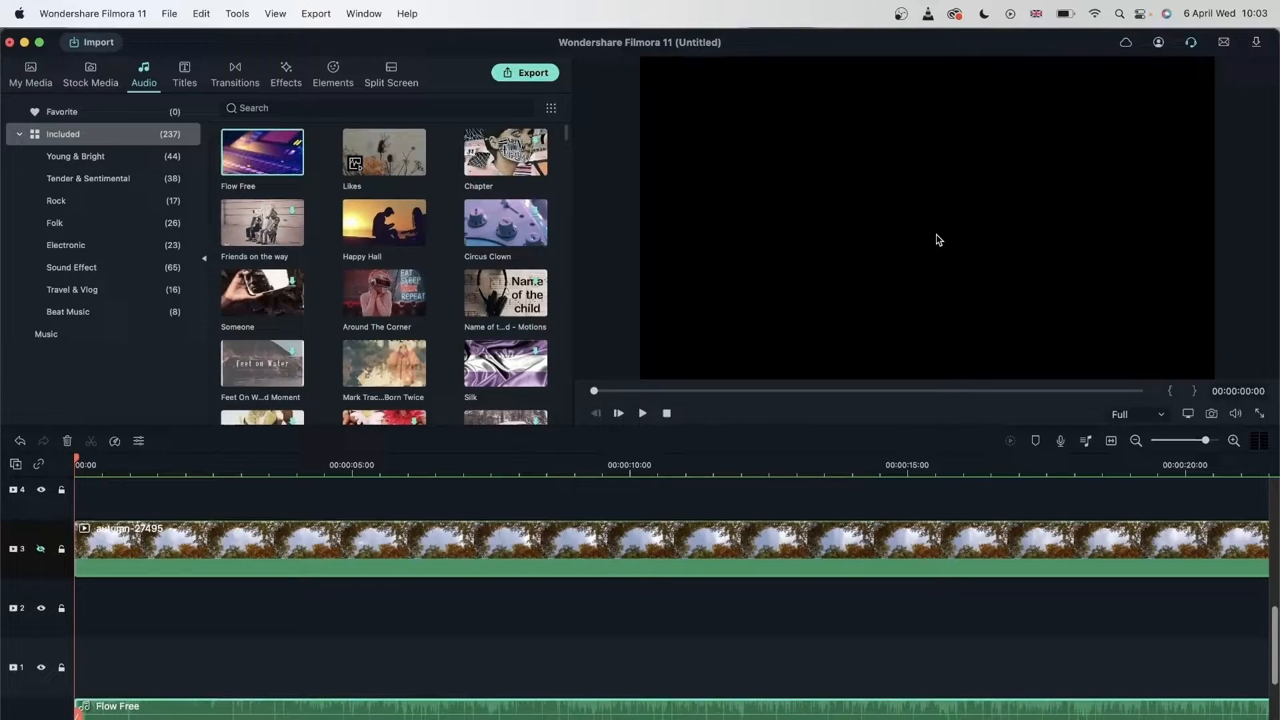
- Add the Survivor Game Opener 05 title and Pixel Block Pack Element 47 heart above the clip
{"action": "left_click", "coordinate": [185, 73]}
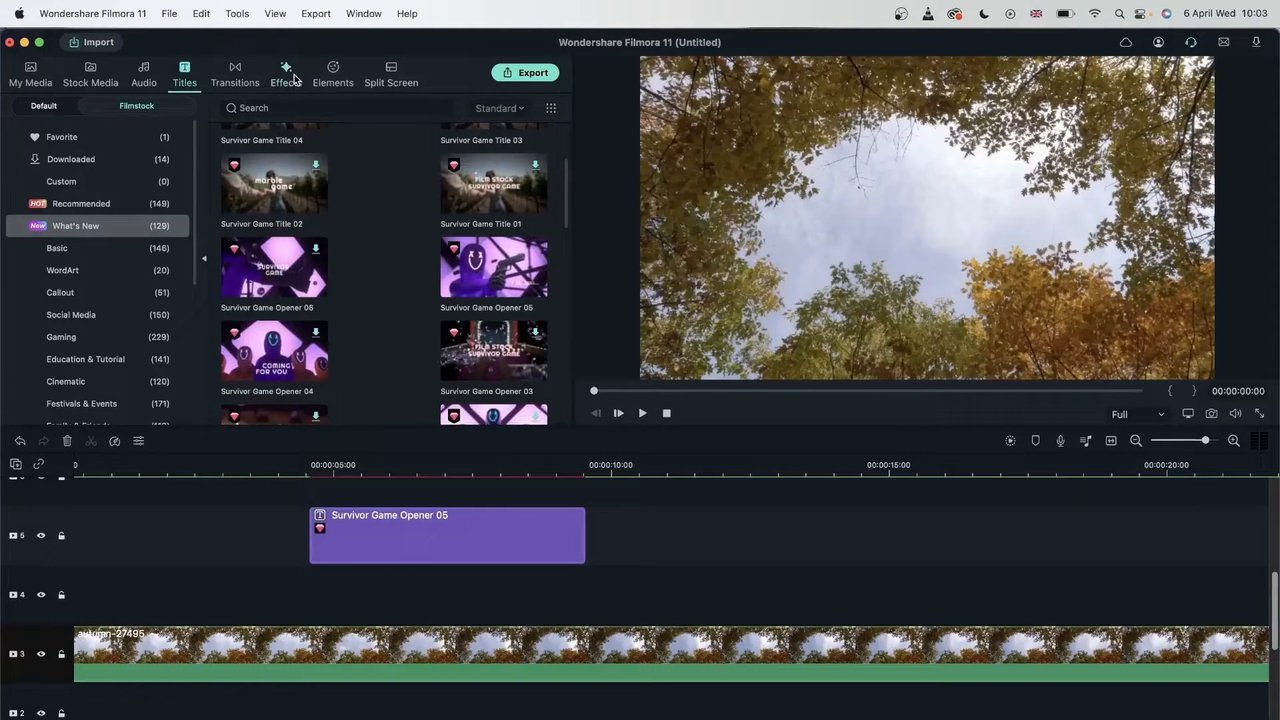
{"action": "left_click", "coordinate": [333, 72]}
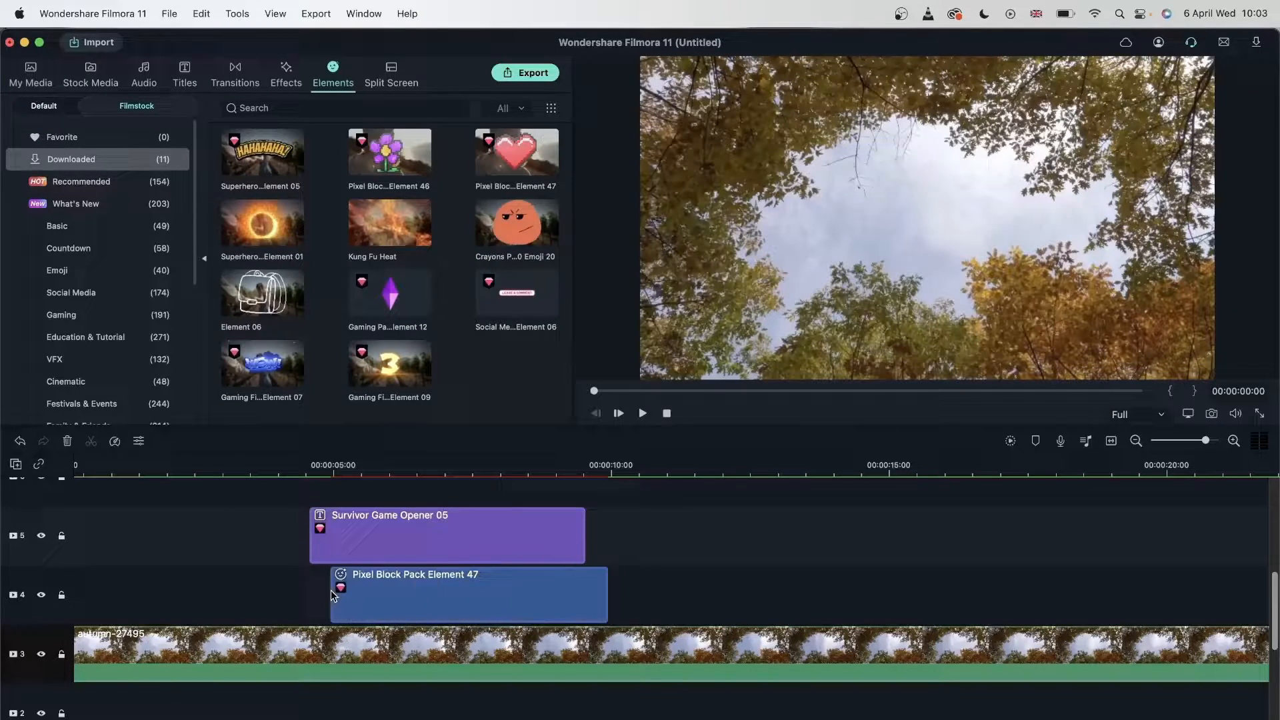
{"action": "left_click", "coordinate": [356, 465]}
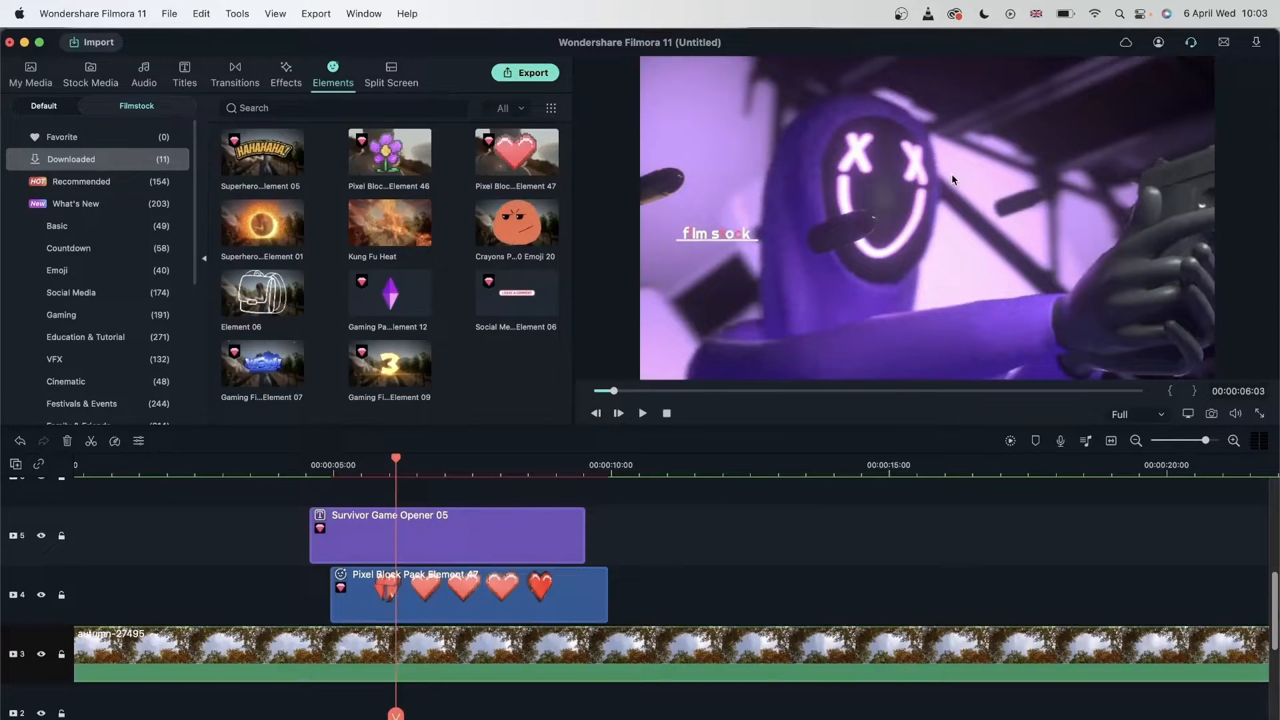
{"action": "mouse_move", "coordinate": [653, 512]}
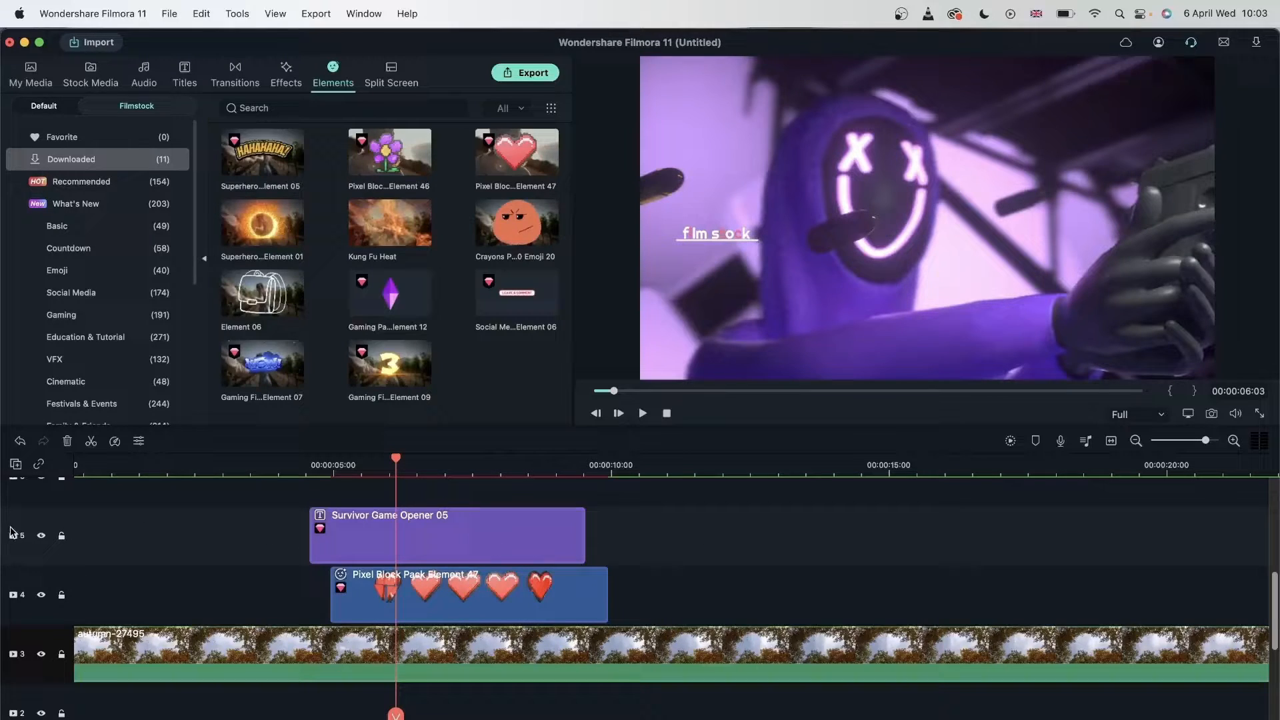
- Hide the title track from the preview and mute the Flow Free music track
{"action": "left_click", "coordinate": [41, 536]}
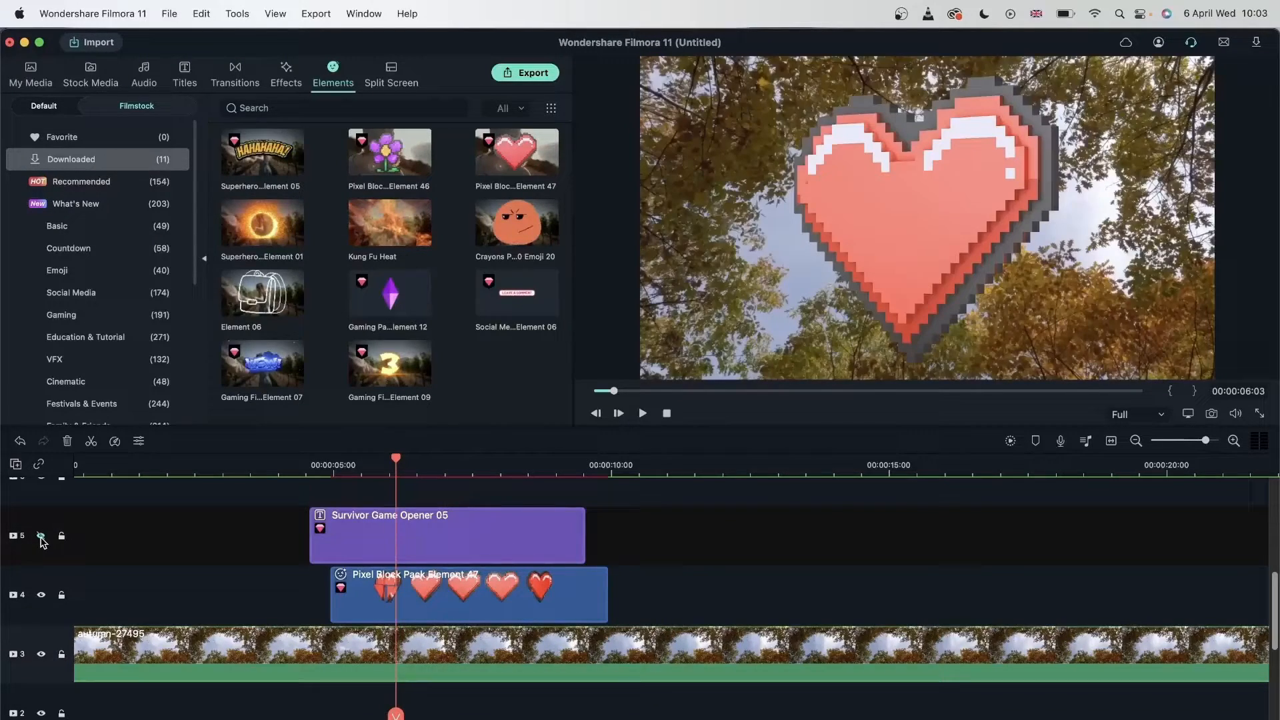
{"action": "double_click", "coordinate": [469, 595]}
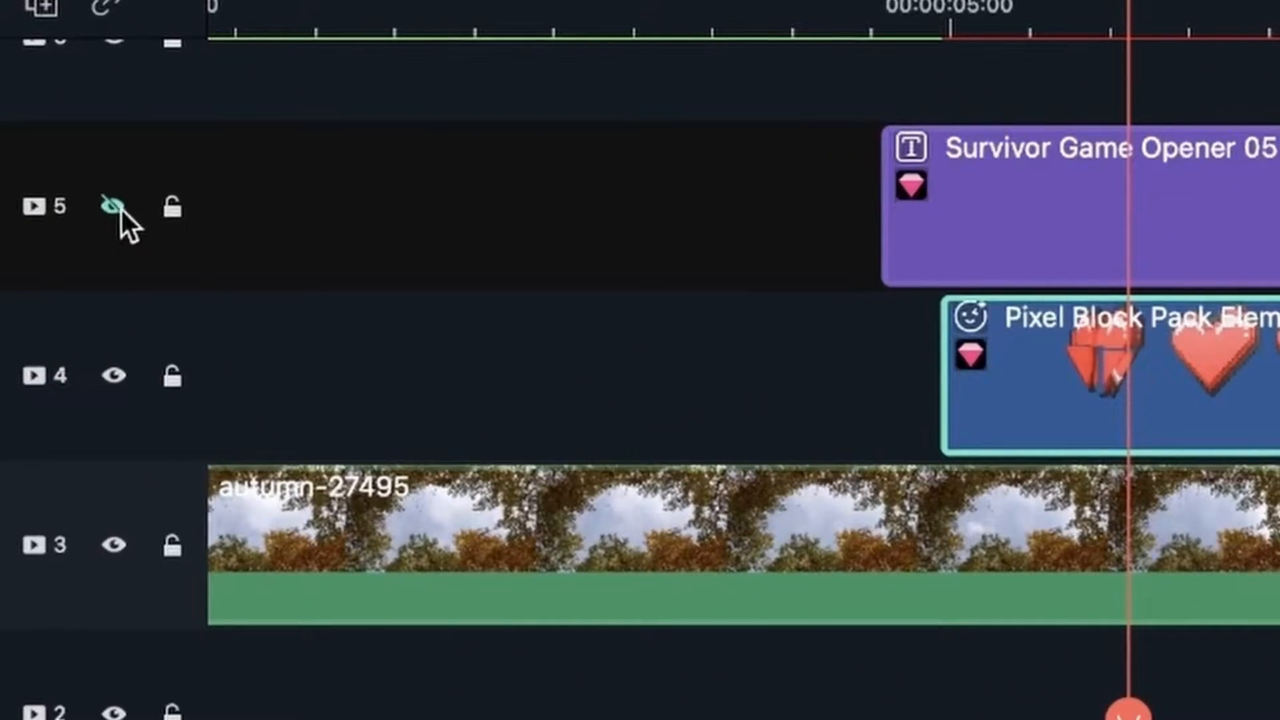
{"action": "left_click", "coordinate": [113, 207]}
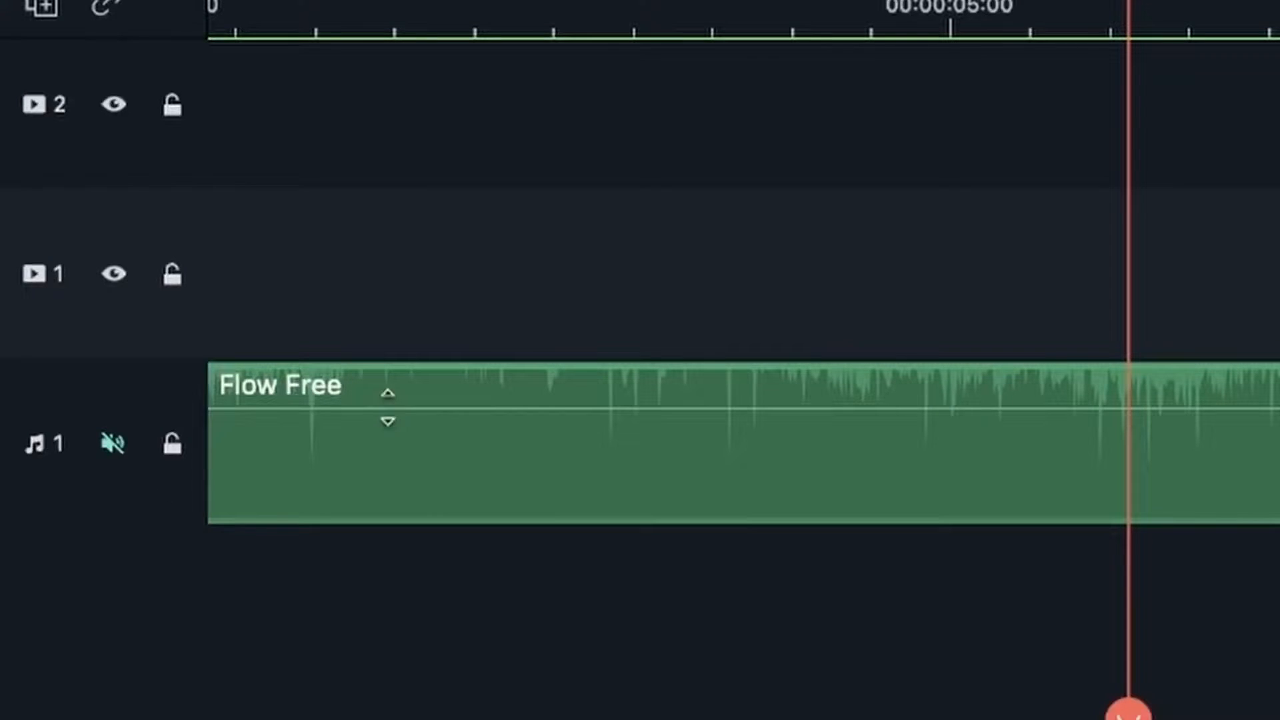
- Play the project and unmute the Flow Free music track again
{"action": "left_click", "coordinate": [112, 443]}
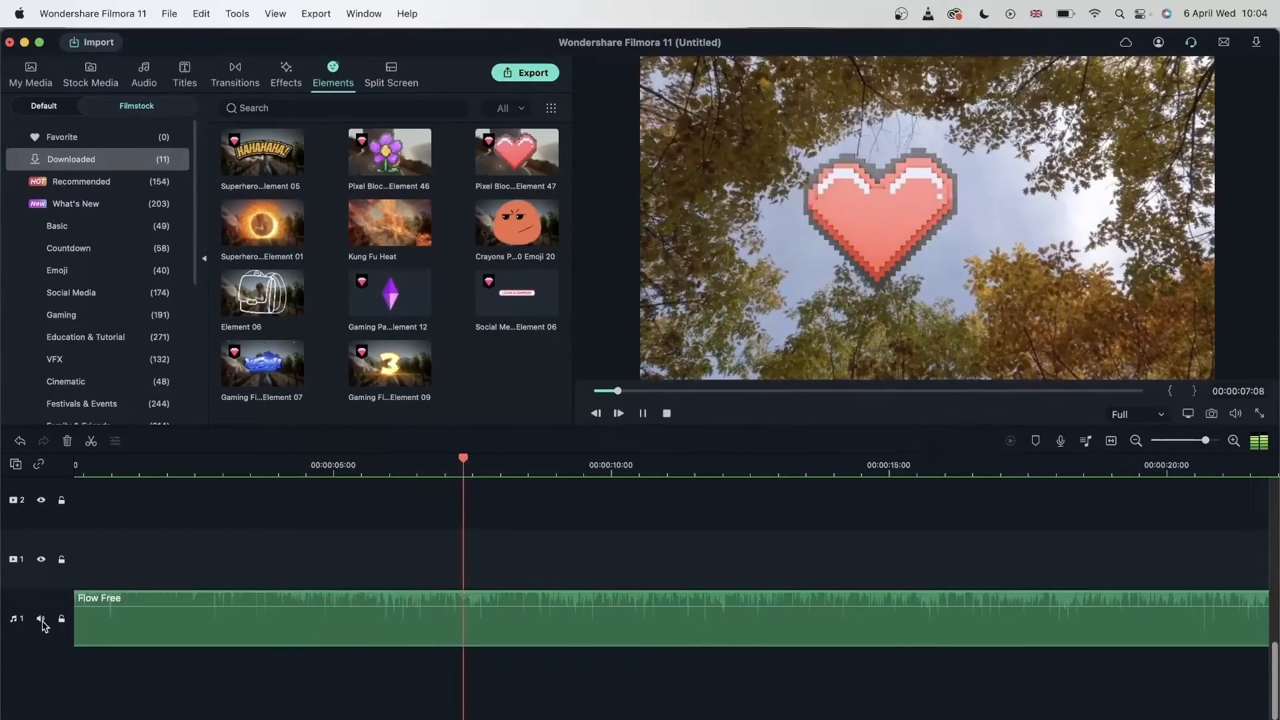
{"action": "left_click", "coordinate": [42, 618]}
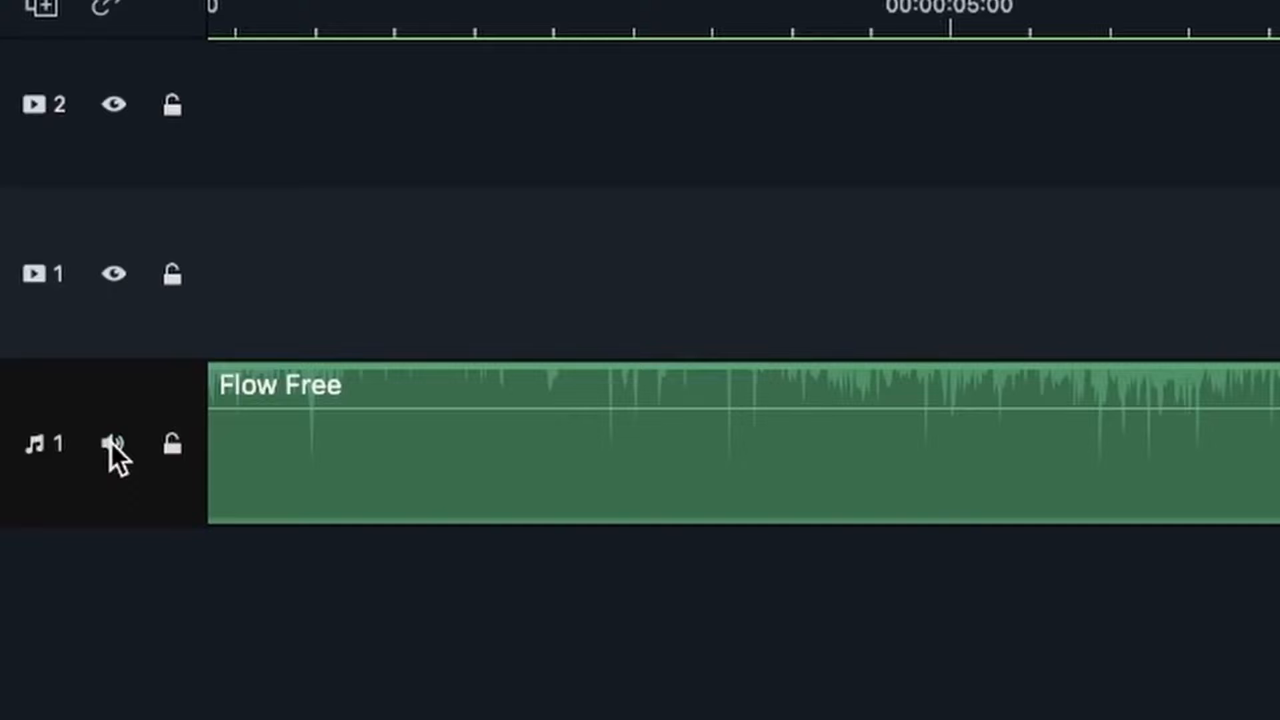
{"action": "left_click", "coordinate": [112, 443]}
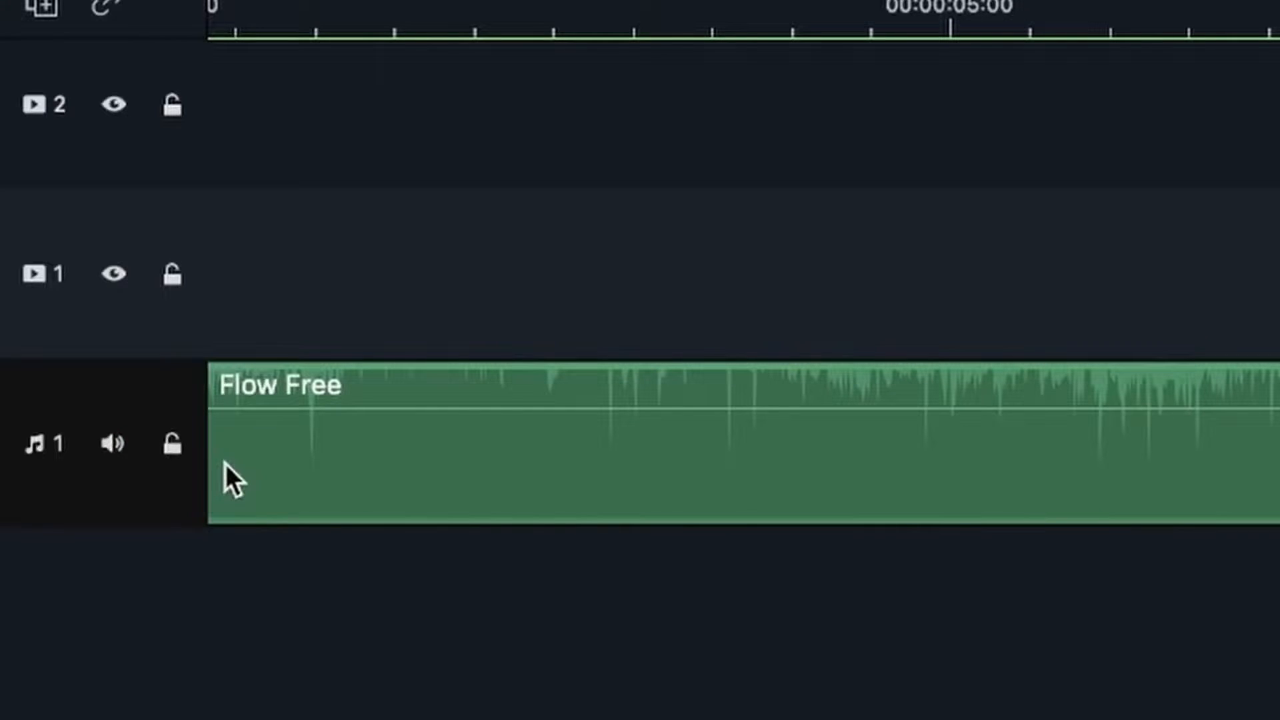
{"action": "mouse_move", "coordinate": [908, 431]}
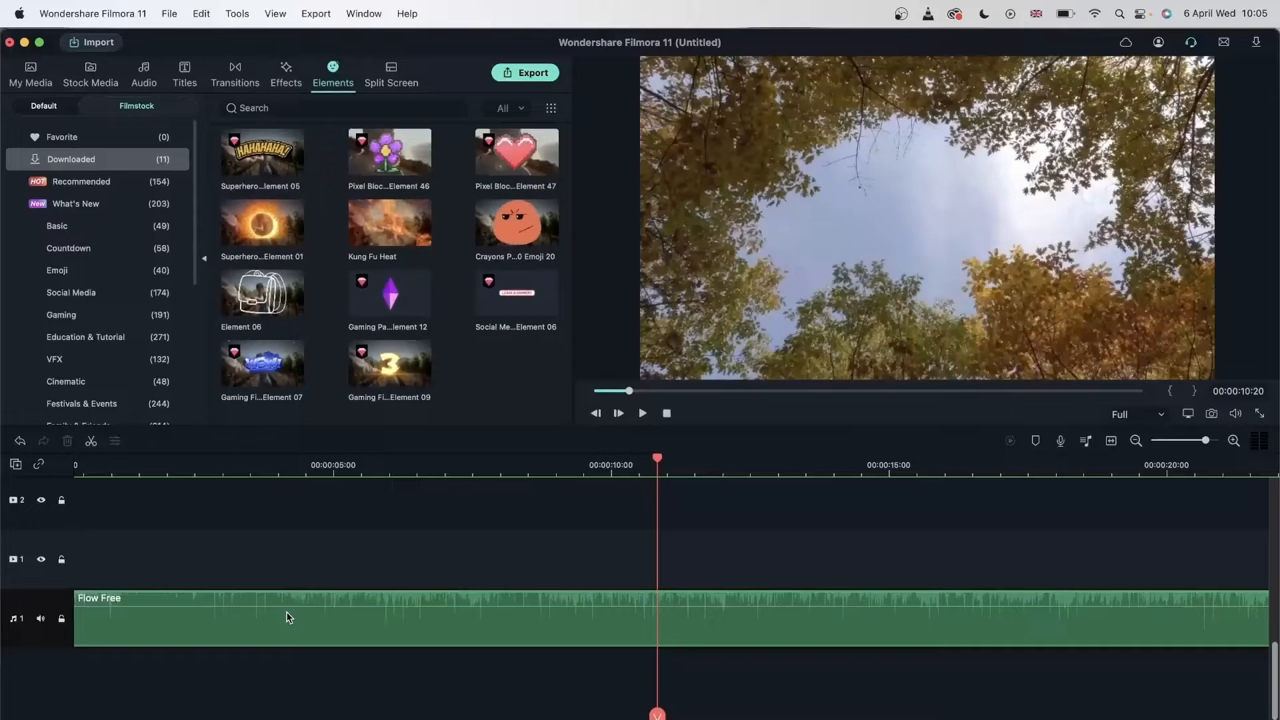
{"action": "mouse_move", "coordinate": [326, 647]}
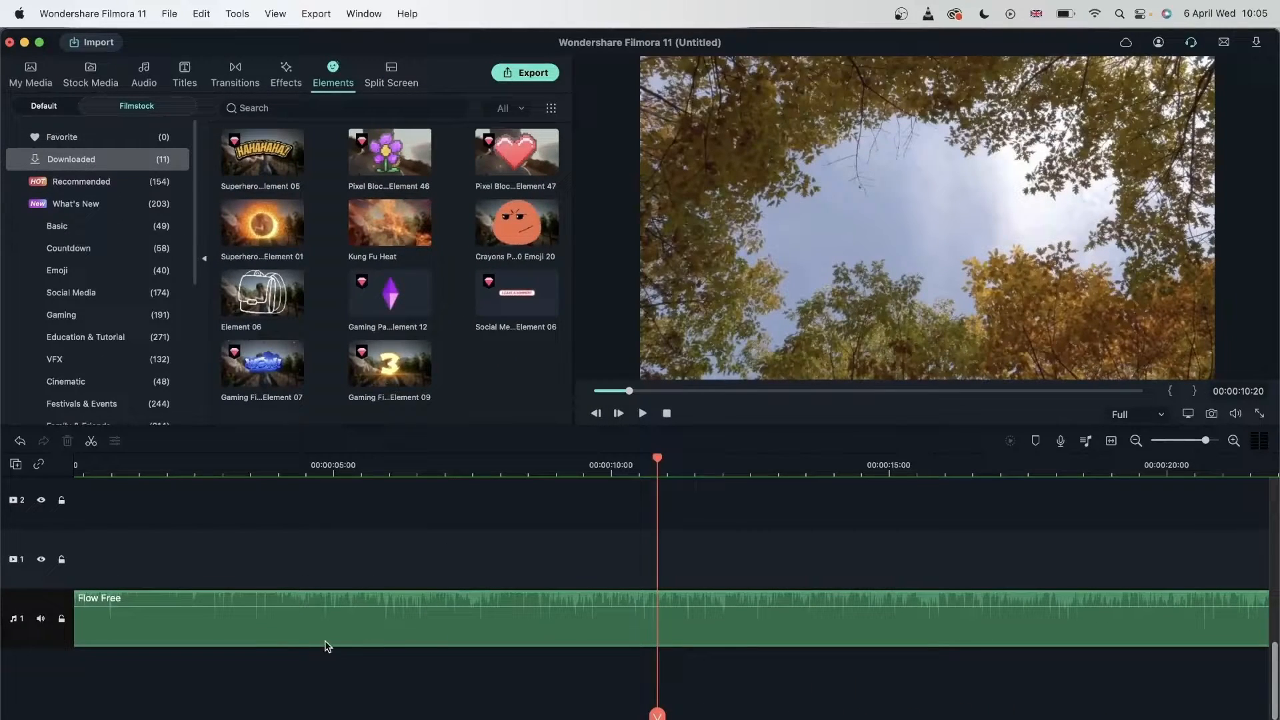
- Browse the Effects > Filters library with Flow Free sitting on audio track 3
{"action": "left_click", "coordinate": [285, 72]}
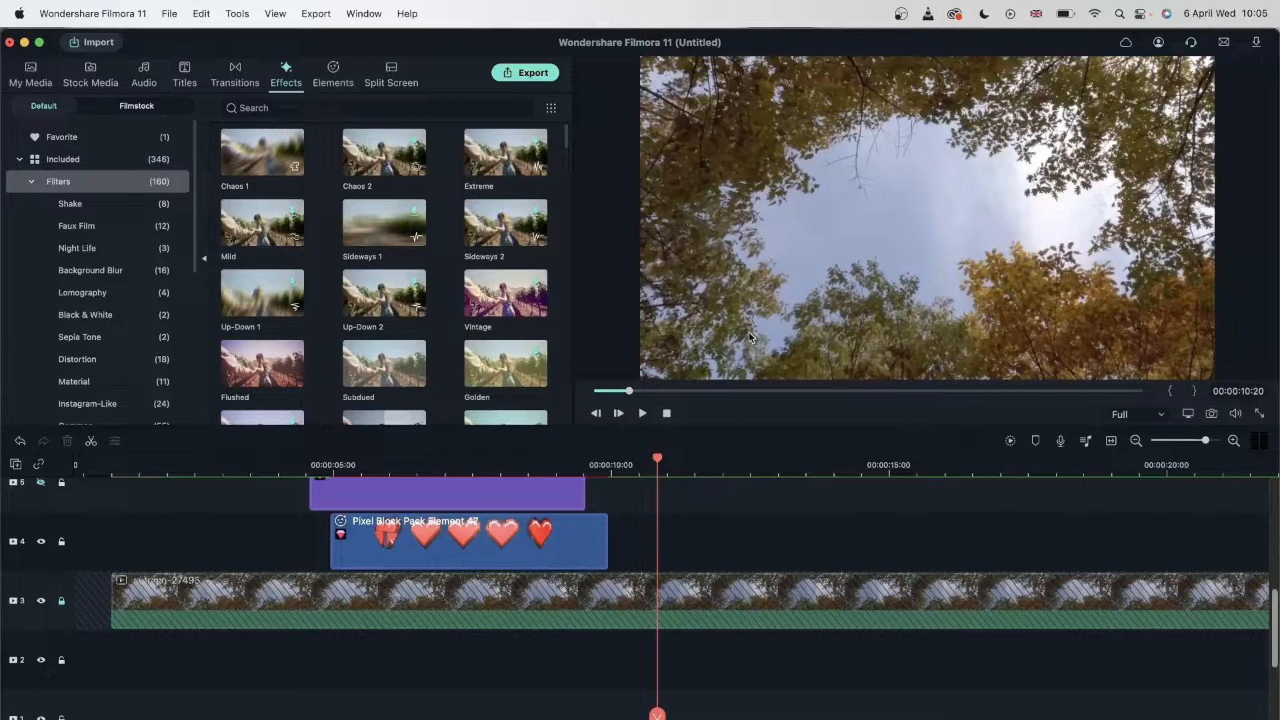
{"action": "mouse_move", "coordinate": [274, 153]}
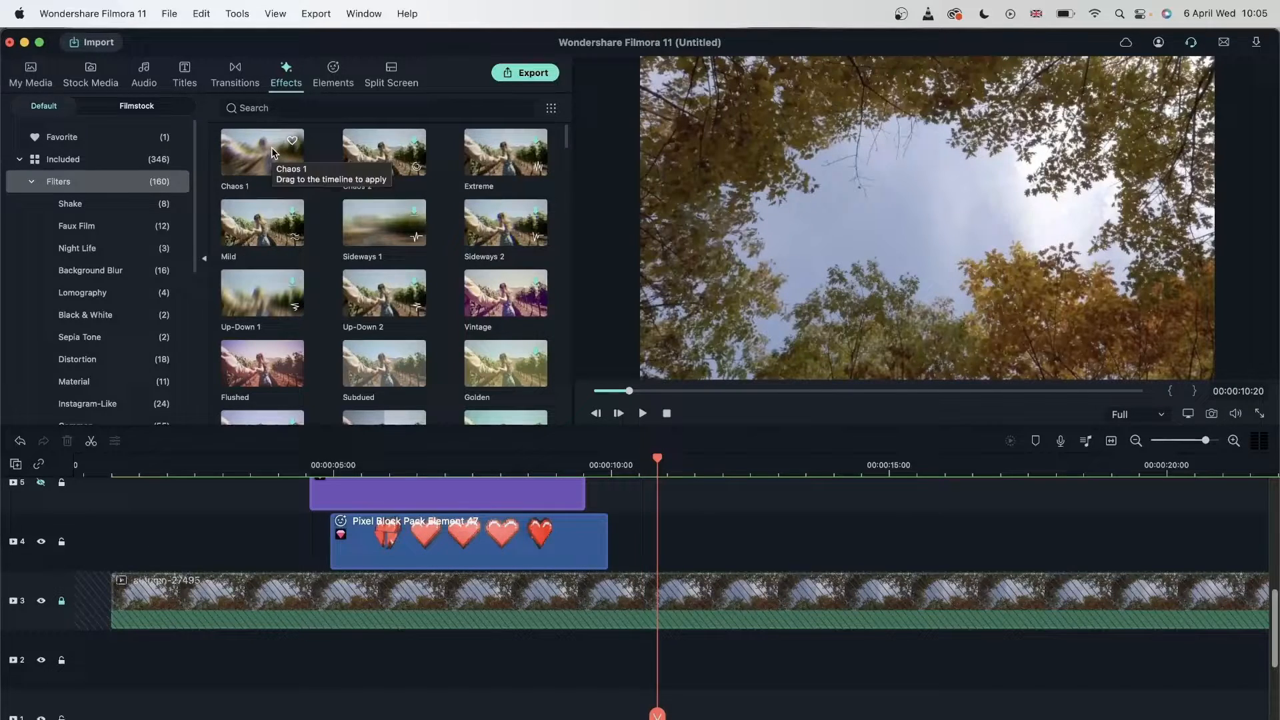
{"action": "mouse_move", "coordinate": [346, 424]}
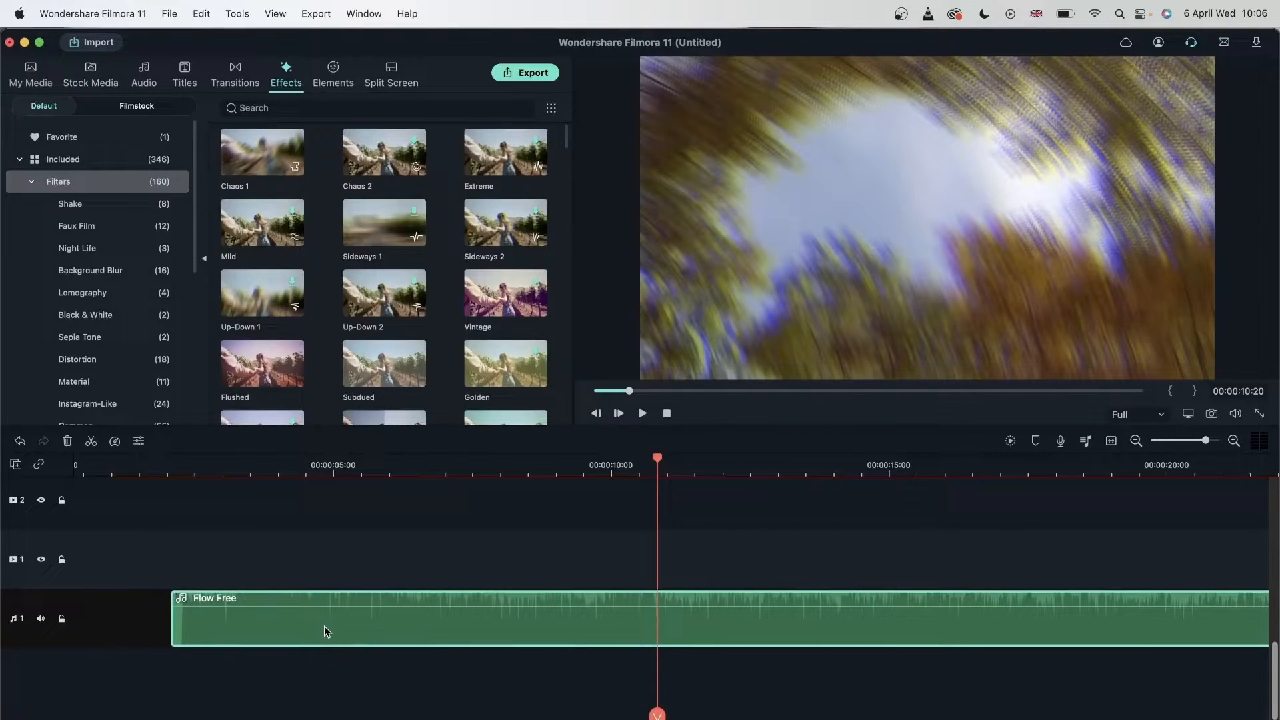
{"action": "mouse_move", "coordinate": [20, 652]}
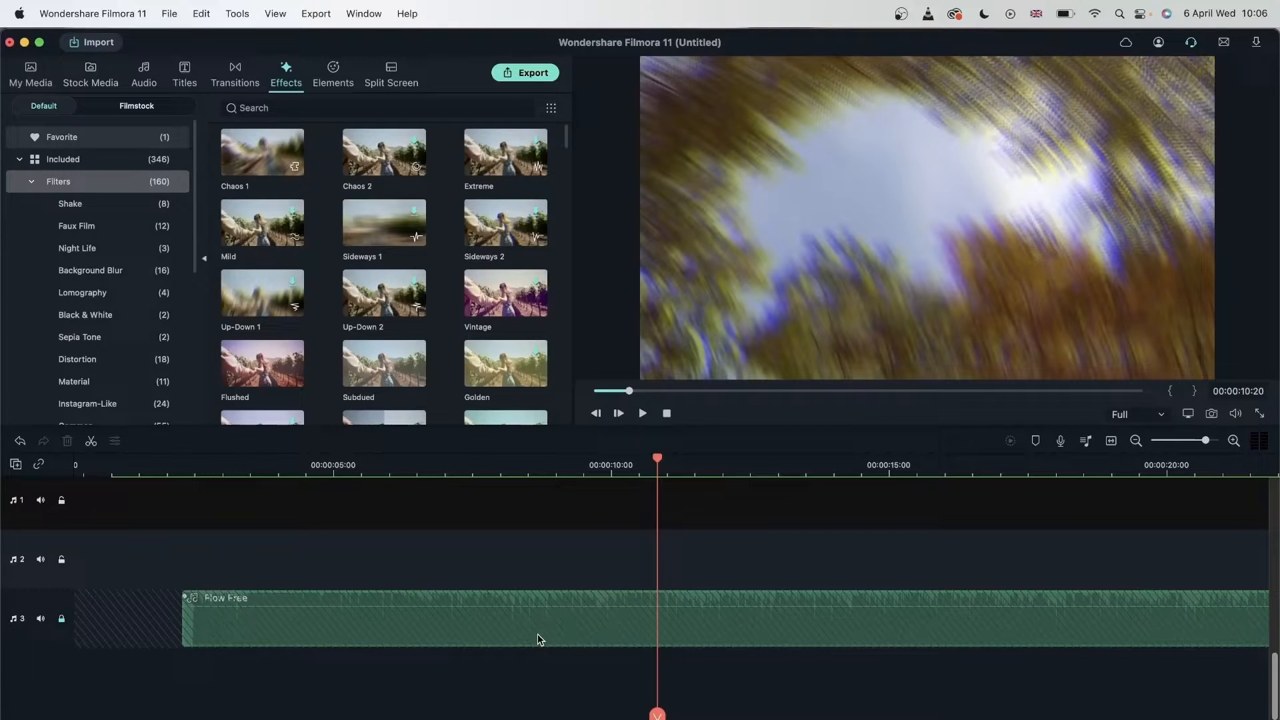
{"action": "mouse_move", "coordinate": [500, 639]}
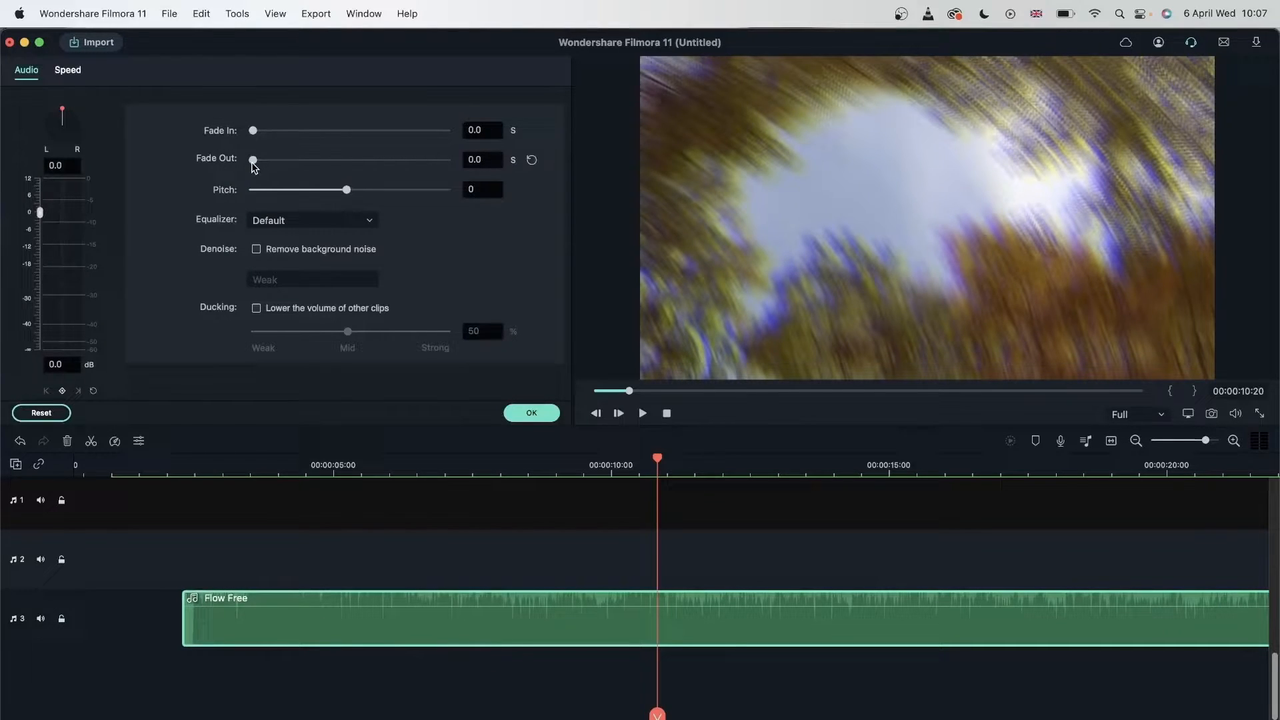
- Give the Flow Free music a 6.0 s fade-in and 1.2 s fade-out and confirm
{"action": "left_click_drag", "start_coordinate": [252, 129], "coordinate": [445, 130]}
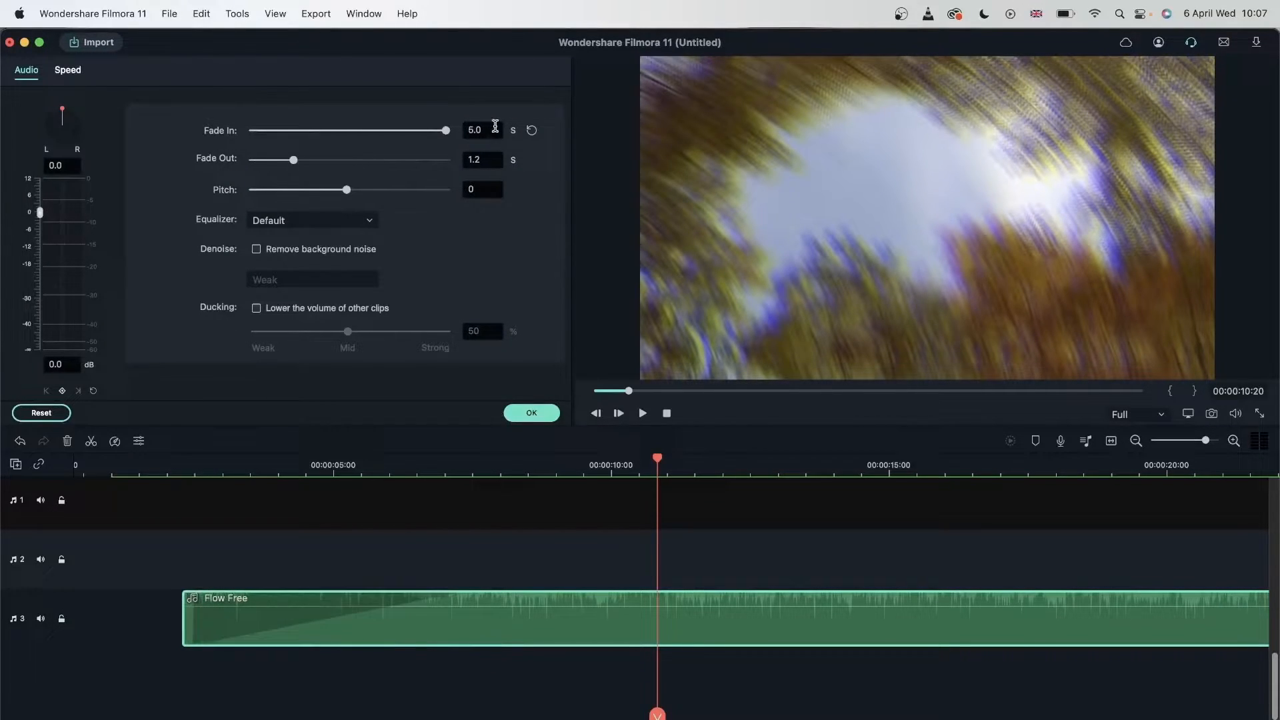
{"action": "left_click", "coordinate": [285, 72]}
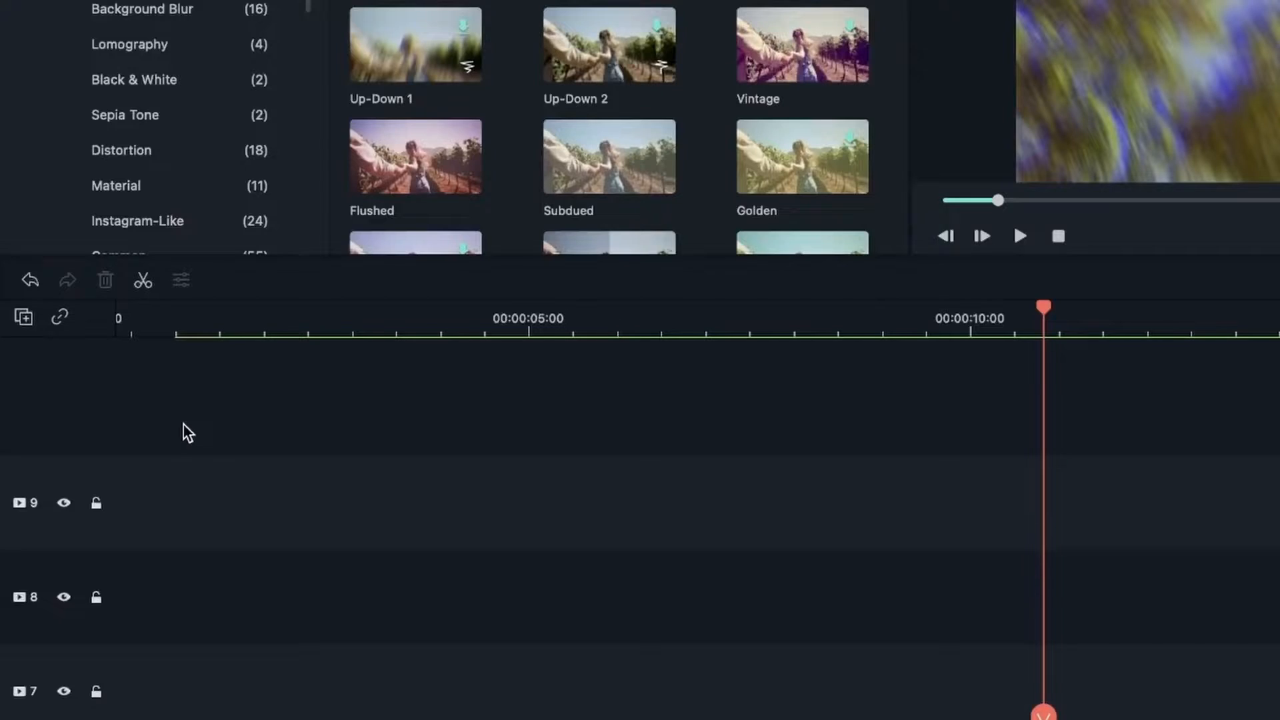
{"action": "mouse_move", "coordinate": [54, 482]}
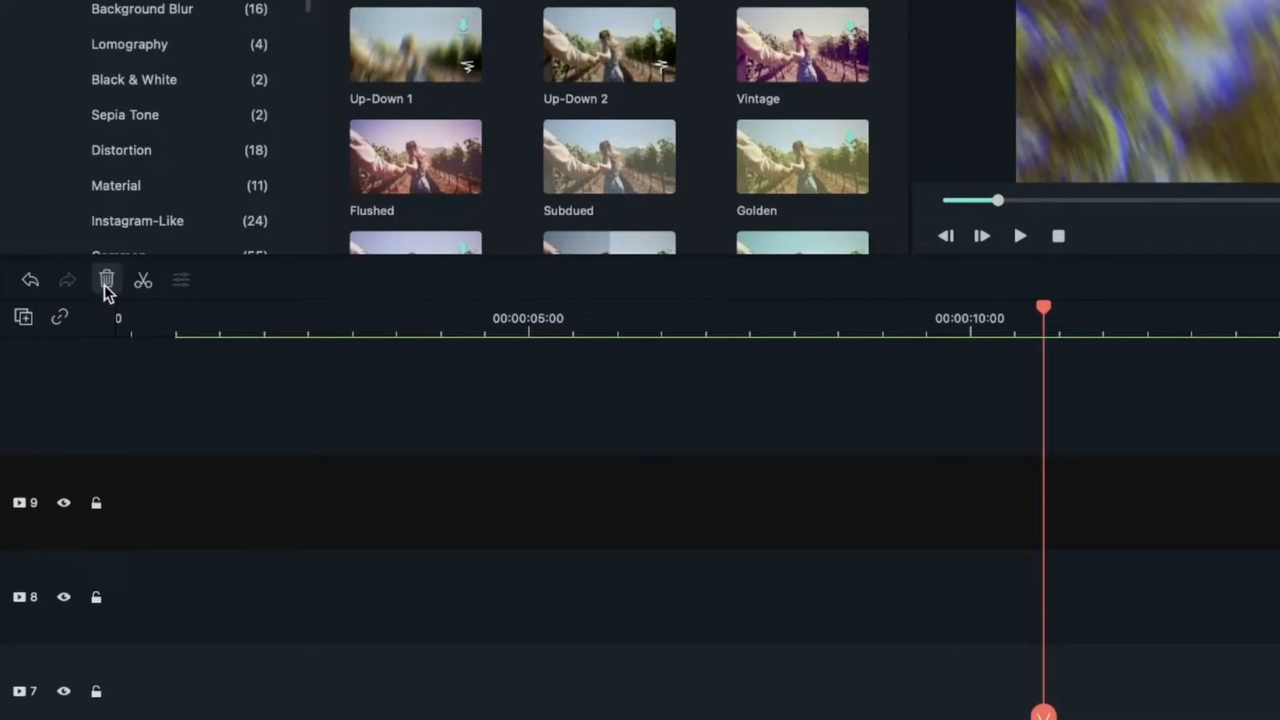
- Delete the empty top video track and move the Survivor Game title up two tracks
{"action": "left_click", "coordinate": [106, 279]}
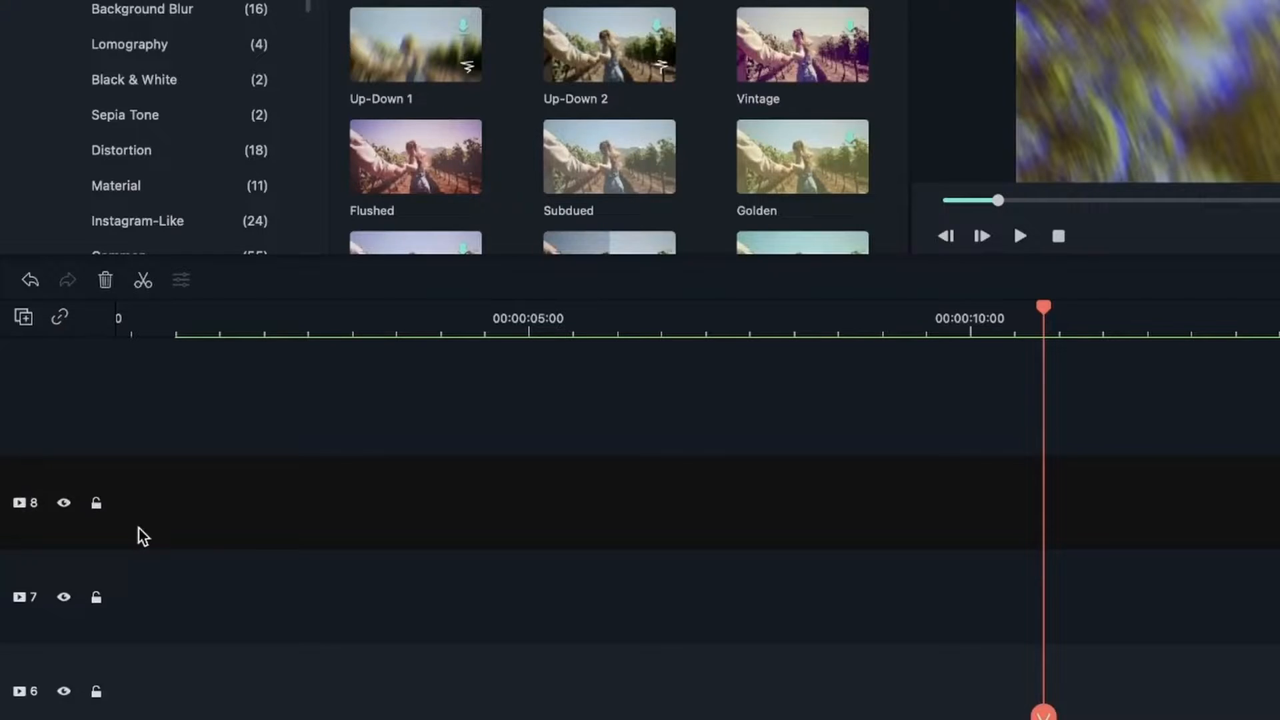
{"action": "mouse_move", "coordinate": [12, 526]}
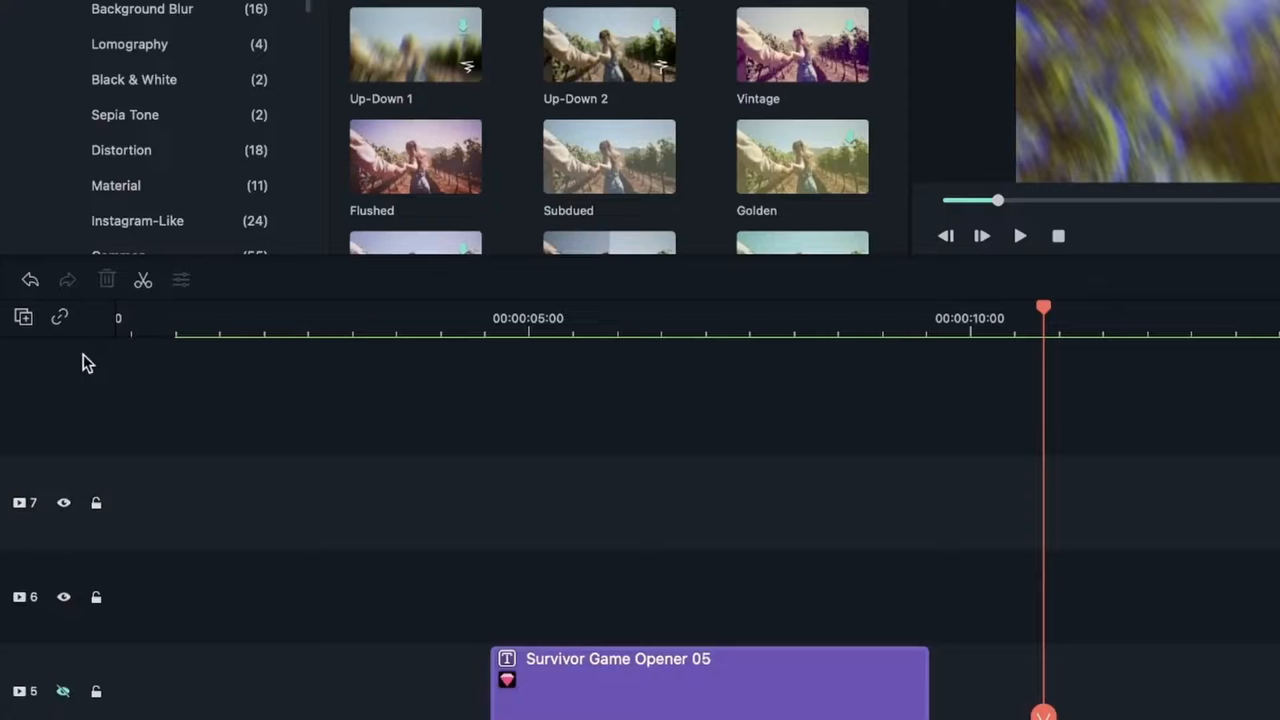
{"action": "scroll", "scroll_direction": "down", "scroll_amount": 3}
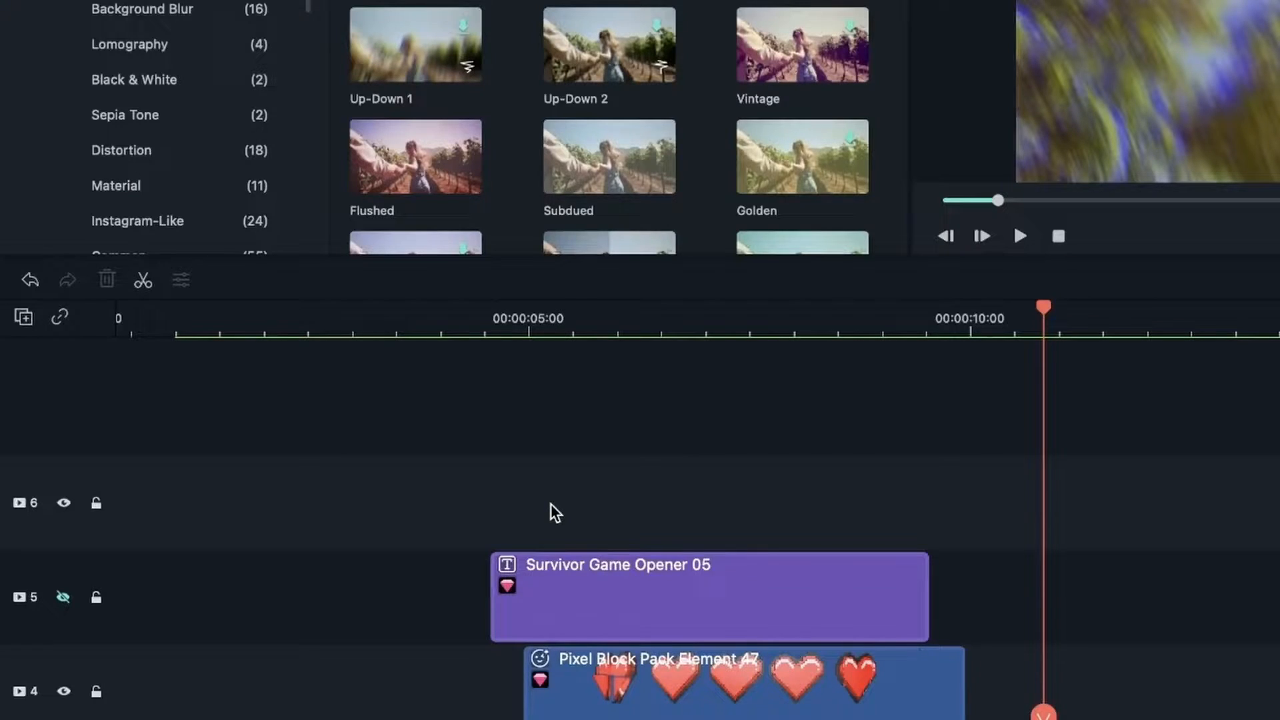
{"action": "left_click", "coordinate": [709, 597]}
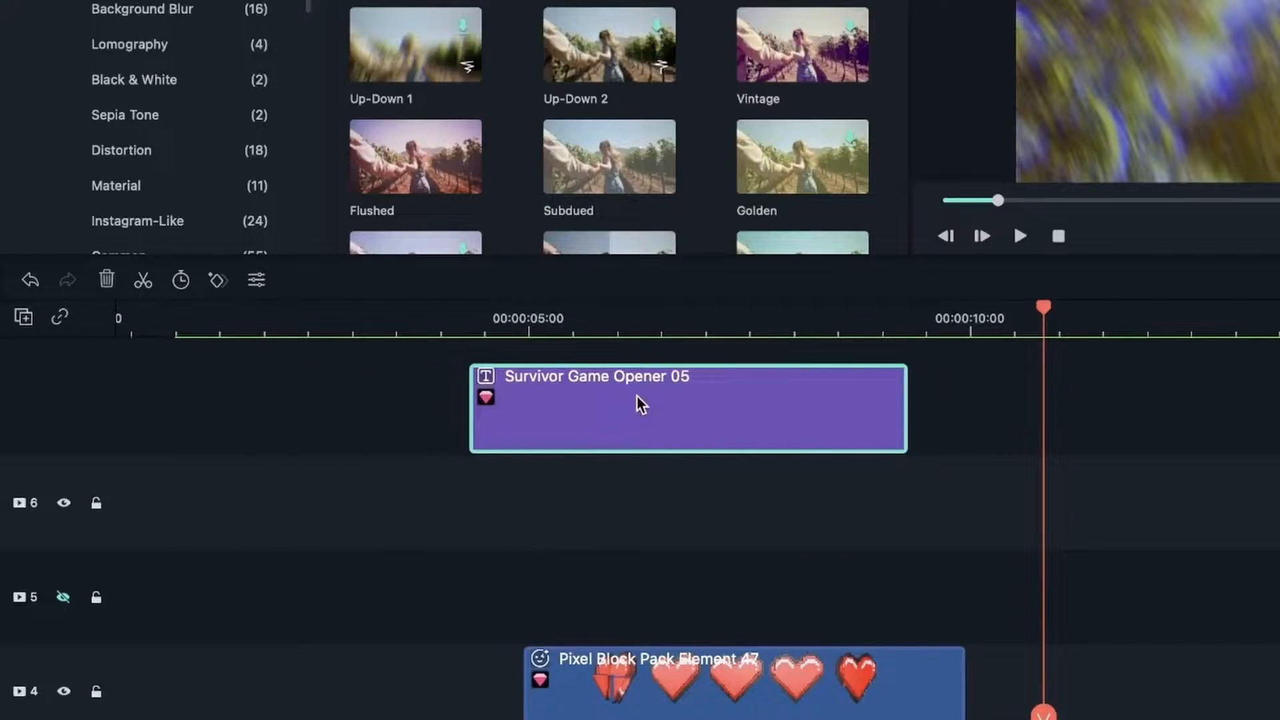
{"action": "scroll", "scroll_direction": "down", "scroll_amount": 3}
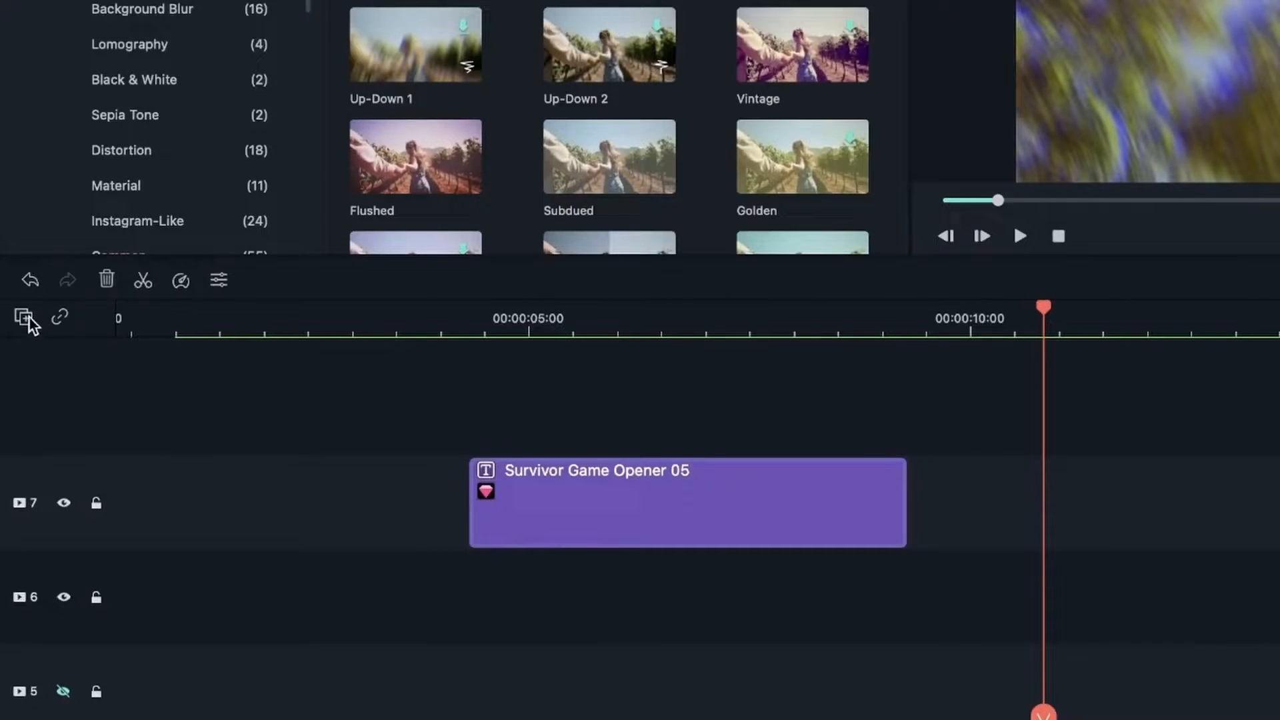
- Add a new empty video track above the title via the track options menu
{"action": "left_click", "coordinate": [23, 317]}
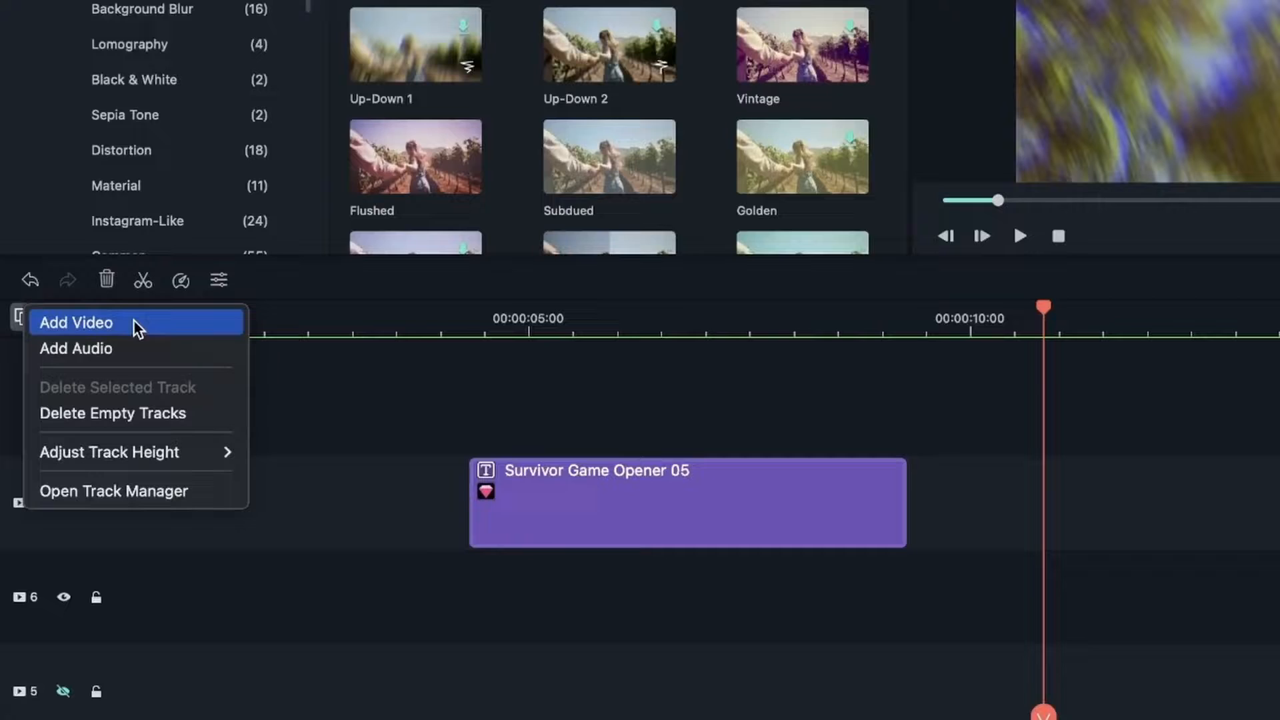
{"action": "mouse_move", "coordinate": [133, 348]}
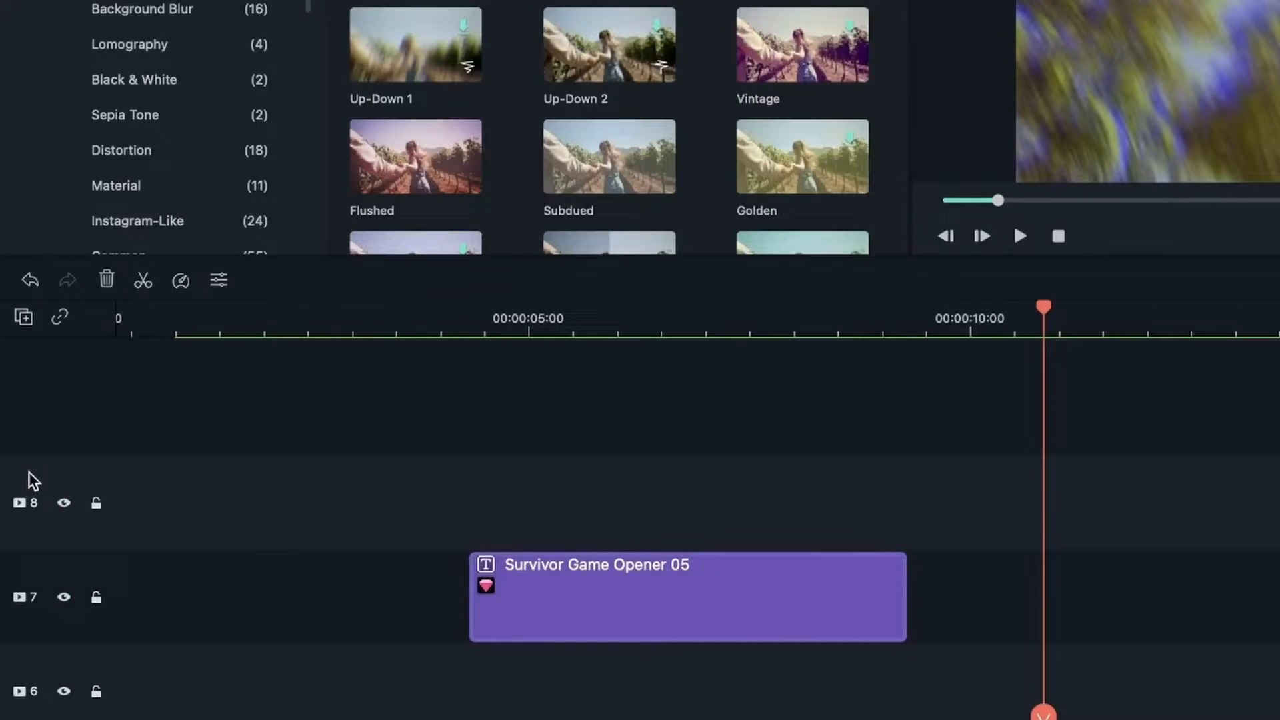
{"action": "left_click", "coordinate": [23, 318]}
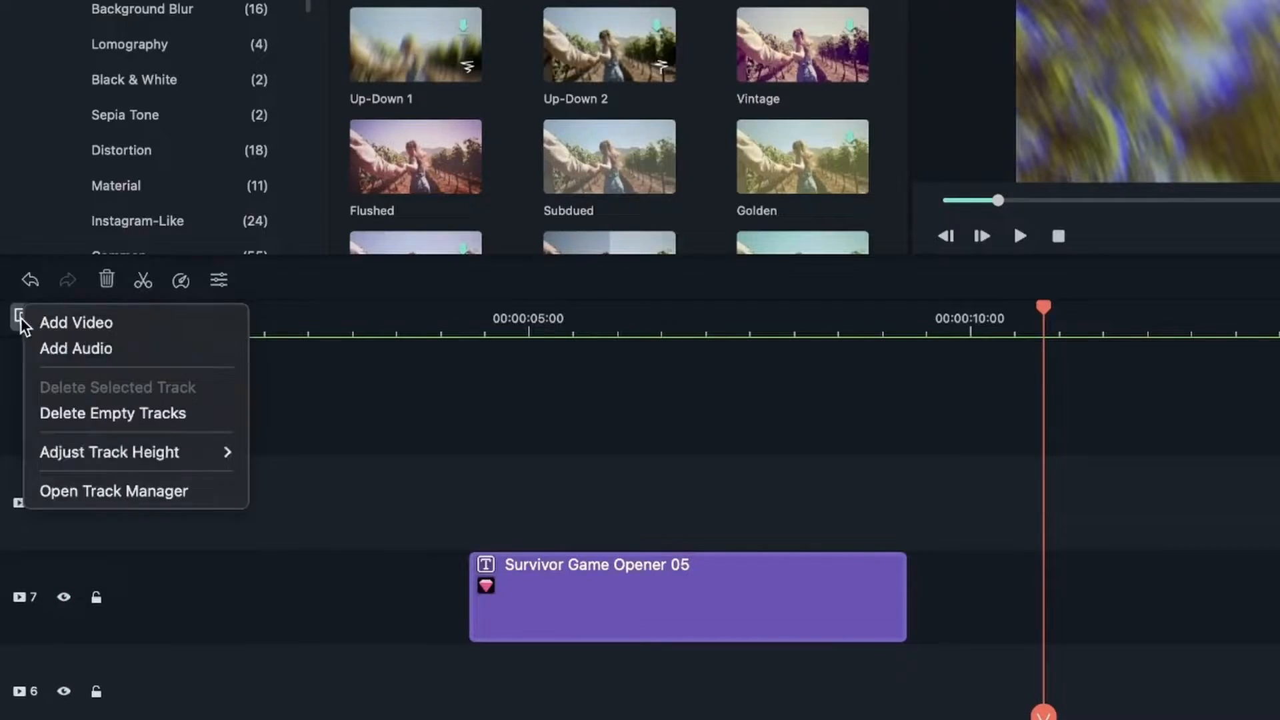
{"action": "left_click", "coordinate": [75, 322]}
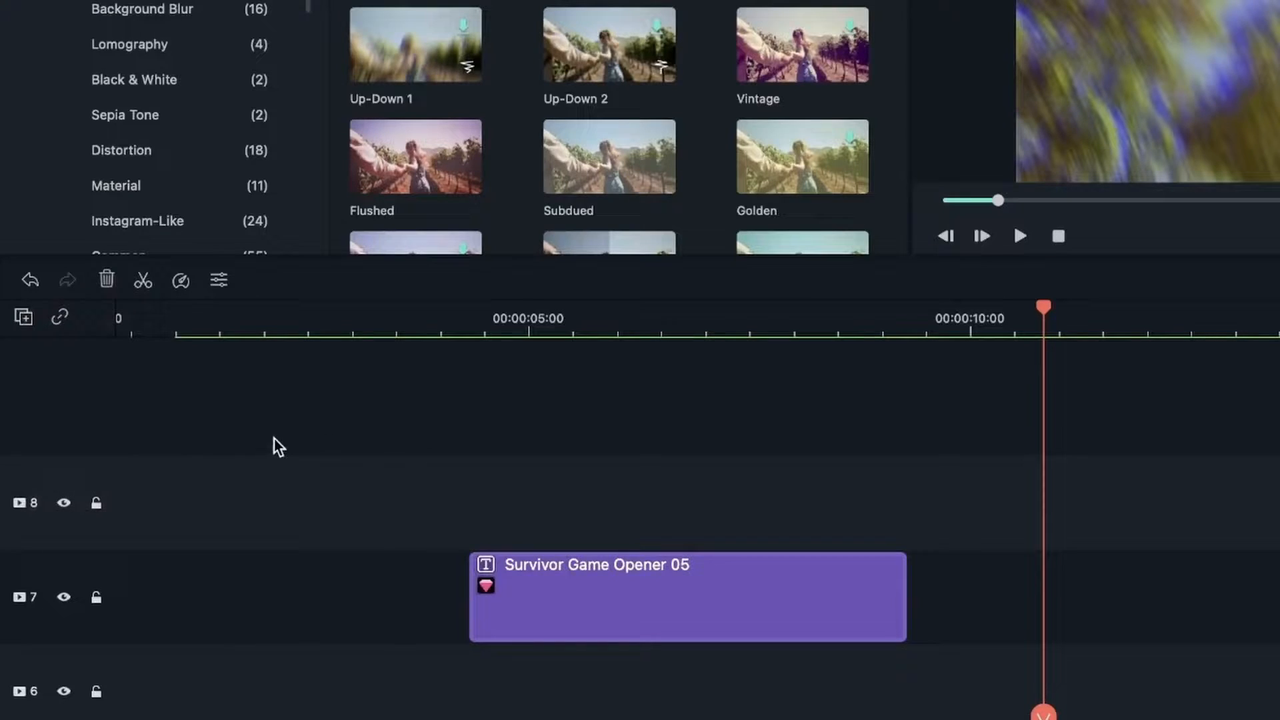
{"action": "scroll", "scroll_direction": "down", "scroll_amount": 3}
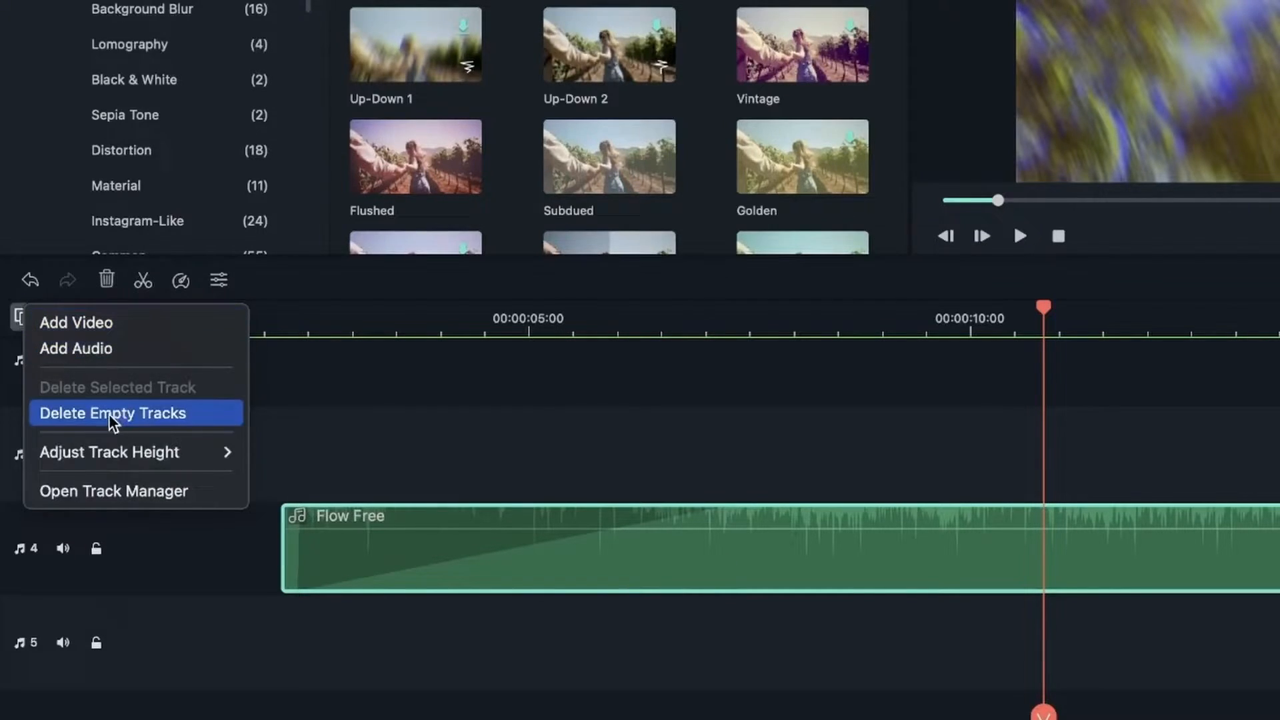
- Delete all empty tracks, leaving the autumn clip, heart and title on video tracks 1–3
{"action": "left_click", "coordinate": [112, 412]}
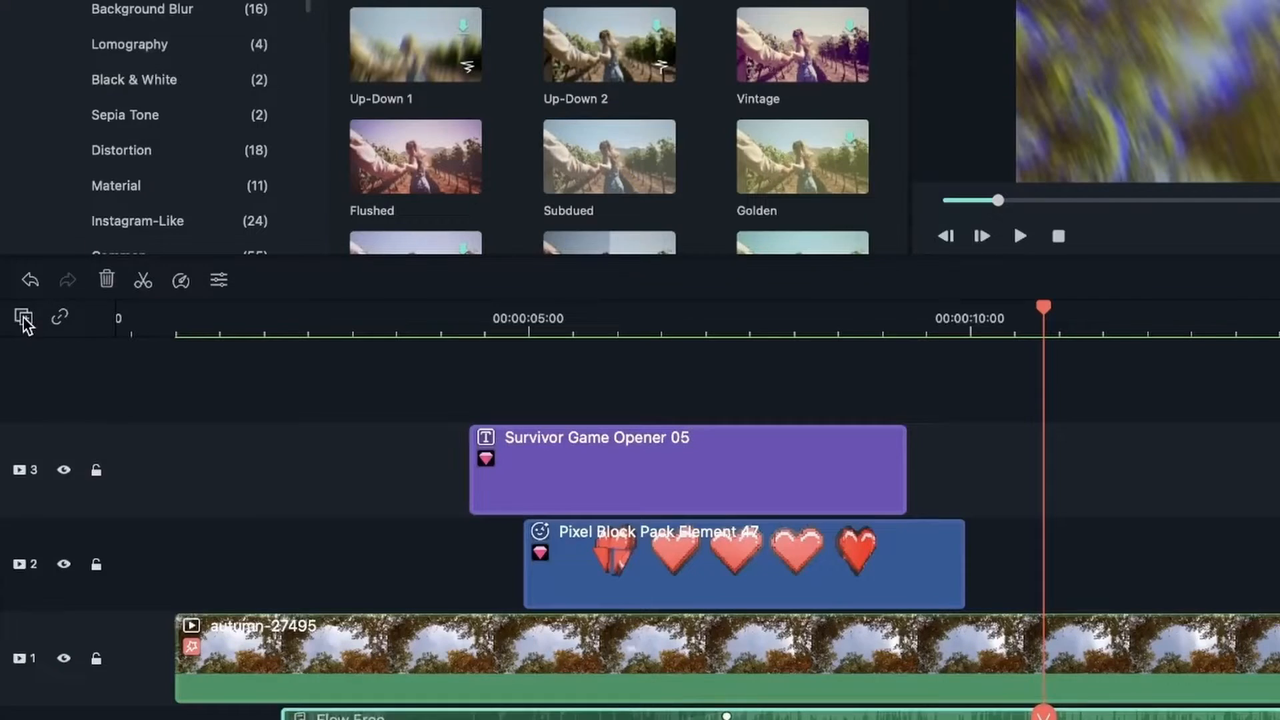
{"action": "left_click", "coordinate": [23, 318]}
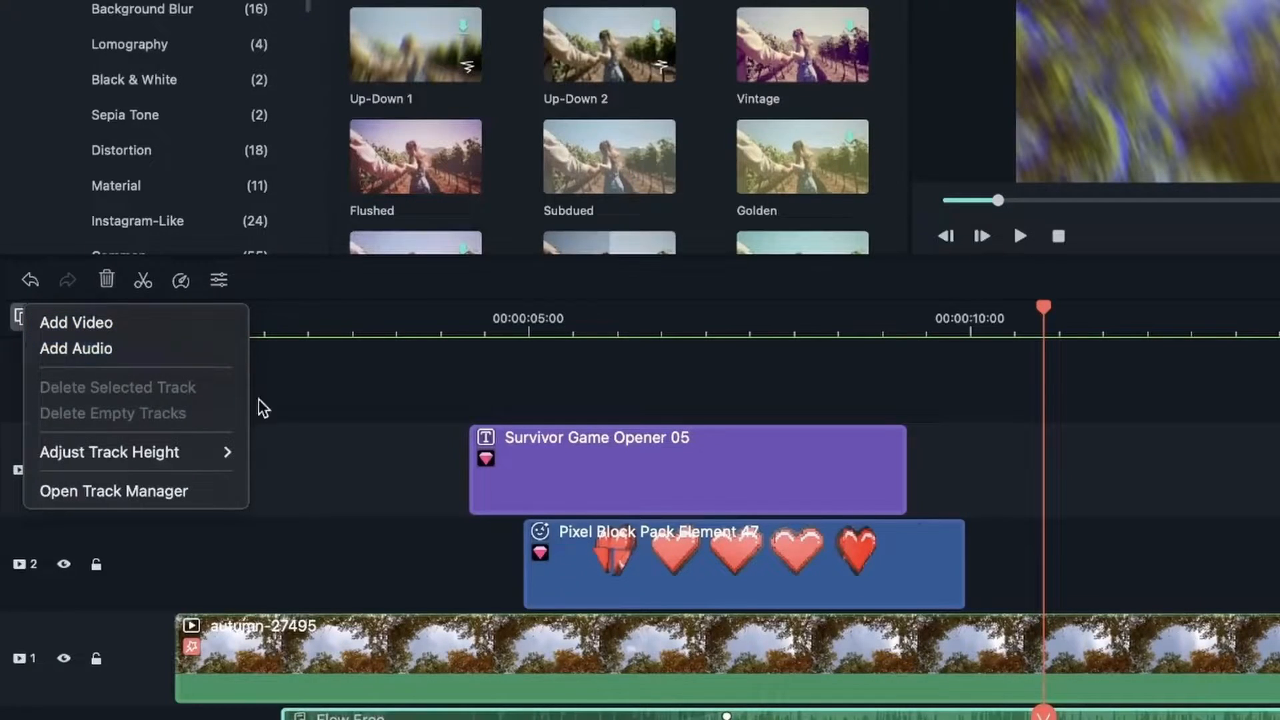
{"action": "left_click", "coordinate": [74, 321]}
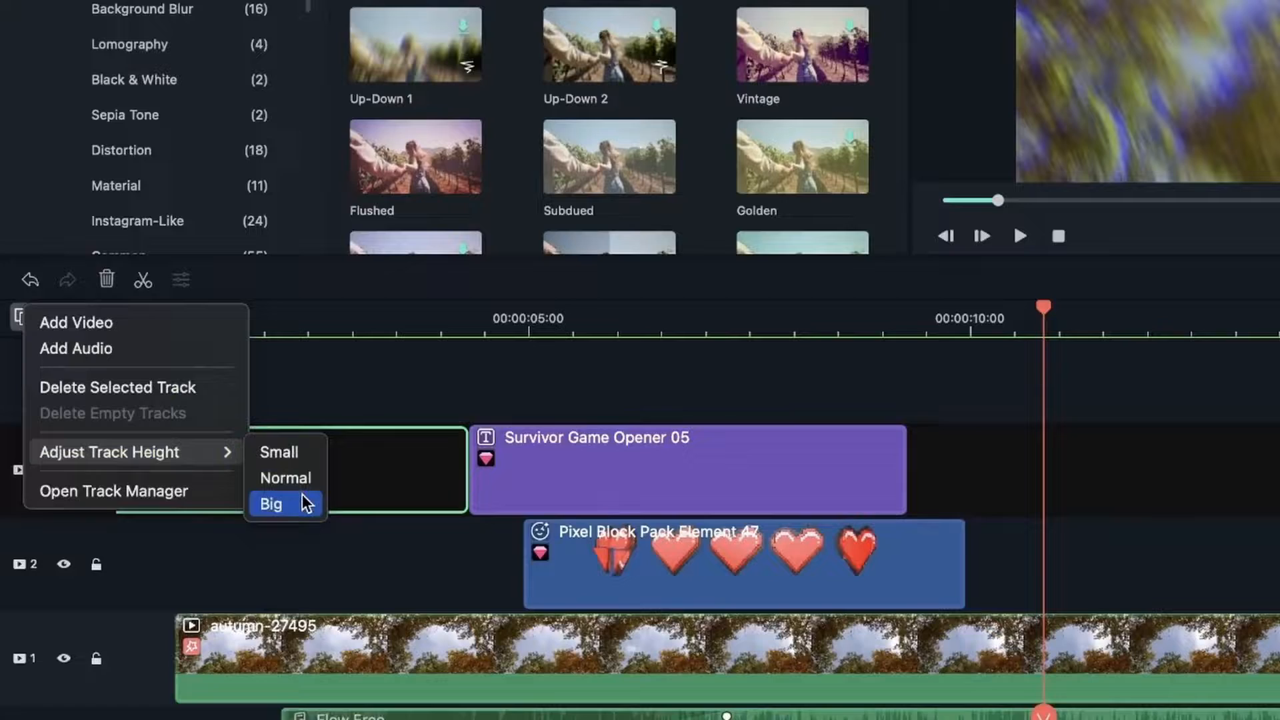
{"action": "left_click", "coordinate": [272, 505]}
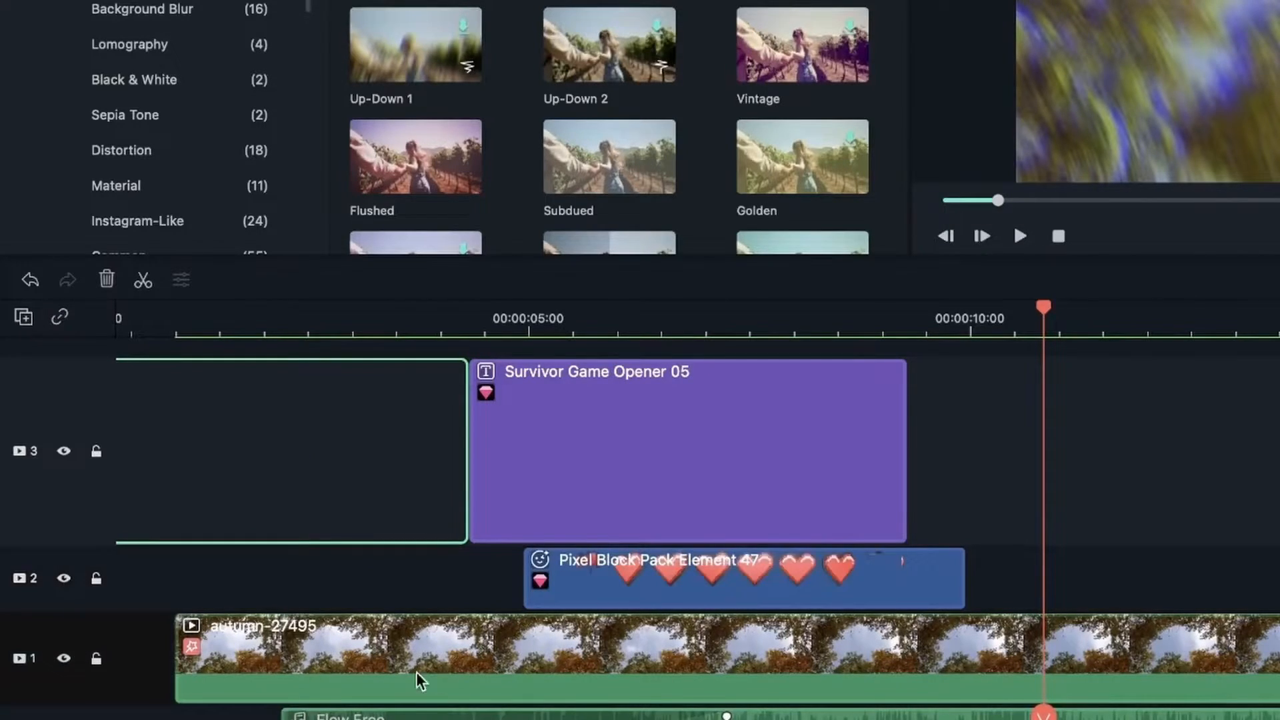
{"action": "mouse_move", "coordinate": [799, 504]}
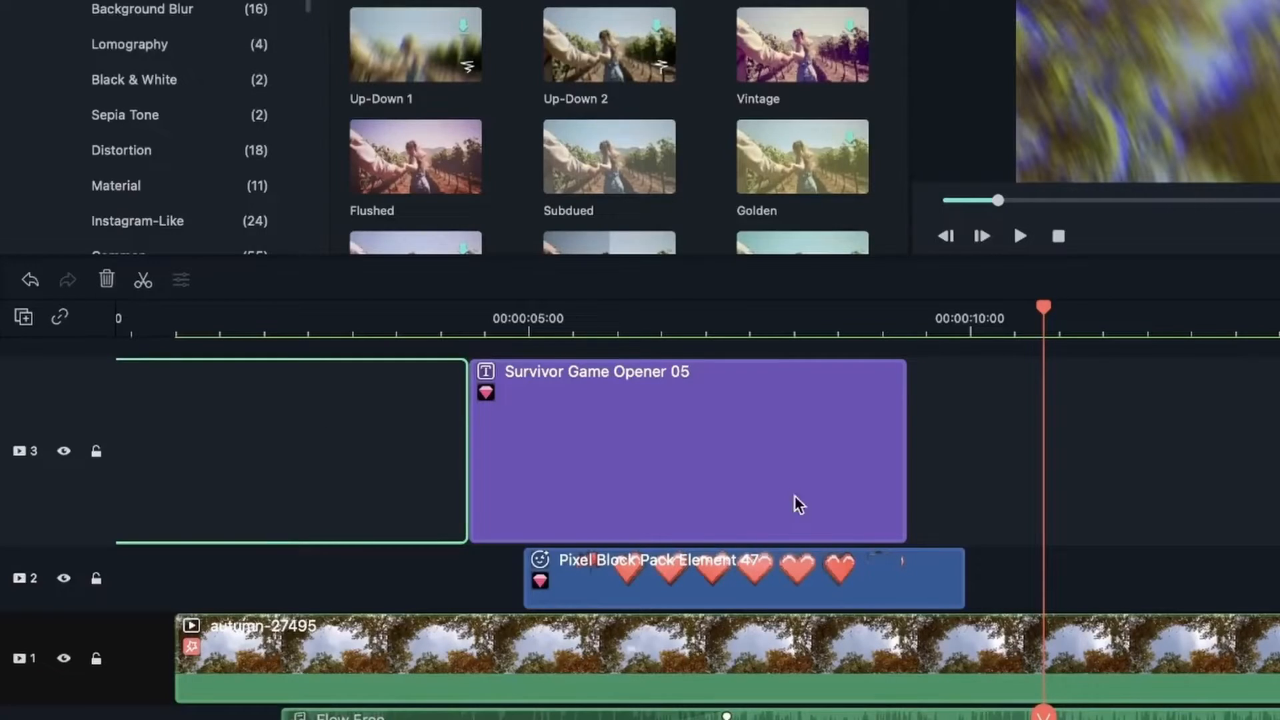
{"action": "left_click", "coordinate": [23, 317]}
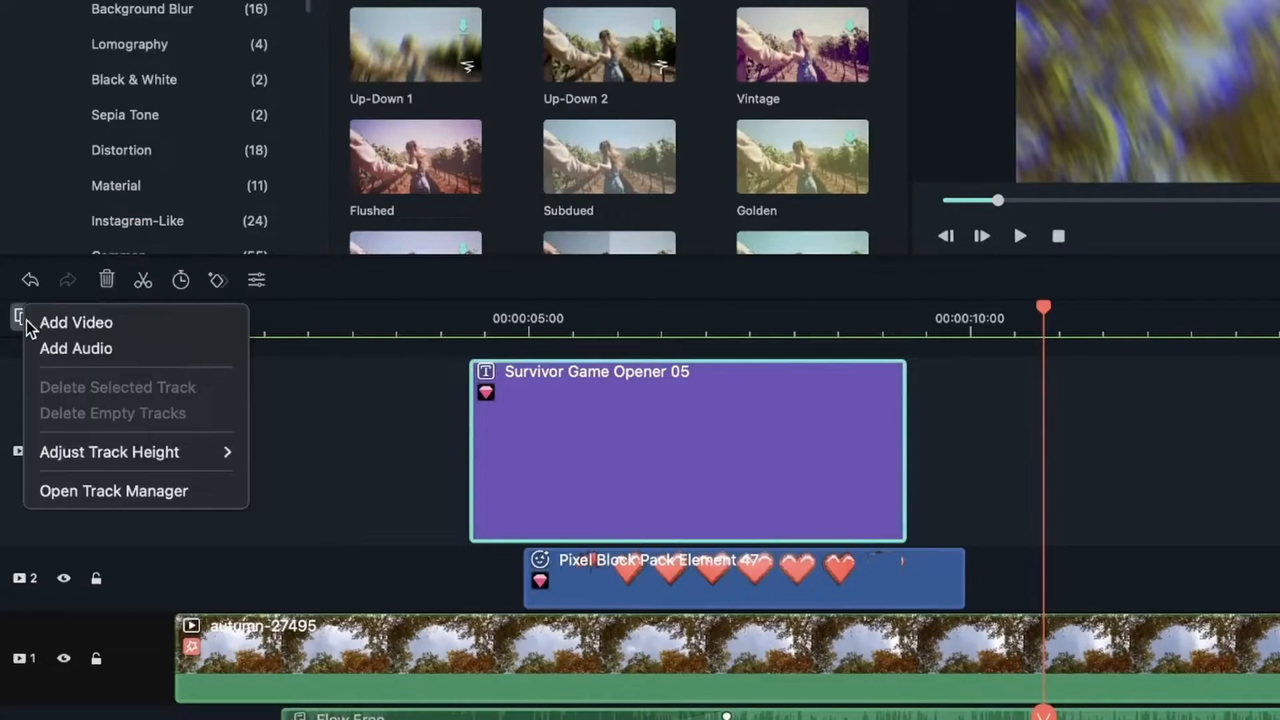
{"action": "left_click", "coordinate": [77, 323]}
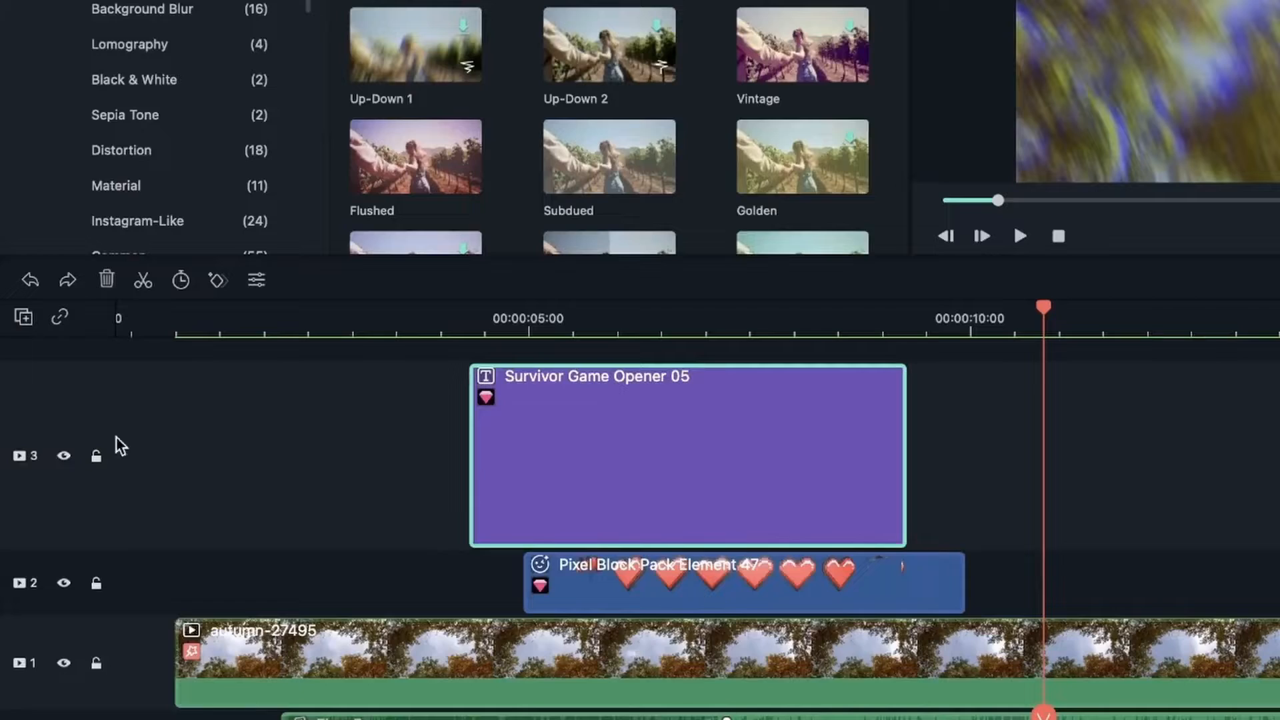
{"action": "left_click", "coordinate": [22, 317]}
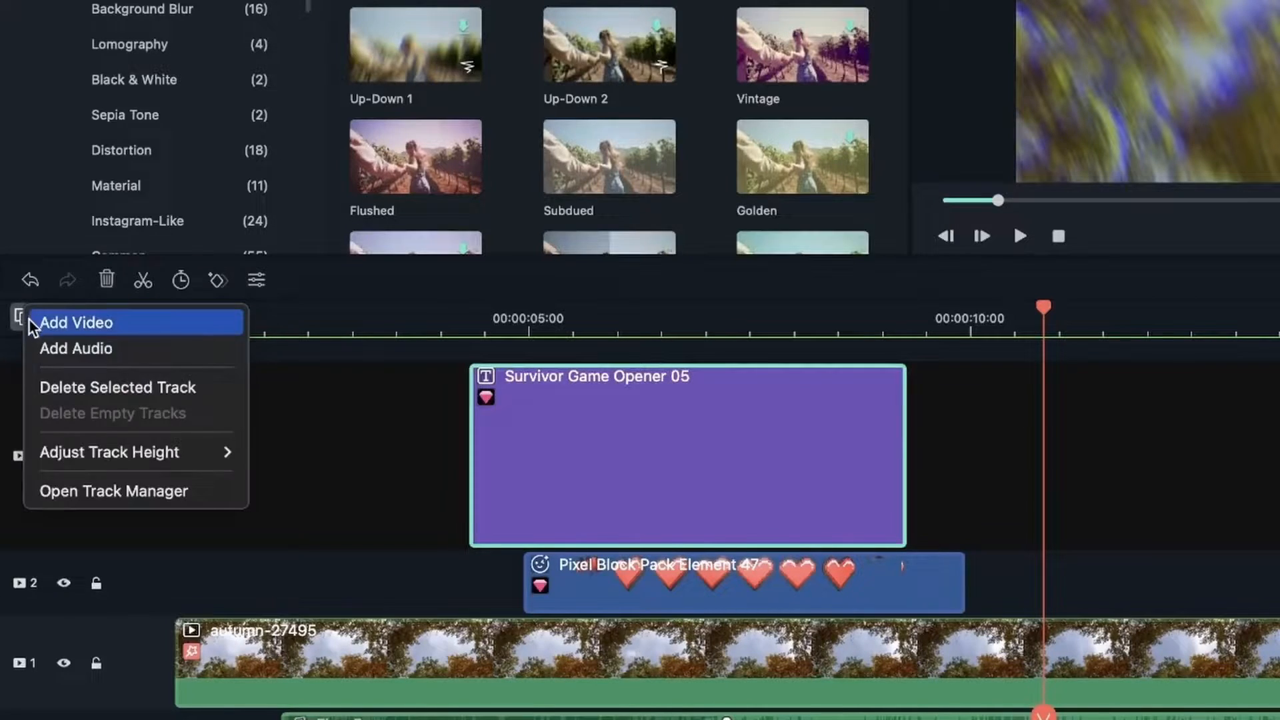
{"action": "left_click", "coordinate": [75, 323]}
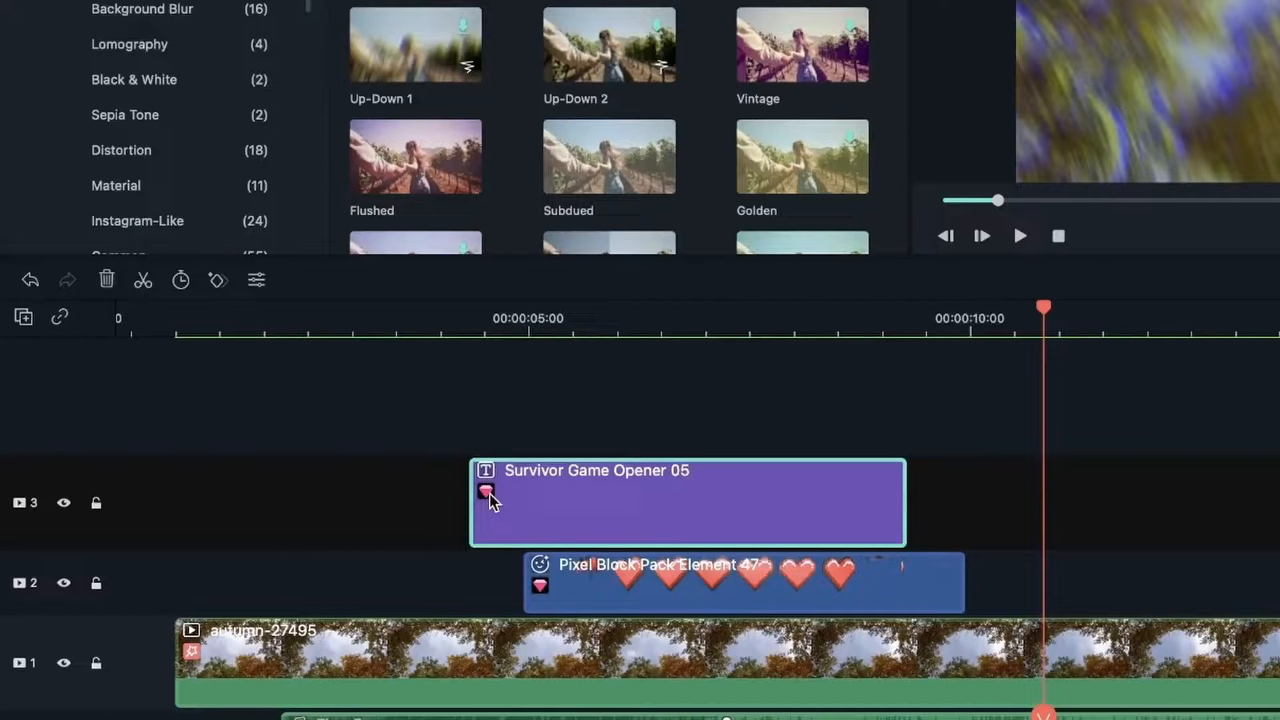
- Bring up the track management options menu over the timeline
{"action": "left_click", "coordinate": [23, 317]}
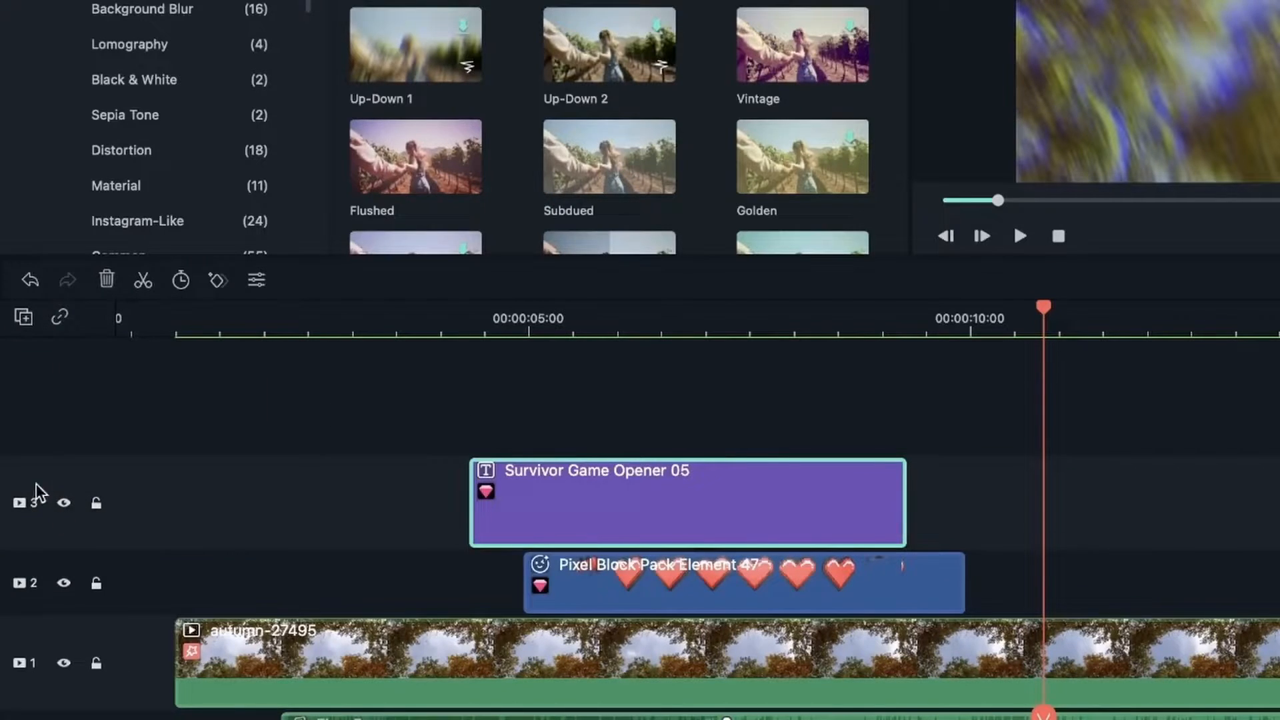
{"action": "left_click", "coordinate": [23, 317]}
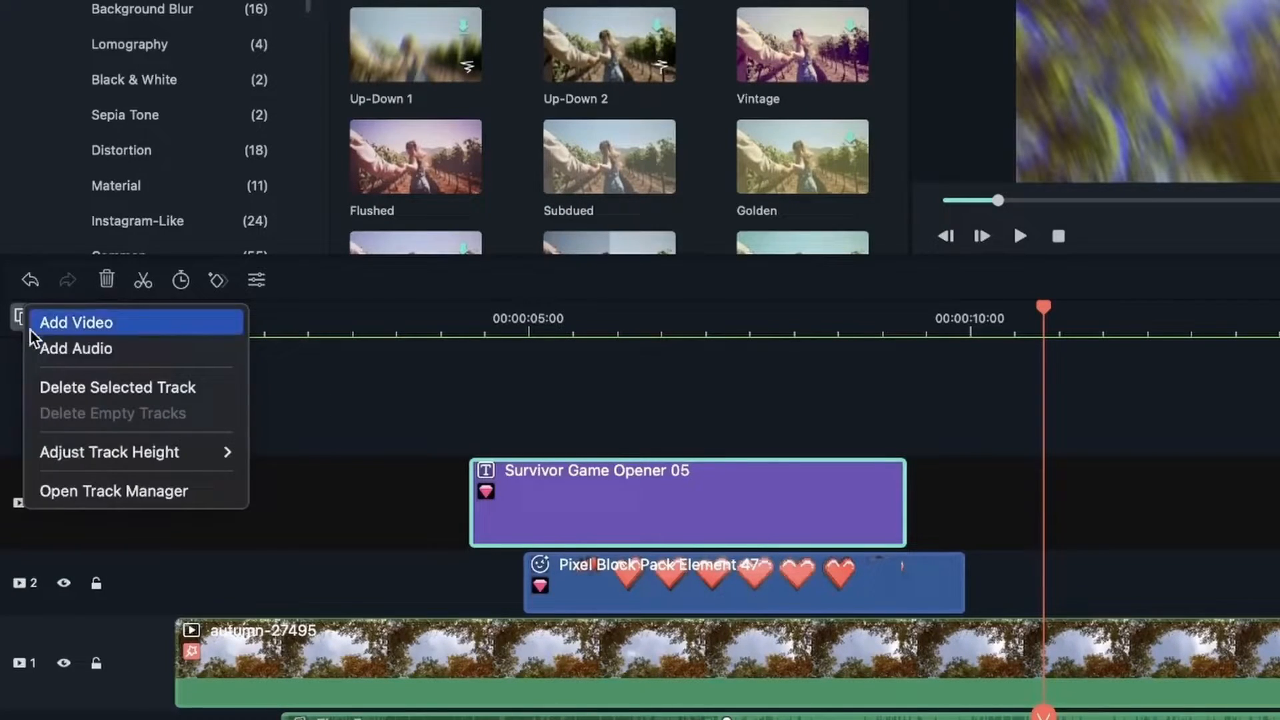
{"action": "mouse_move", "coordinate": [112, 300]}
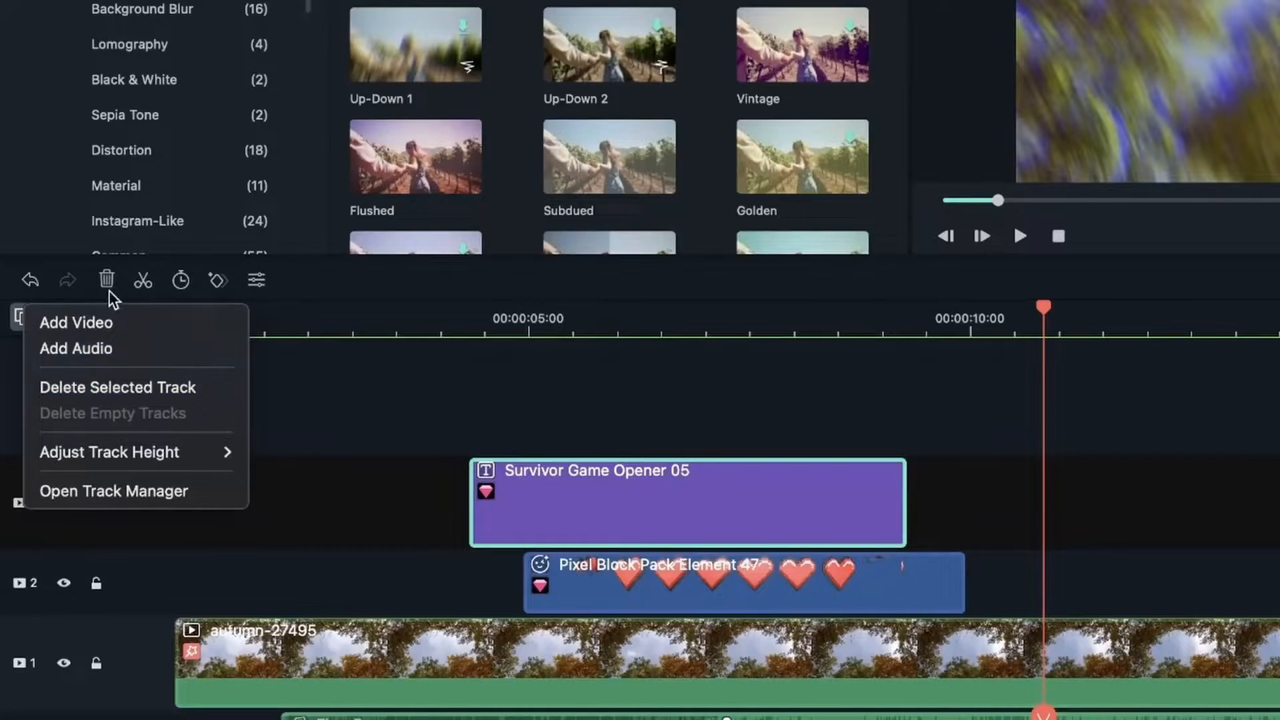
{"action": "mouse_move", "coordinate": [119, 292]}
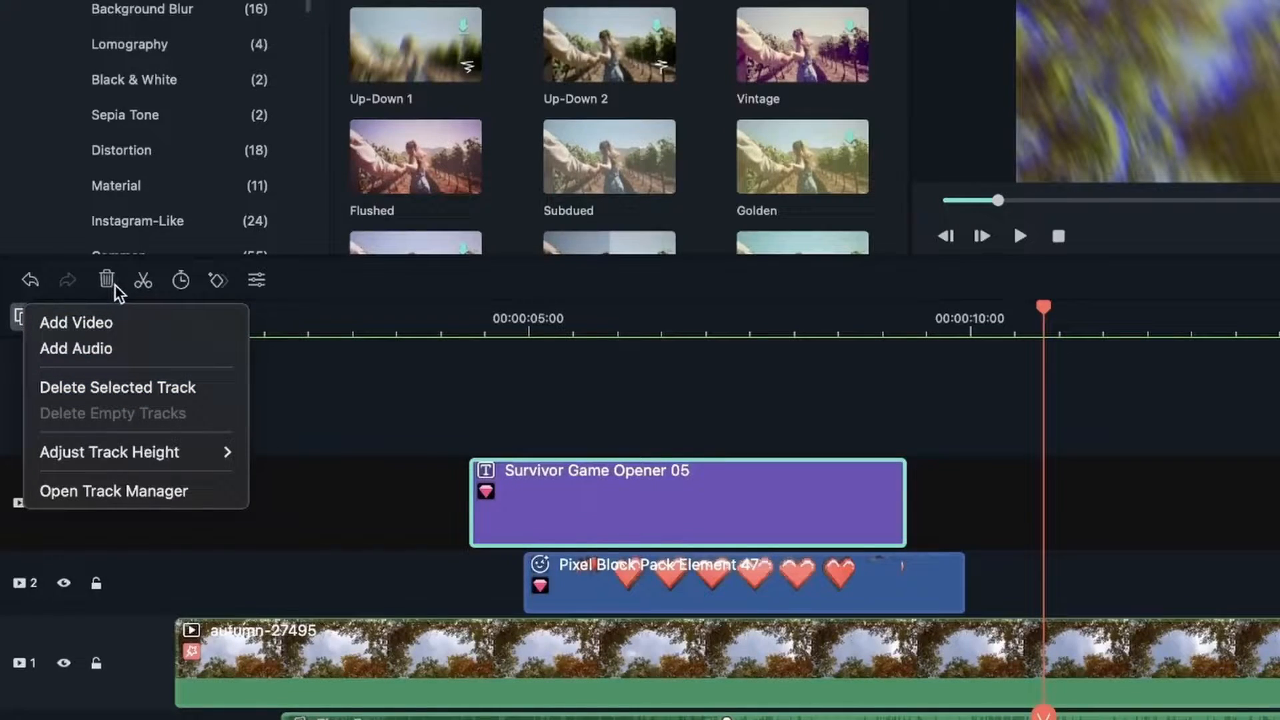
{"action": "mouse_move", "coordinate": [112, 491]}
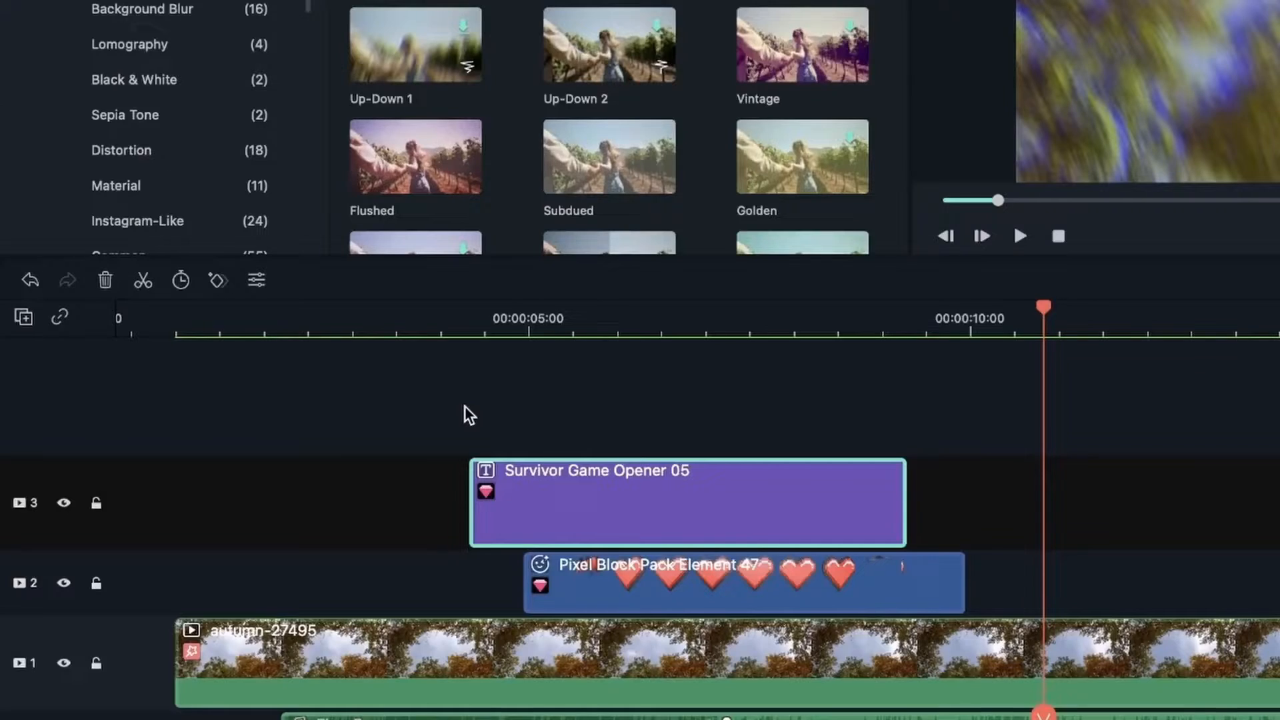
{"action": "scroll", "scroll_direction": "down", "scroll_amount": 3}
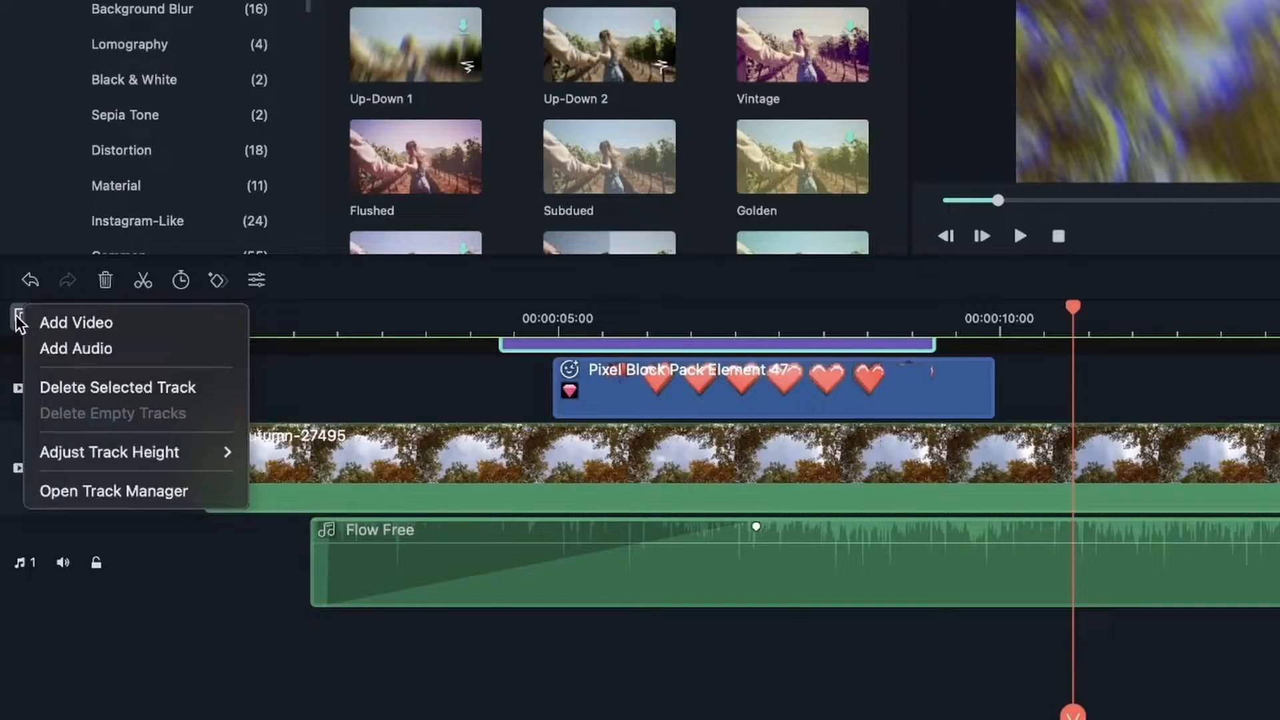
{"action": "mouse_move", "coordinate": [114, 491]}
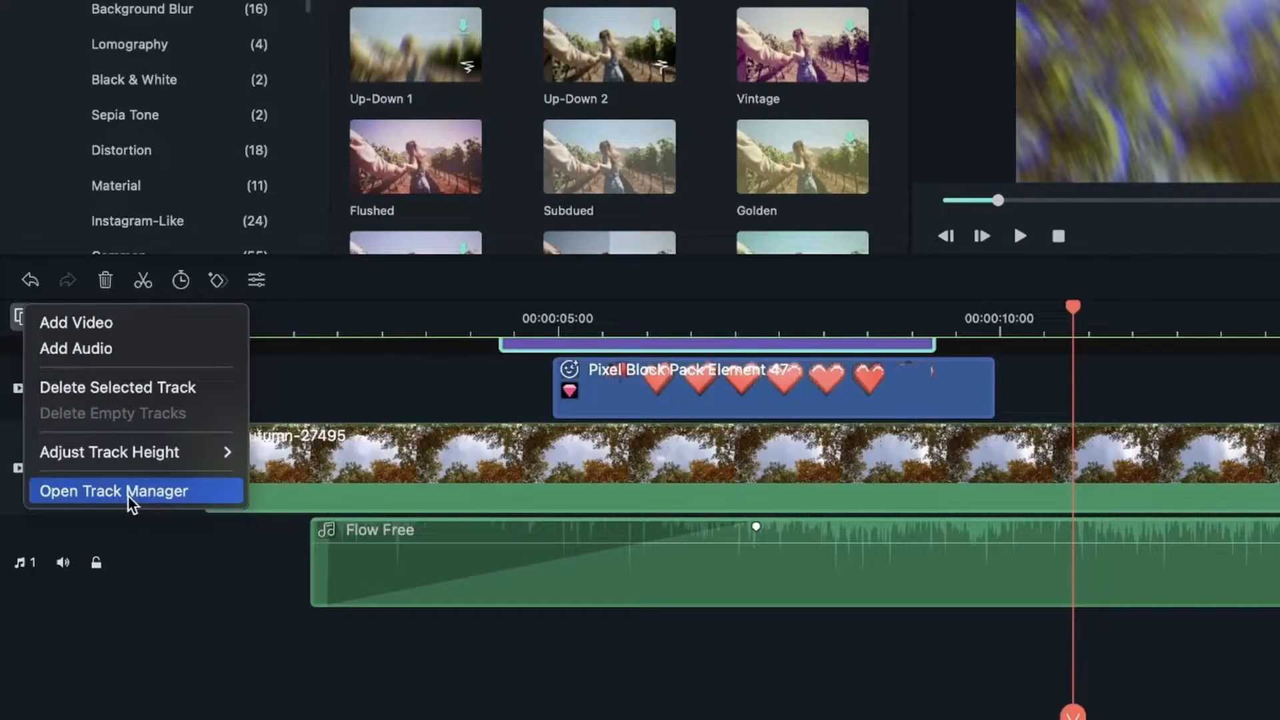
- In the Track Manager, set 15 video tracks to be added above track 3
{"action": "left_click", "coordinate": [115, 491]}
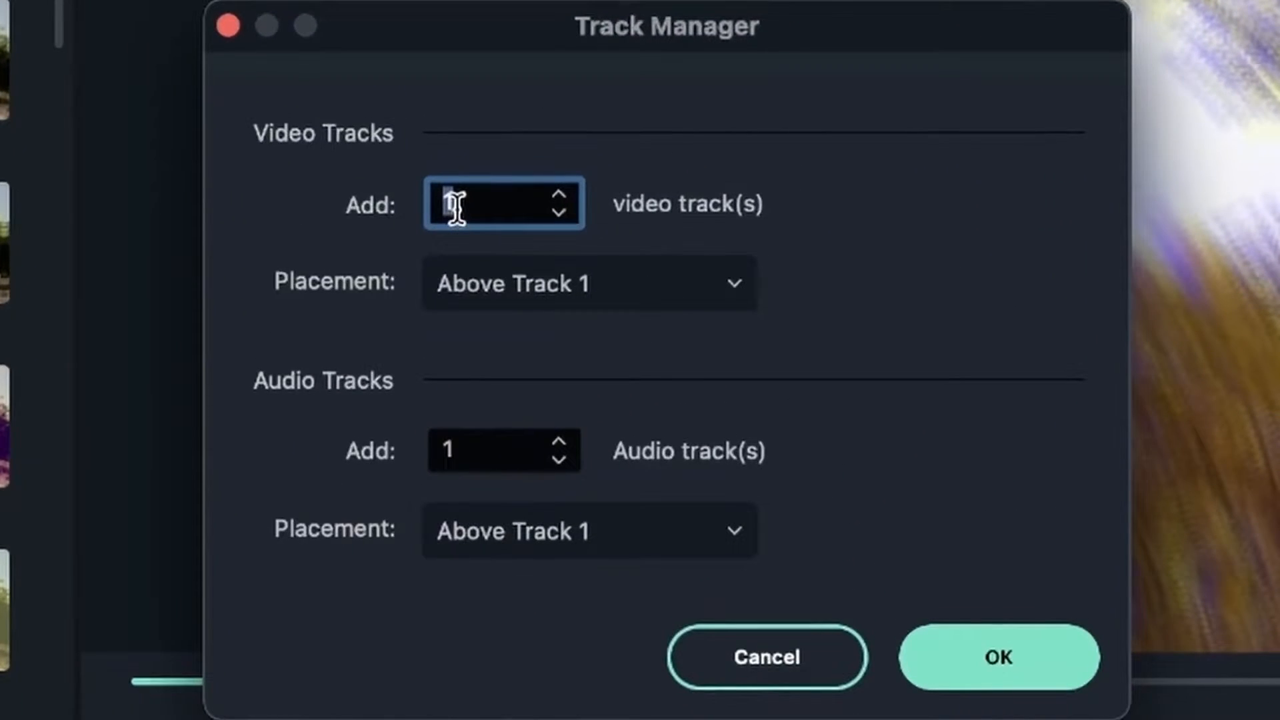
{"action": "type", "text": "1"}
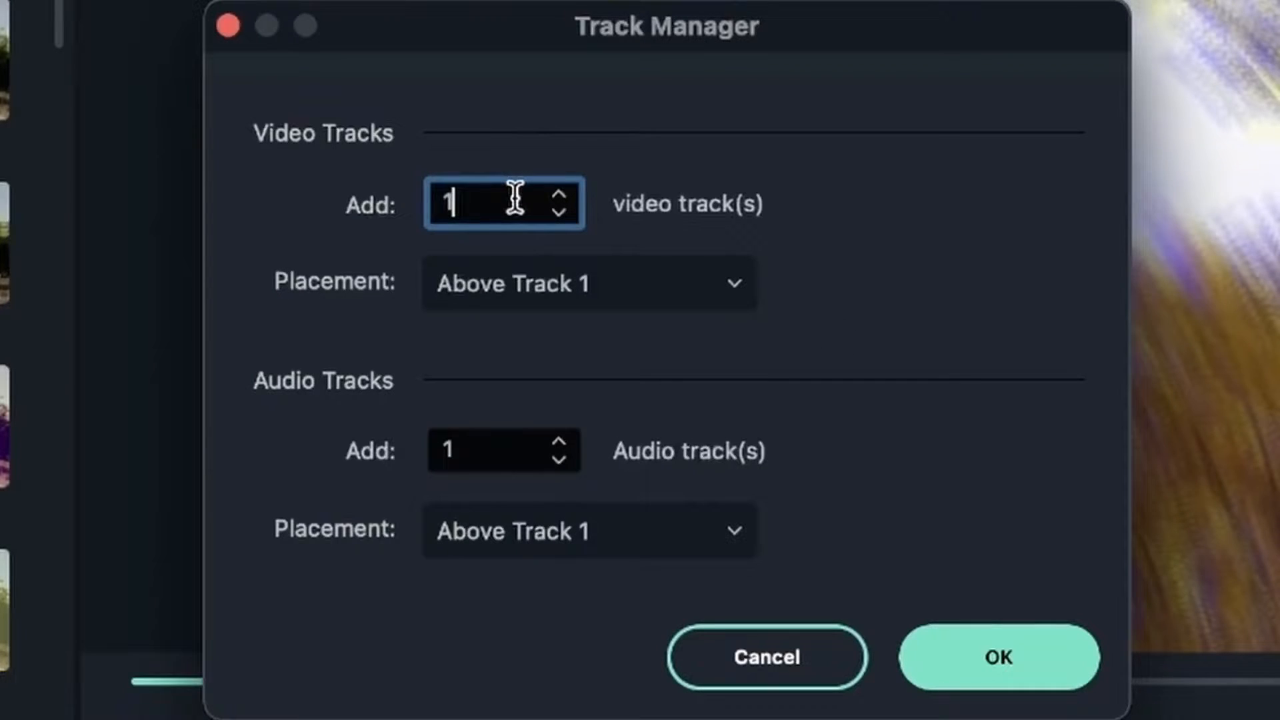
{"action": "key", "text": "Backspace"}
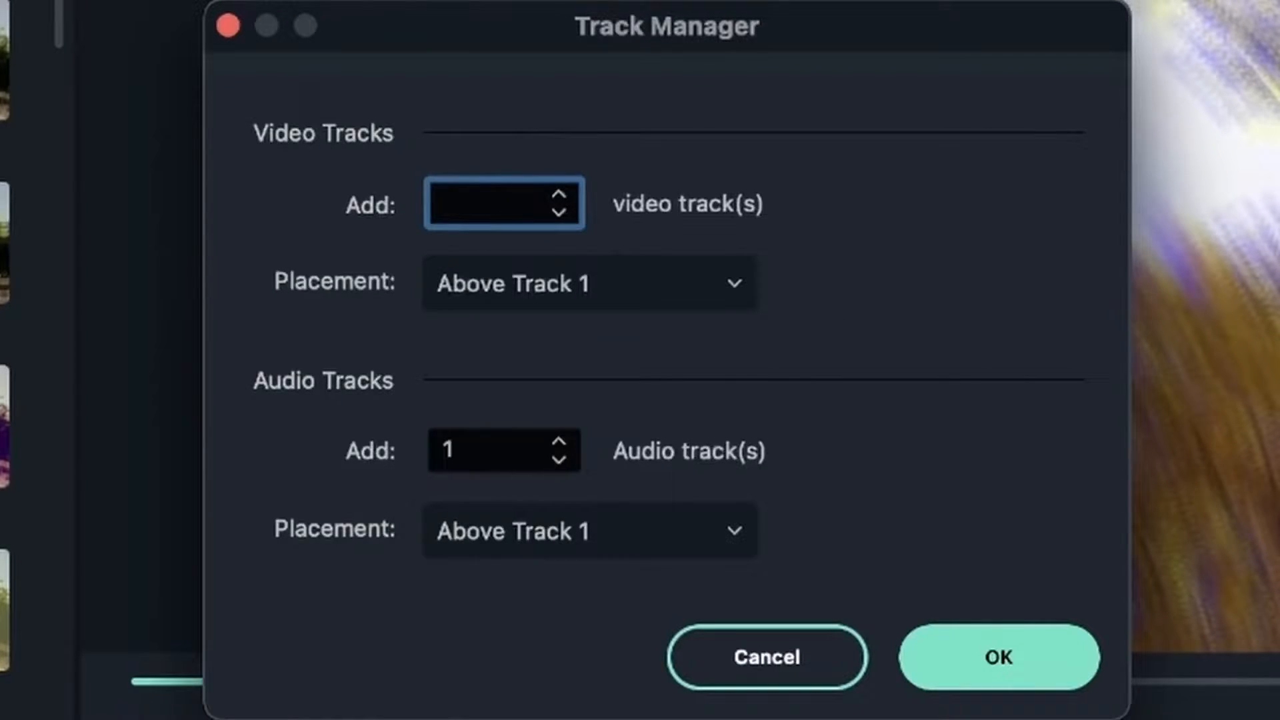
{"action": "type", "text": "15"}
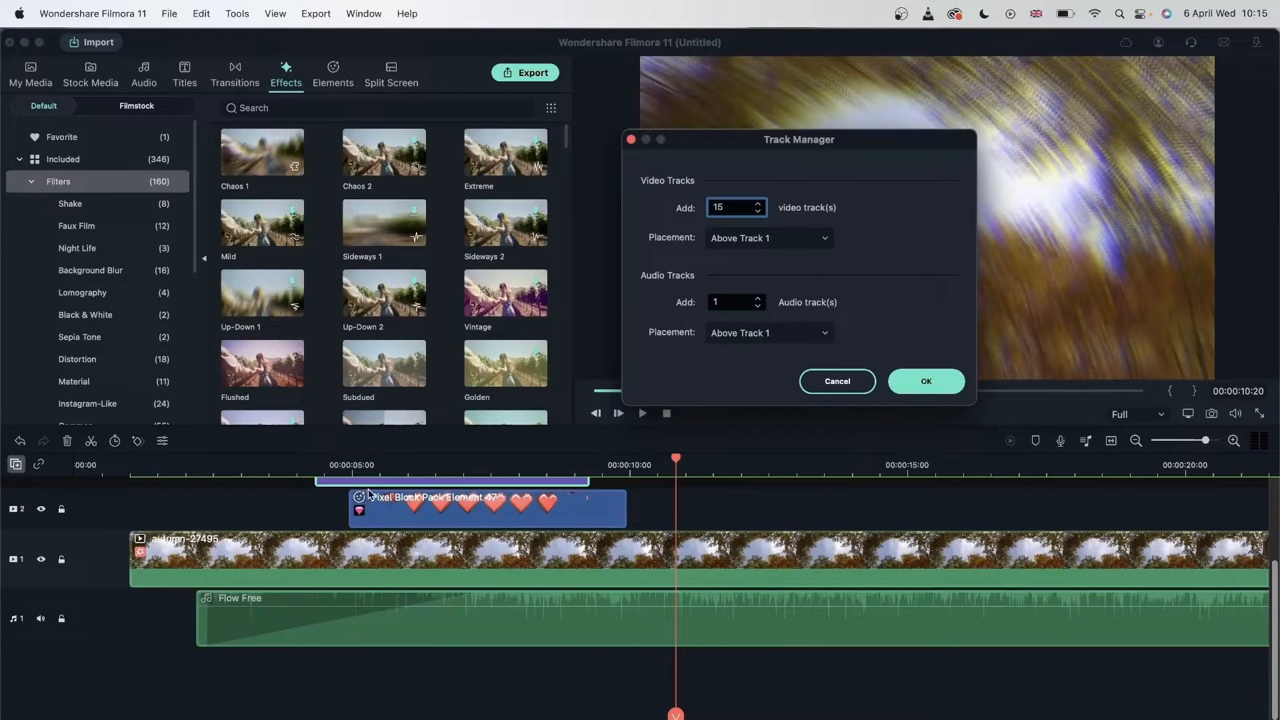
{"action": "mouse_move", "coordinate": [502, 507]}
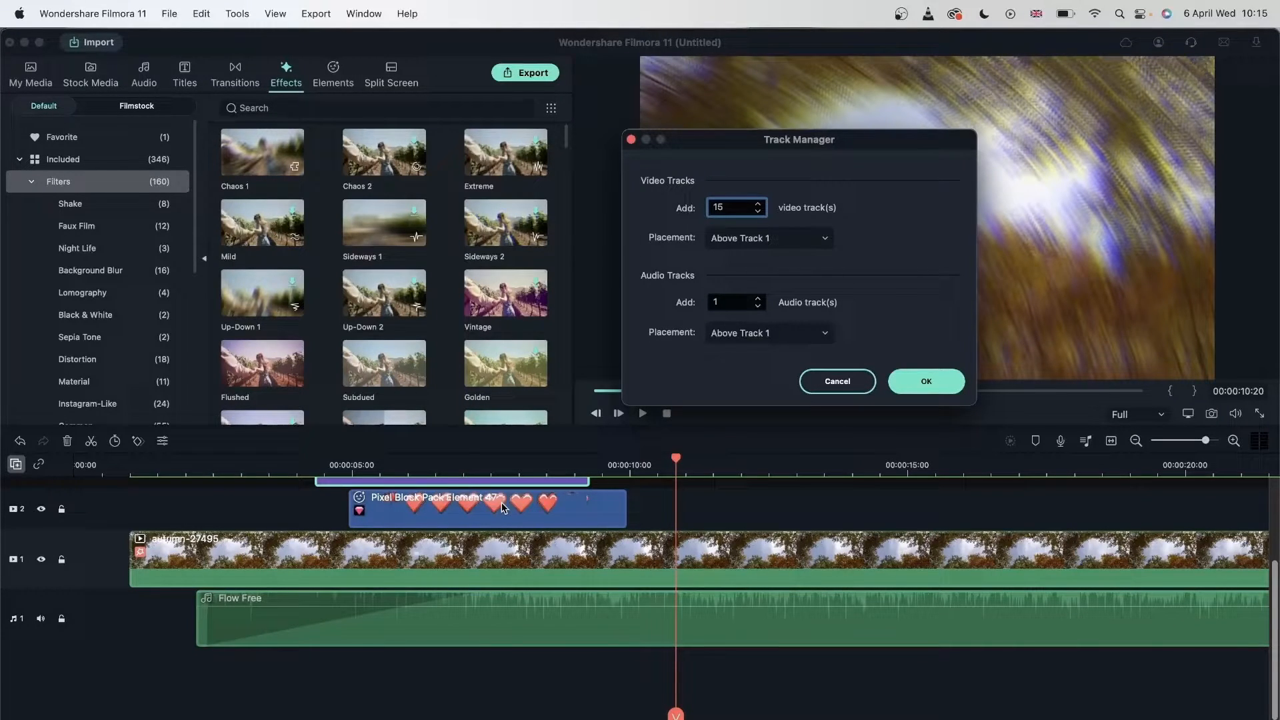
{"action": "mouse_move", "coordinate": [755, 235]}
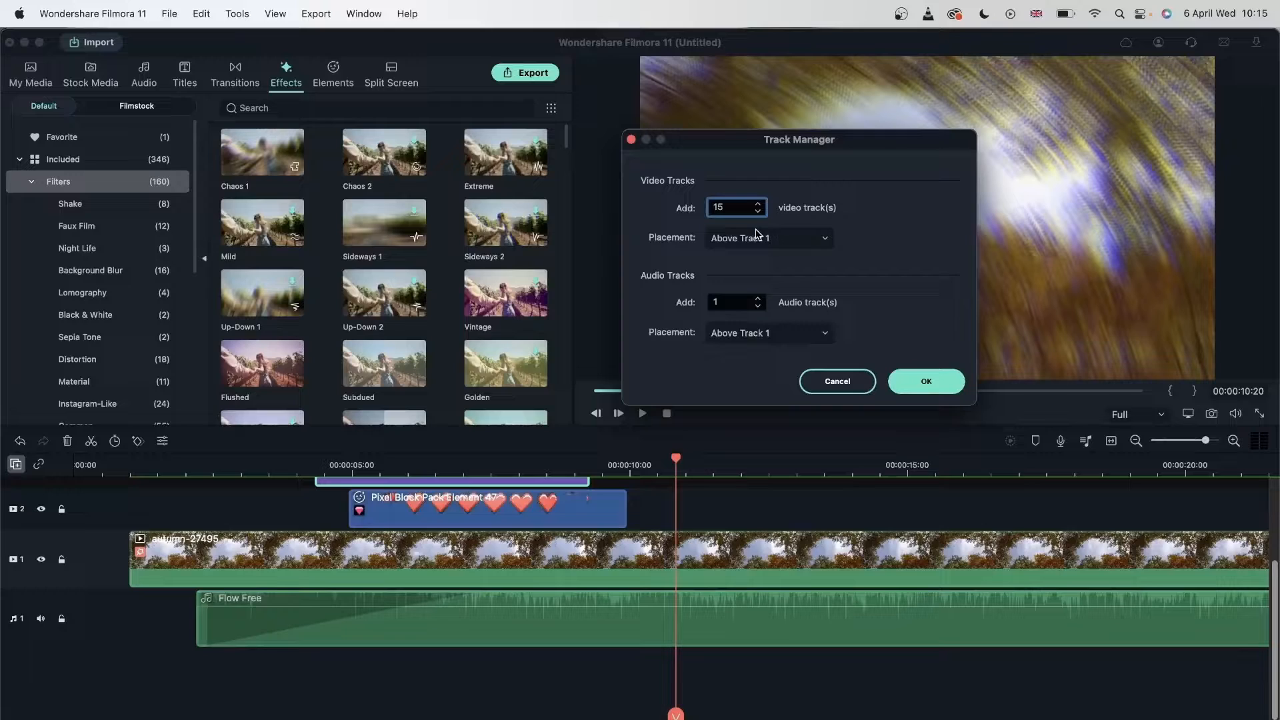
{"action": "left_click", "coordinate": [768, 237]}
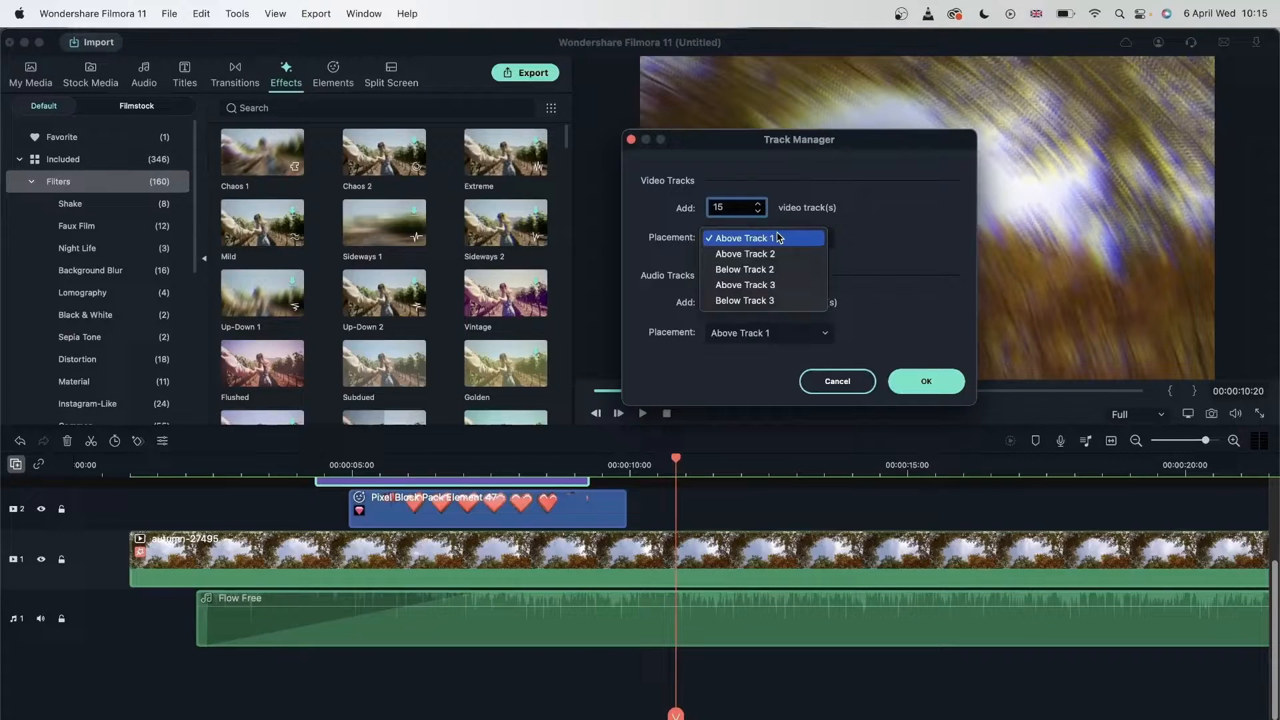
{"action": "mouse_move", "coordinate": [744, 285]}
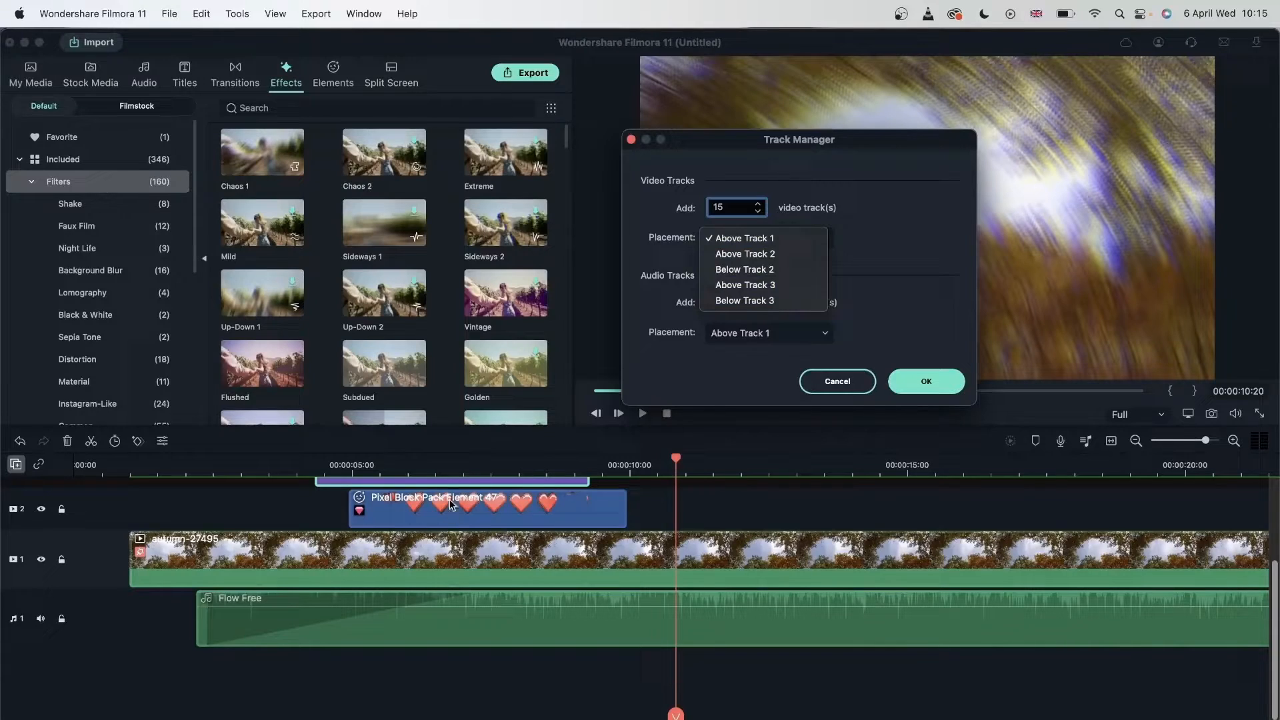
{"action": "left_click", "coordinate": [744, 285]}
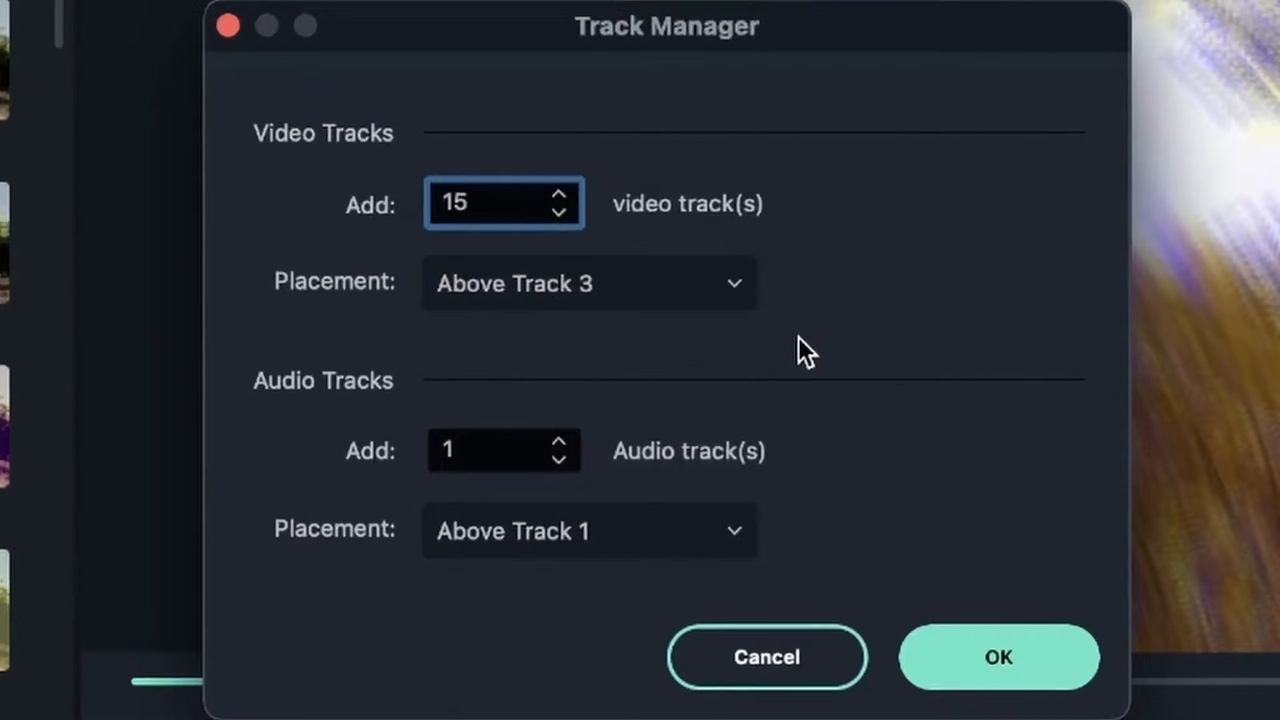
- Set 15 audio tracks above track 1 and confirm adding the new tracks
{"action": "left_click", "coordinate": [498, 449]}
{"action": "type", "text": "5"}
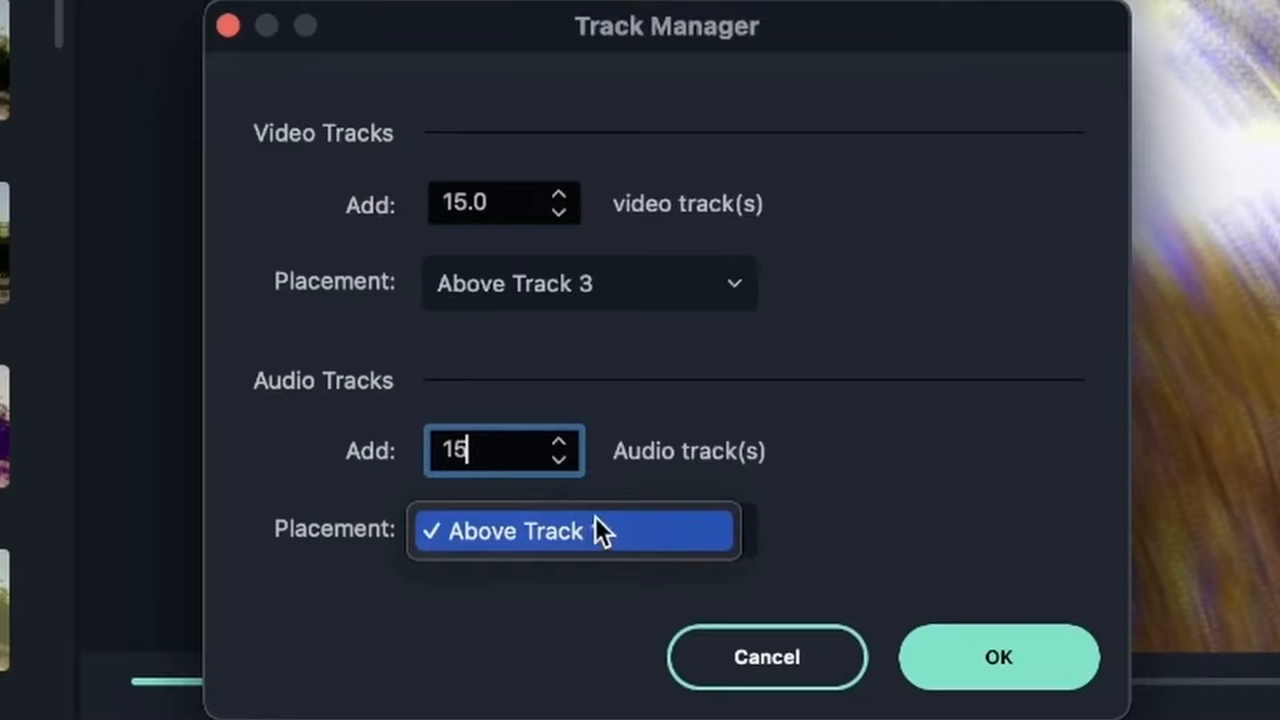
{"action": "left_click", "coordinate": [572, 531]}
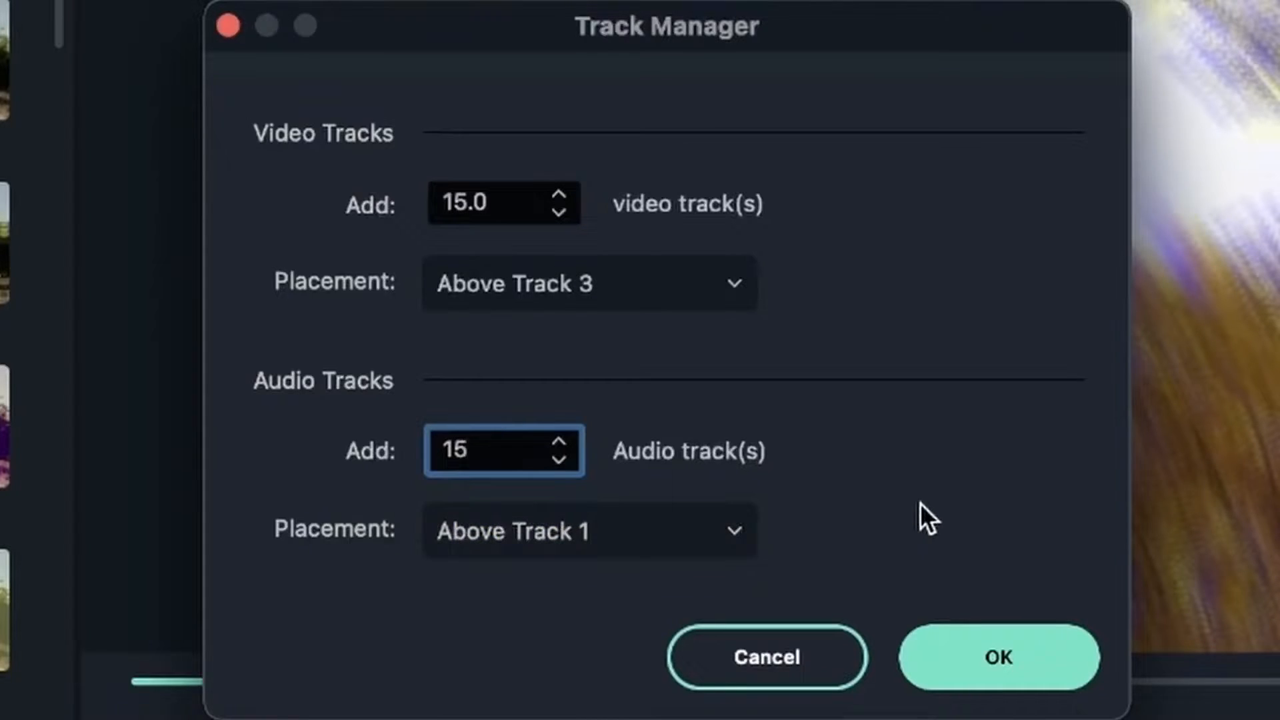
{"action": "left_click", "coordinate": [997, 657]}
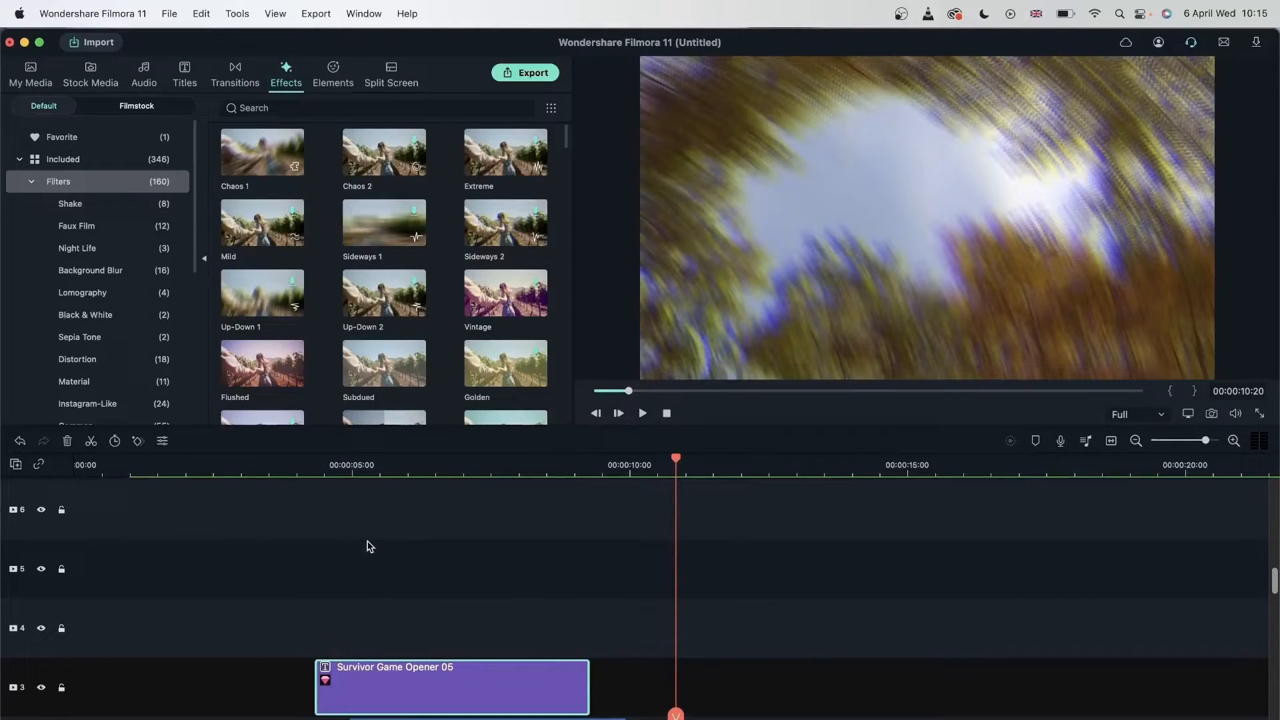
{"action": "mouse_move", "coordinate": [437, 608]}
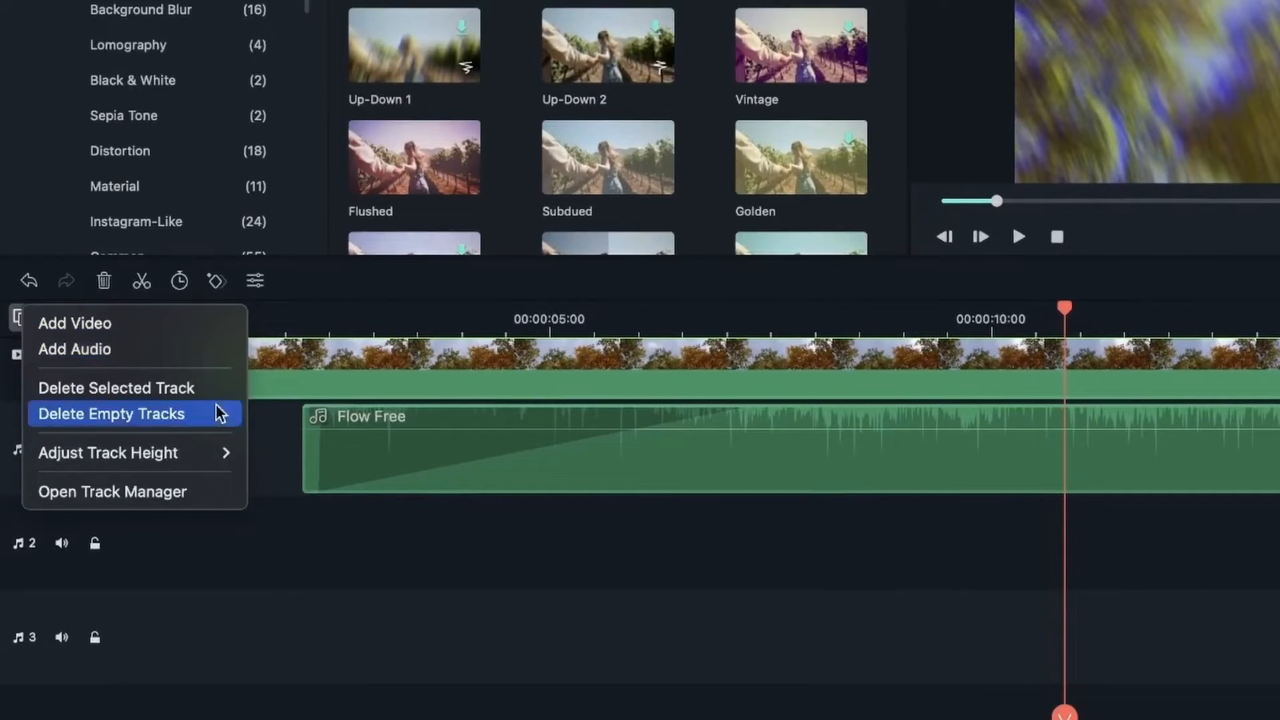
- Delete all empty tracks, leaving the title, heart element, clip and Flow Free music
{"action": "left_click", "coordinate": [112, 414]}
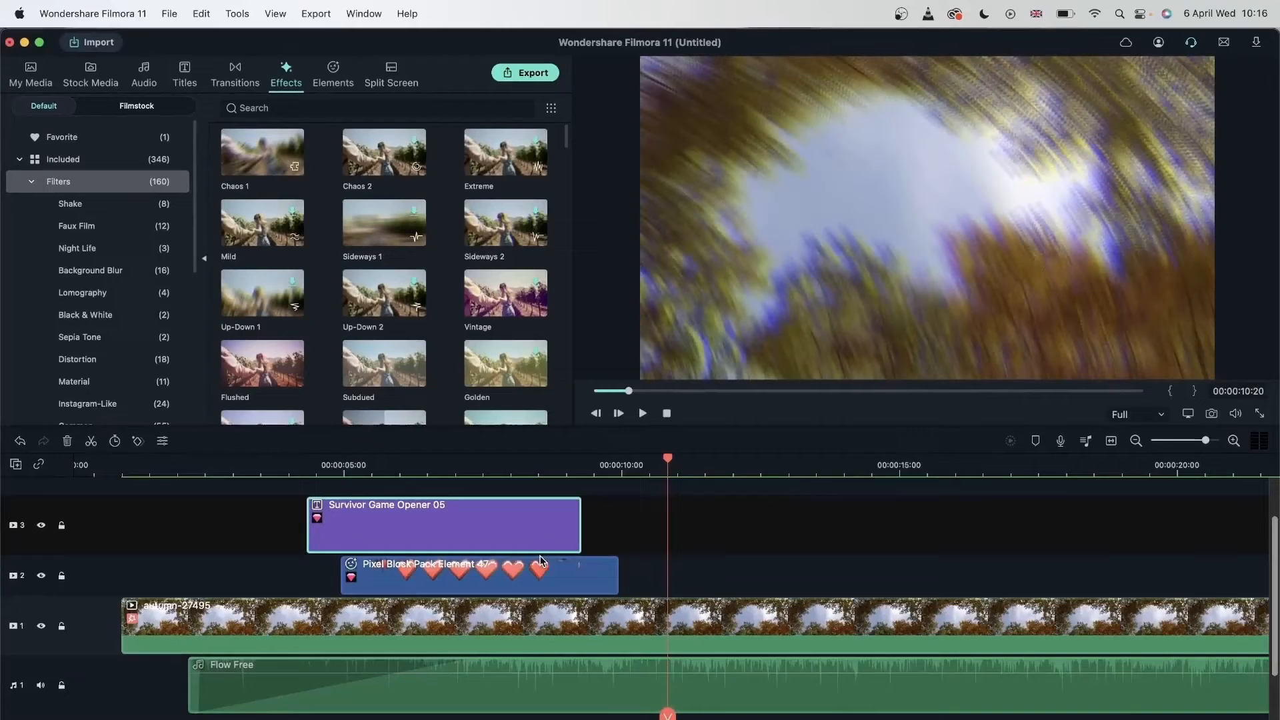
{"action": "mouse_move", "coordinate": [837, 531]}
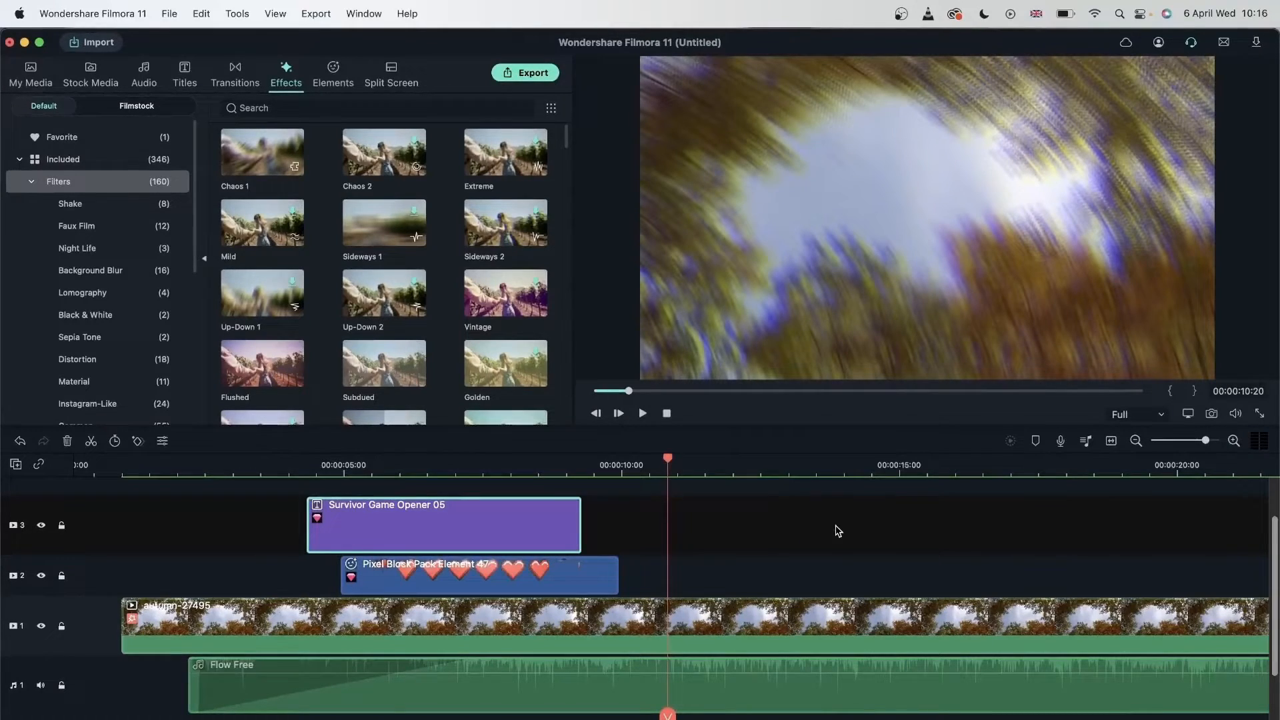
{"action": "mouse_move", "coordinate": [654, 515]}
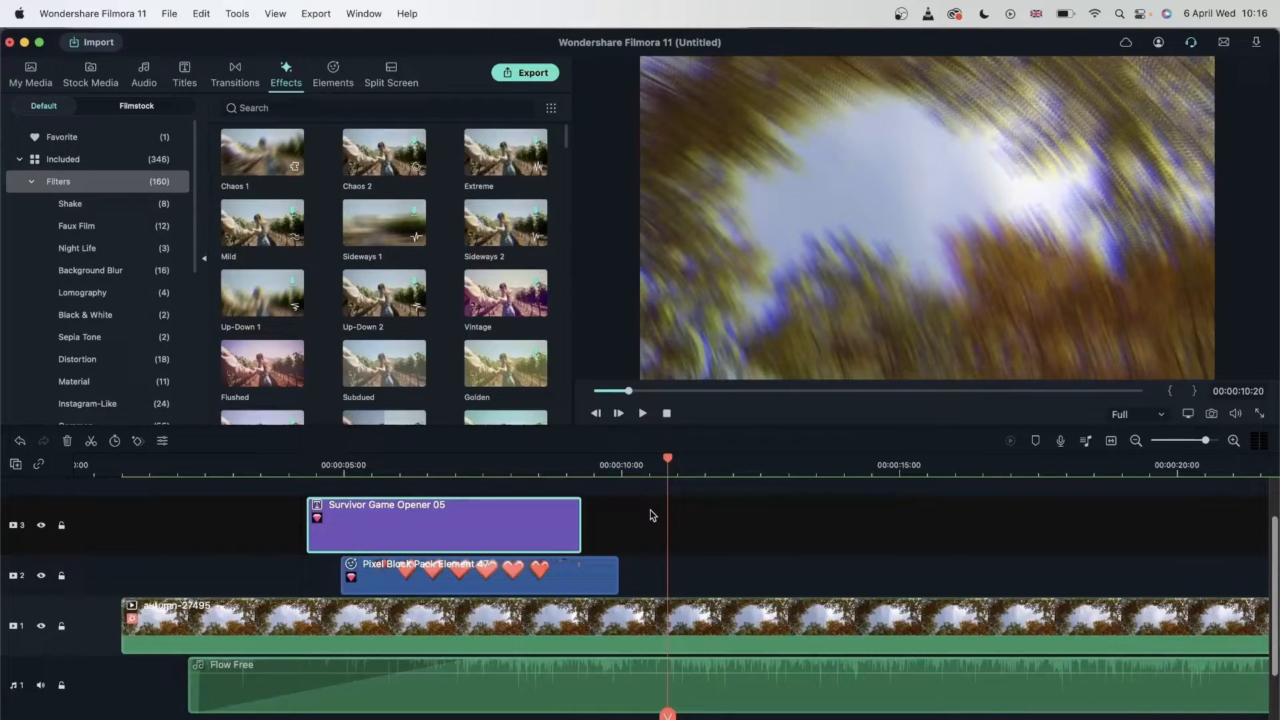
- Scrub the playhead between 10 and 18 seconds to find the spot after the title
{"action": "left_click", "coordinate": [623, 465]}
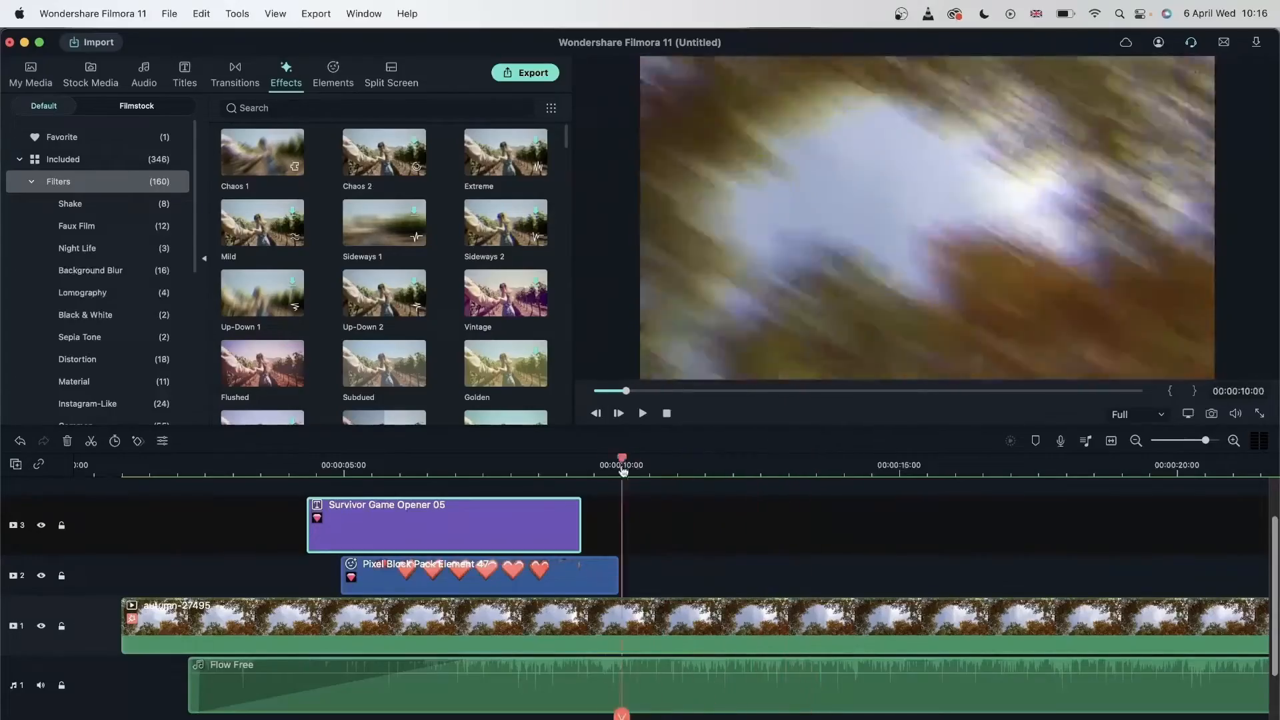
{"action": "left_click", "coordinate": [871, 464]}
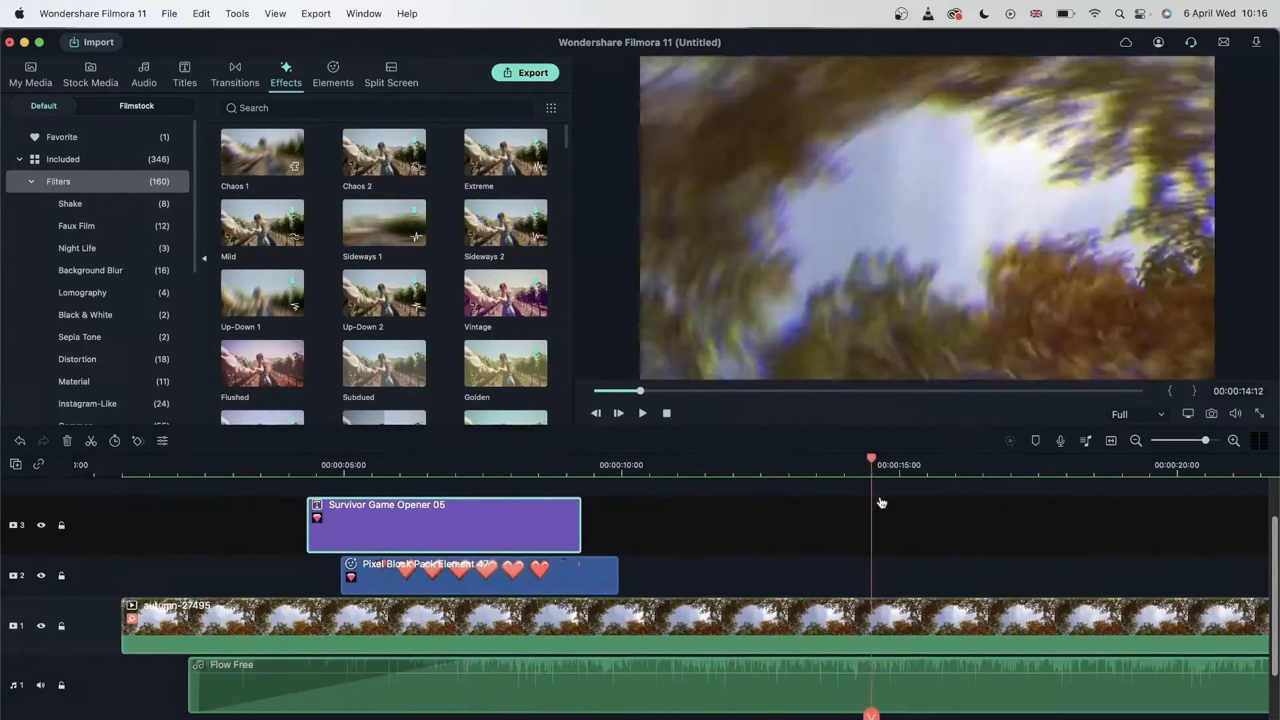
{"action": "left_click", "coordinate": [613, 464]}
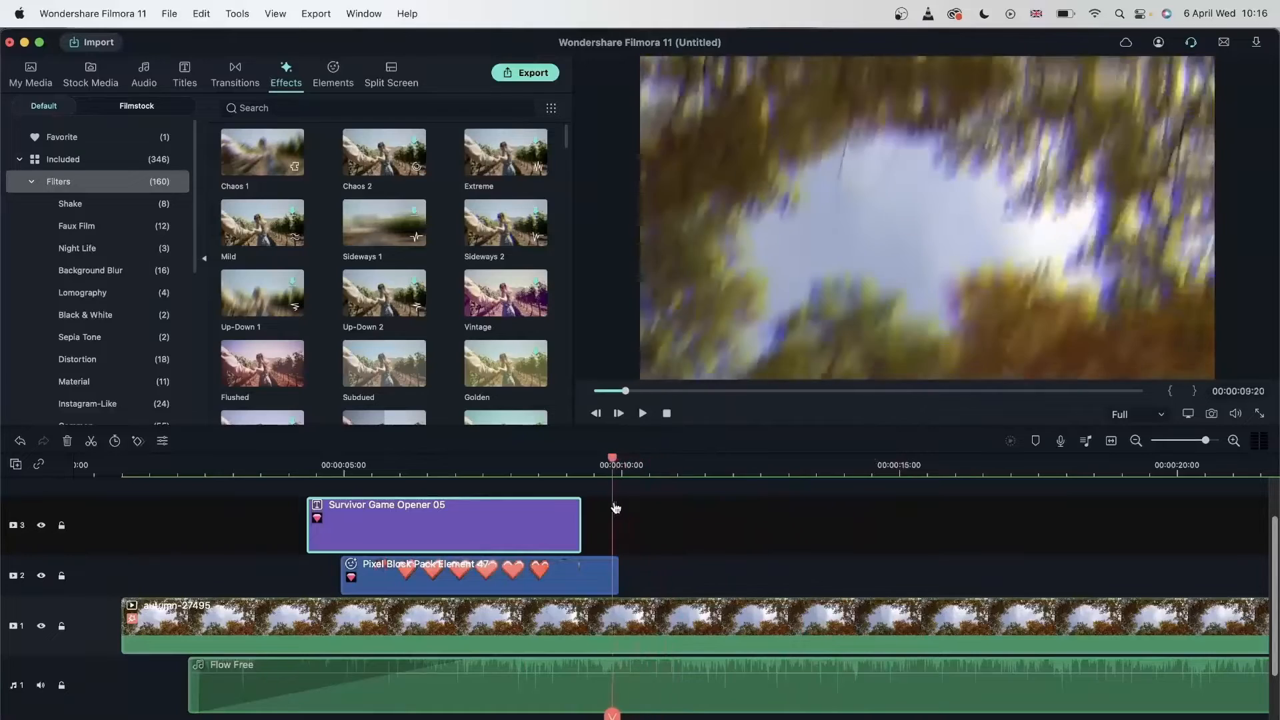
{"action": "left_click", "coordinate": [901, 465]}
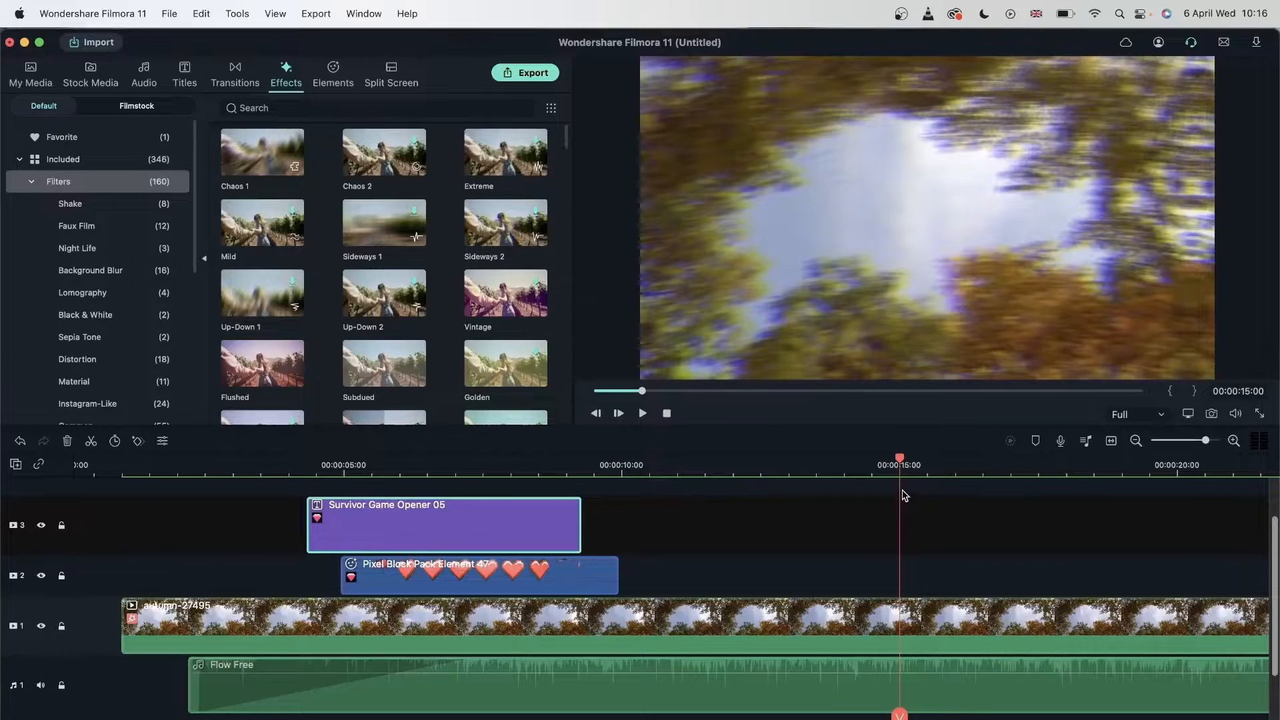
{"action": "mouse_move", "coordinate": [1248, 397]}
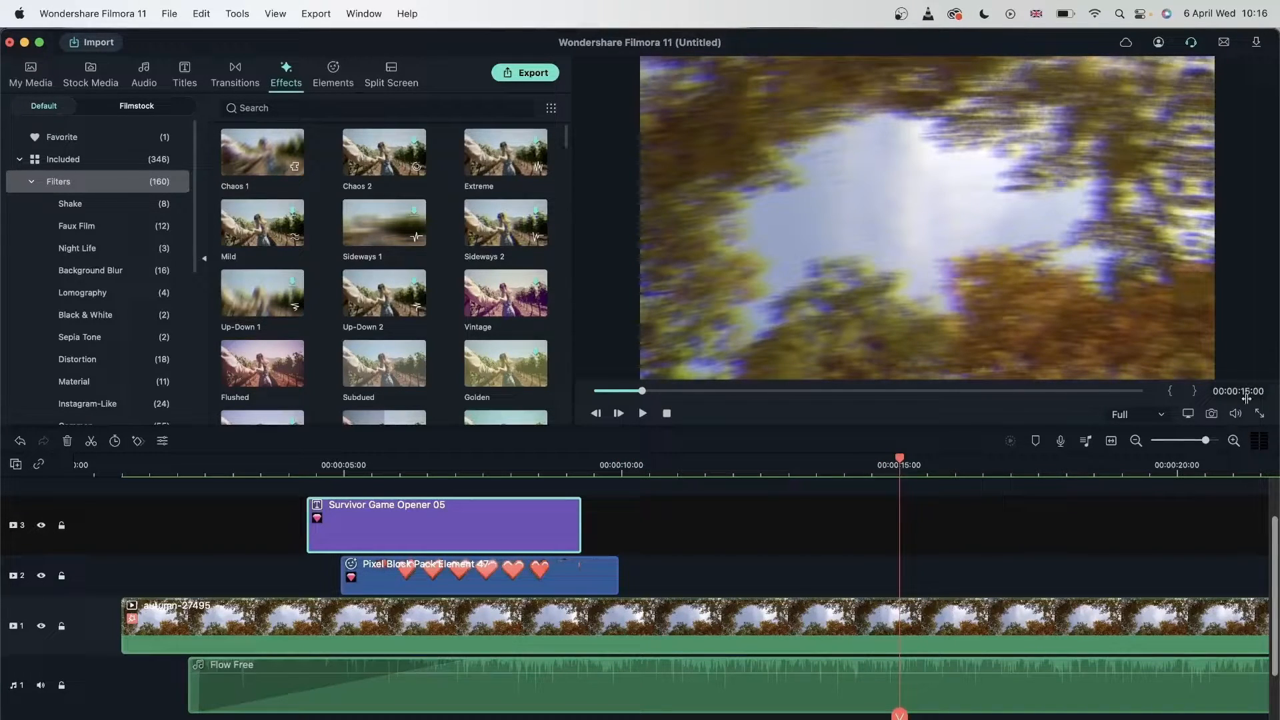
{"action": "left_click", "coordinate": [899, 464]}
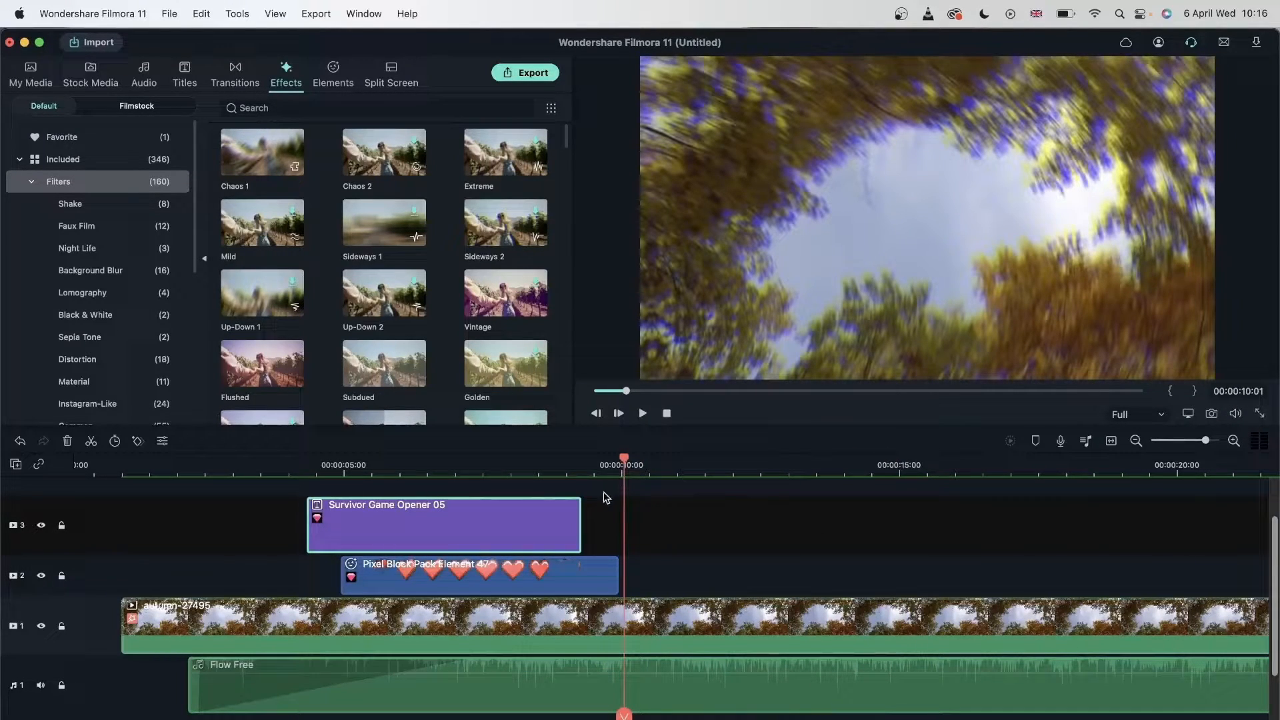
{"action": "left_click", "coordinate": [1107, 464]}
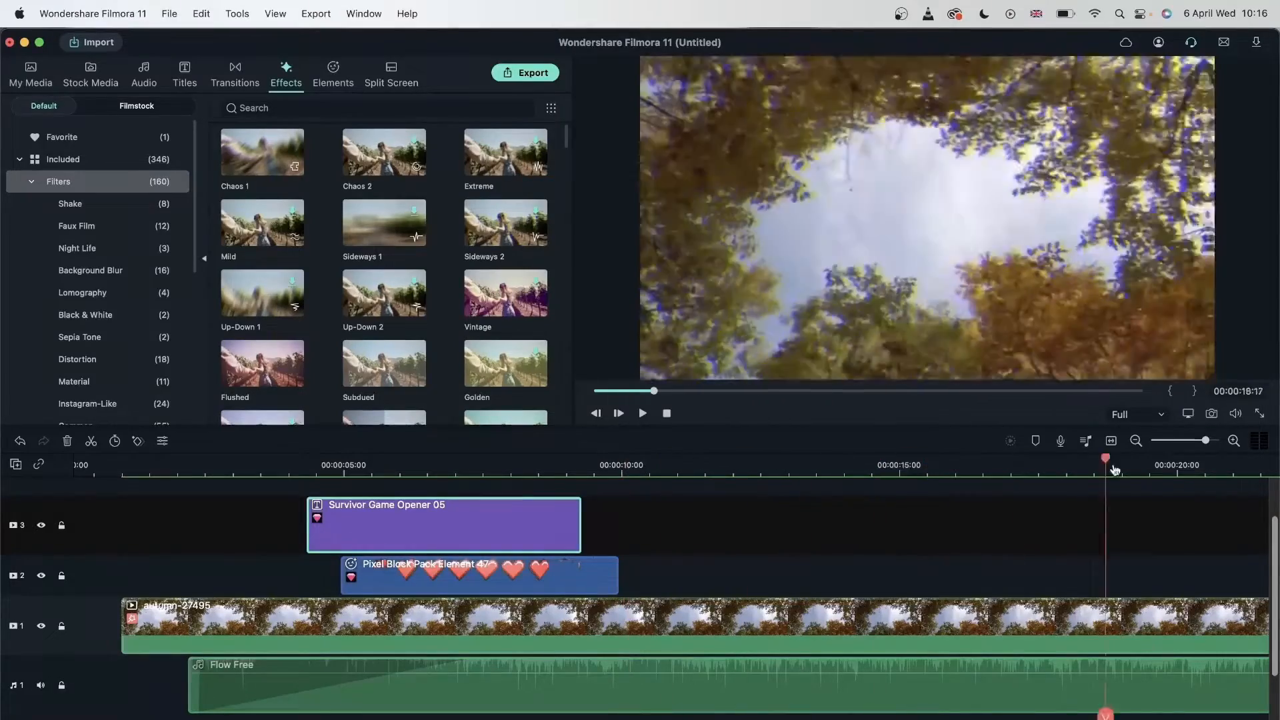
{"action": "left_click", "coordinate": [967, 459]}
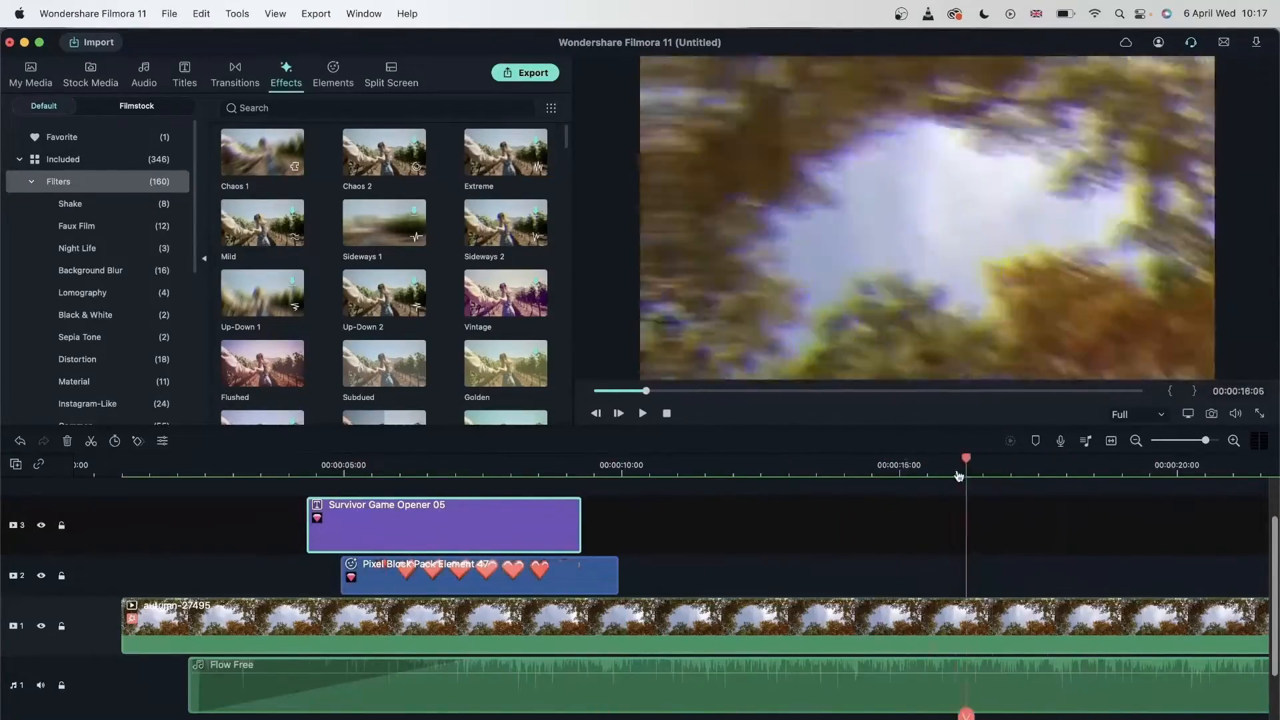
{"action": "left_click", "coordinate": [839, 457]}
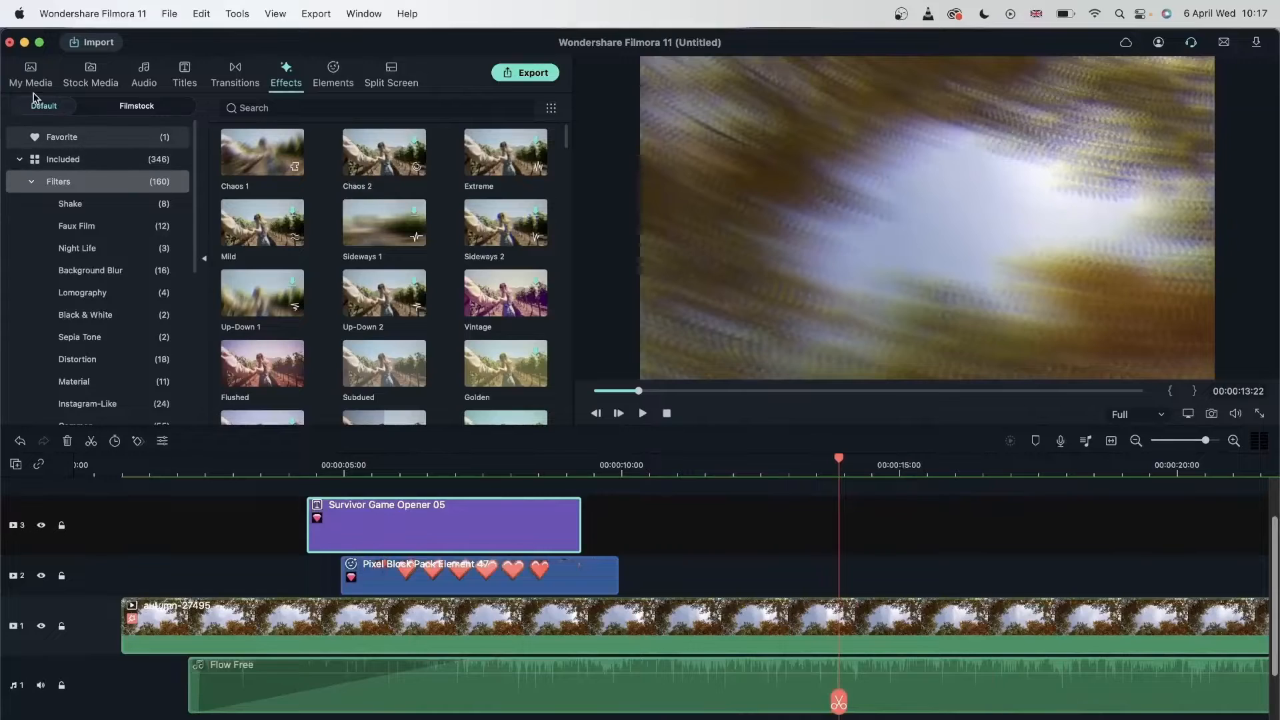
- Place the bicycle clip from Stock Media on track 3 at 10 seconds, after the title
{"action": "left_click", "coordinate": [30, 73]}
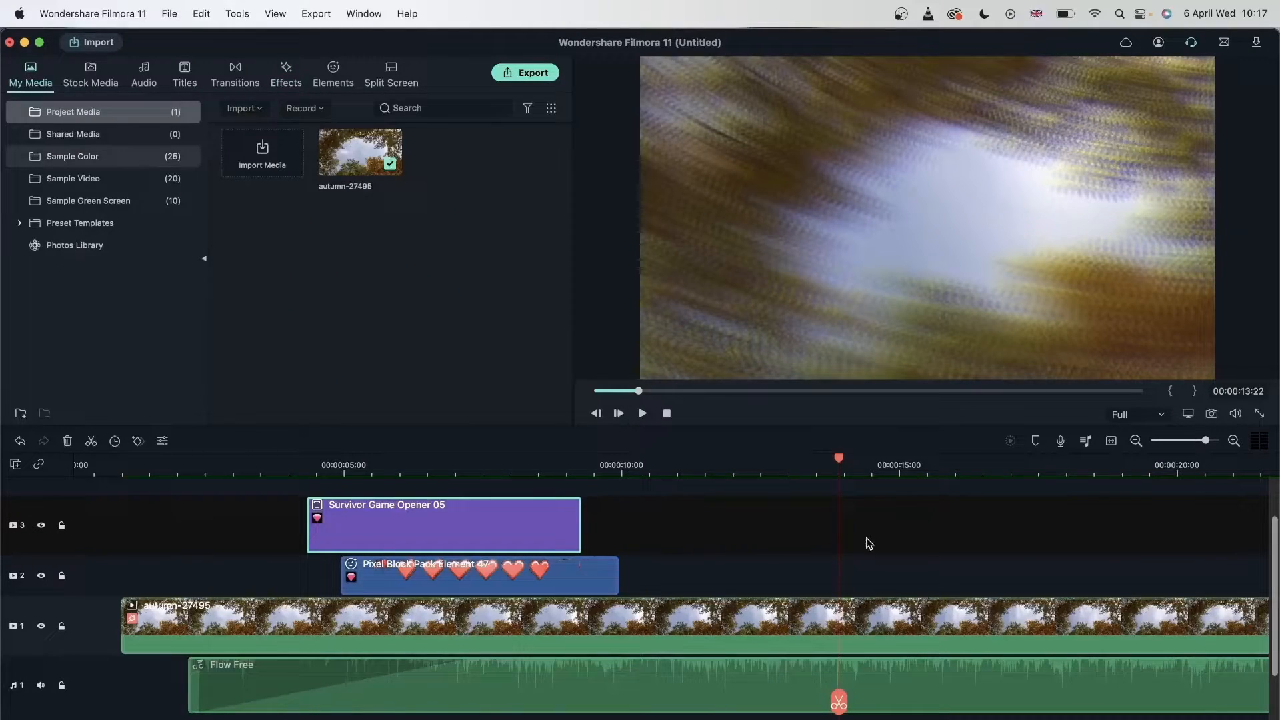
{"action": "mouse_move", "coordinate": [1011, 574]}
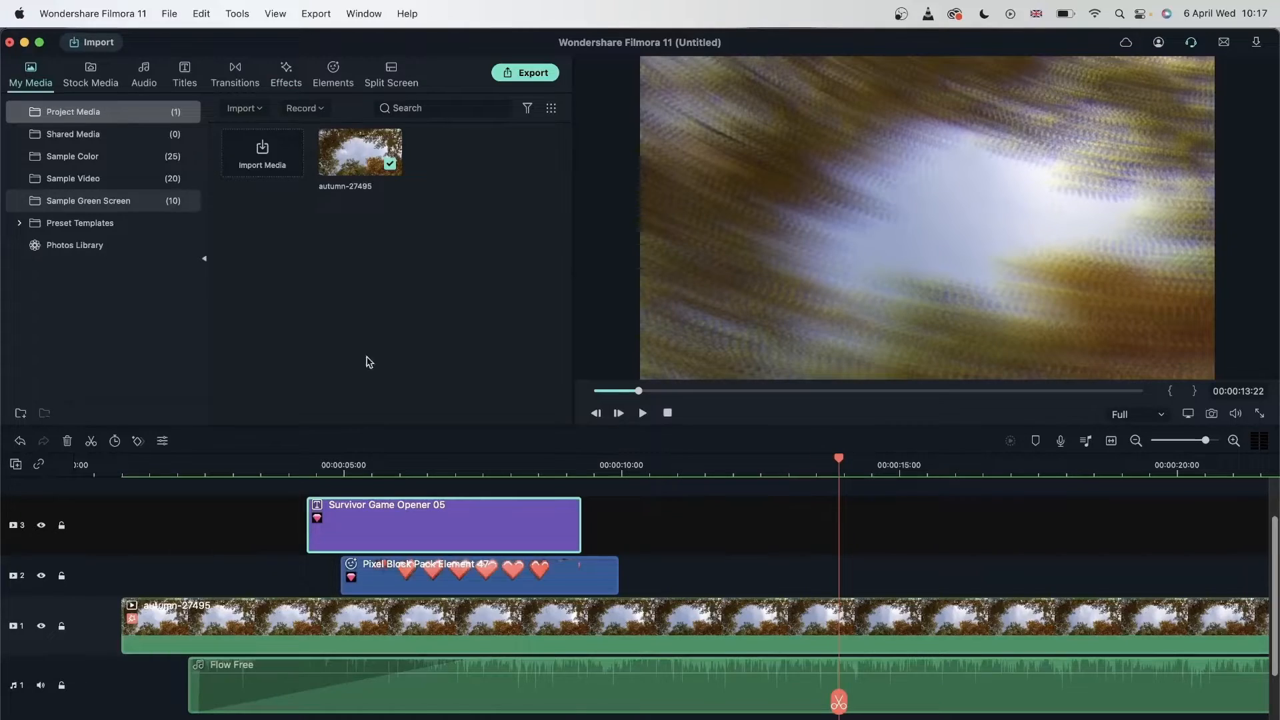
{"action": "left_click", "coordinate": [89, 73]}
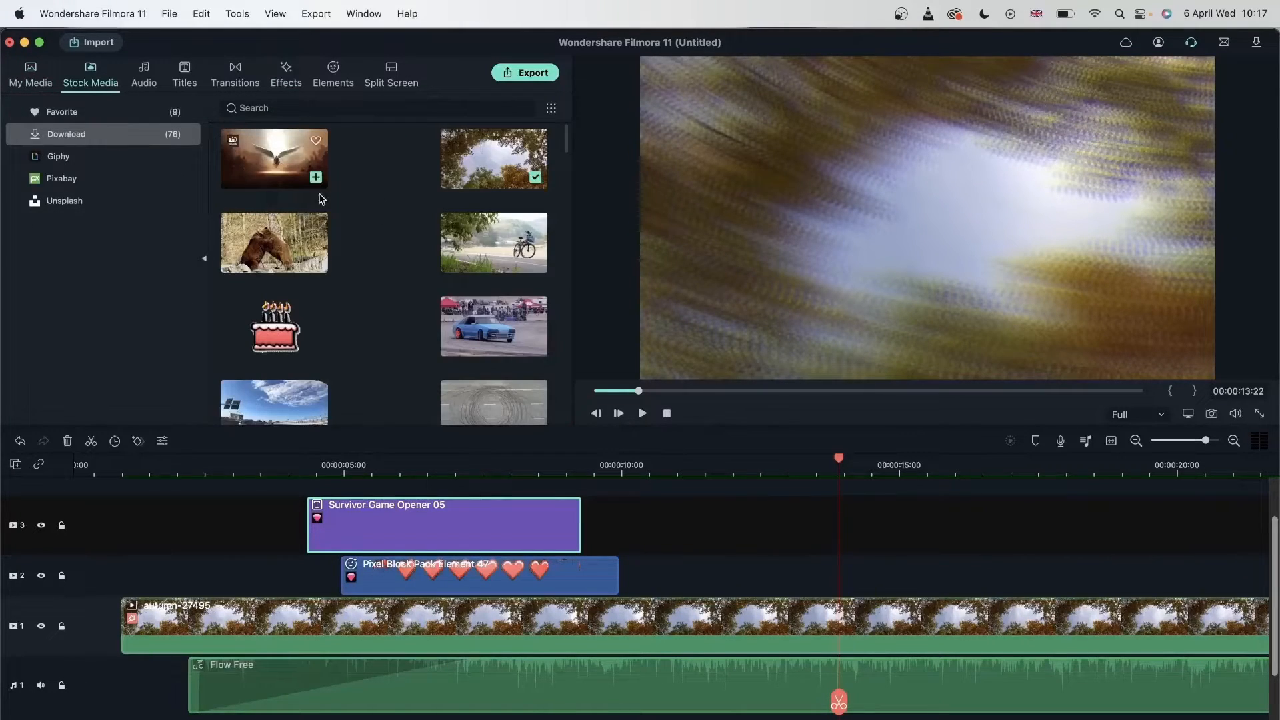
{"action": "mouse_move", "coordinate": [534, 266]}
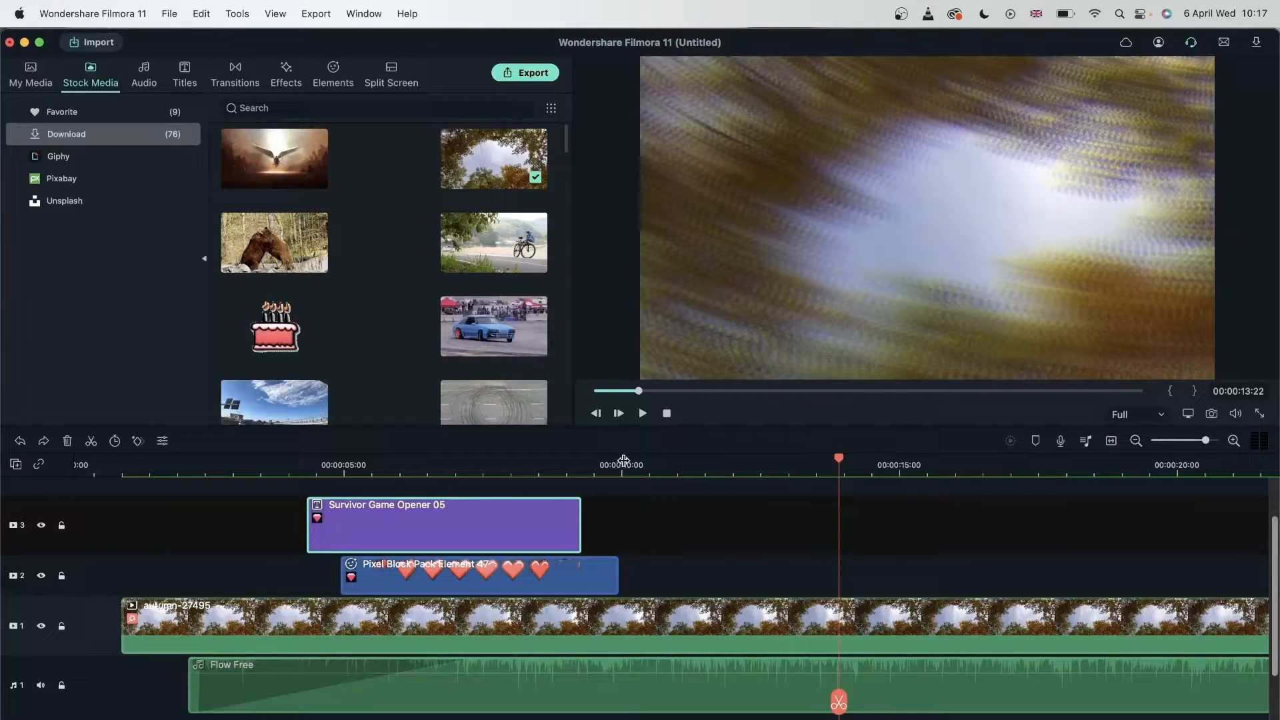
{"action": "left_click", "coordinate": [620, 465]}
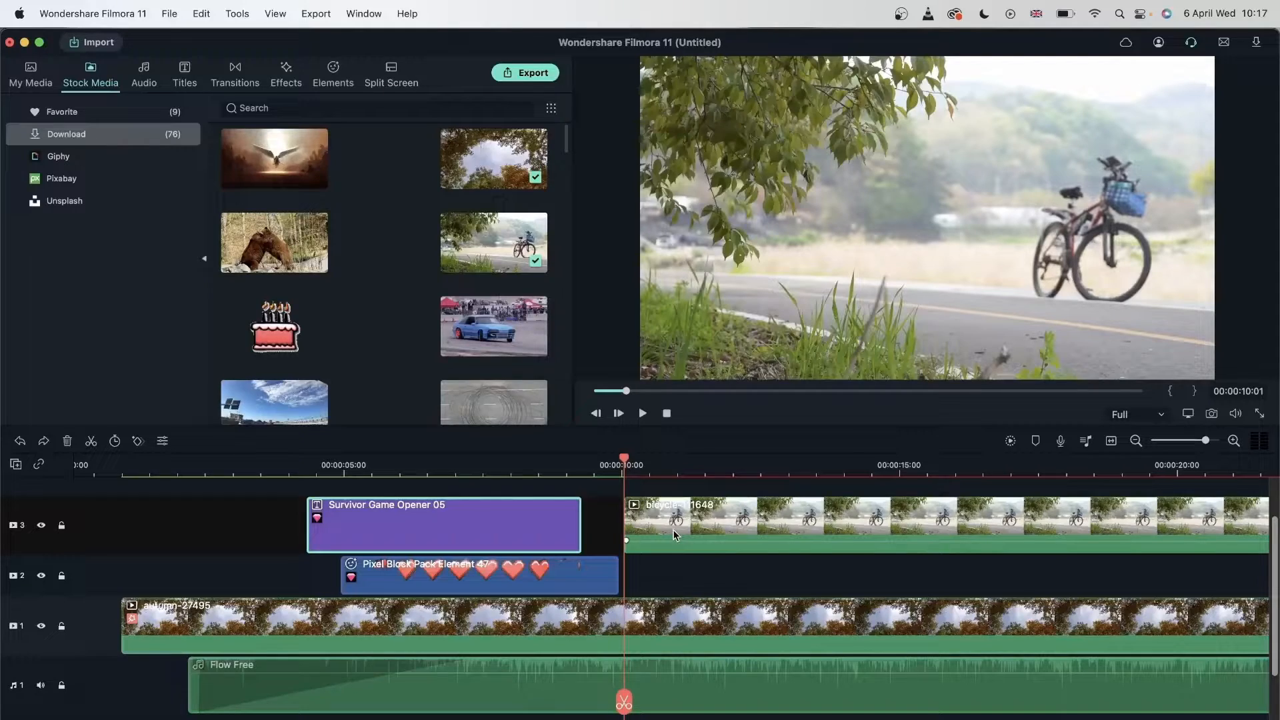
{"action": "left_click", "coordinate": [739, 458]}
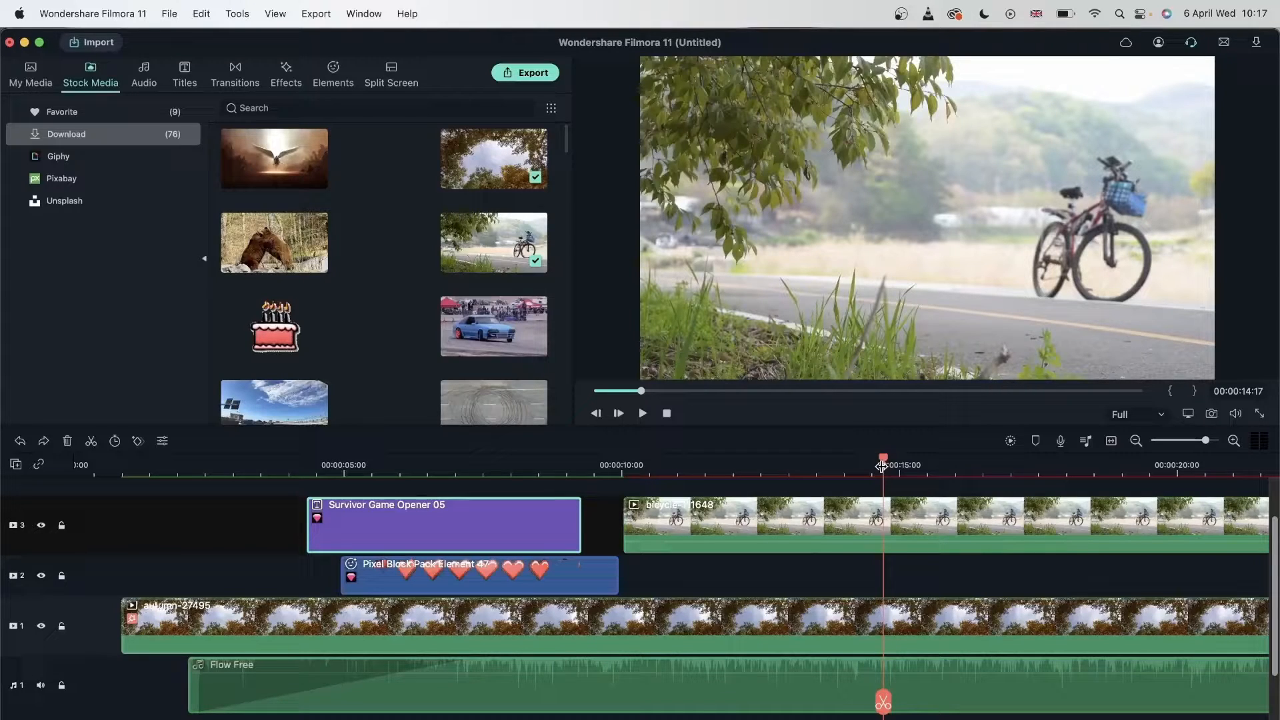
{"action": "left_click", "coordinate": [963, 527]}
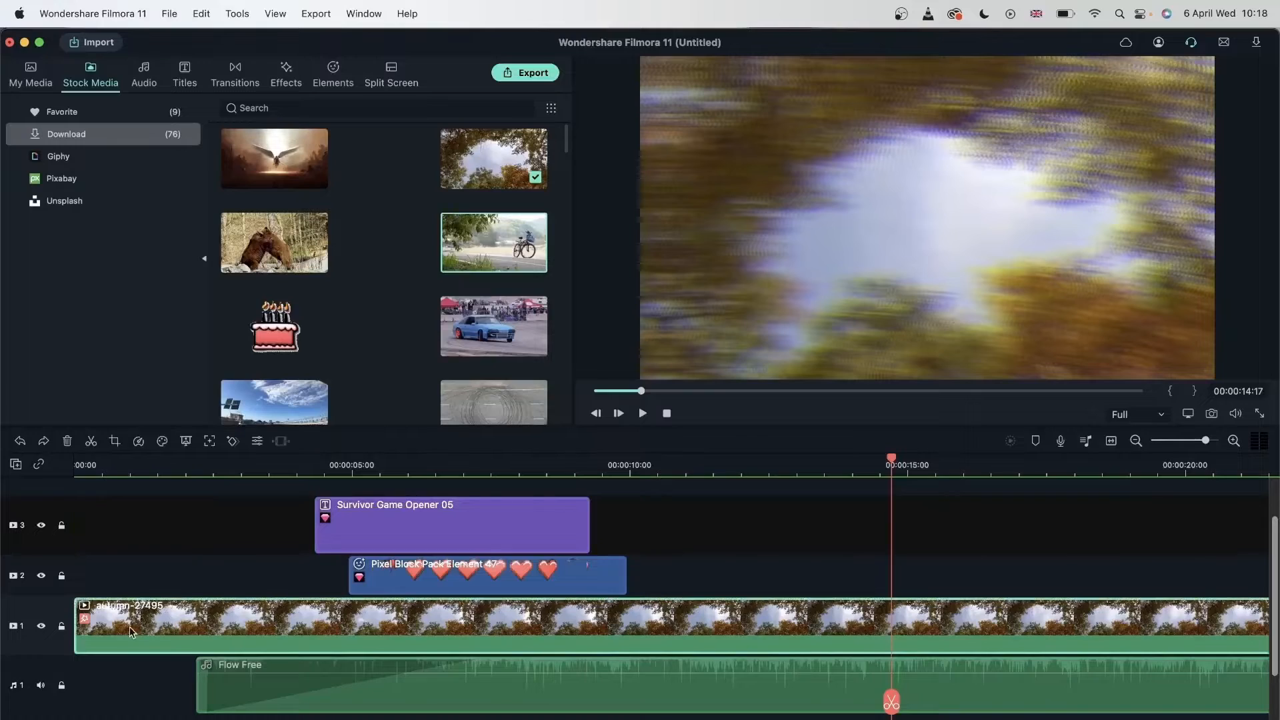
{"action": "mouse_move", "coordinate": [203, 618]}
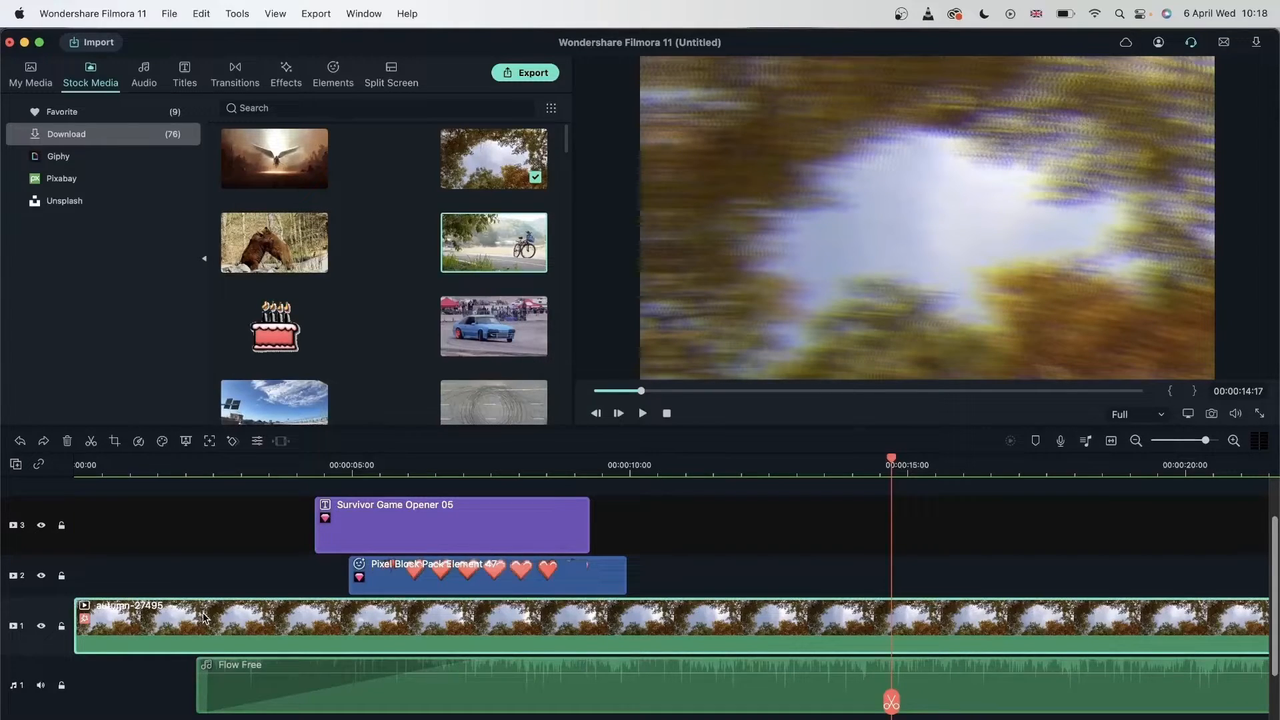
{"action": "mouse_move", "coordinate": [471, 243]}
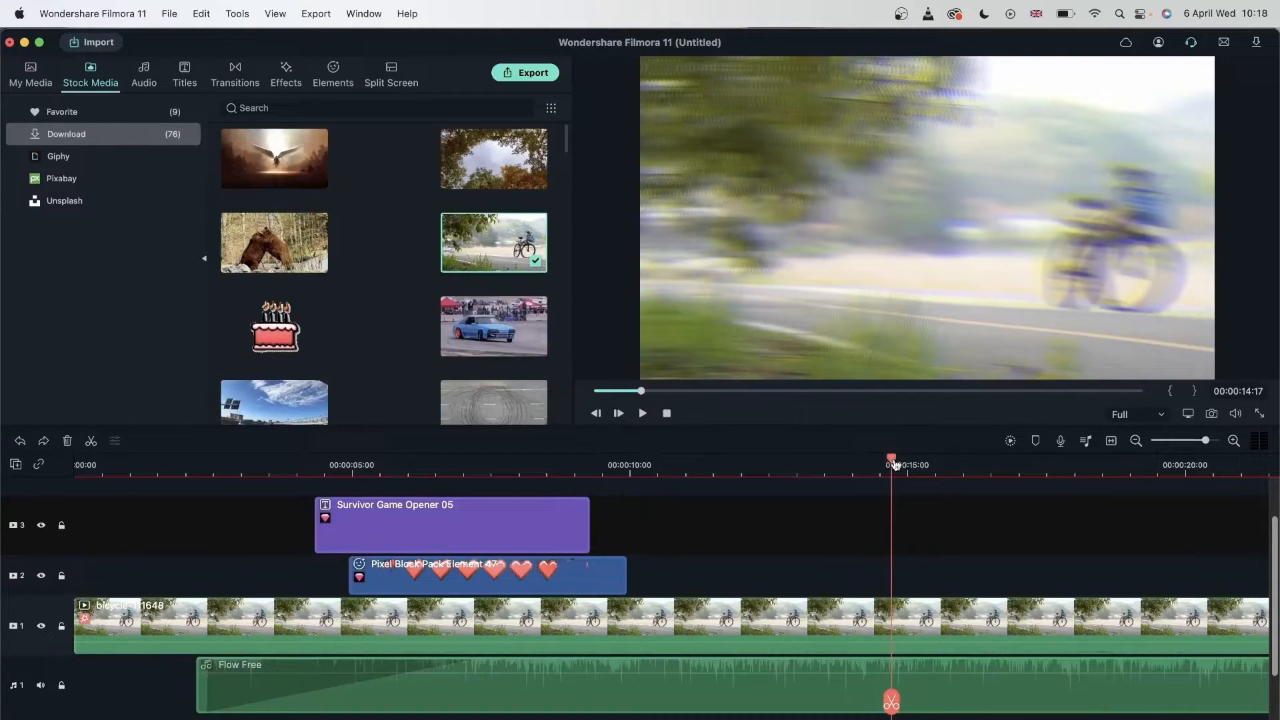
- Undo the replacement so the autumn tree-canopy clip returns to track 1
{"action": "left_click", "coordinate": [112, 464]}
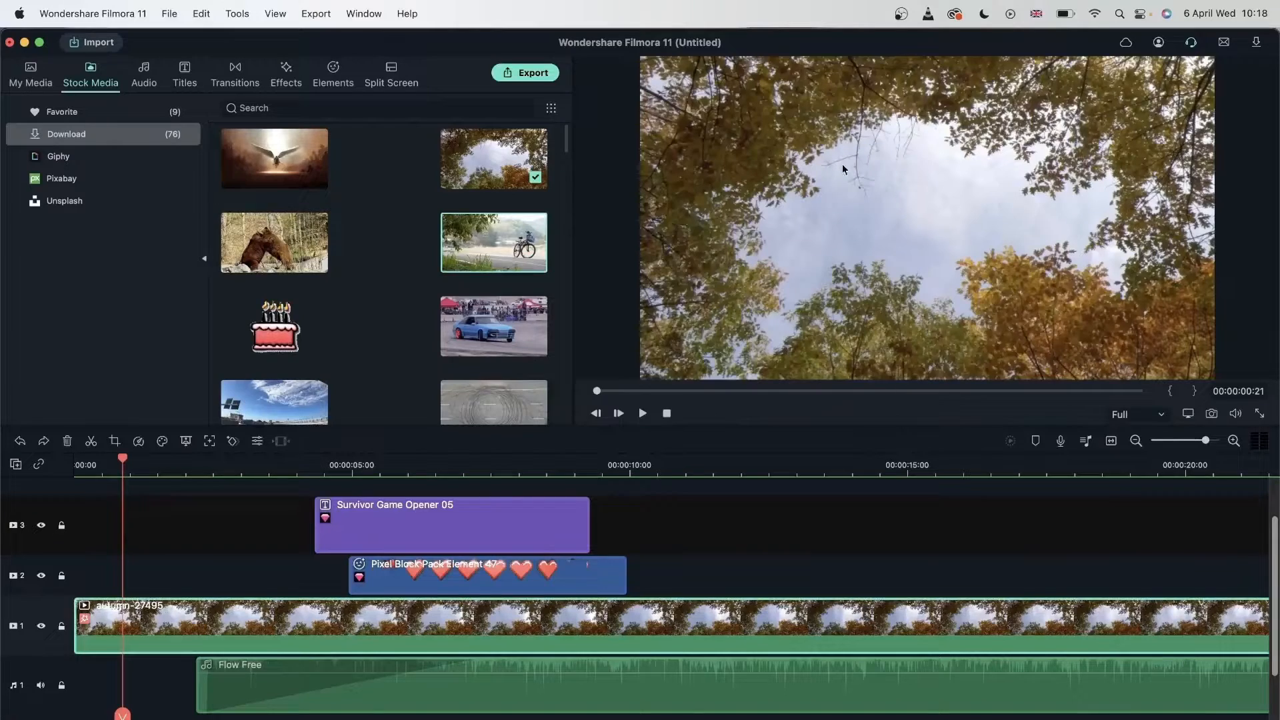
{"action": "mouse_move", "coordinate": [210, 118]}
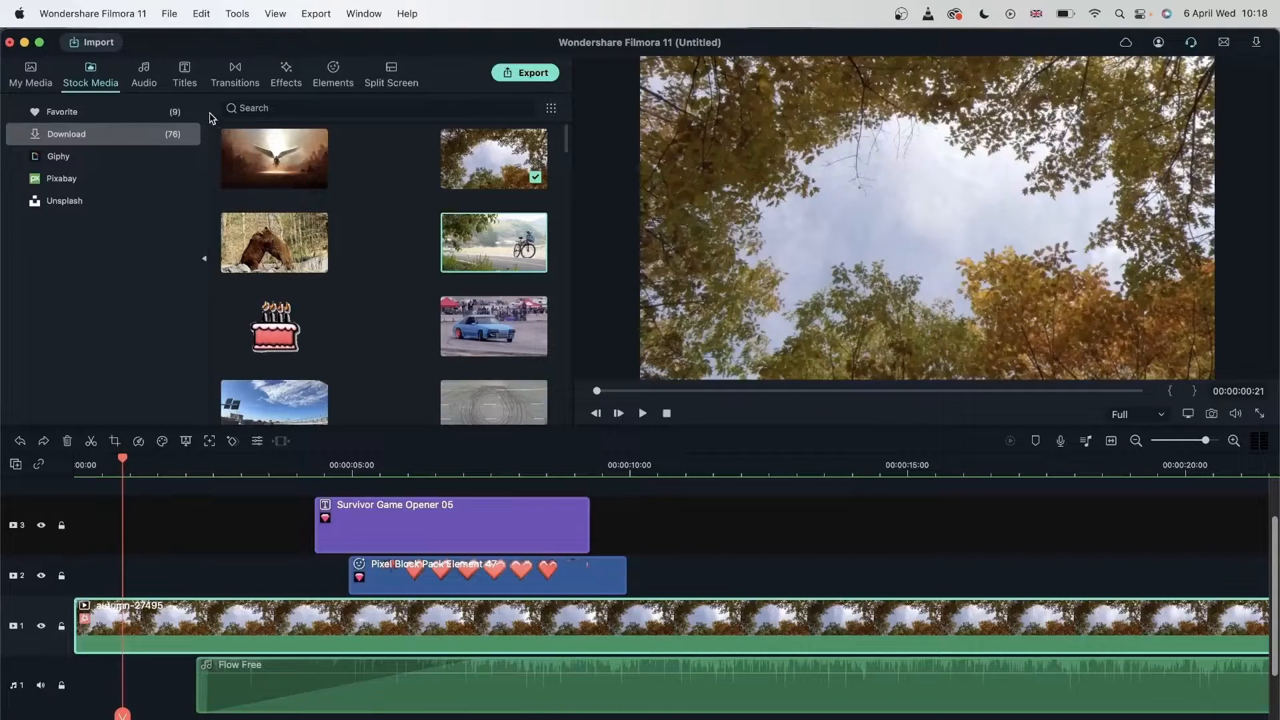
- Apply Willow and the other filters to the track 1 clip and confirm its effect settings
{"action": "left_click", "coordinate": [285, 72]}
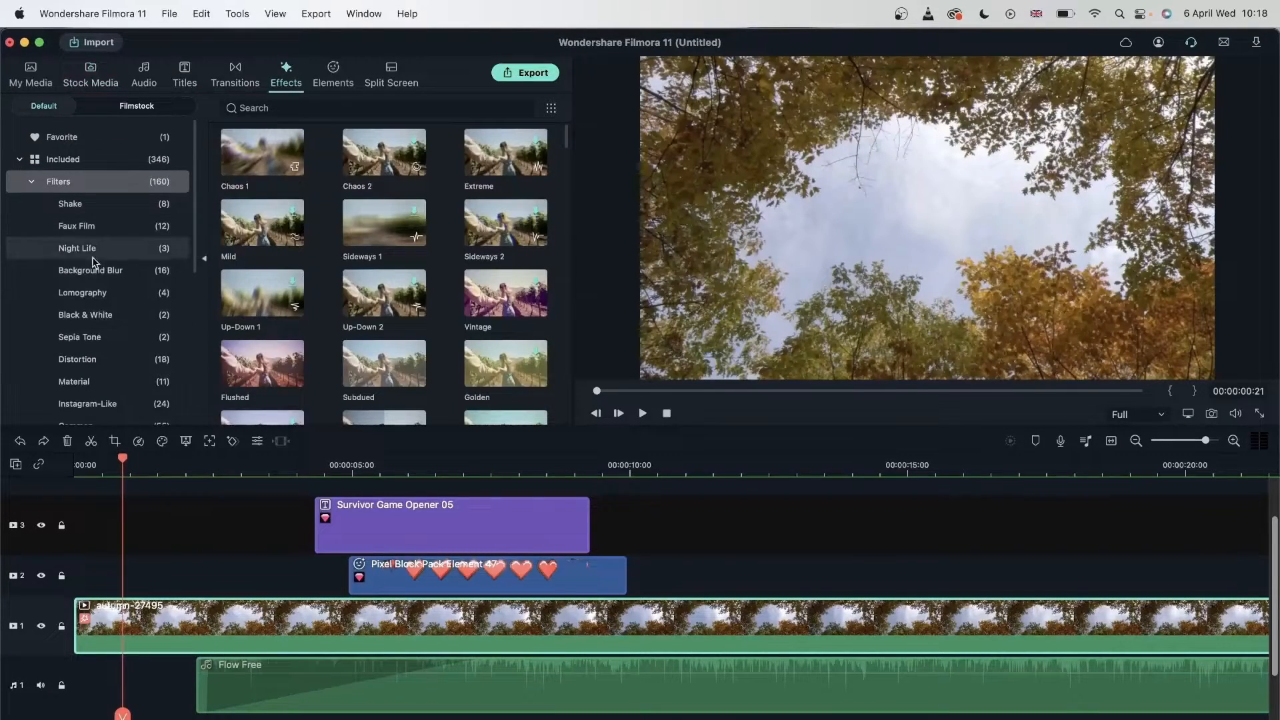
{"action": "left_click", "coordinate": [85, 315]}
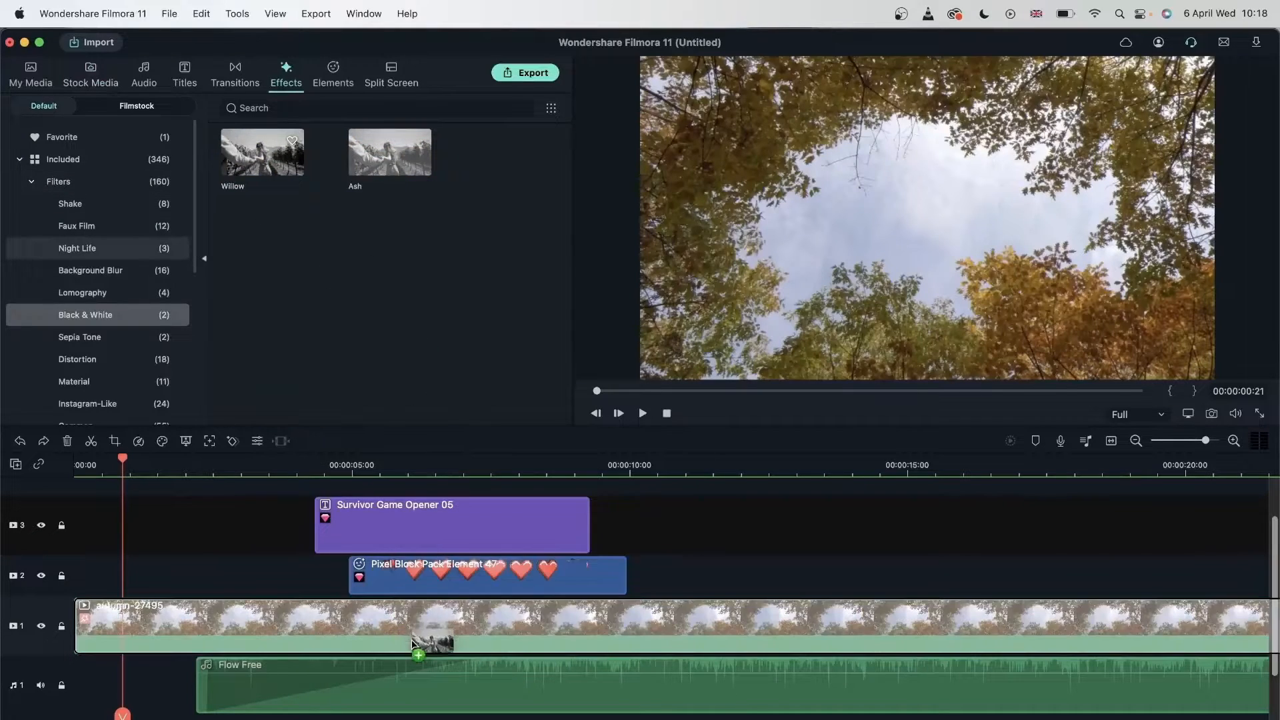
{"action": "left_click", "coordinate": [76, 227]}
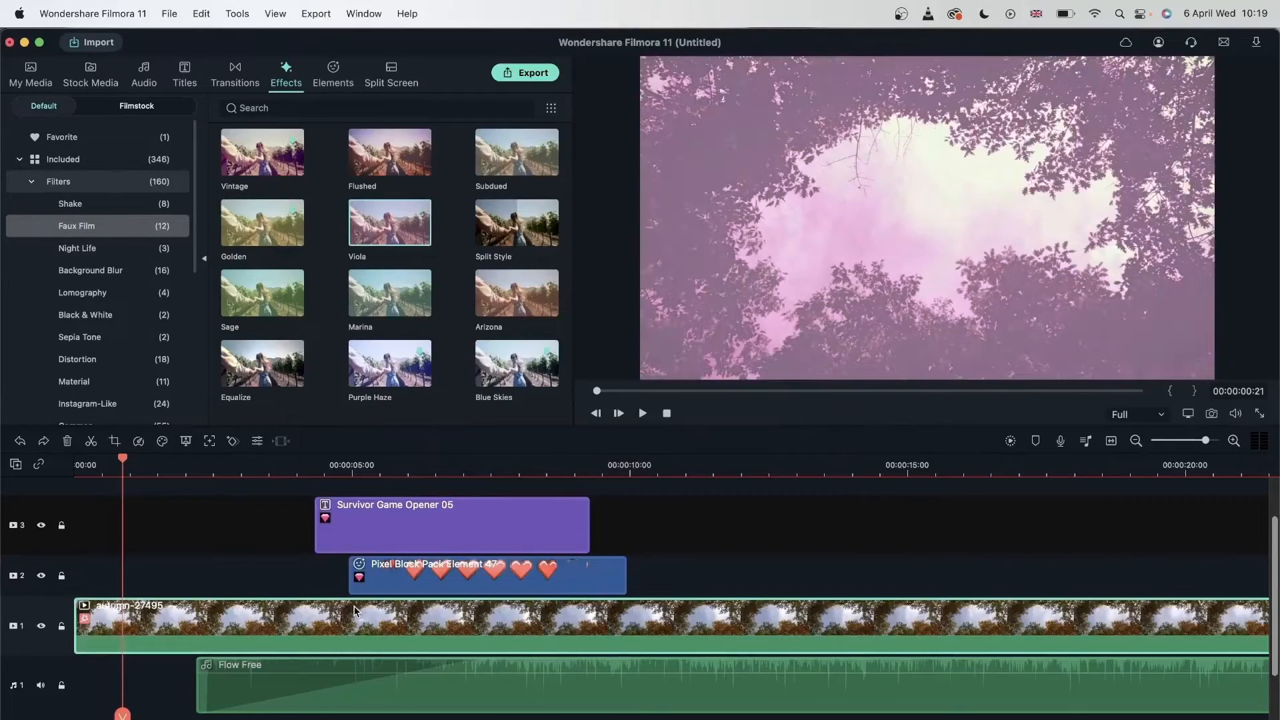
{"action": "mouse_move", "coordinate": [465, 623]}
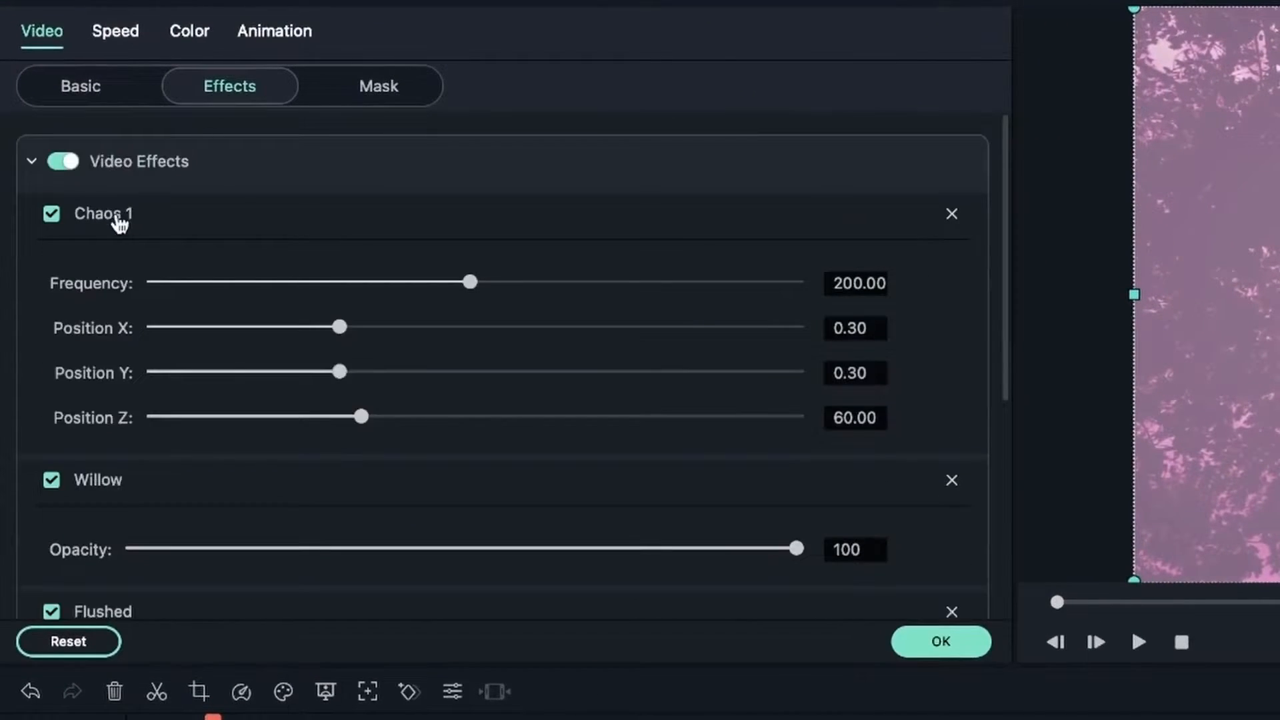
{"action": "scroll", "scroll_direction": "down", "scroll_amount": 3}
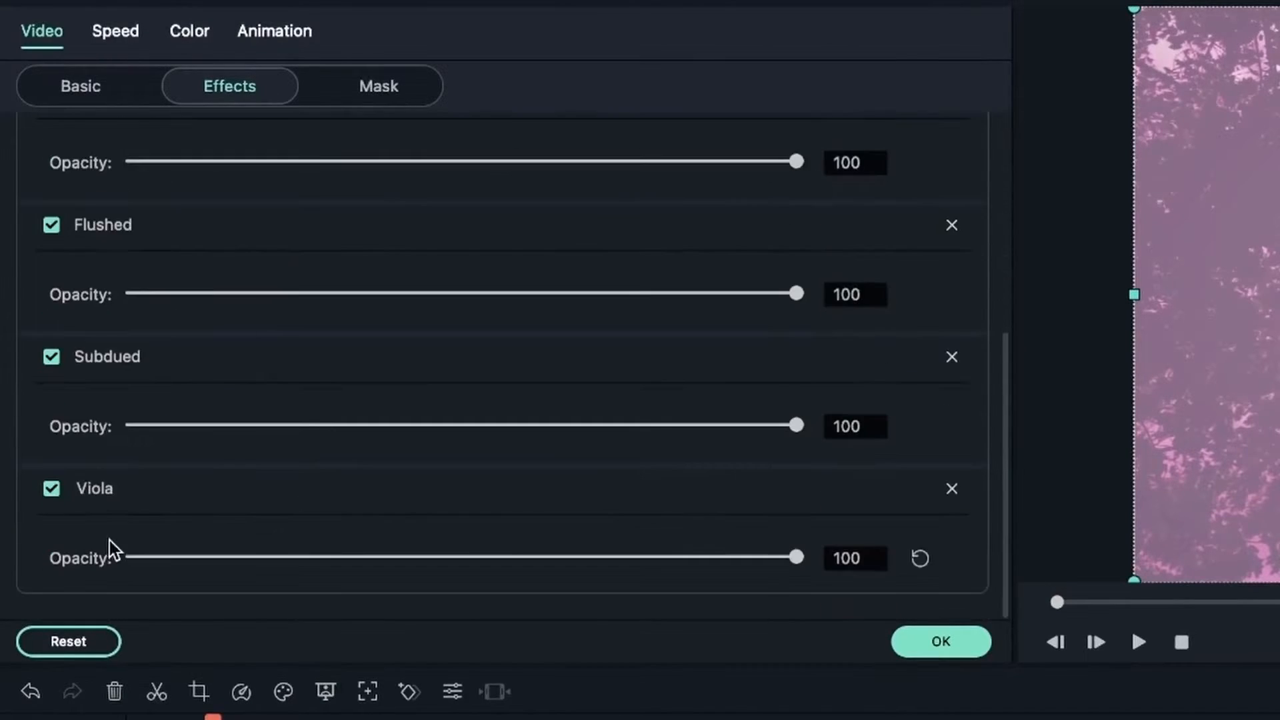
{"action": "mouse_move", "coordinate": [149, 498]}
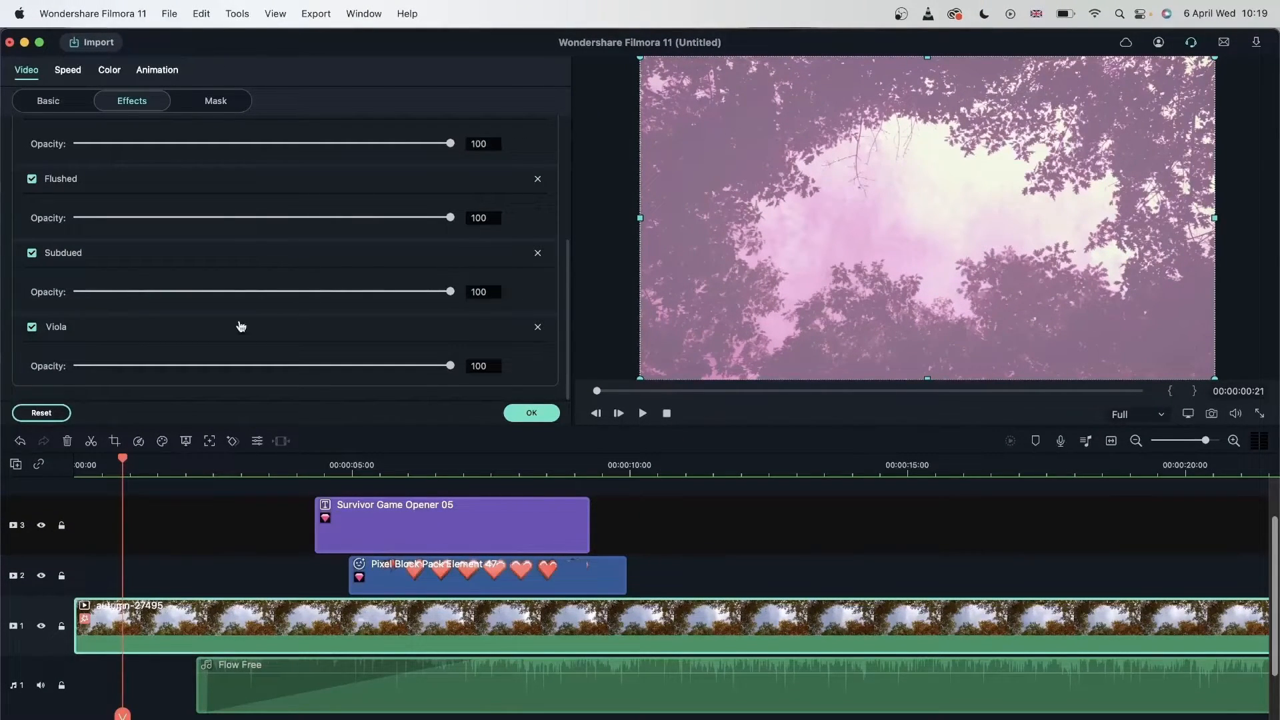
{"action": "left_click", "coordinate": [531, 412]}
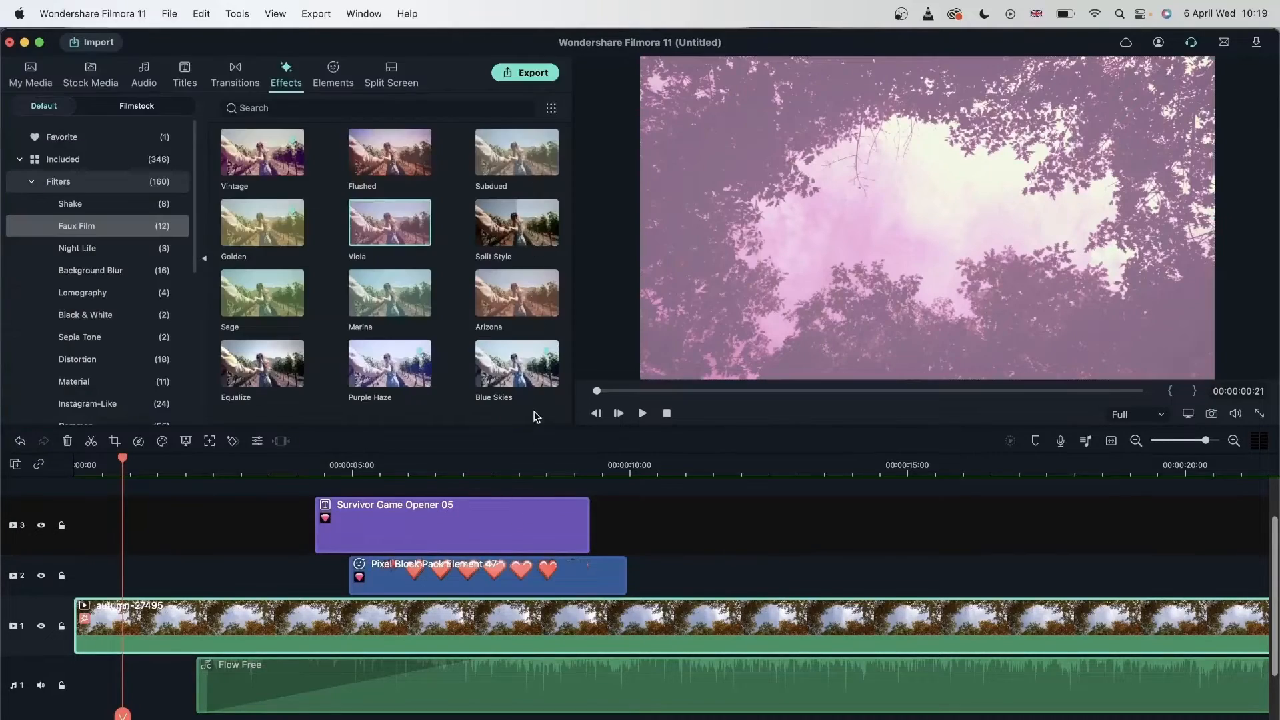
{"action": "mouse_move", "coordinate": [128, 125]}
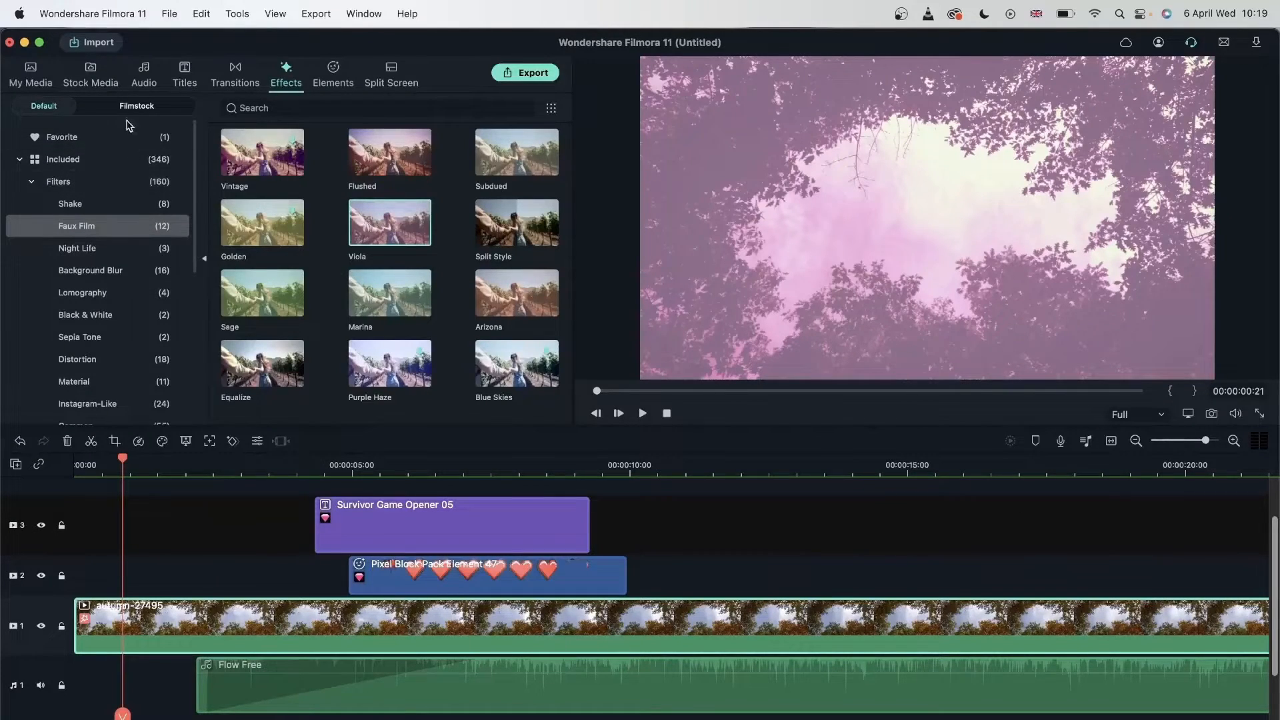
- Replace the track 1 clip with the bicycle clip and confirm it keeps the pink filters
{"action": "left_click", "coordinate": [89, 73]}
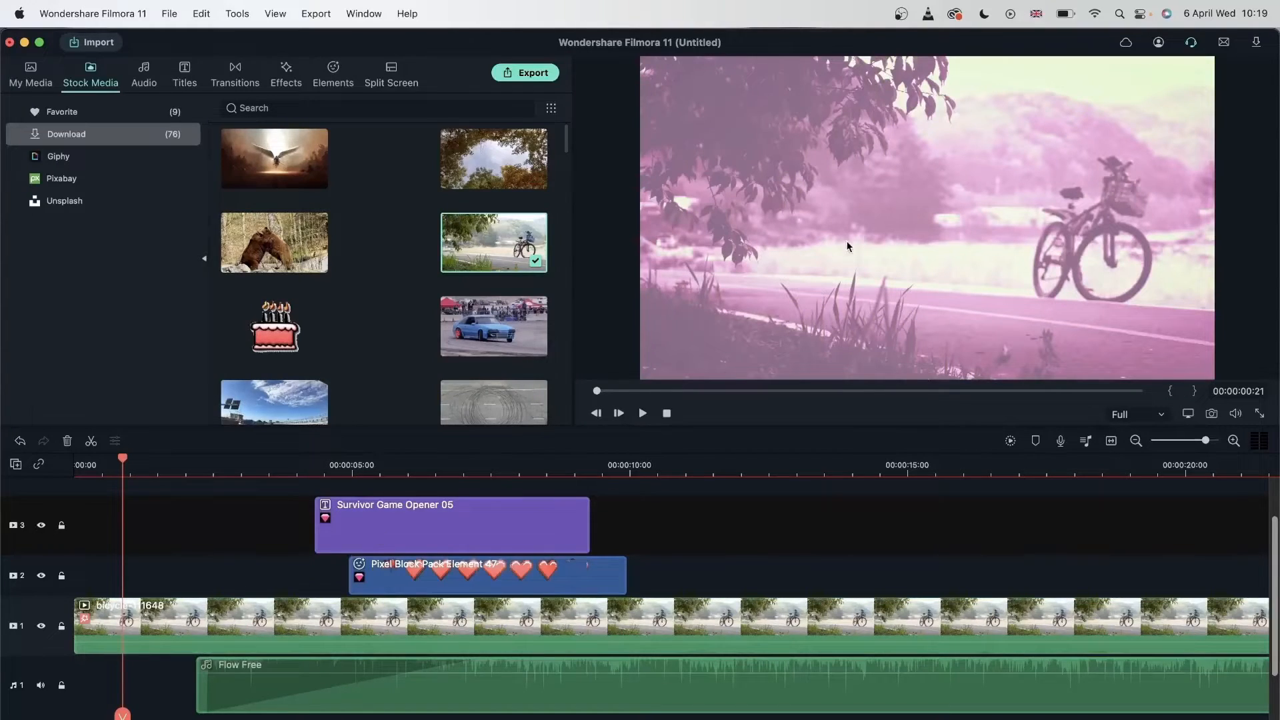
{"action": "mouse_move", "coordinate": [849, 230]}
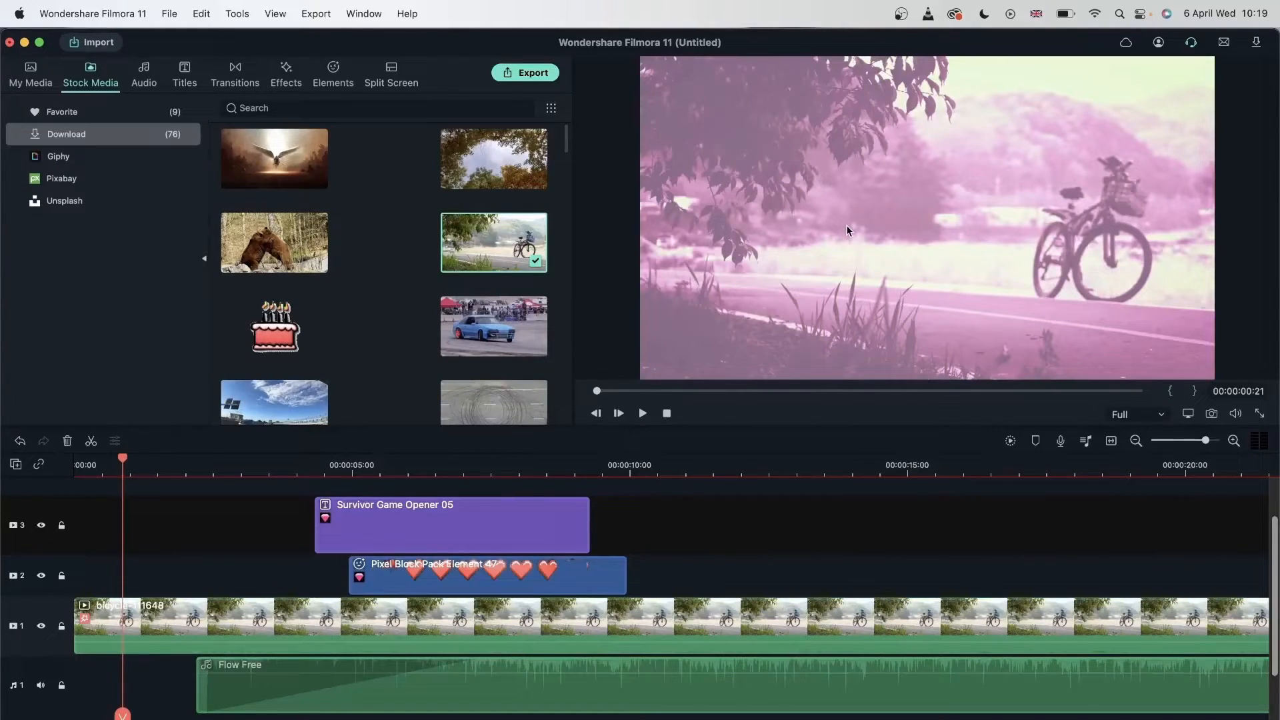
{"action": "double_click", "coordinate": [327, 627]}
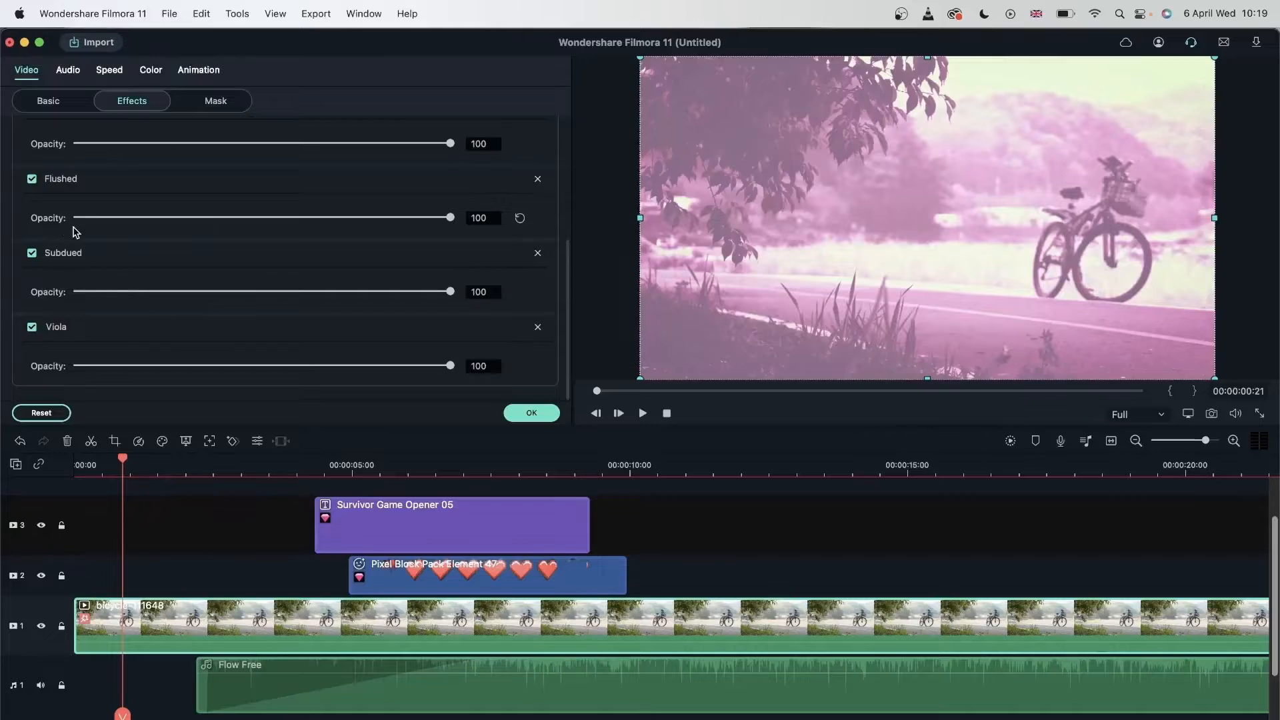
{"action": "scroll", "scroll_direction": "up", "scroll_amount": 3}
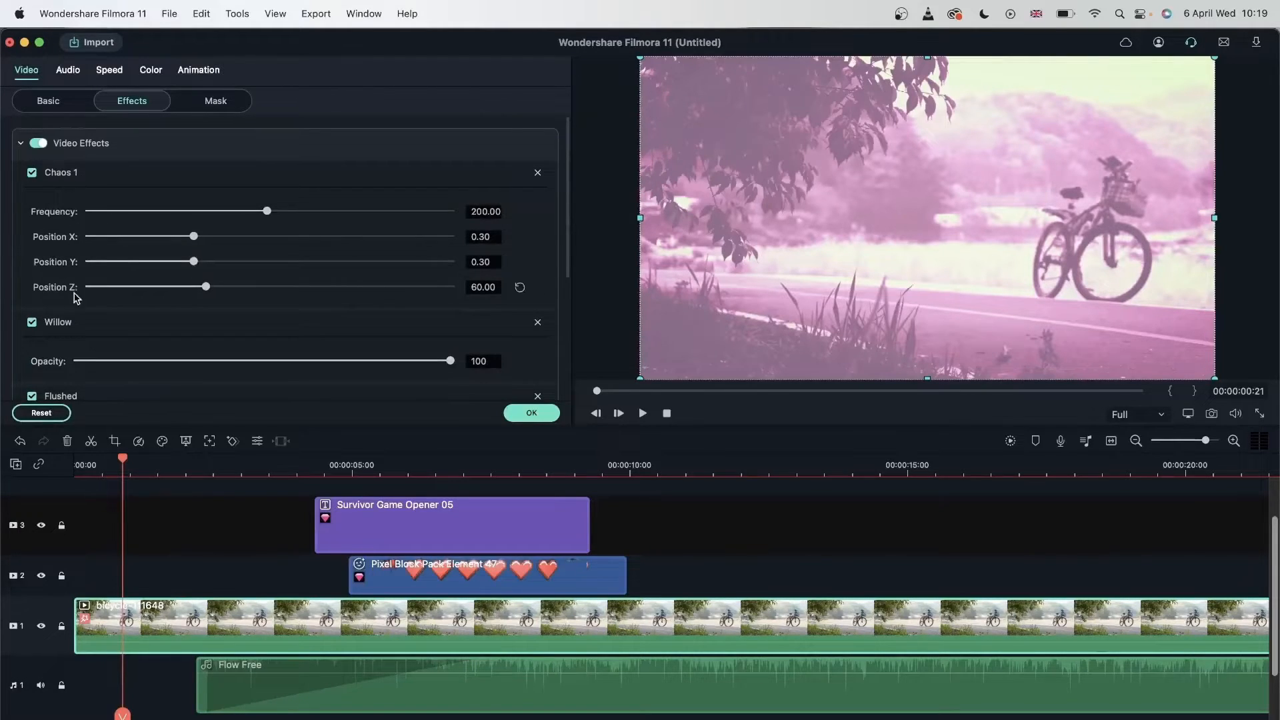
{"action": "scroll", "scroll_direction": "down", "scroll_amount": 3}
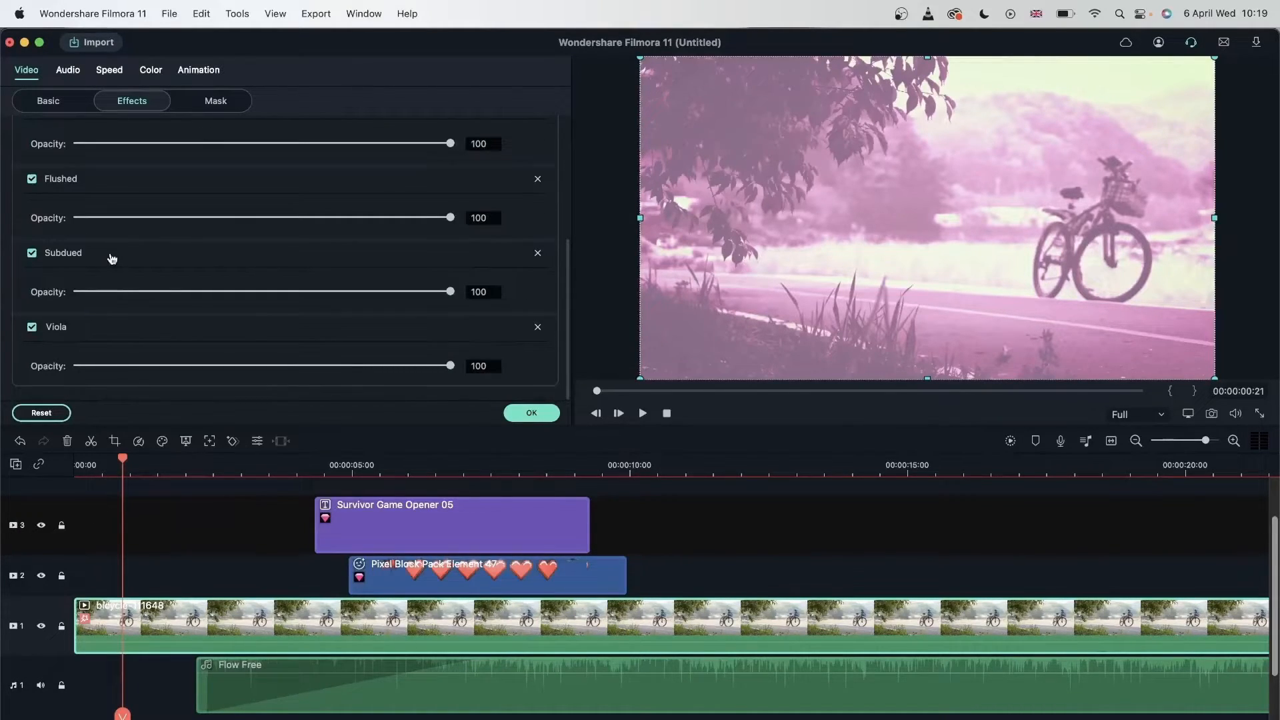
{"action": "left_click", "coordinate": [532, 412]}
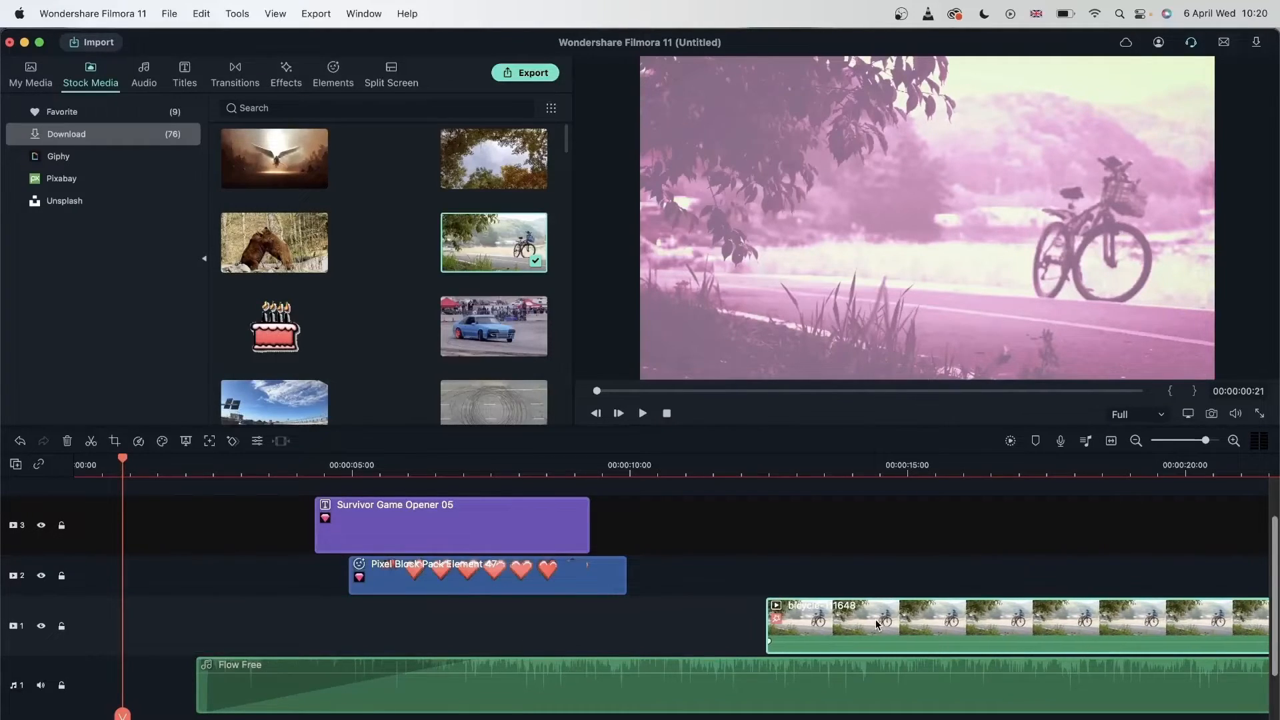
- Park the playhead at 12 seconds and browse Stock Media for the moon clip
{"action": "left_click", "coordinate": [740, 466]}
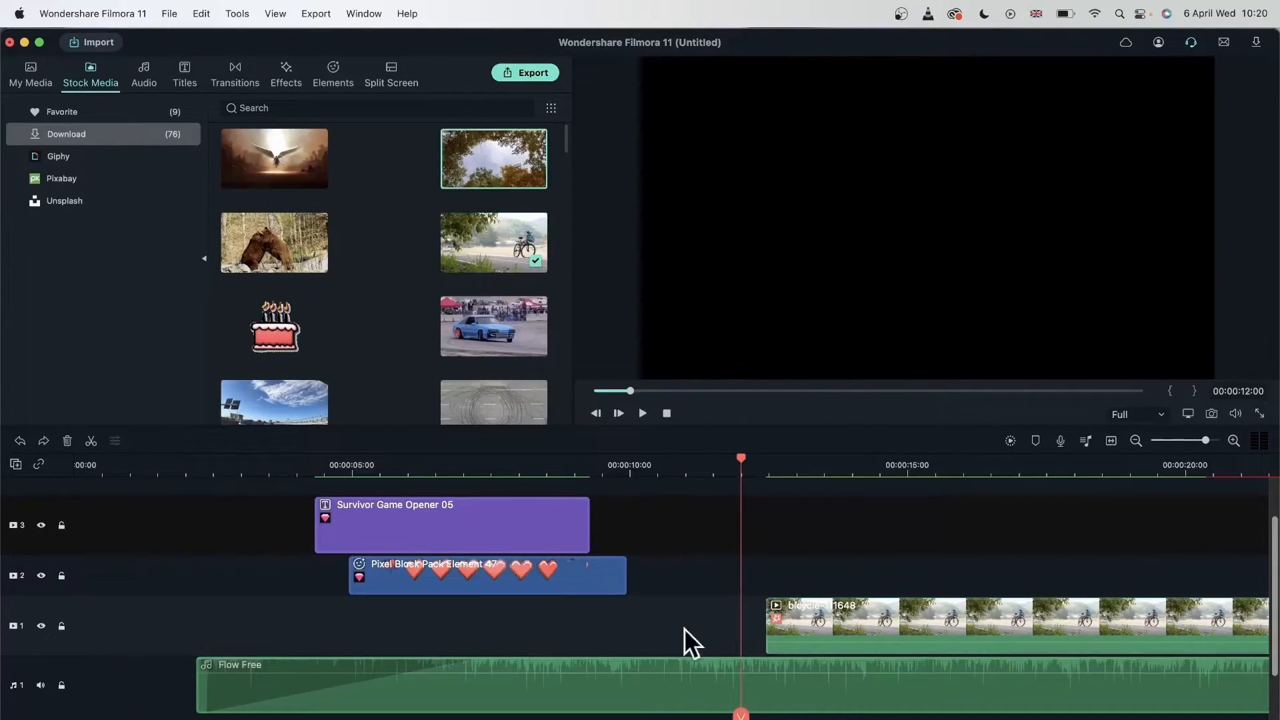
{"action": "scroll", "scroll_direction": "down", "scroll_amount": 3}
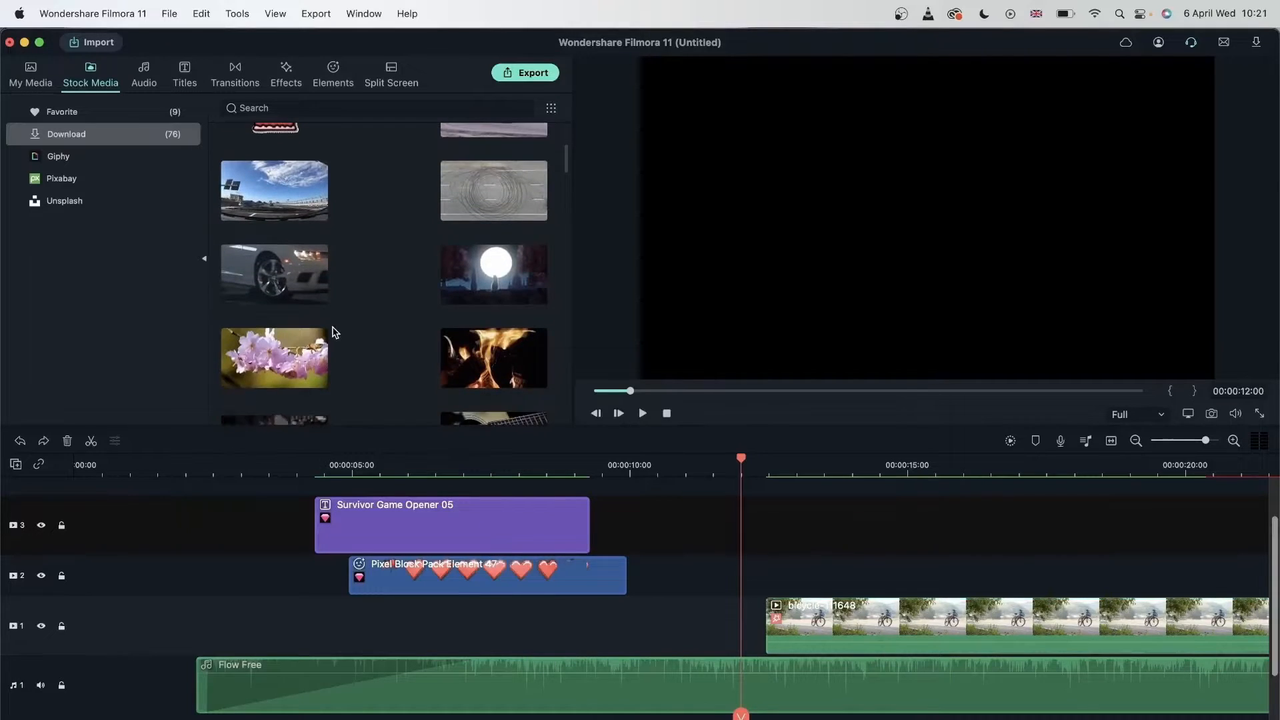
{"action": "scroll", "scroll_direction": "up", "scroll_amount": 3}
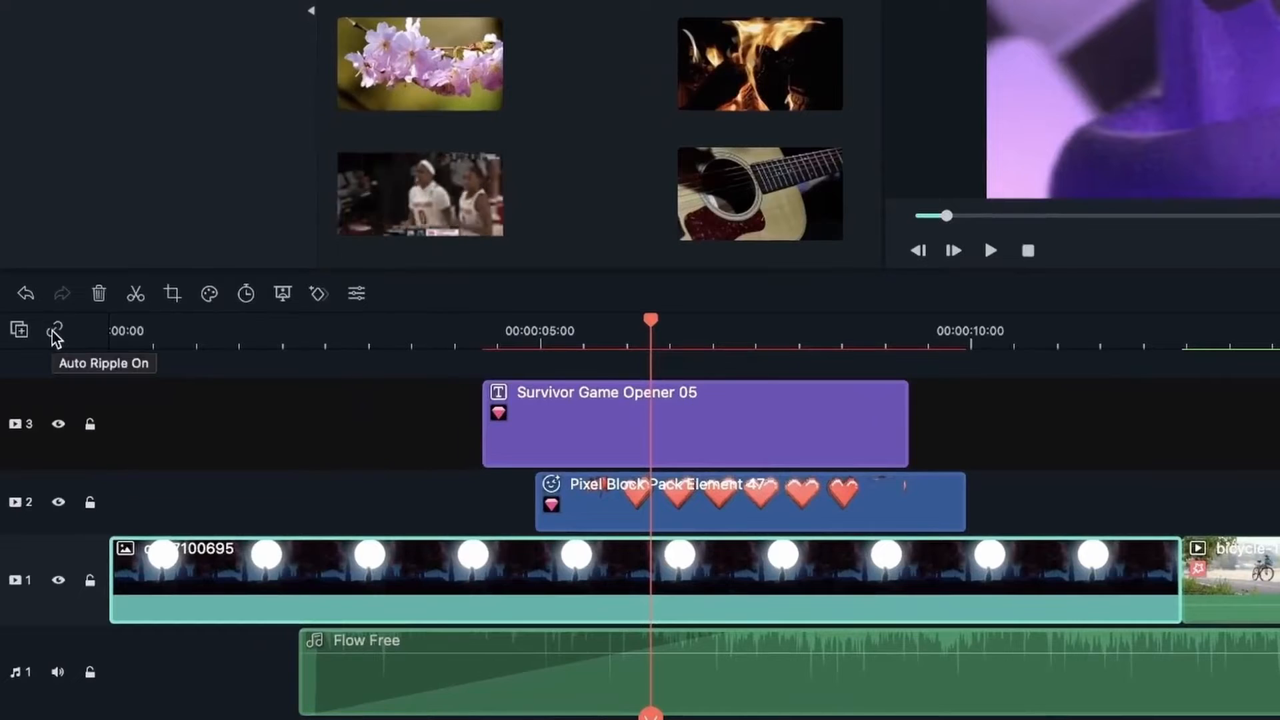
{"action": "mouse_move", "coordinate": [53, 339]}
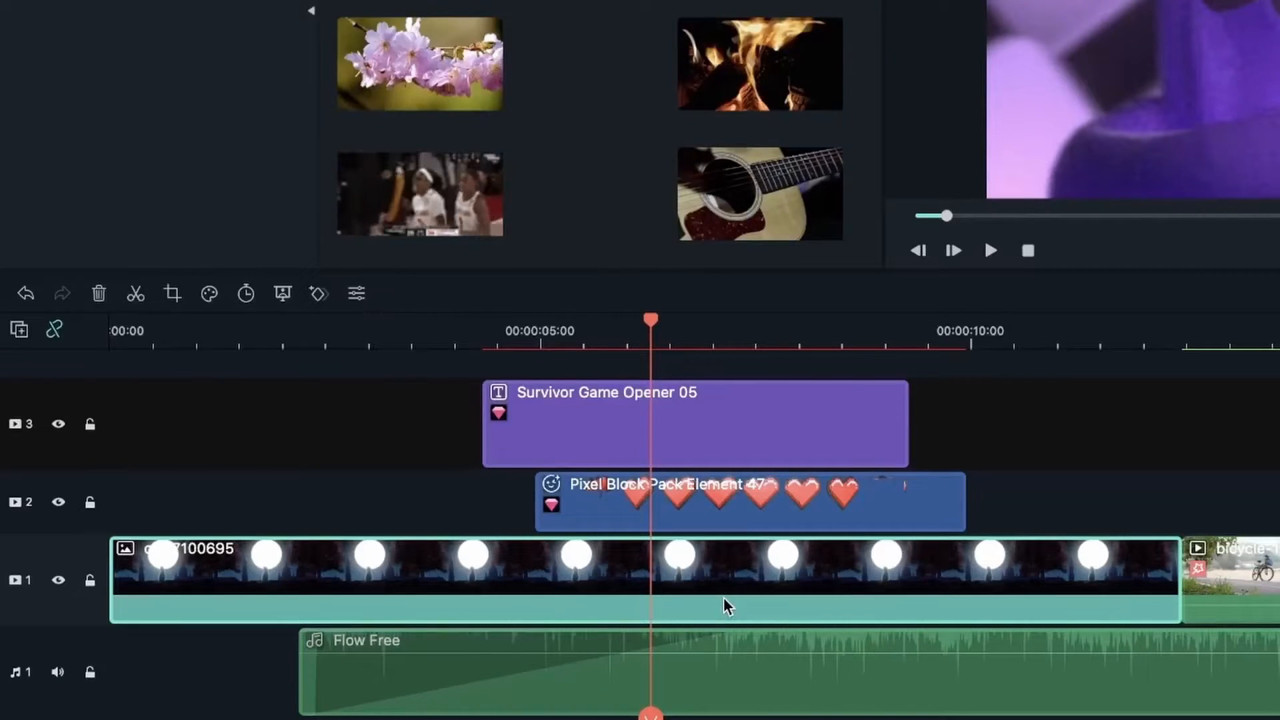
{"action": "left_click", "coordinate": [245, 293]}
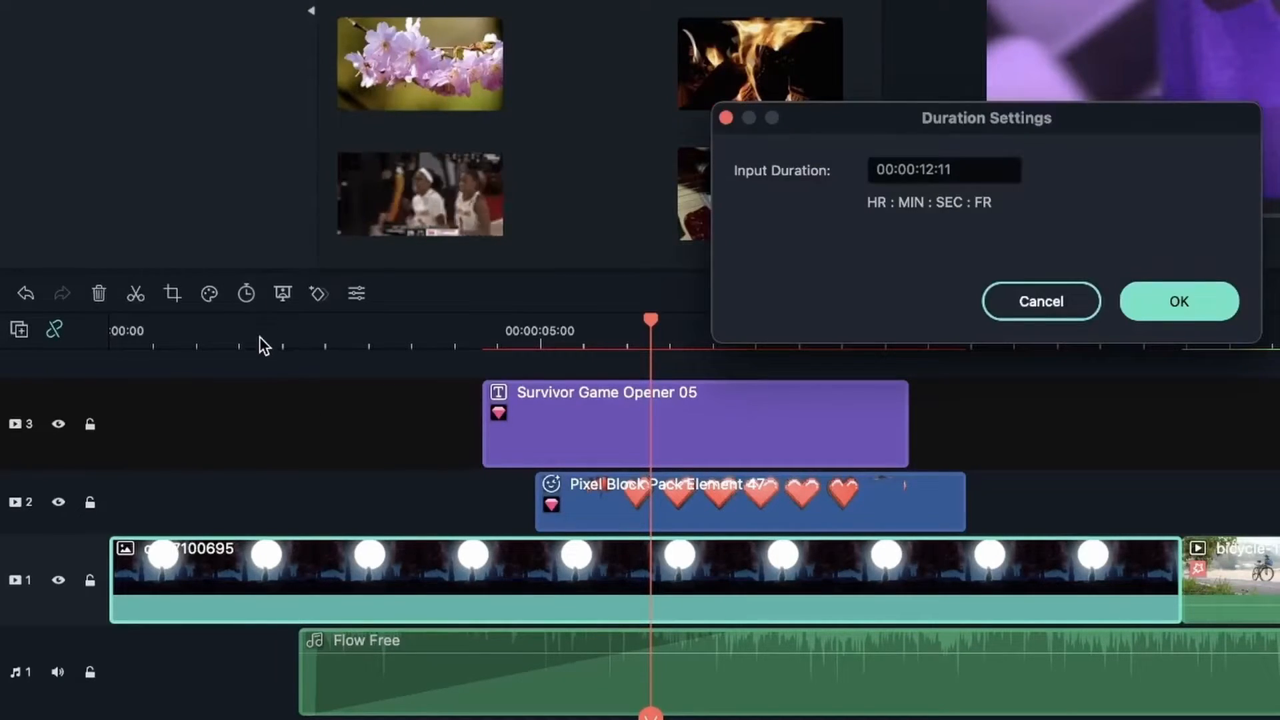
{"action": "left_click", "coordinate": [944, 170]}
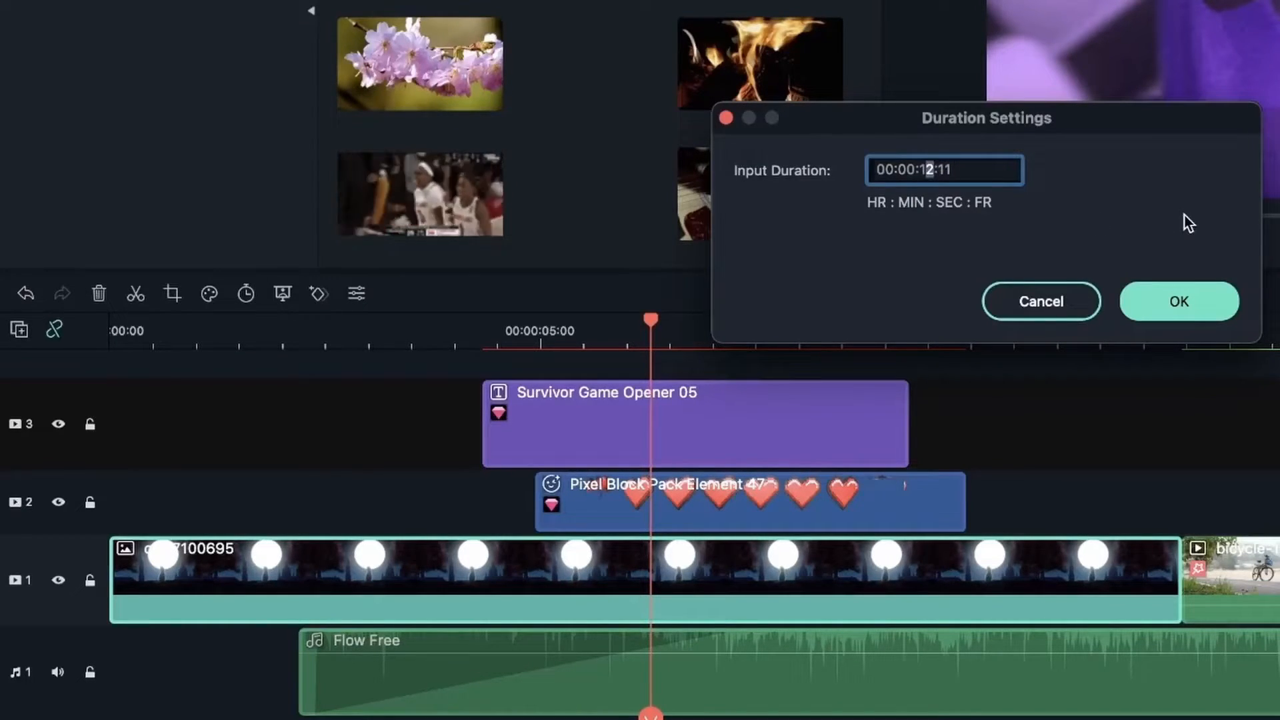
{"action": "type", "text": "05"}
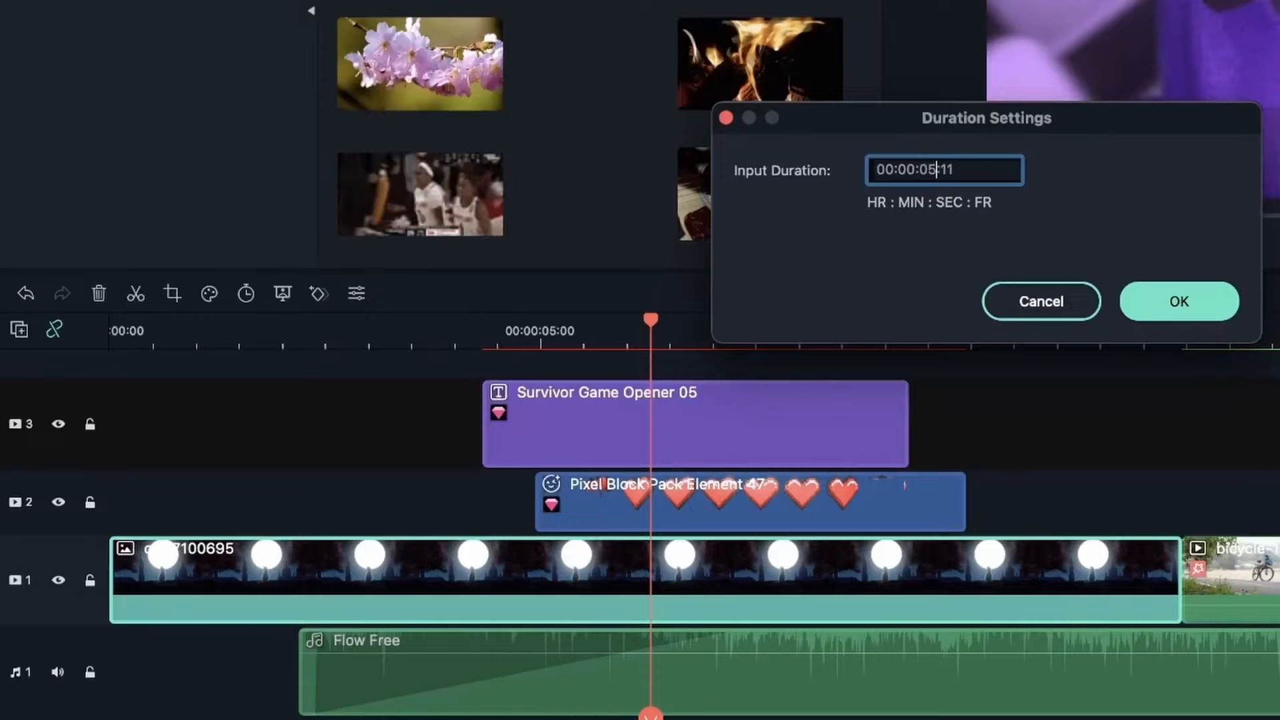
{"action": "left_click", "coordinate": [1178, 302]}
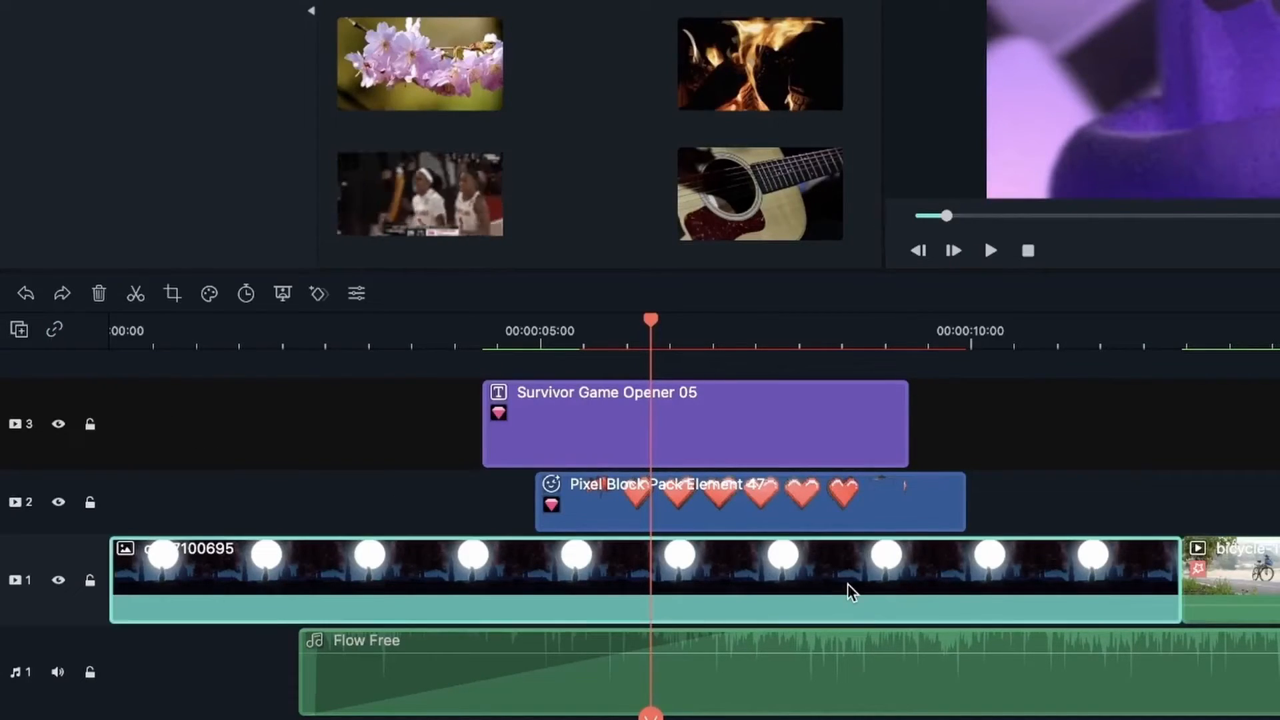
- Set a new duration for the moon image clip, then stretch it to nearly 13 seconds
{"action": "left_click", "coordinate": [246, 294]}
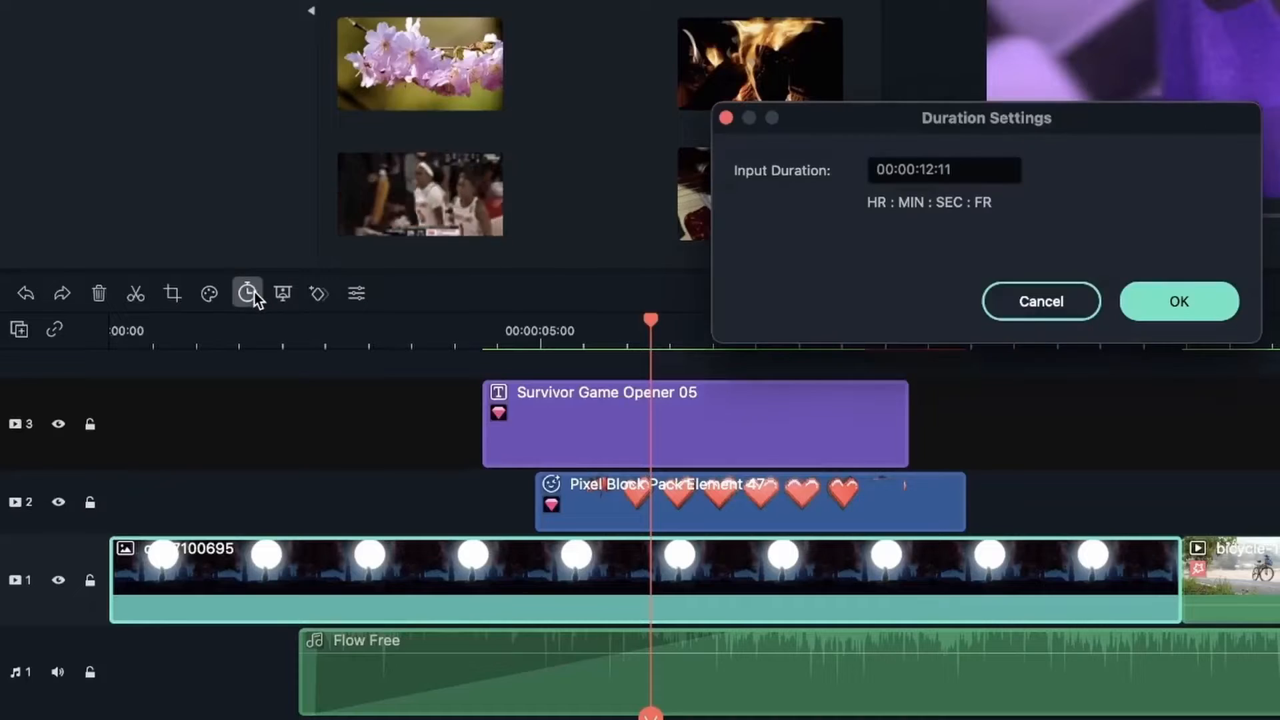
{"action": "left_click", "coordinate": [944, 169]}
{"action": "type", "text": "05"}
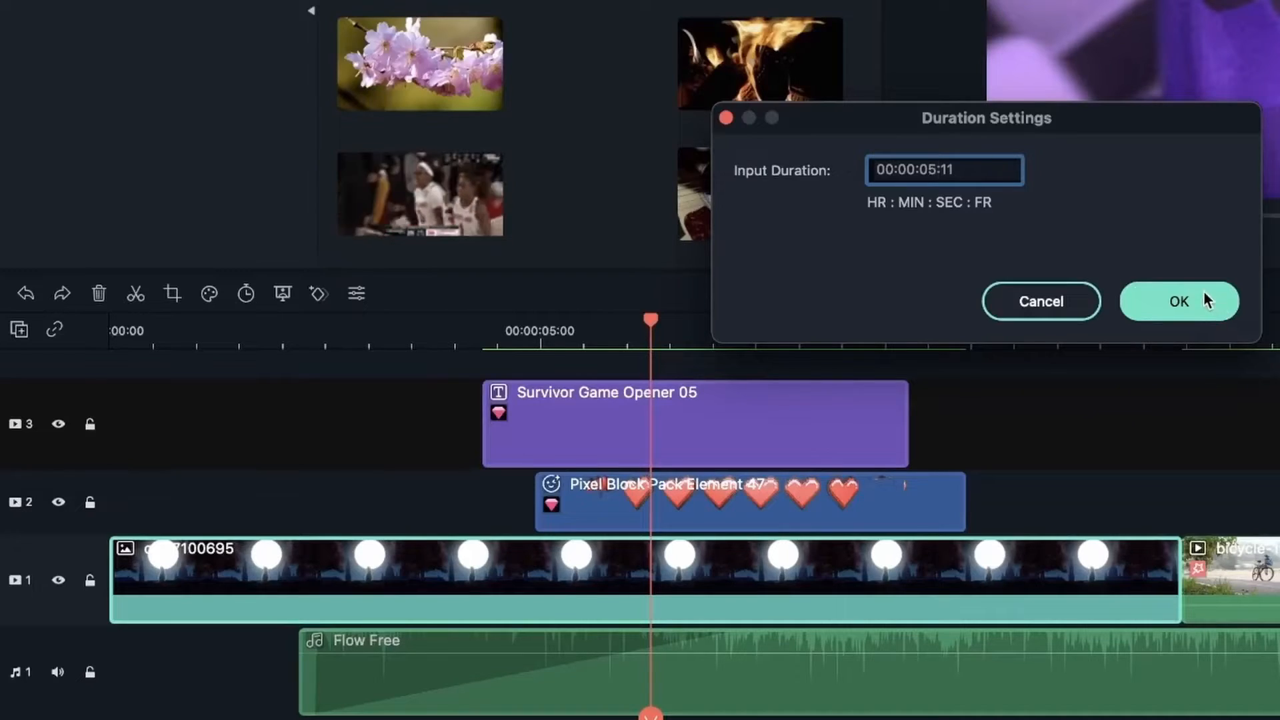
{"action": "left_click", "coordinate": [1178, 300]}
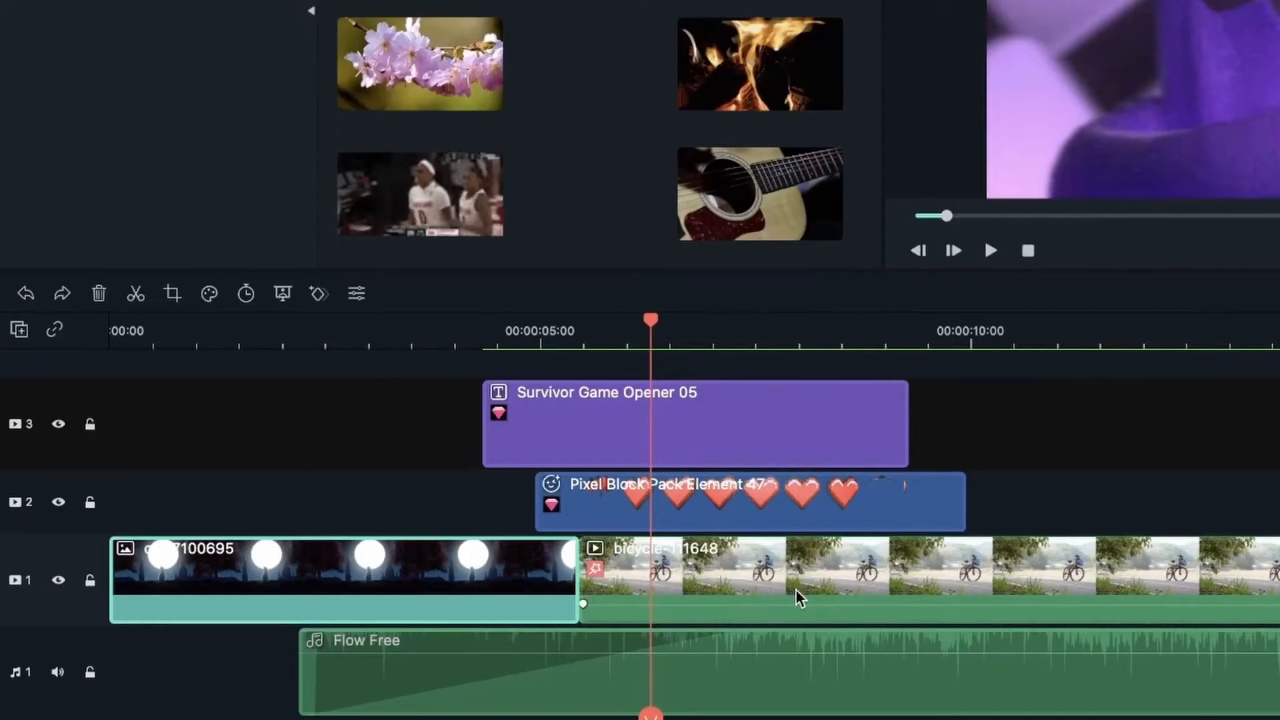
{"action": "mouse_move", "coordinate": [583, 611]}
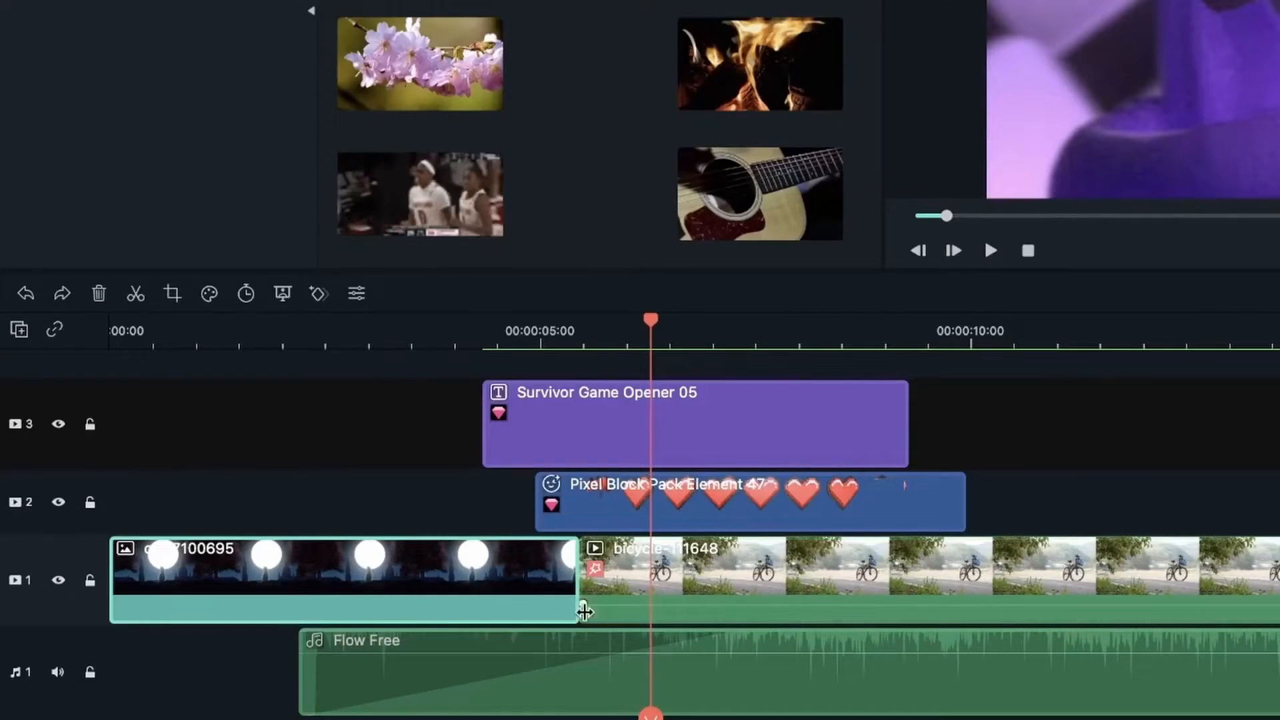
{"action": "mouse_move", "coordinate": [641, 500]}
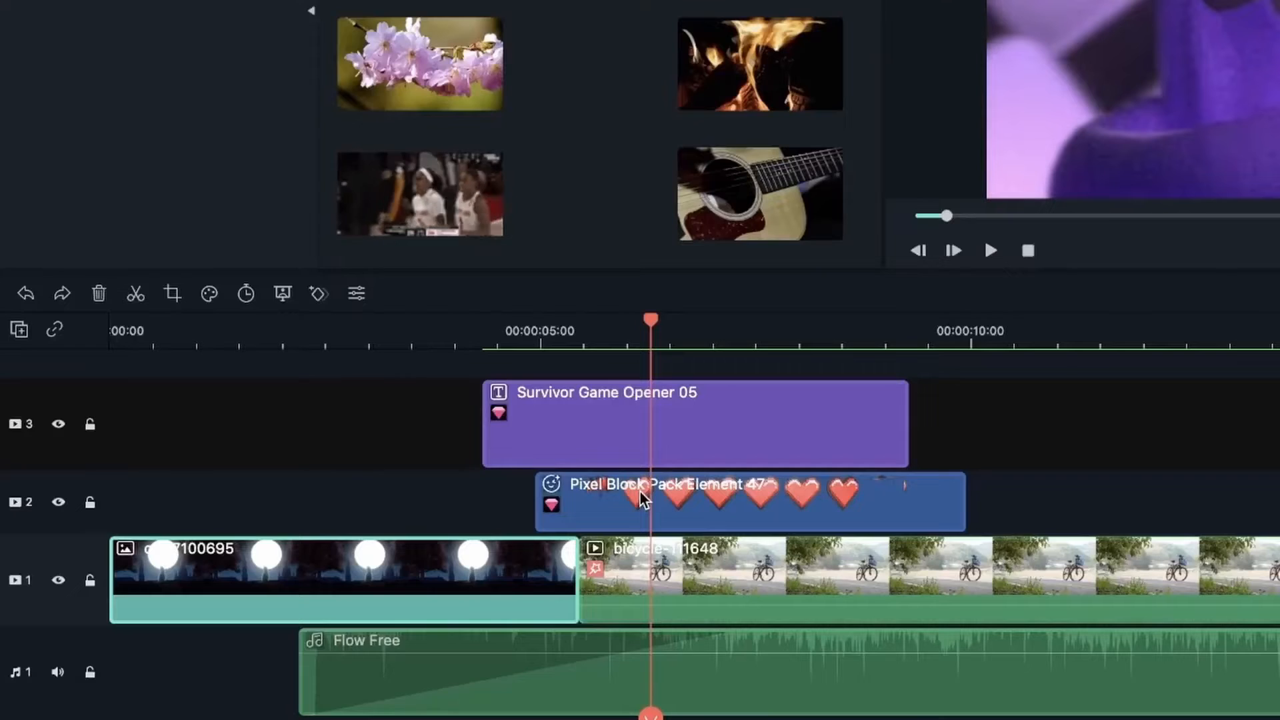
{"action": "mouse_move", "coordinate": [559, 473]}
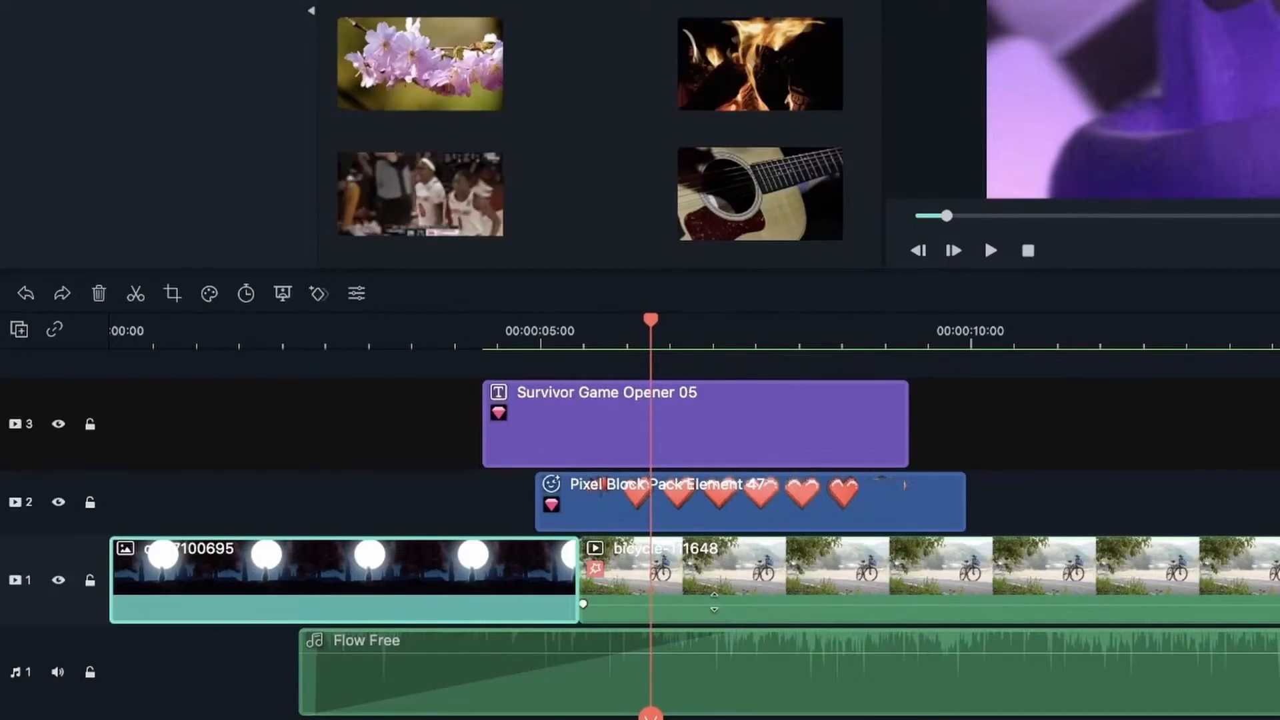
{"action": "left_click", "coordinate": [850, 569]}
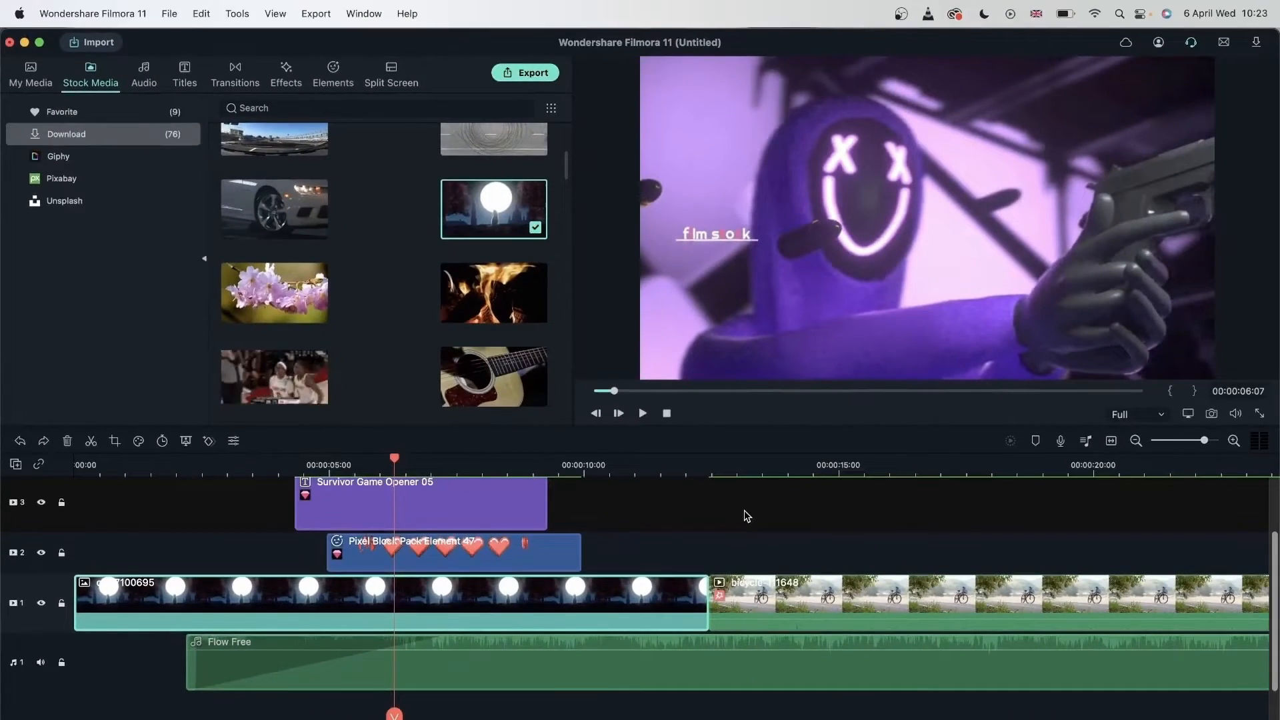
{"action": "mouse_move", "coordinate": [820, 512]}
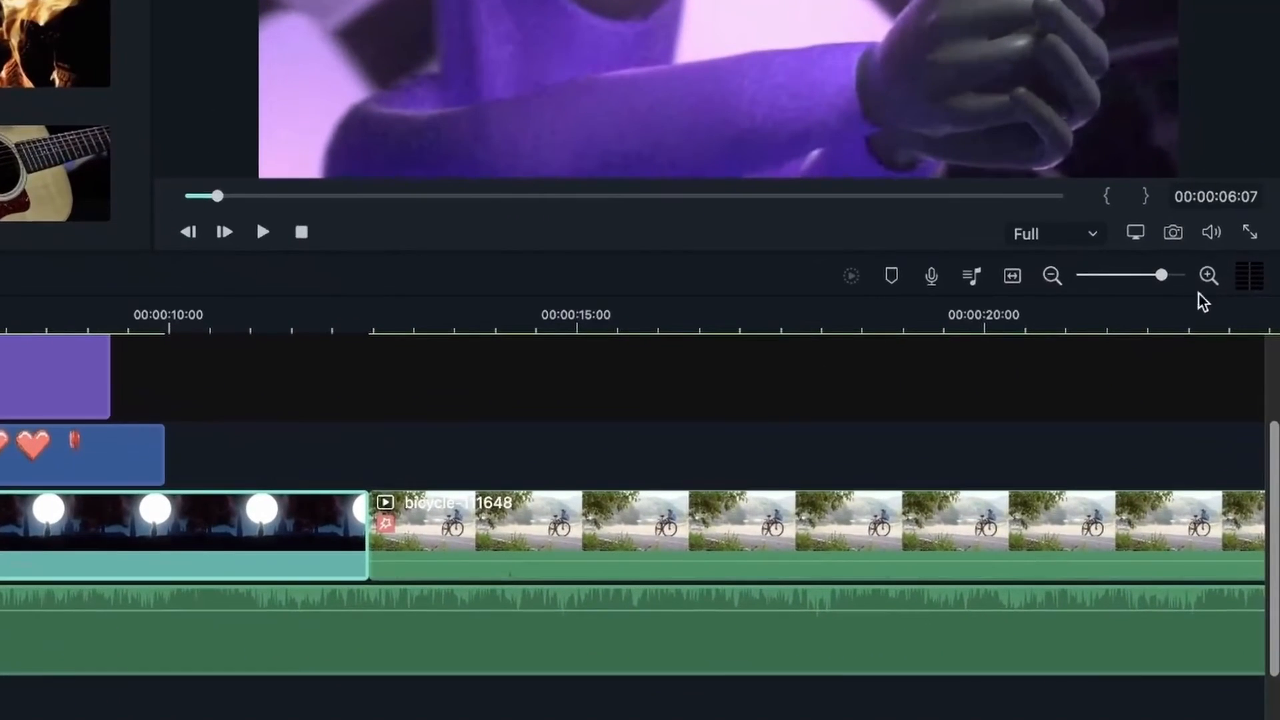
- Zoom the timeline far out and back in to frame level
{"action": "left_click", "coordinate": [1052, 276]}
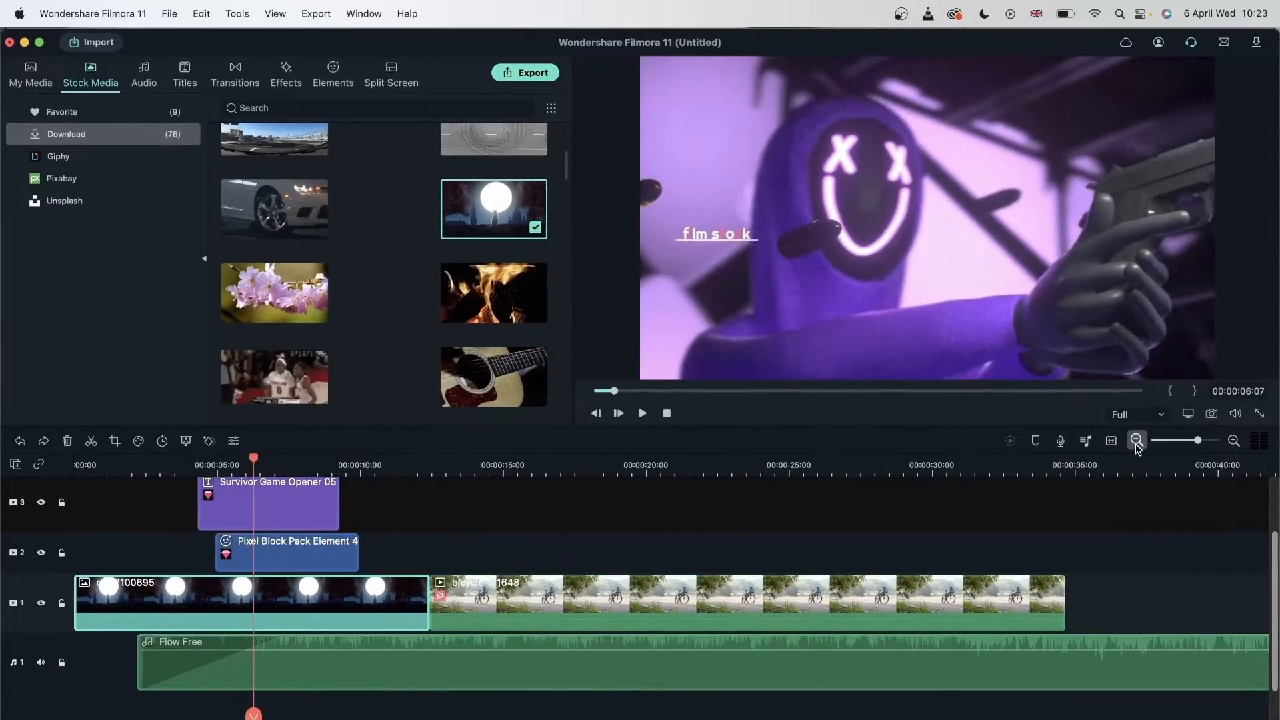
{"action": "left_click", "coordinate": [1136, 441]}
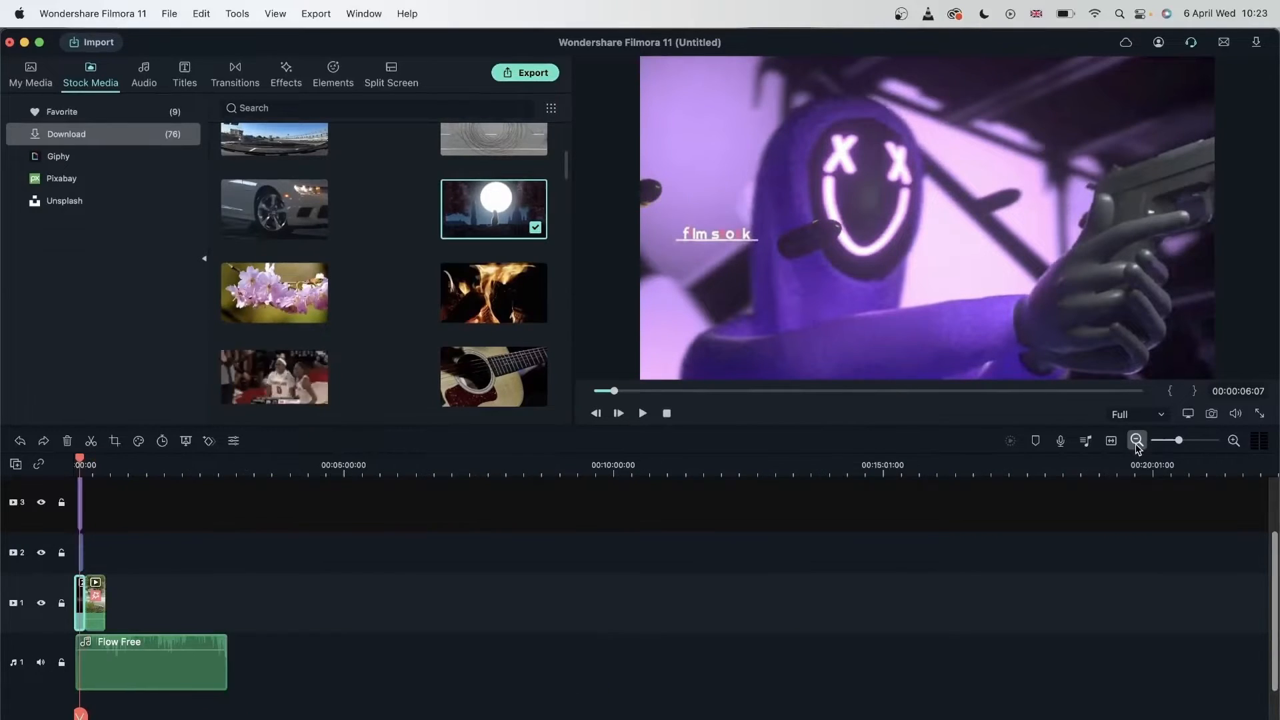
{"action": "left_click", "coordinate": [1236, 441]}
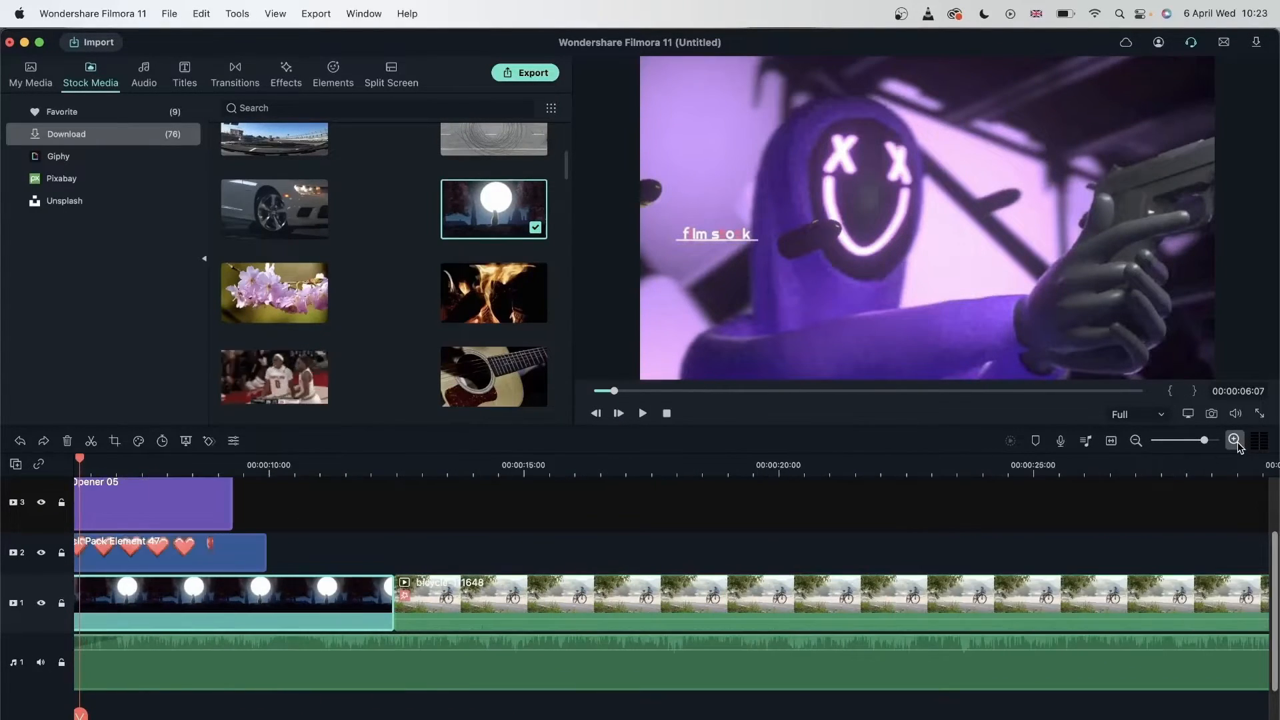
{"action": "left_click", "coordinate": [1235, 441]}
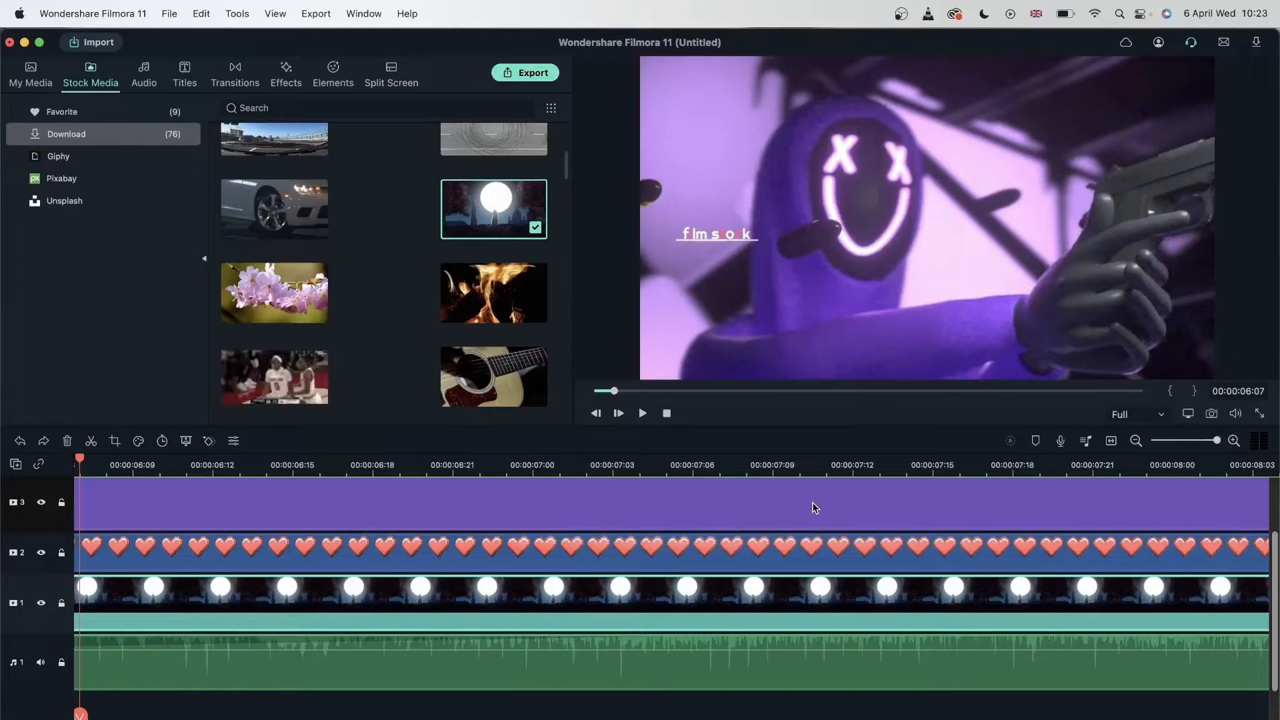
{"action": "mouse_move", "coordinate": [819, 462]}
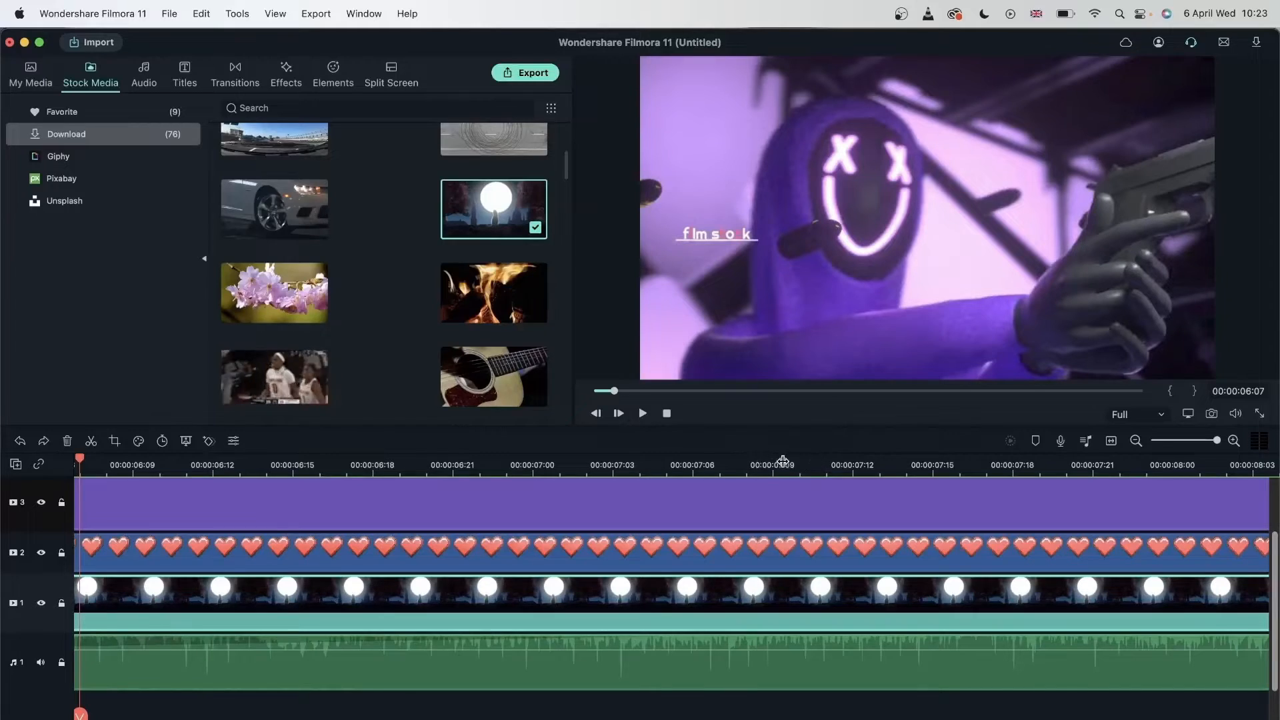
{"action": "left_click", "coordinate": [1137, 441]}
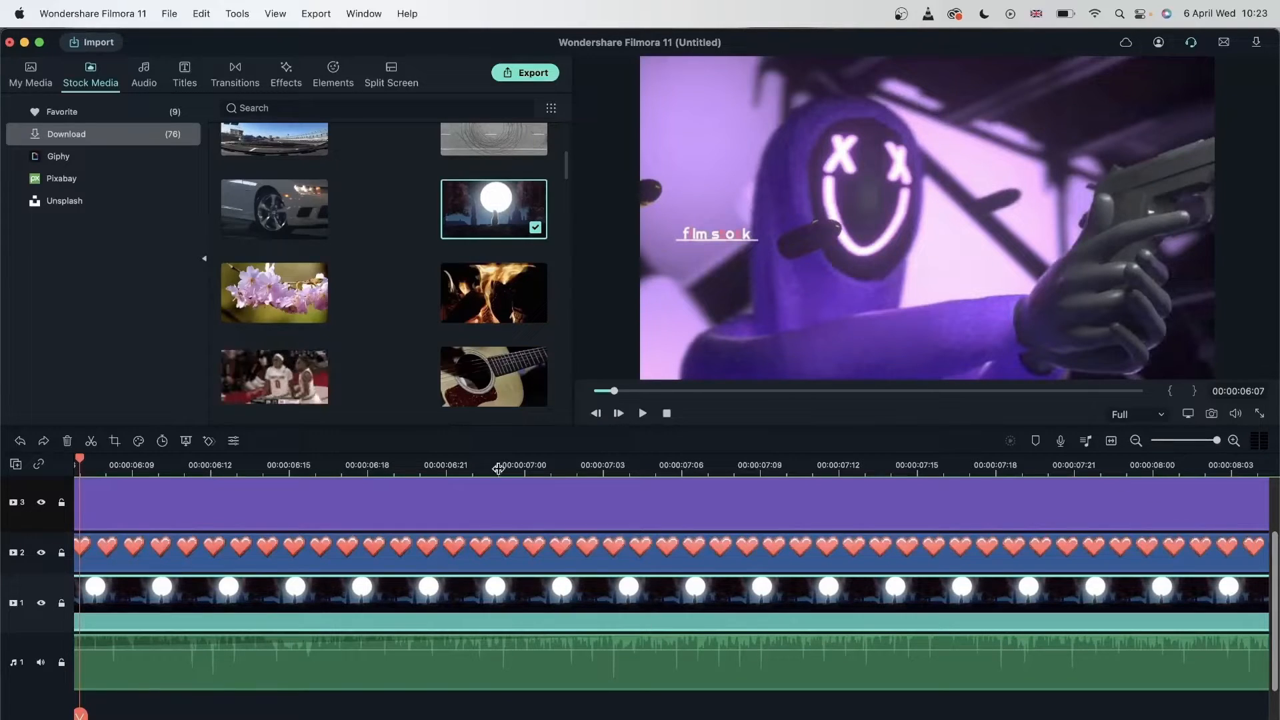
- Place the playhead at 00:00:07:01 and fit the whole project in the timeline view
{"action": "left_click", "coordinate": [524, 464]}
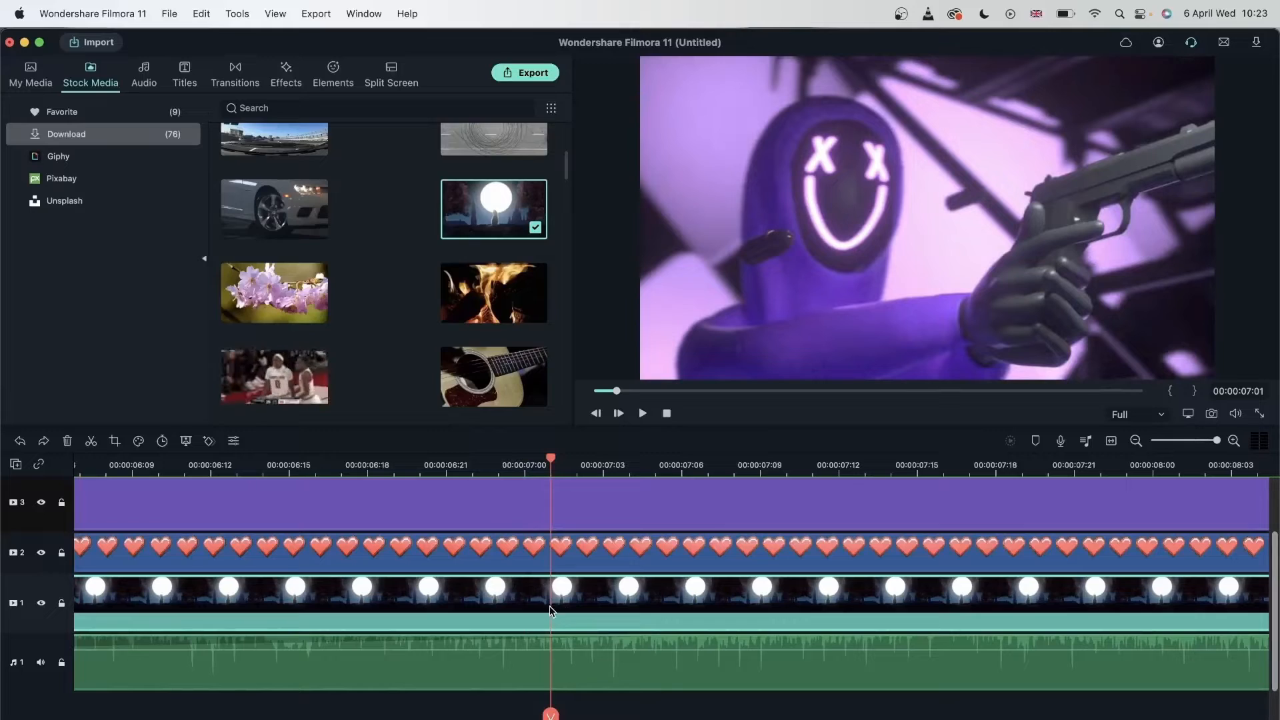
{"action": "mouse_move", "coordinate": [591, 617]}
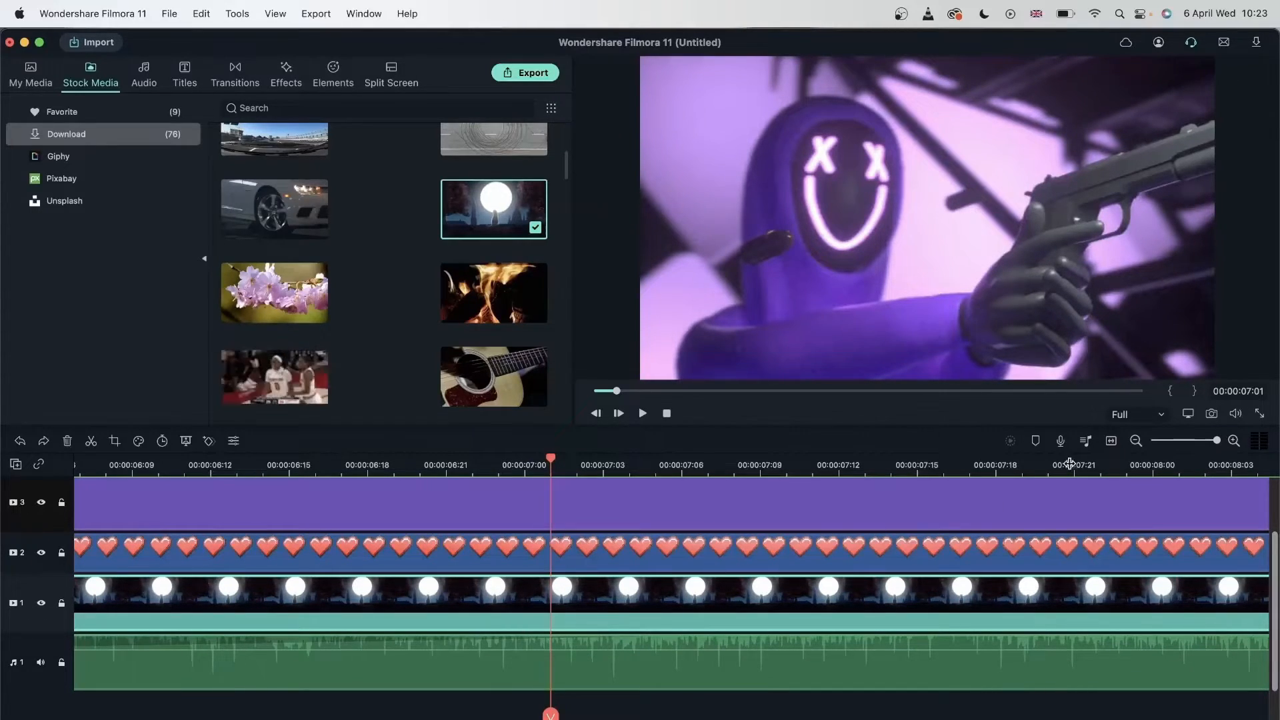
{"action": "left_click", "coordinate": [1137, 442]}
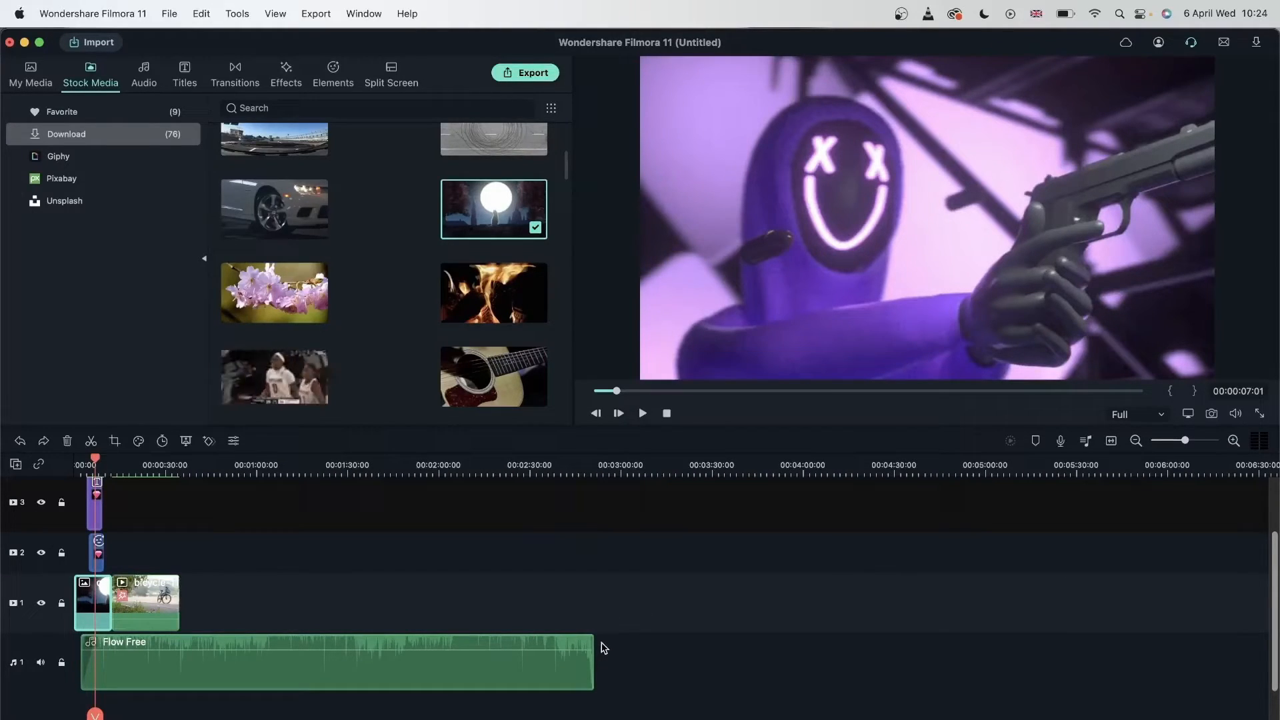
{"action": "mouse_move", "coordinate": [966, 616]}
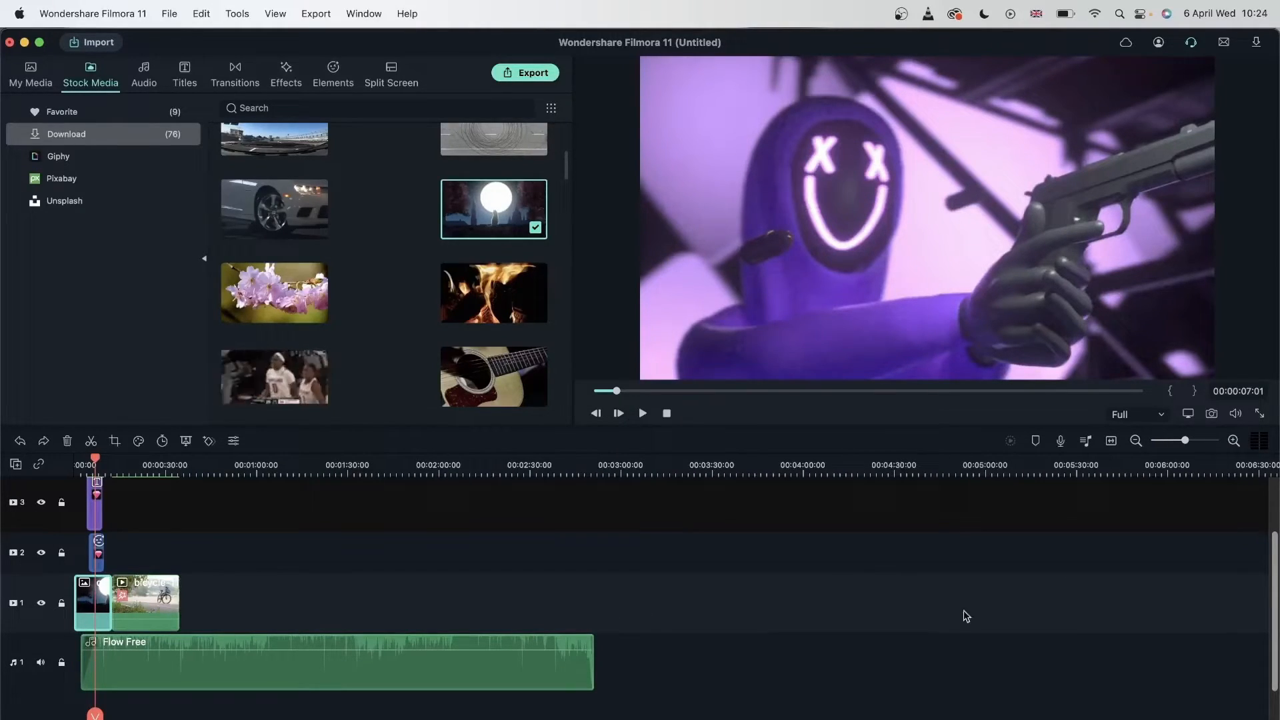
{"action": "left_click", "coordinate": [1235, 442]}
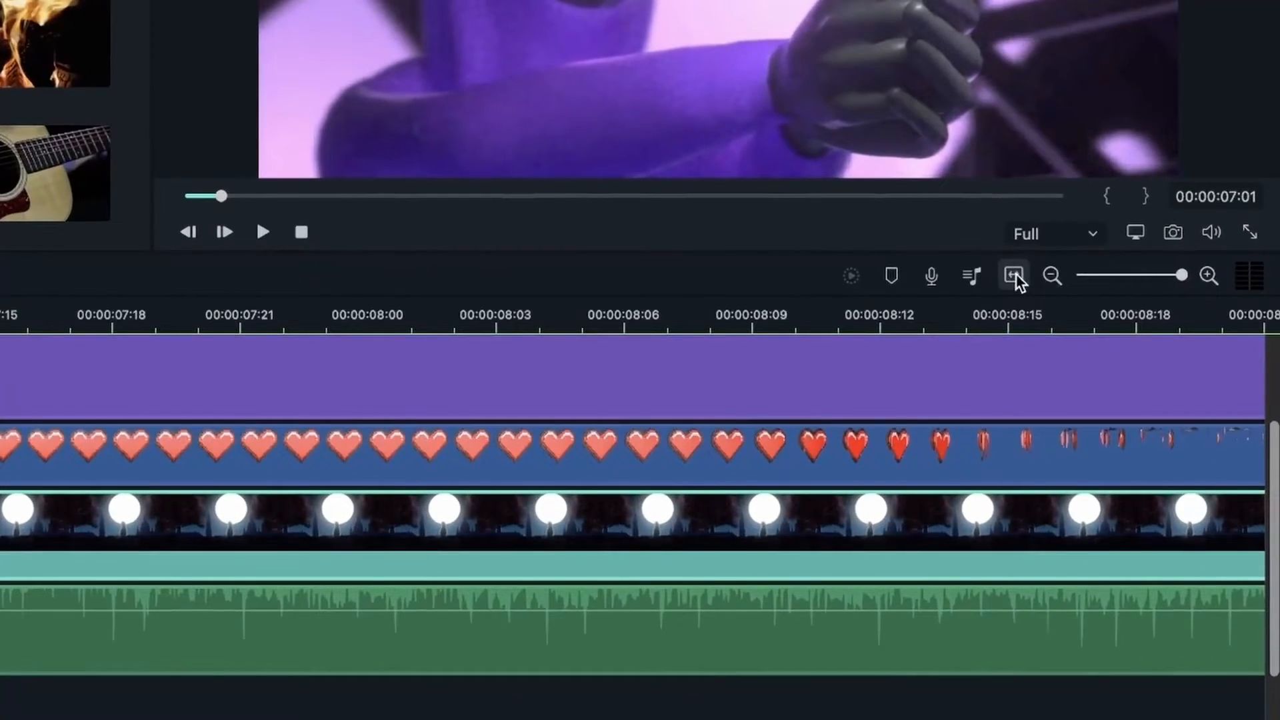
{"action": "left_click", "coordinate": [1052, 276]}
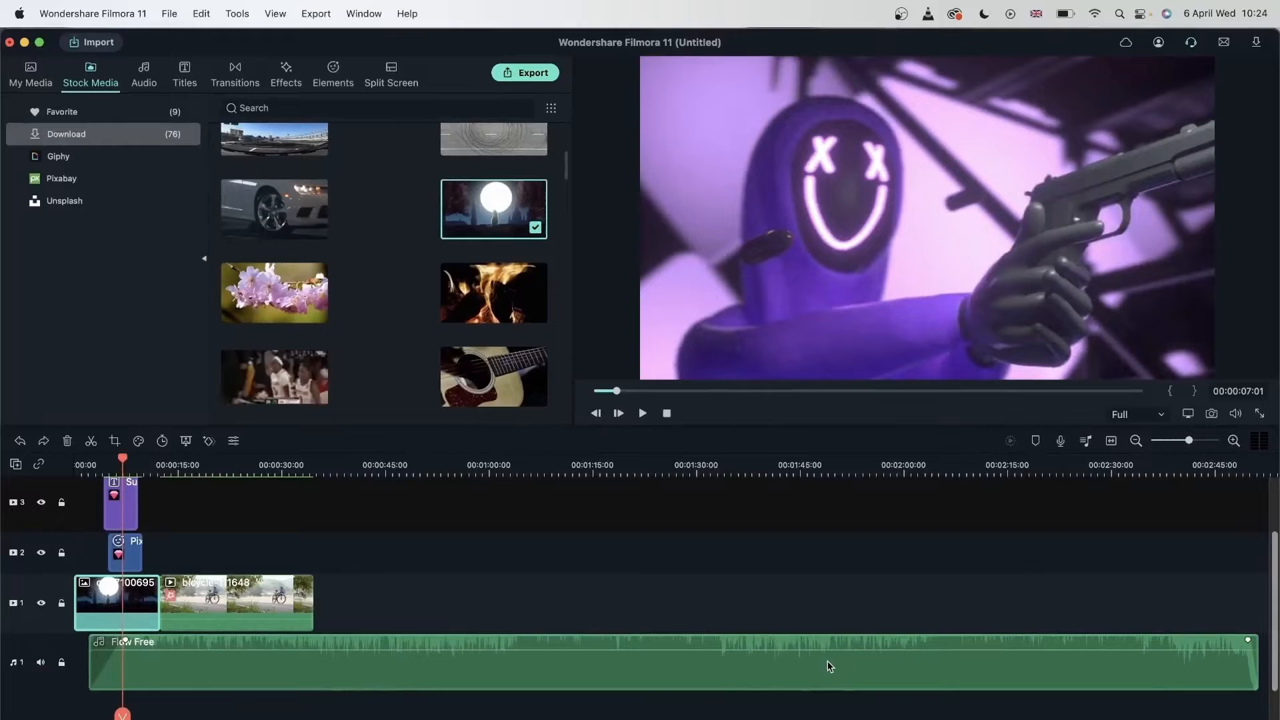
{"action": "mouse_move", "coordinate": [587, 679]}
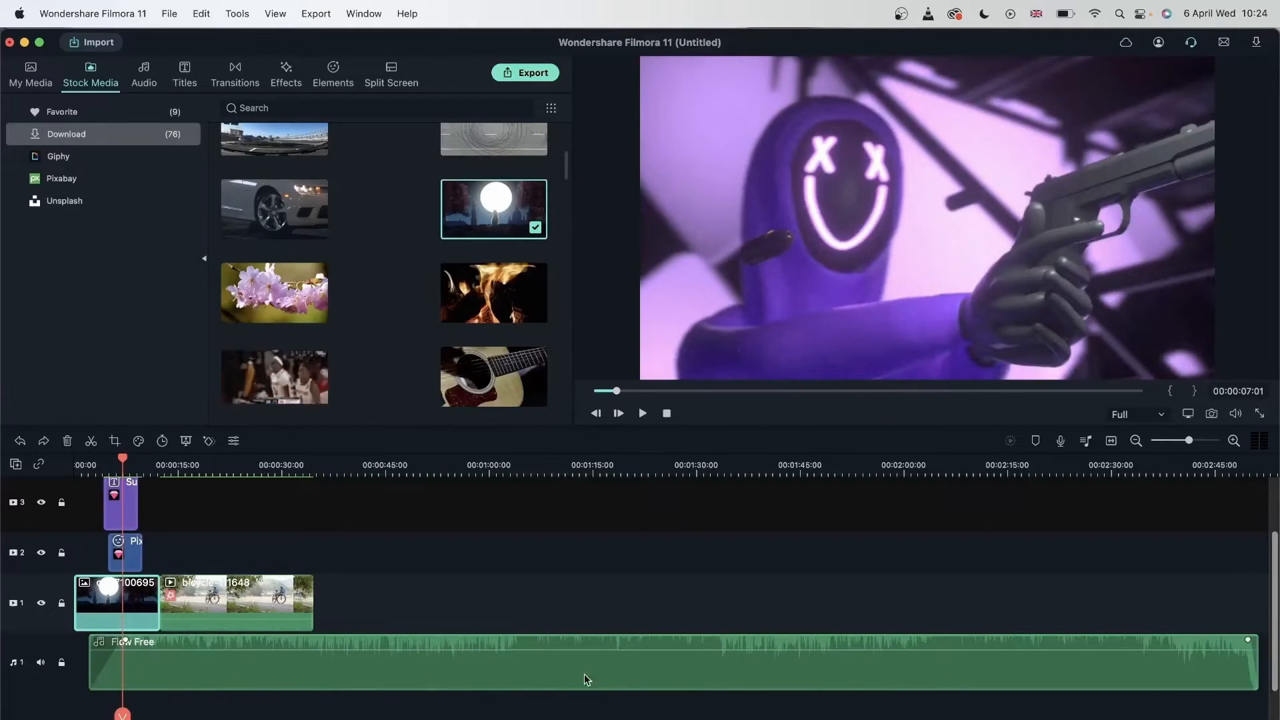
{"action": "mouse_move", "coordinate": [762, 678]}
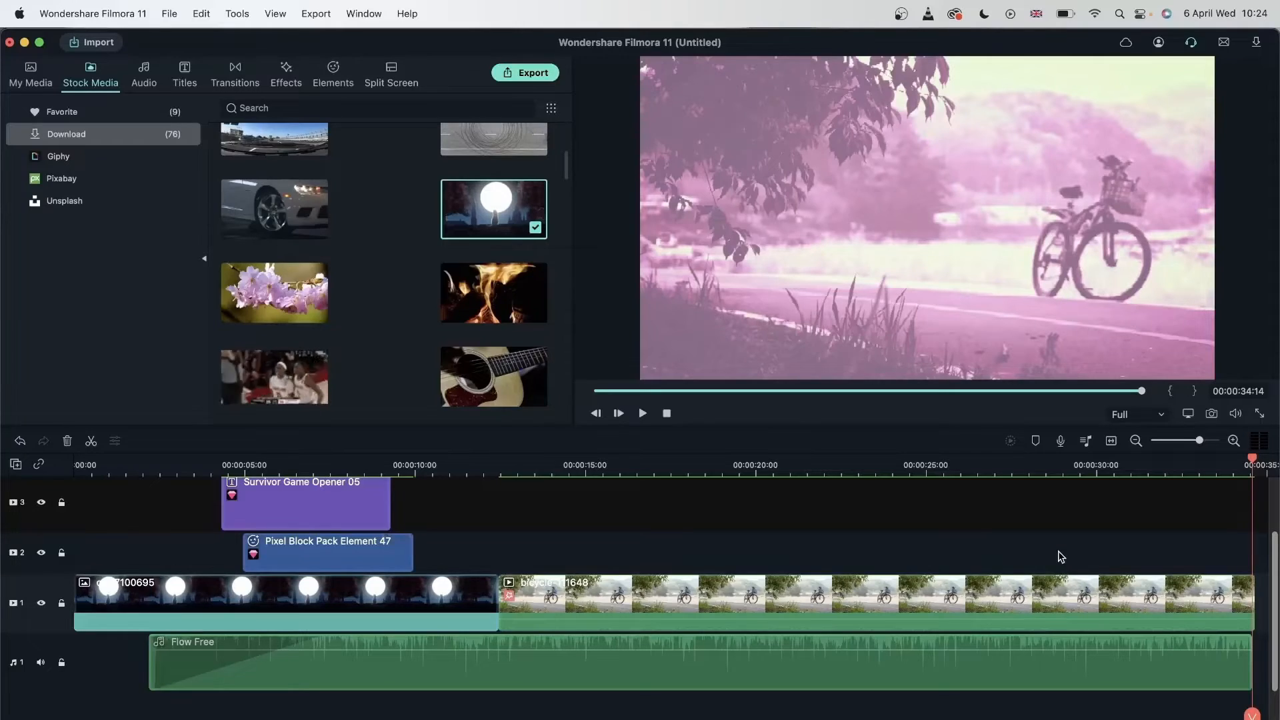
{"action": "mouse_move", "coordinate": [526, 522]}
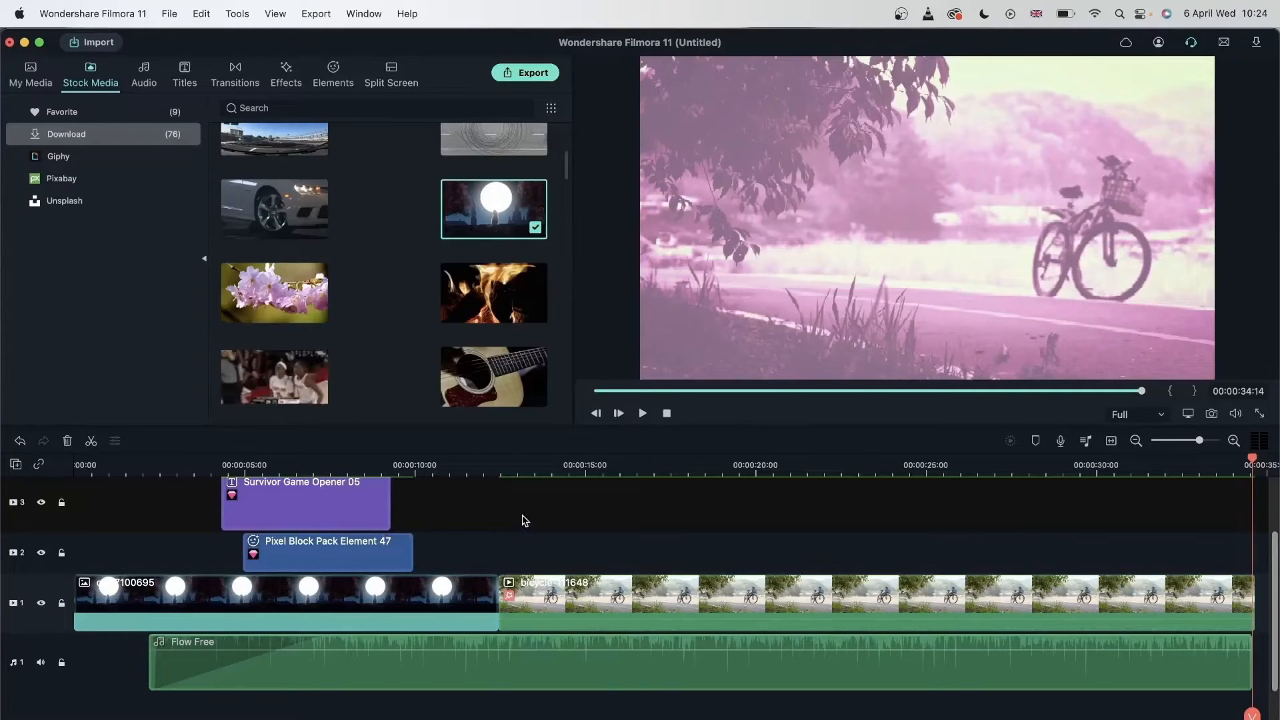
- Delete the bicycle clip, leaving the moon image clip alone on track 1
{"action": "left_click", "coordinate": [545, 464]}
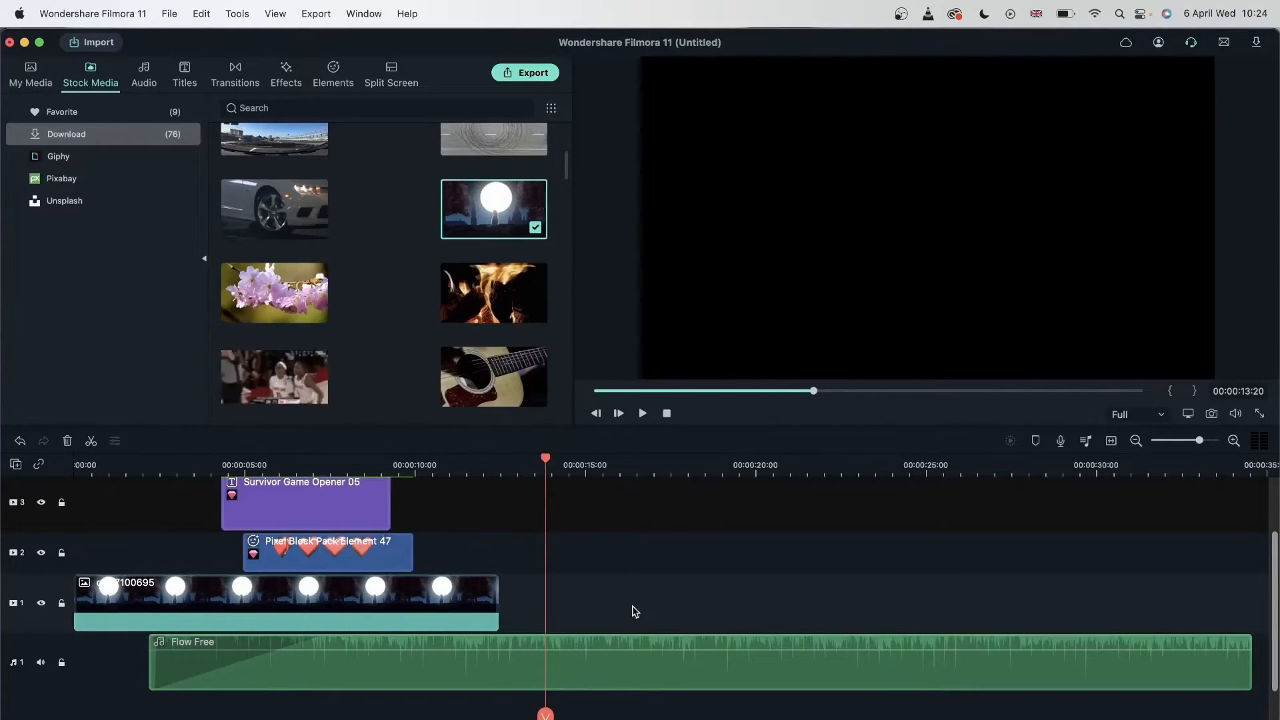
{"action": "left_click", "coordinate": [654, 662]}
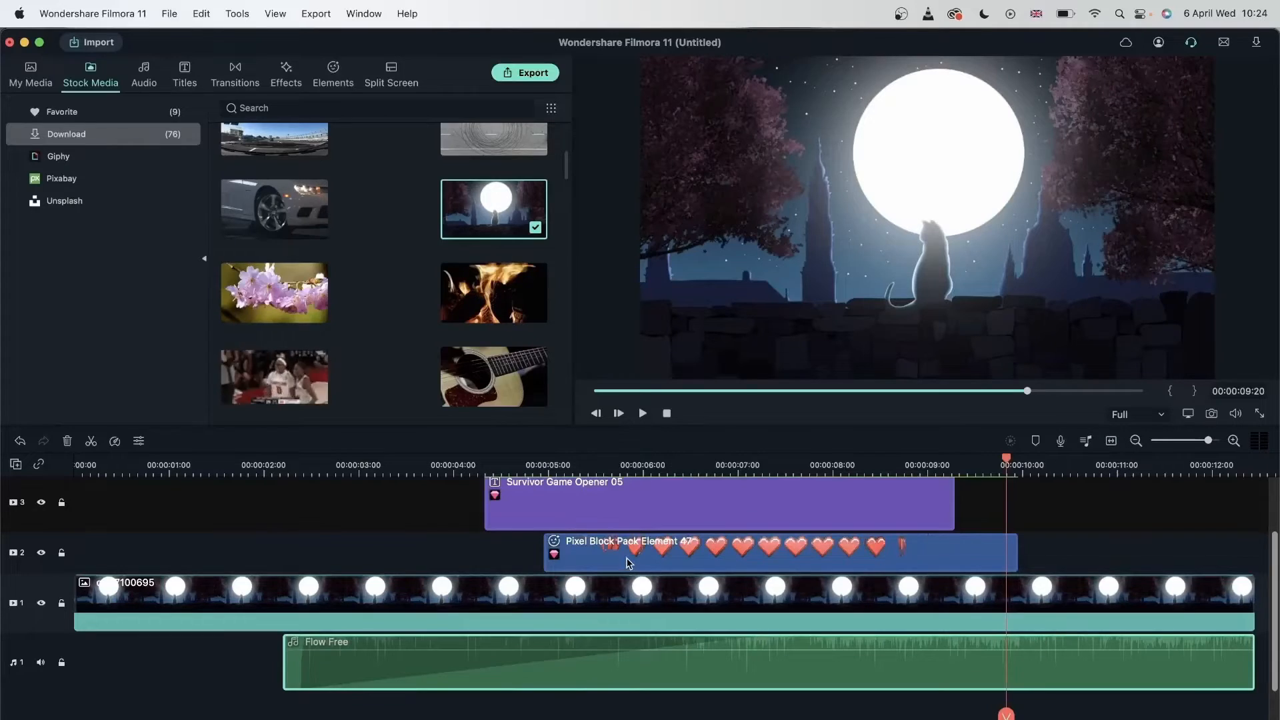
- Replace the moon image clip with the cherry blossom clip from Stock Media
{"action": "scroll", "scroll_direction": "down", "scroll_amount": 3}
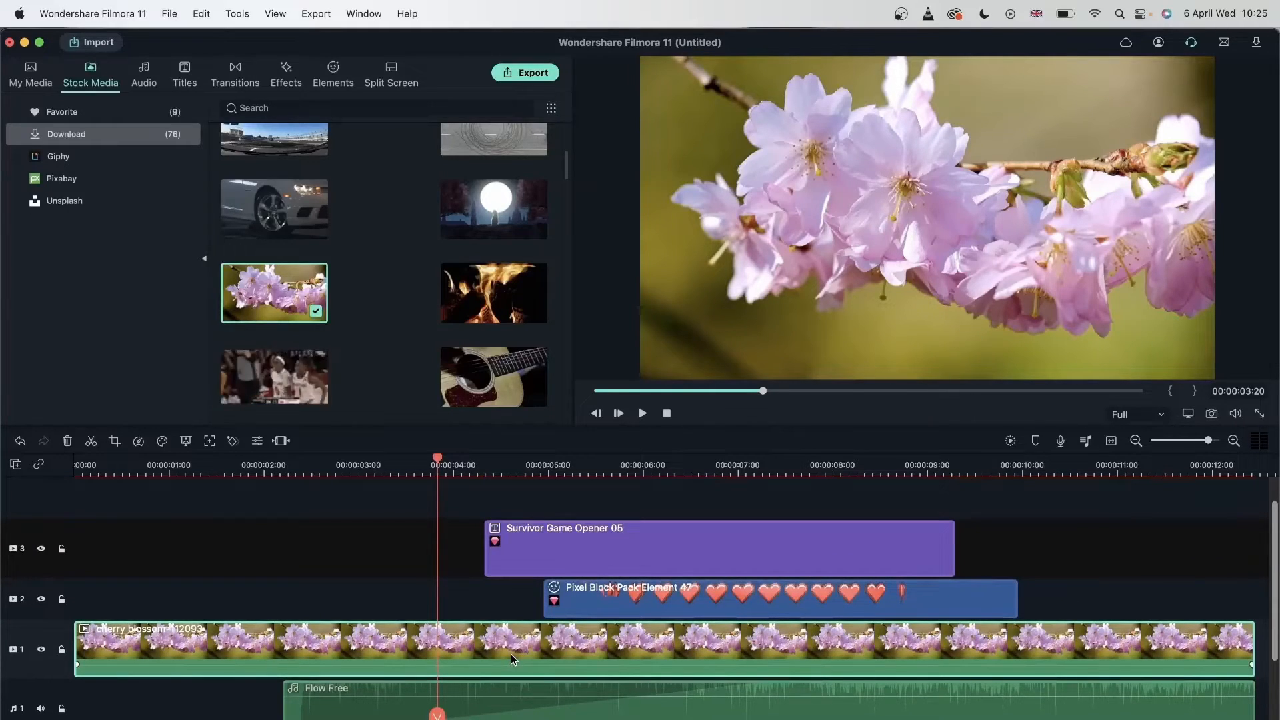
{"action": "mouse_move", "coordinate": [369, 180]}
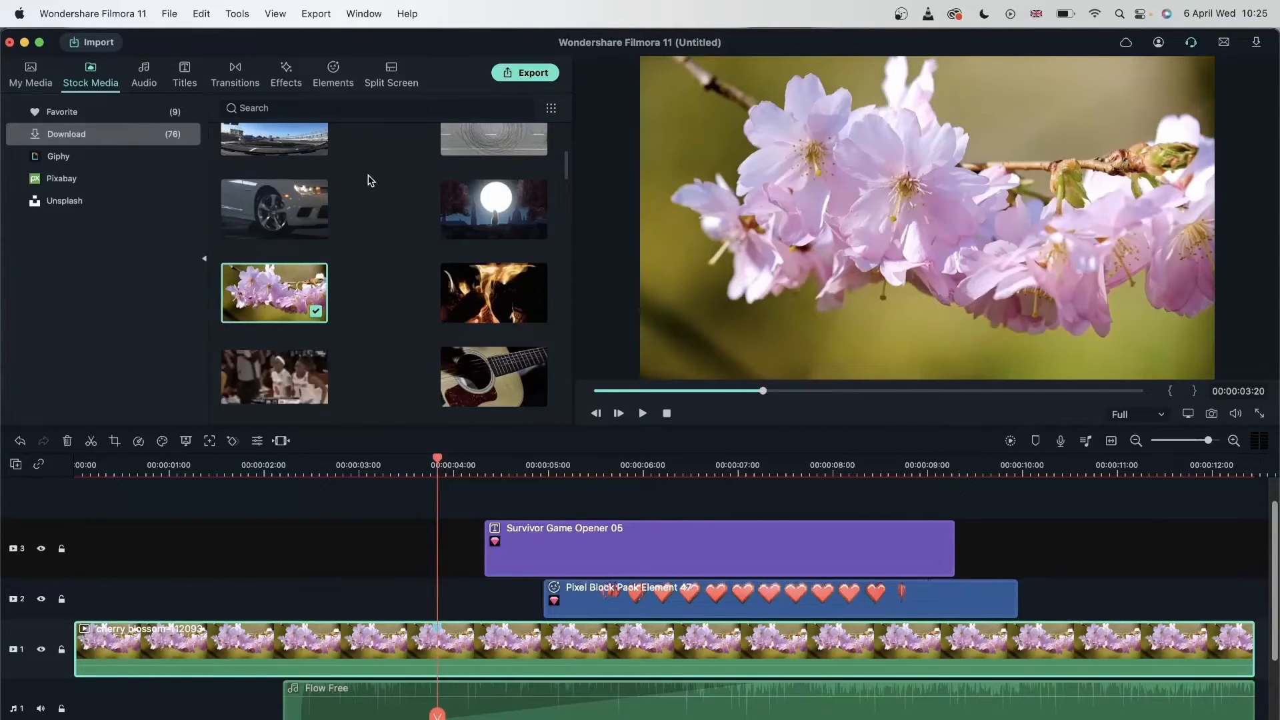
{"action": "left_click", "coordinate": [224, 457]}
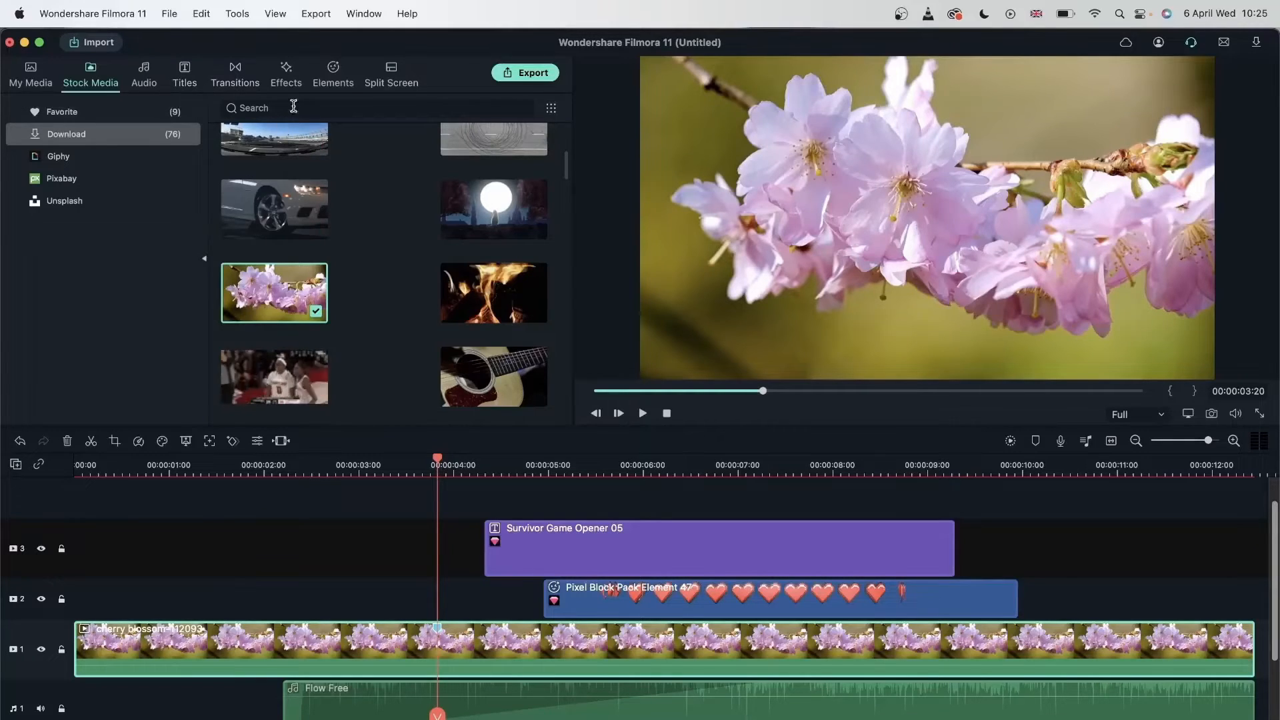
{"action": "left_click", "coordinate": [332, 72]}
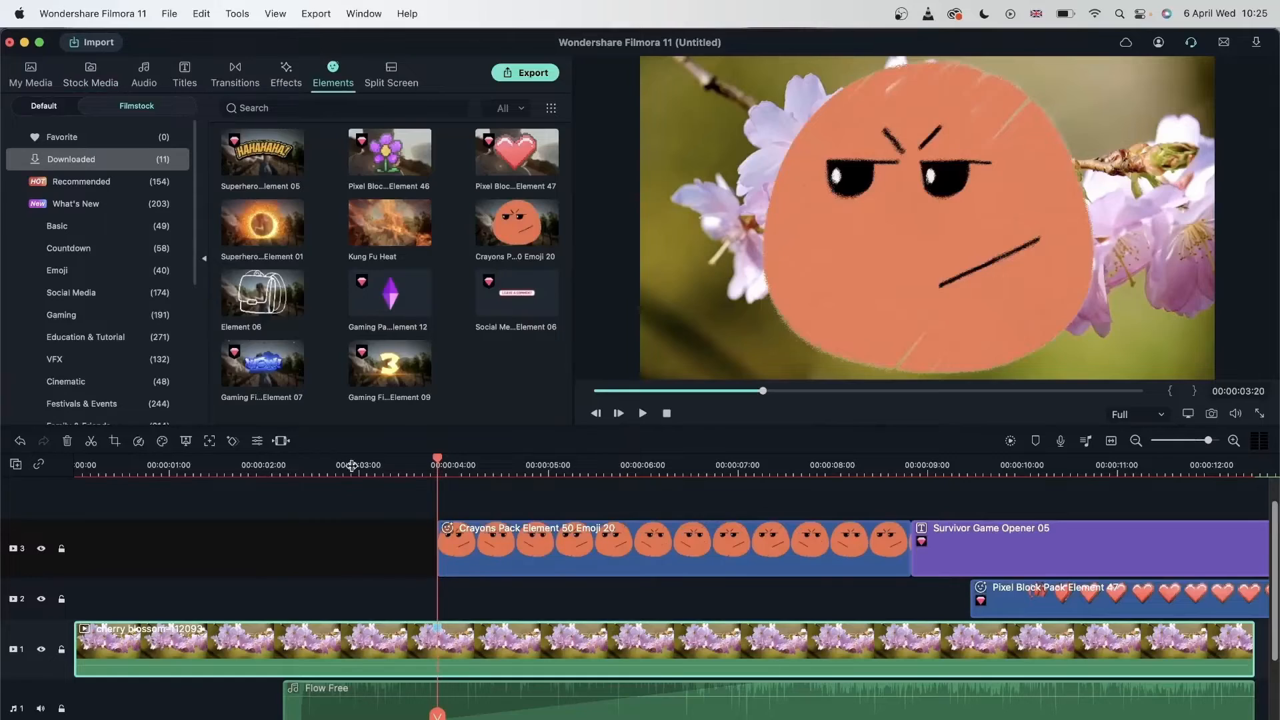
- Scrub the playhead through the emoji clip to about 6 seconds and select the Crayons emoji clip
{"action": "left_click", "coordinate": [612, 548]}
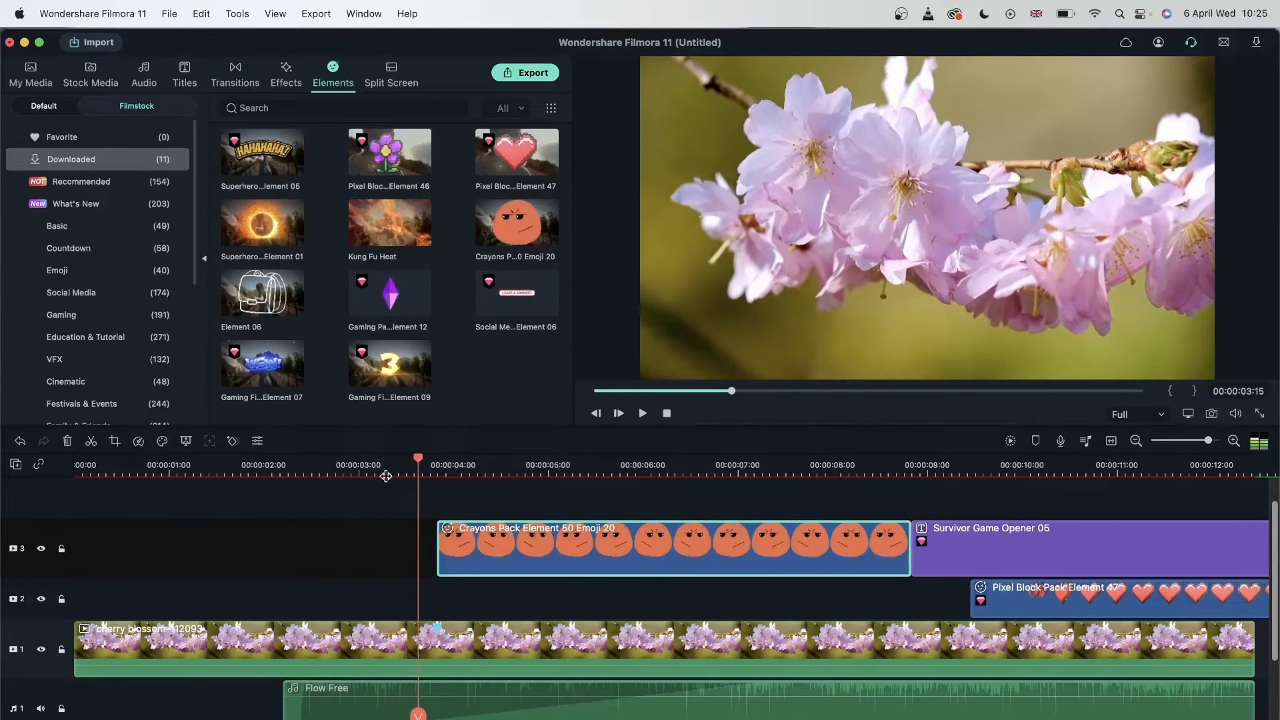
{"action": "left_click", "coordinate": [641, 413]}
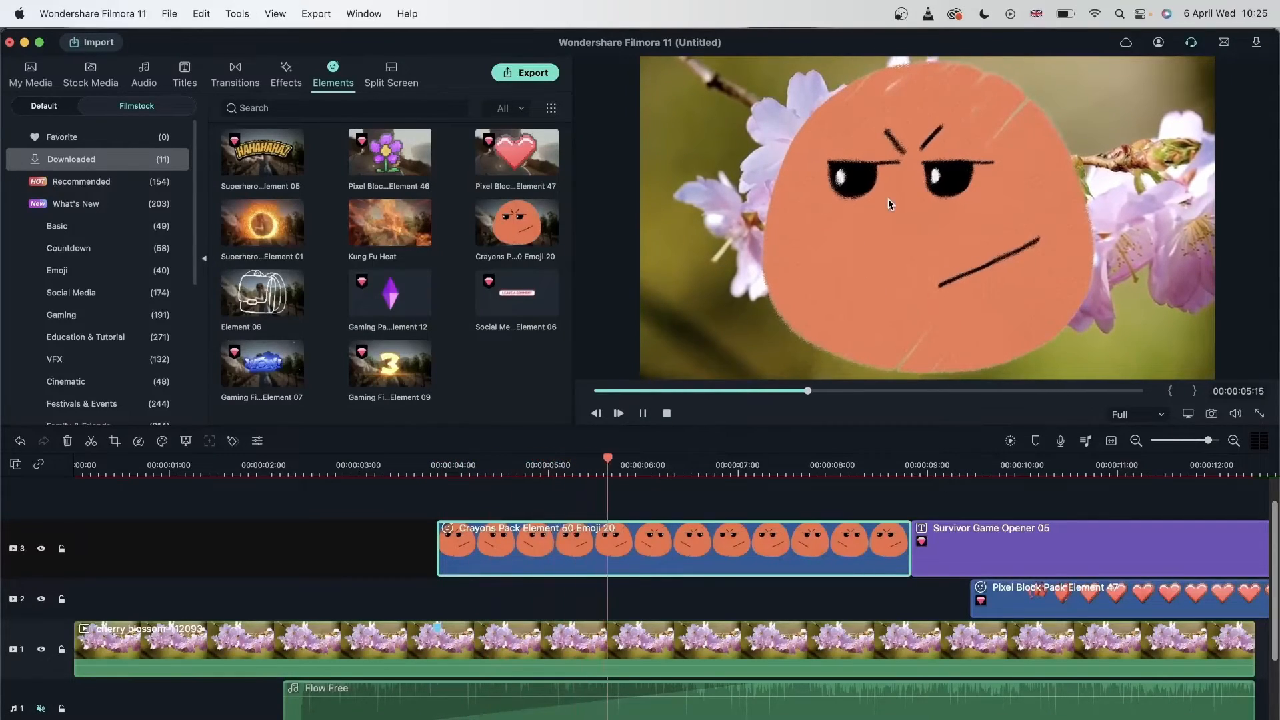
{"action": "left_click", "coordinate": [641, 413]}
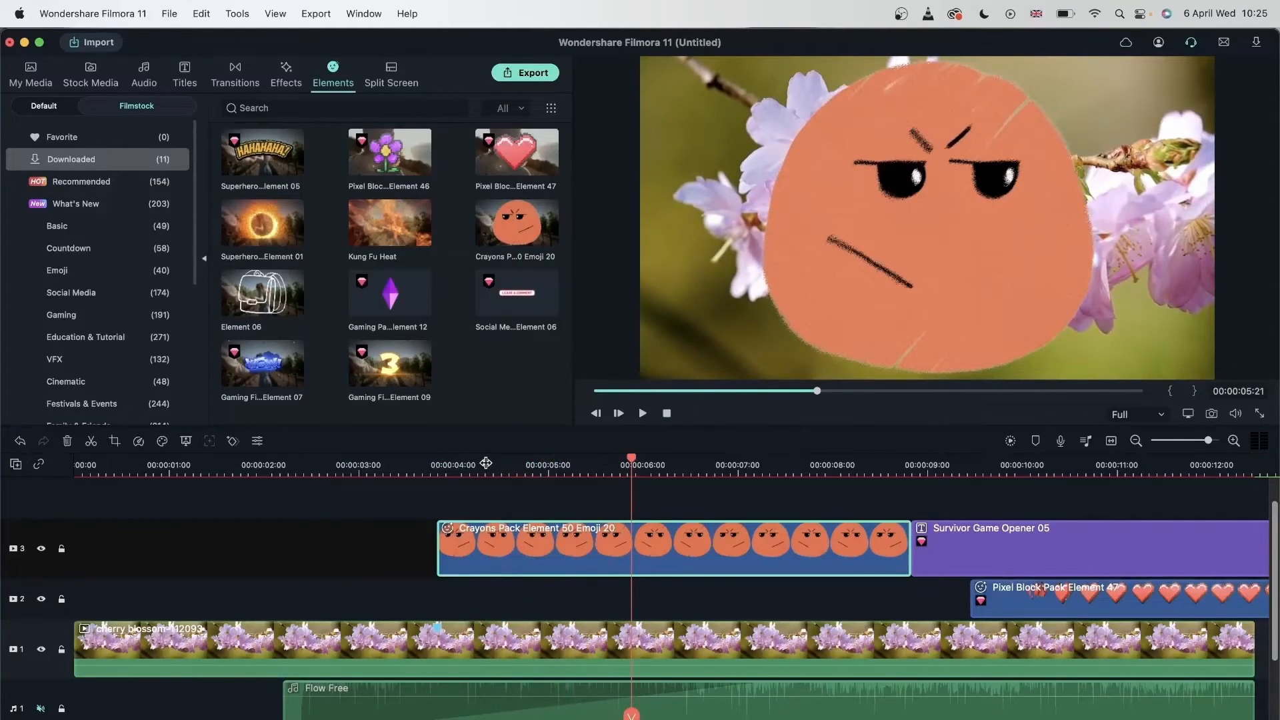
{"action": "left_click", "coordinate": [589, 464]}
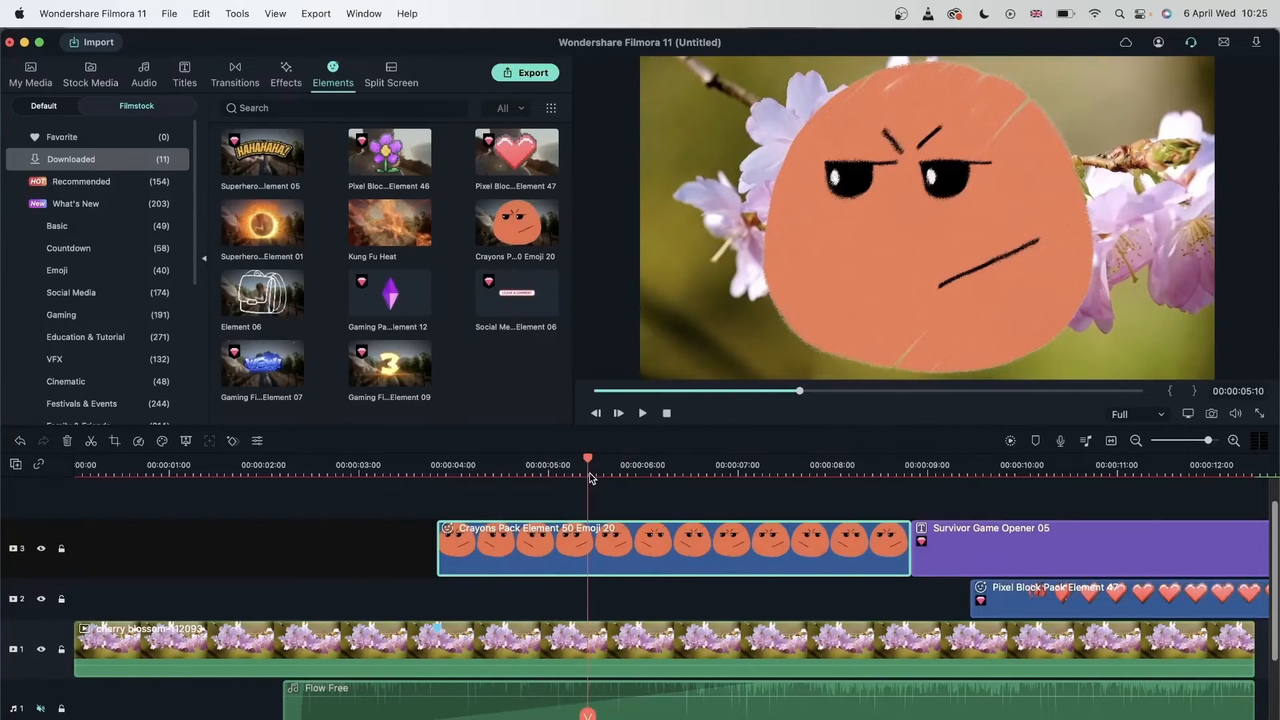
{"action": "mouse_move", "coordinate": [711, 459]}
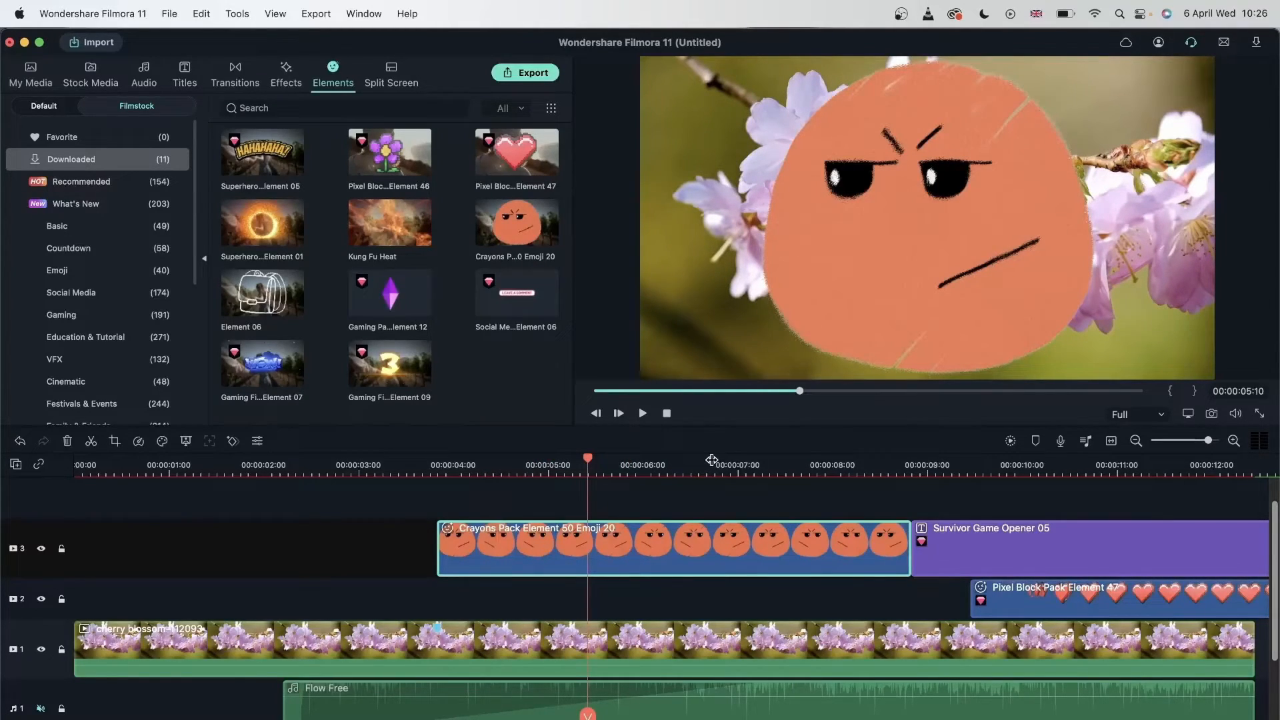
{"action": "left_click", "coordinate": [733, 465]}
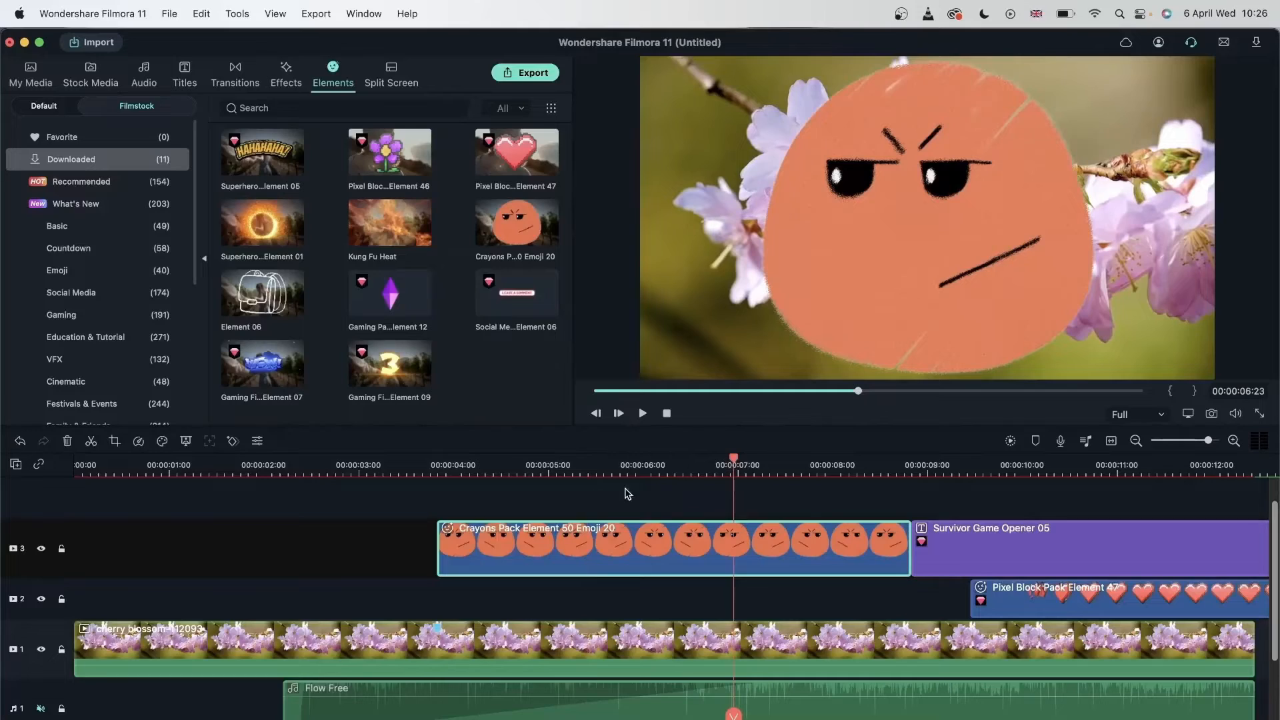
{"action": "left_click", "coordinate": [396, 507]}
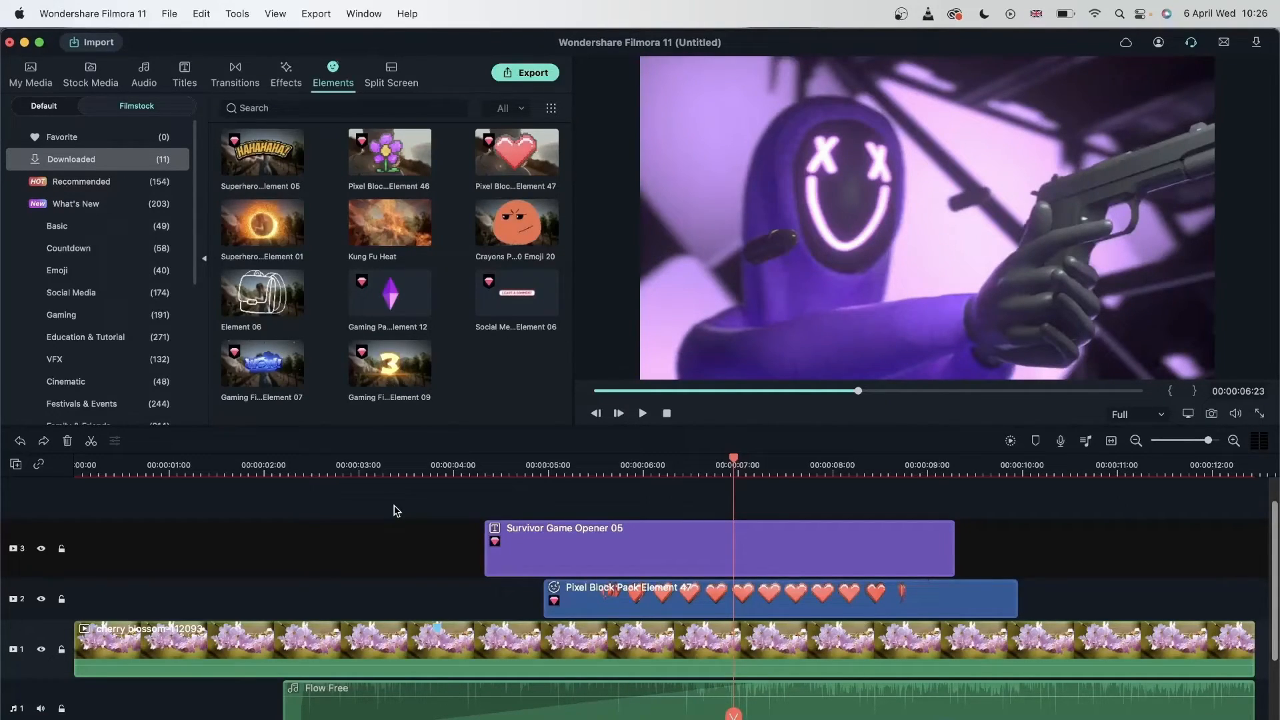
{"action": "mouse_move", "coordinate": [391, 500]}
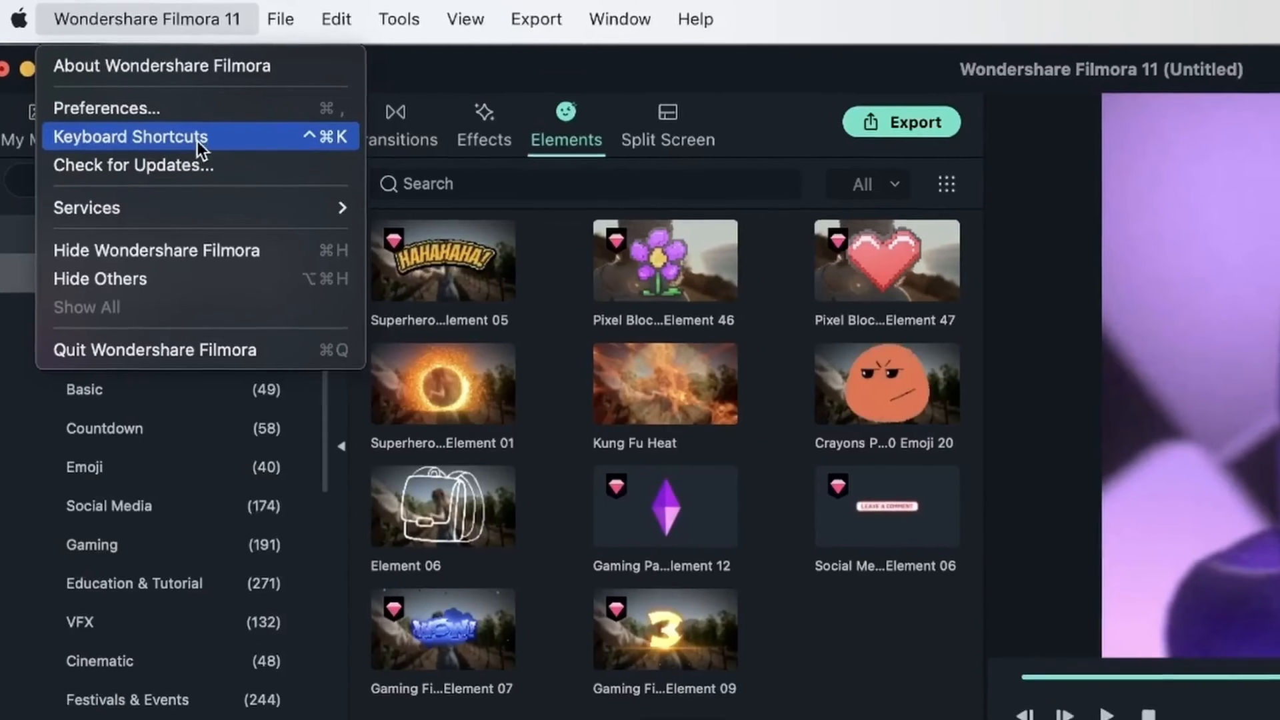
- Bring up Keyboard Shortcuts from the app menu and browse the File and Edit categories
{"action": "left_click", "coordinate": [130, 136]}
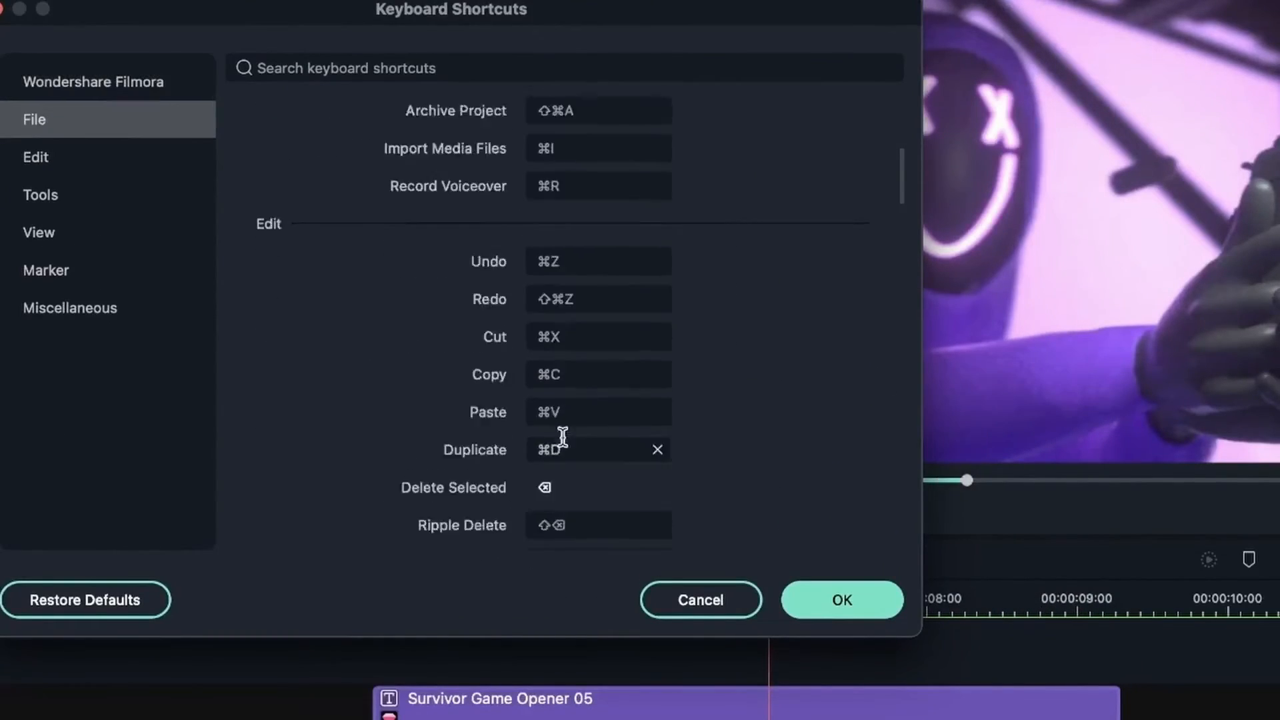
{"action": "left_click", "coordinate": [35, 158]}
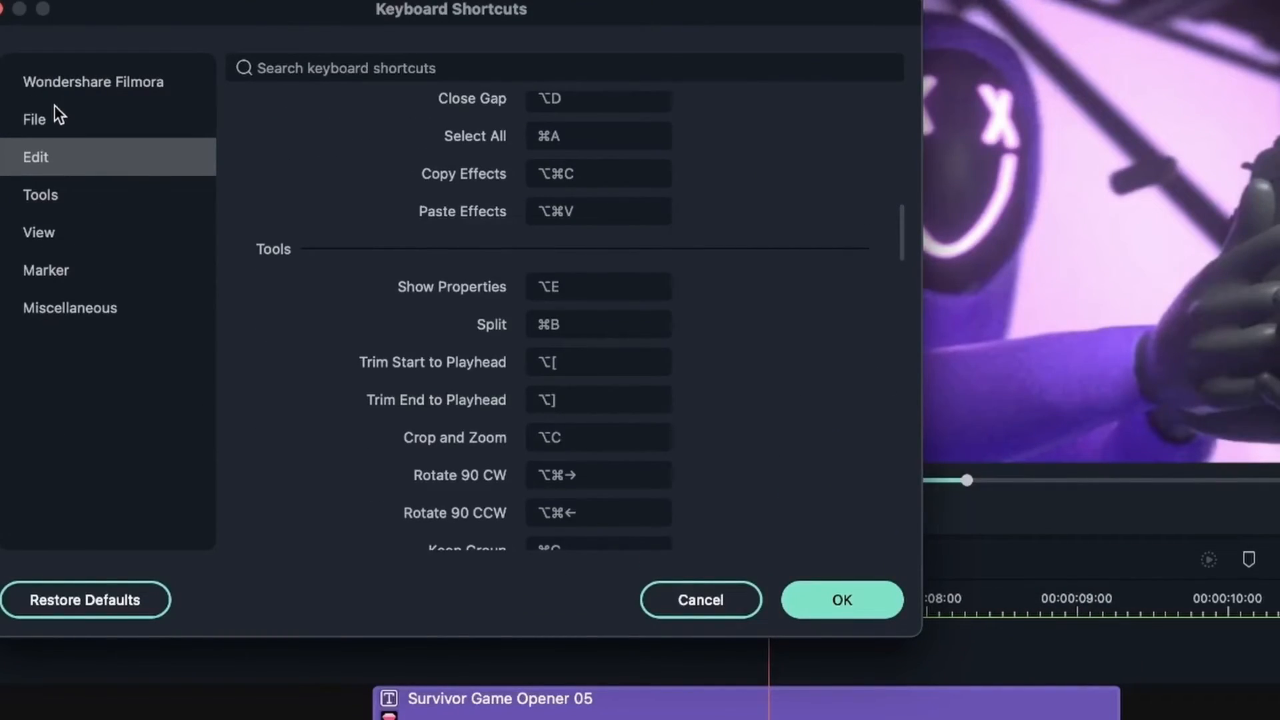
{"action": "left_click", "coordinate": [35, 119]}
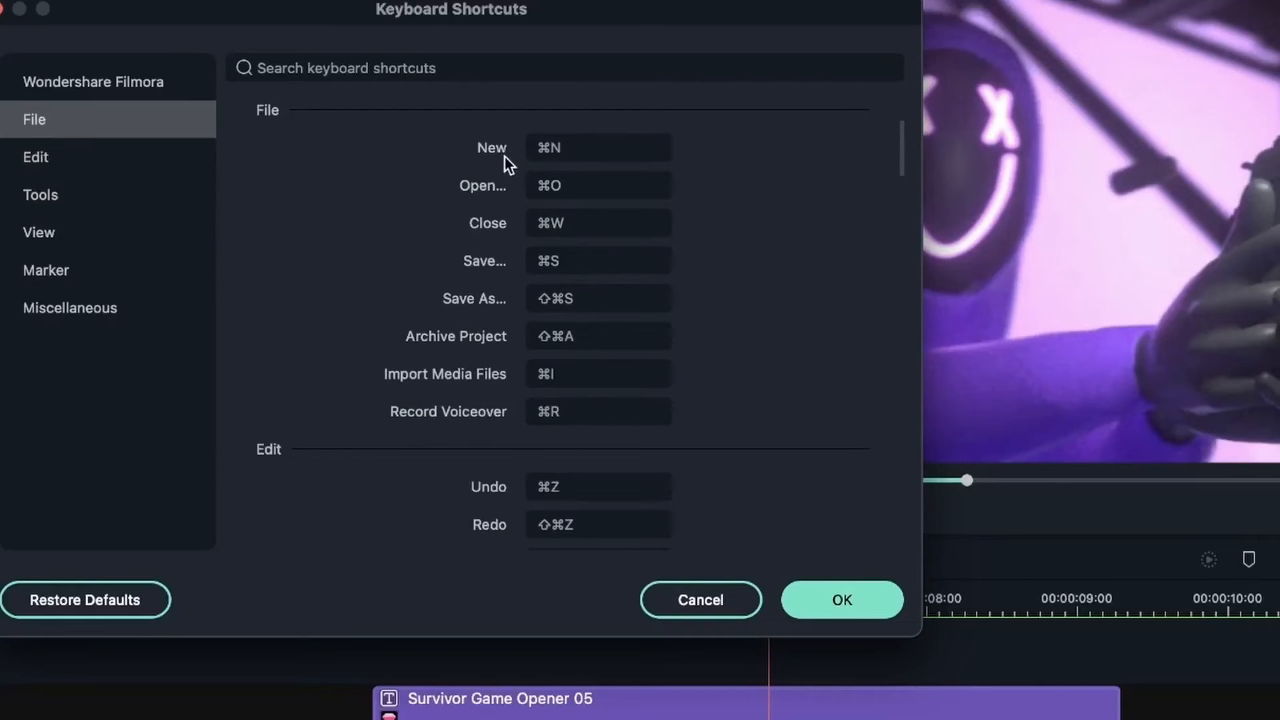
{"action": "mouse_move", "coordinate": [485, 290]}
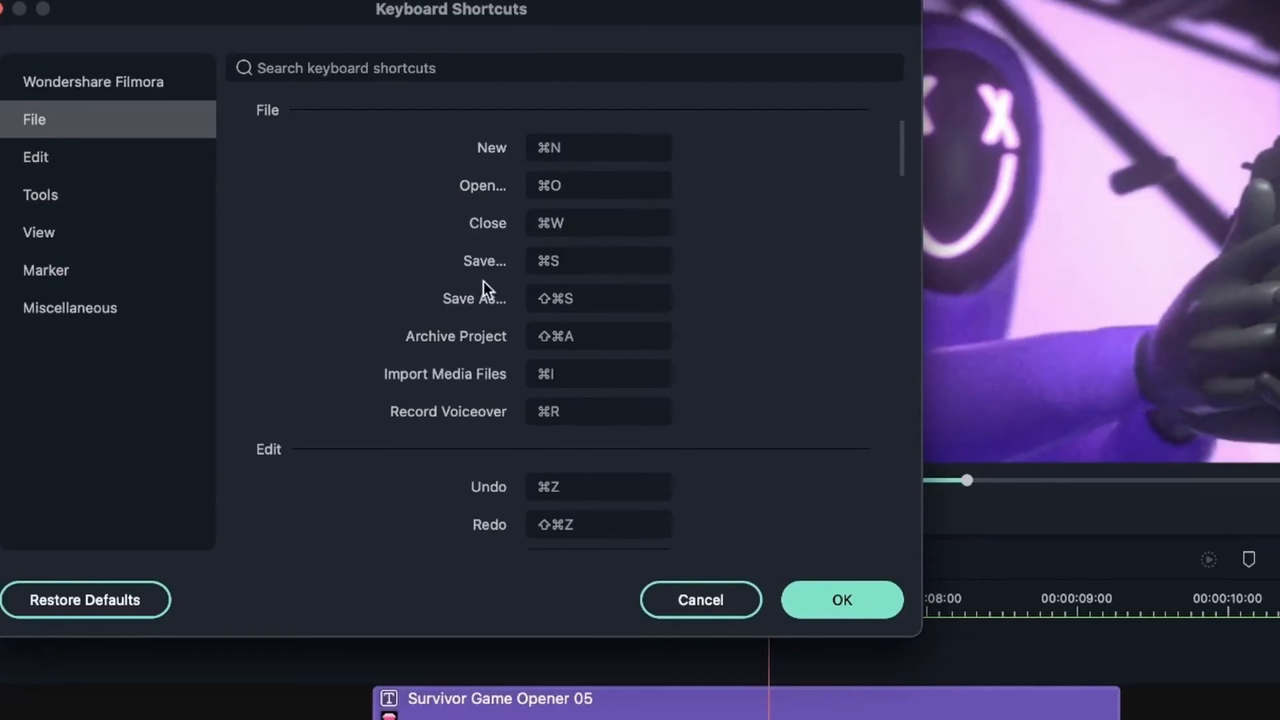
{"action": "mouse_move", "coordinate": [115, 289]}
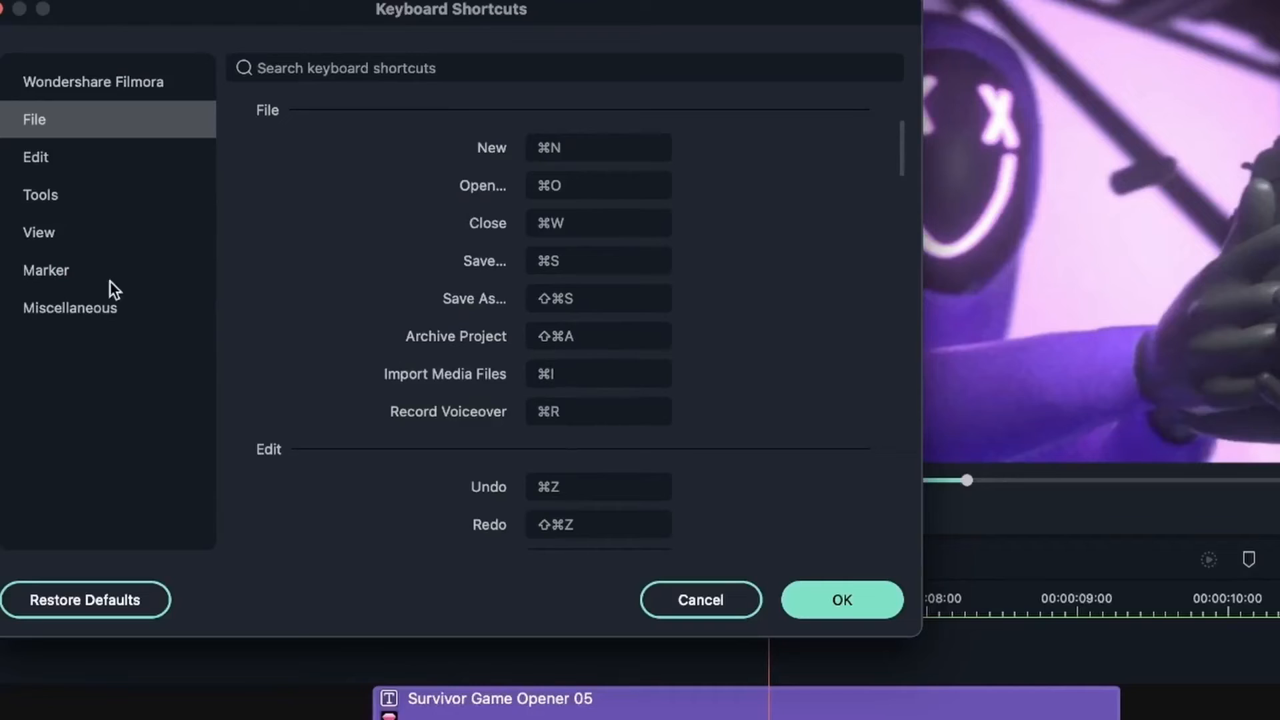
{"action": "left_click", "coordinate": [35, 157]}
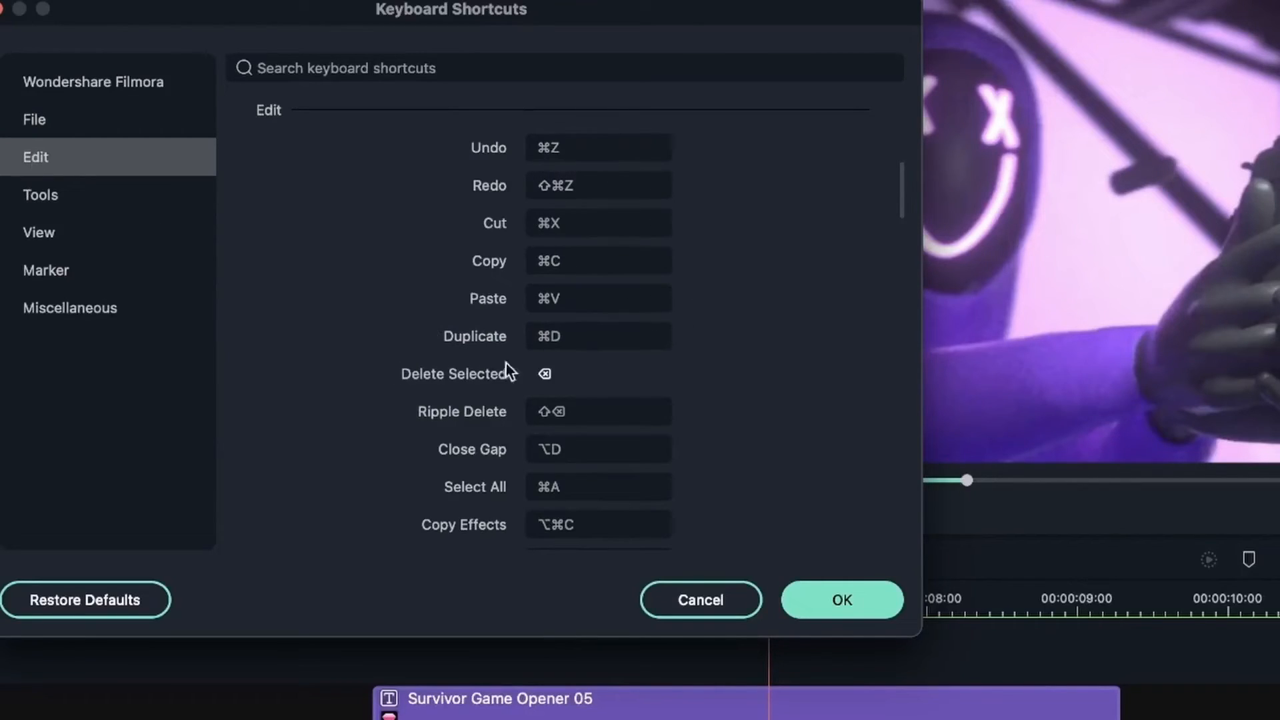
{"action": "mouse_move", "coordinate": [428, 396]}
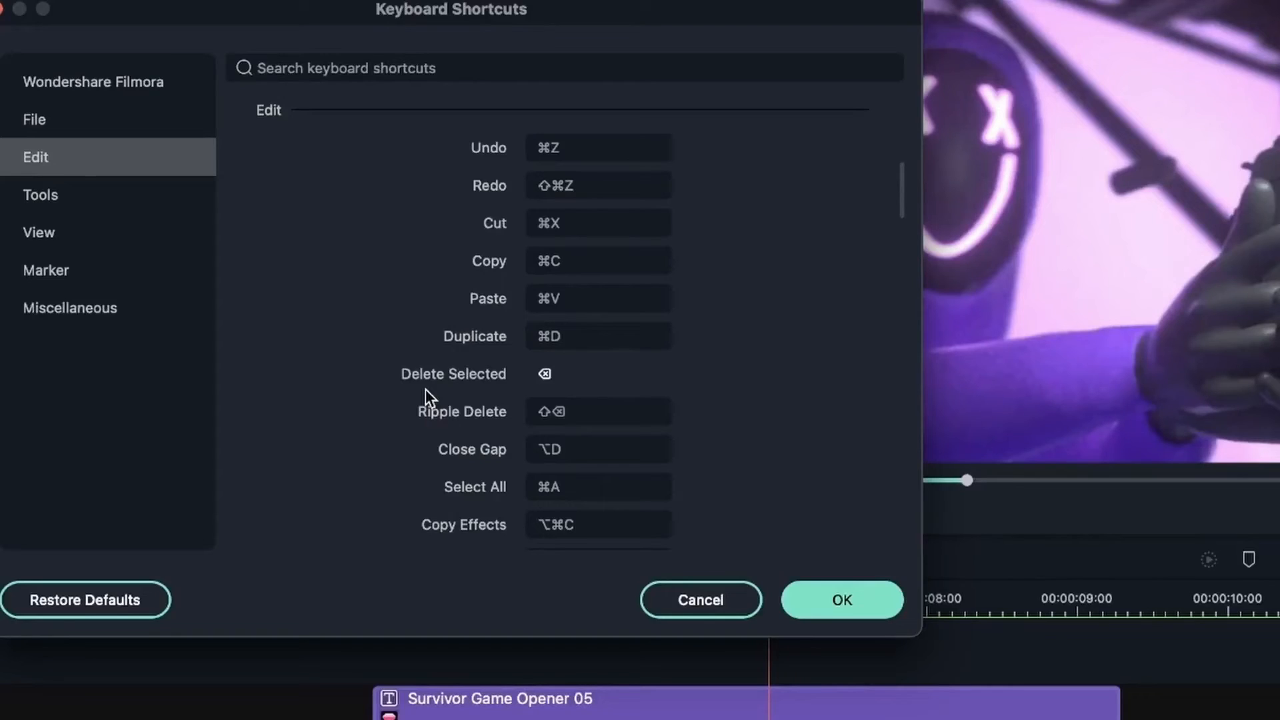
{"action": "mouse_move", "coordinate": [570, 169]}
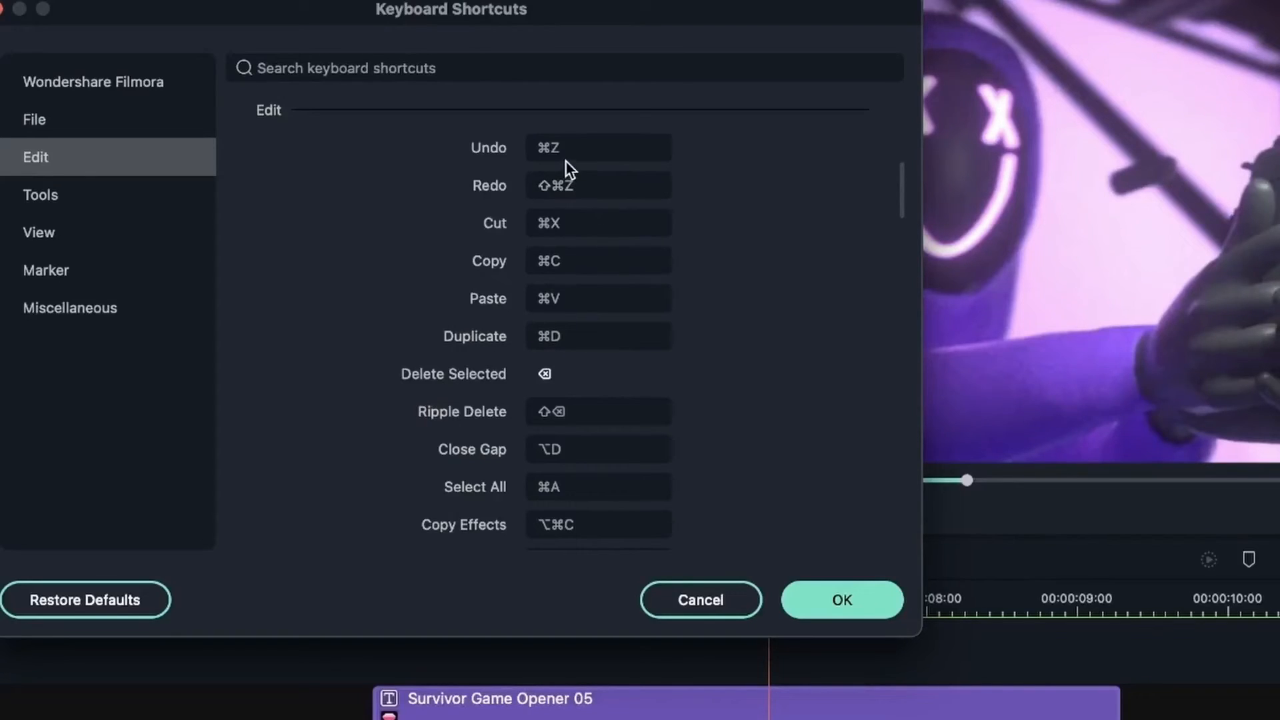
{"action": "scroll", "scroll_direction": "down", "scroll_amount": 3}
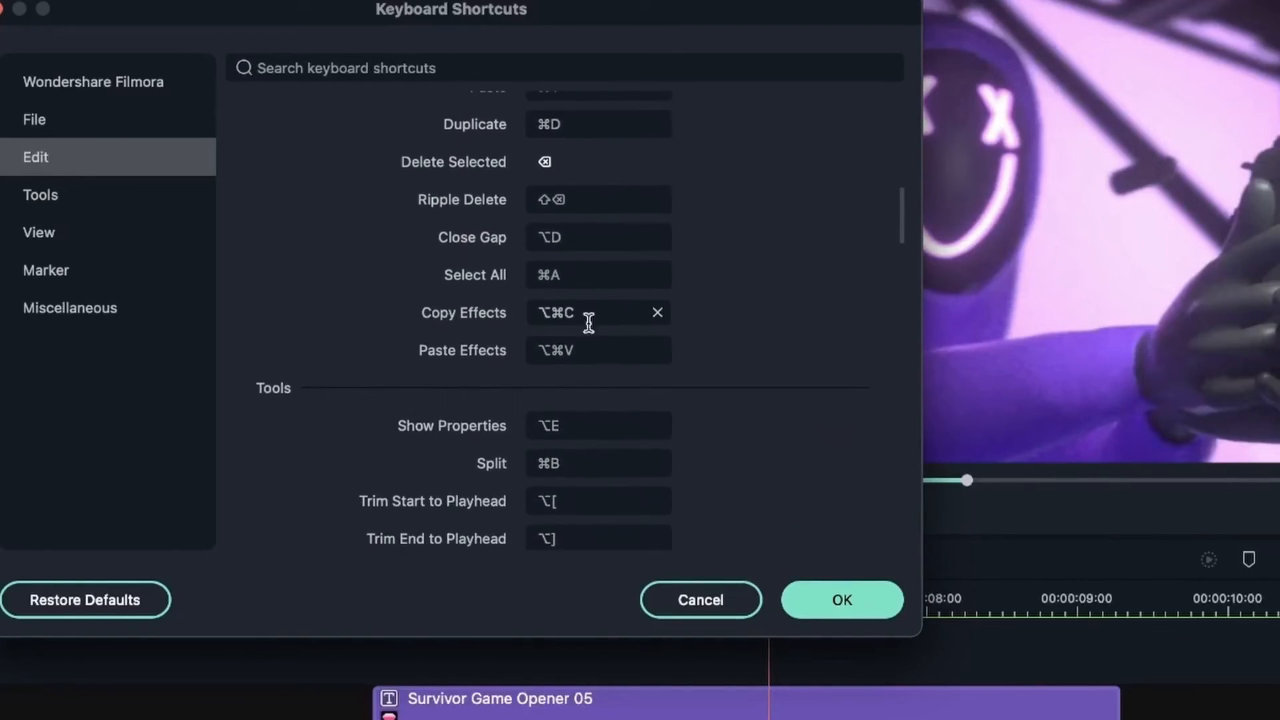
{"action": "scroll", "scroll_direction": "down", "scroll_amount": 3}
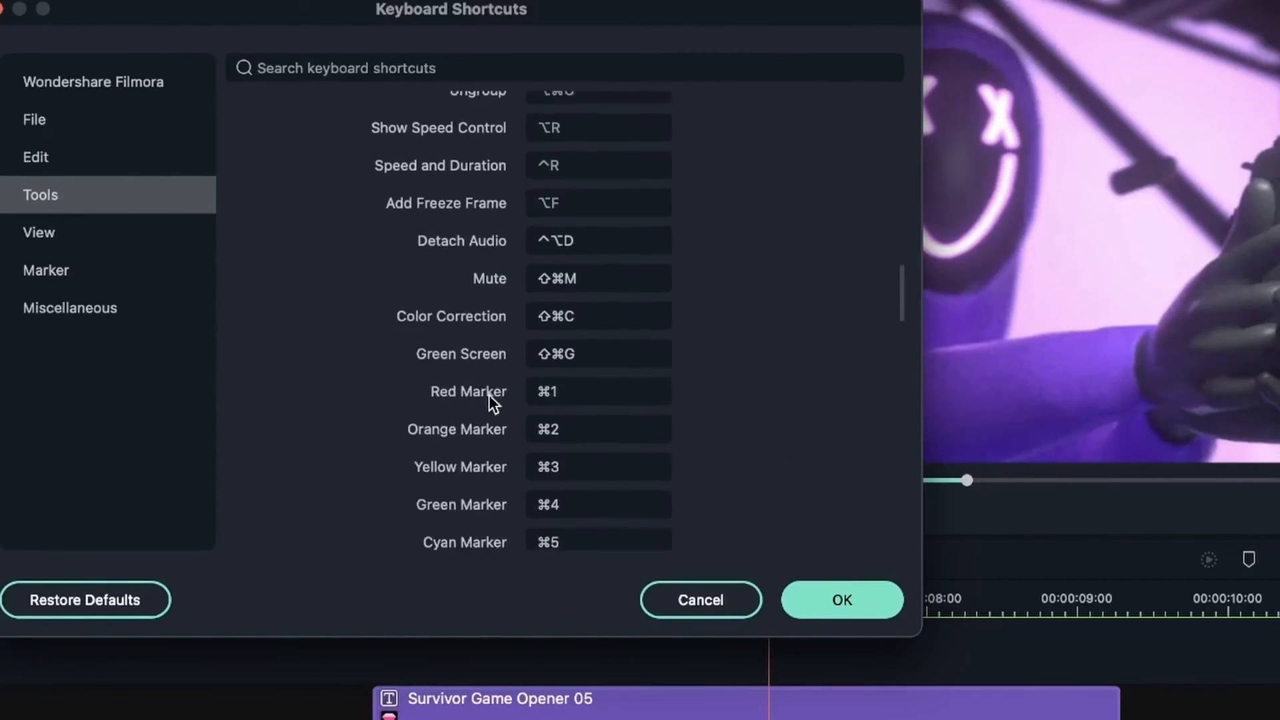
- Browse the View and Tools categories, then return to Edit for the Split command
{"action": "left_click", "coordinate": [39, 232]}
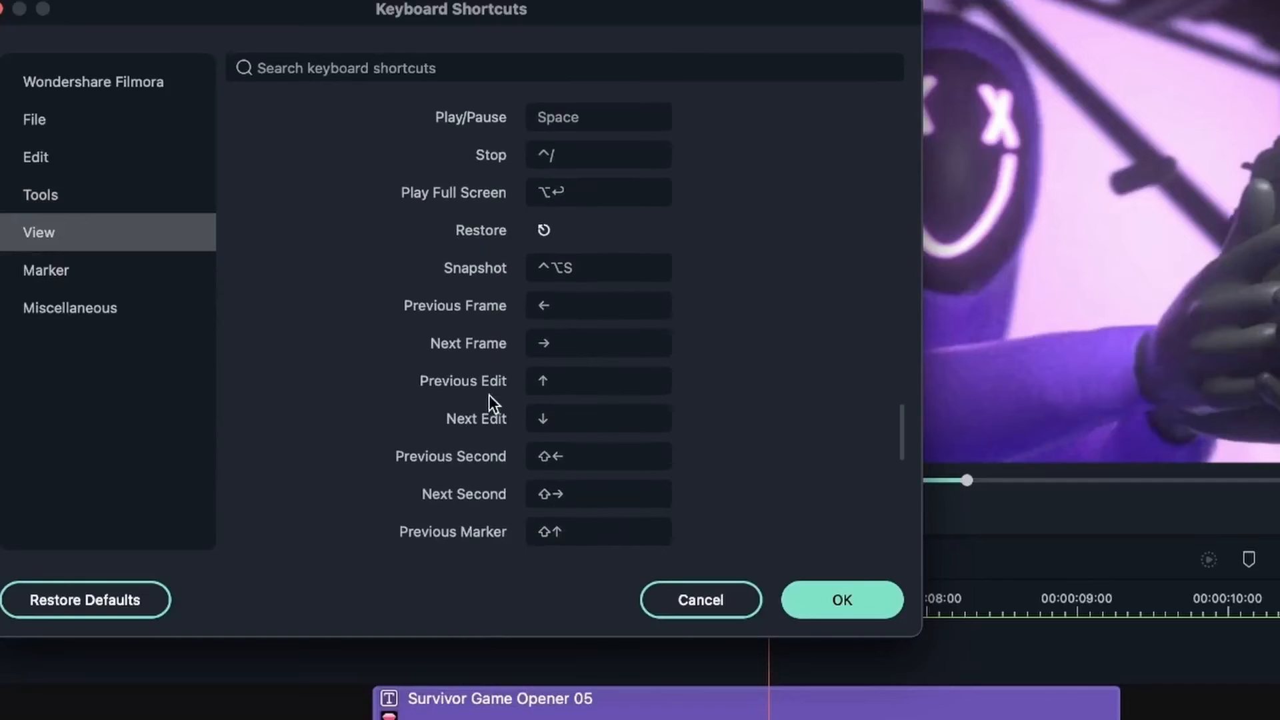
{"action": "scroll", "scroll_direction": "down", "scroll_amount": 3}
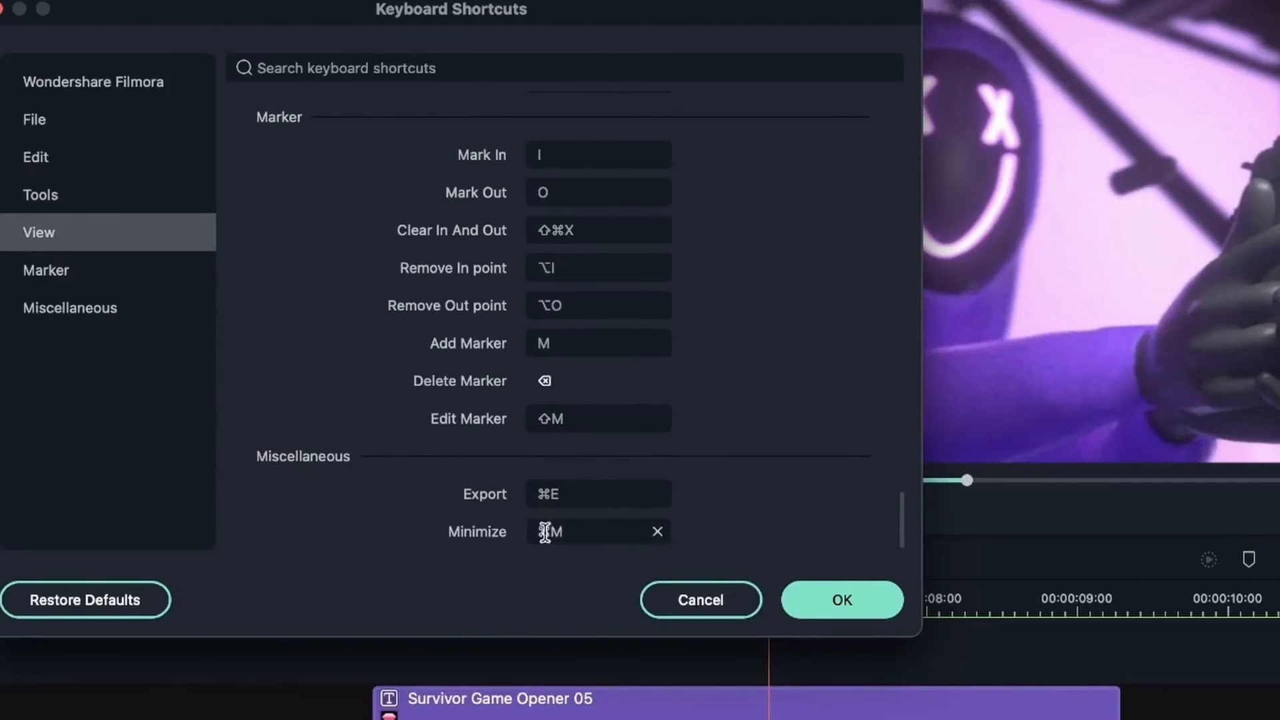
{"action": "left_click", "coordinate": [42, 195]}
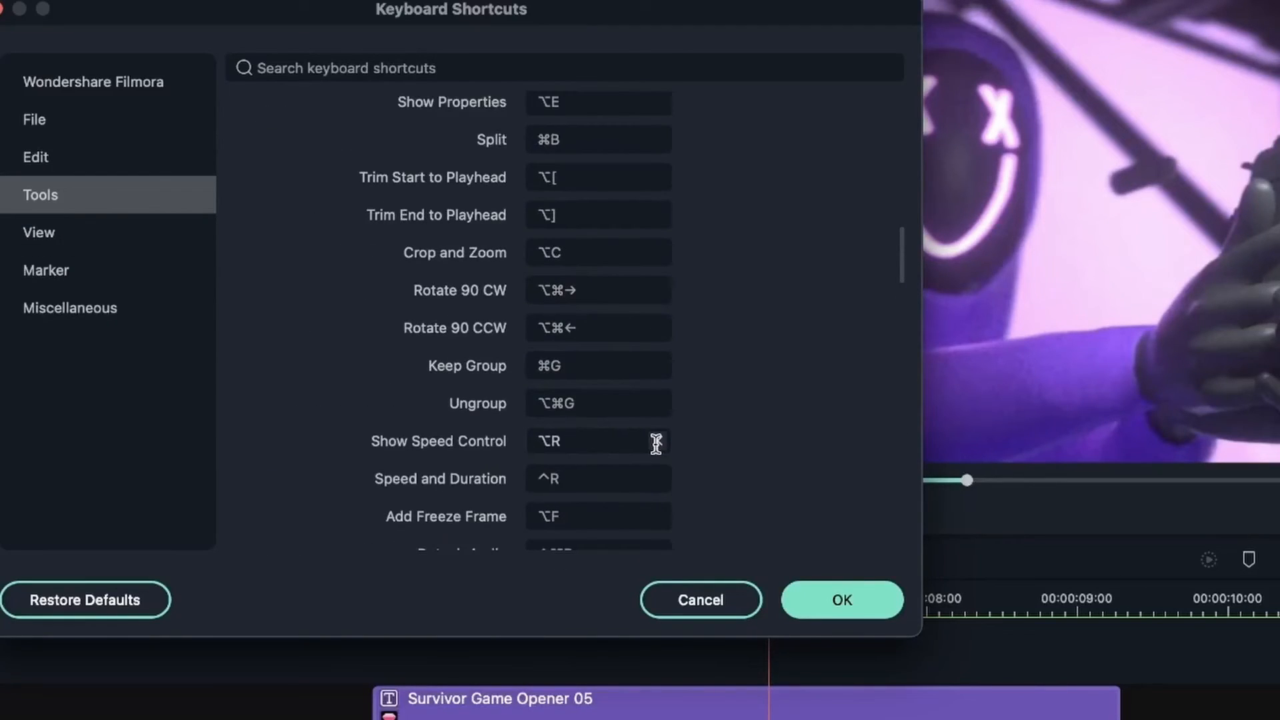
{"action": "left_click", "coordinate": [34, 157]}
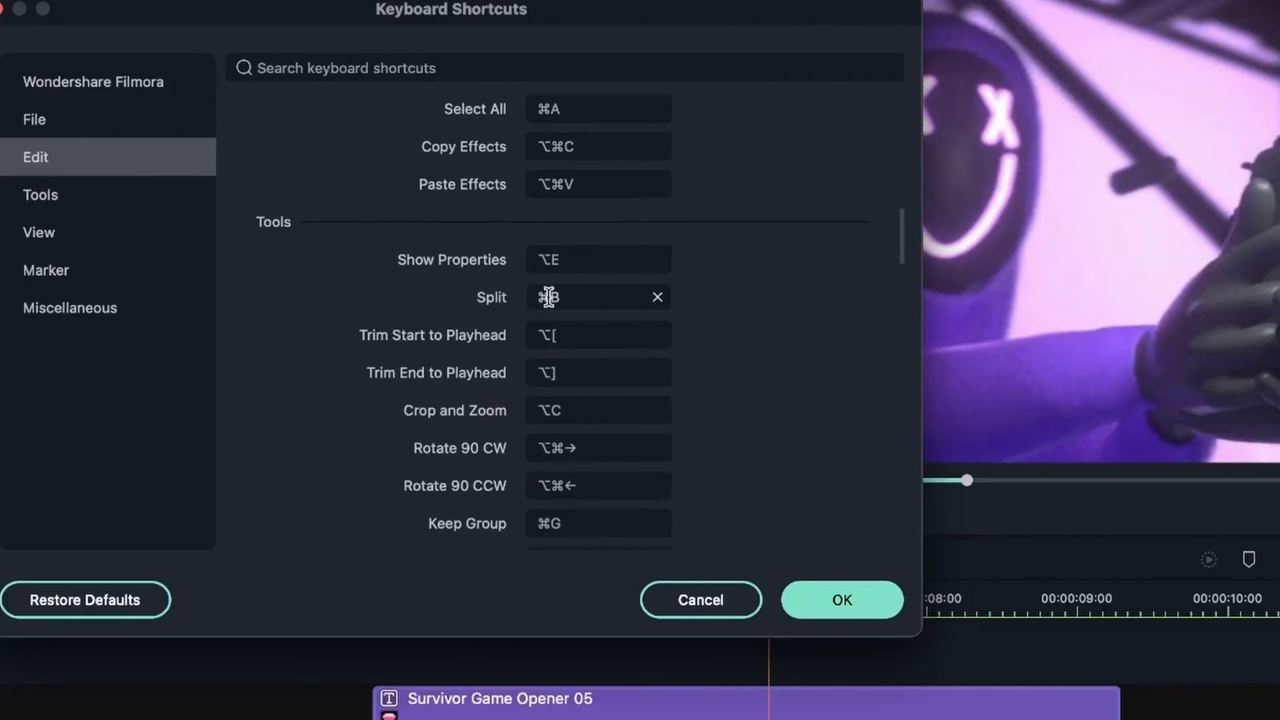
- Reassign Split to Shift+B and confirm the Keyboard Shortcuts window with OK
{"action": "left_click", "coordinate": [658, 296]}
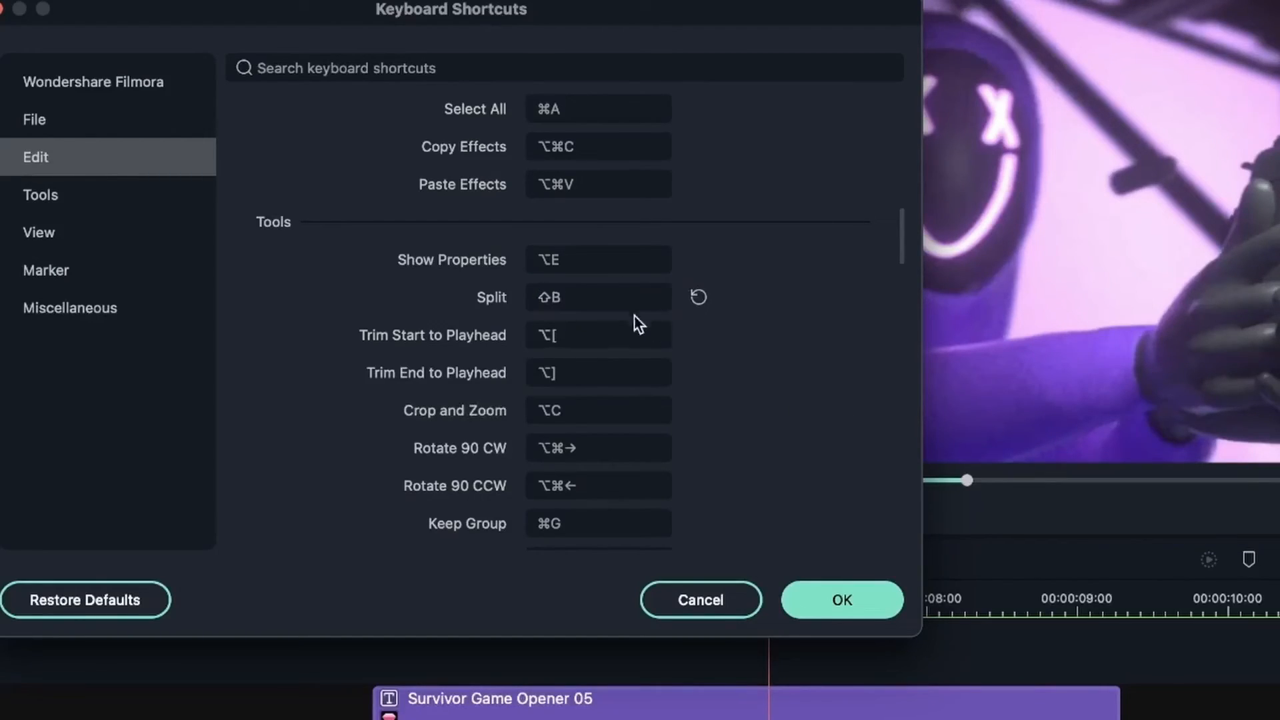
{"action": "mouse_move", "coordinate": [749, 307]}
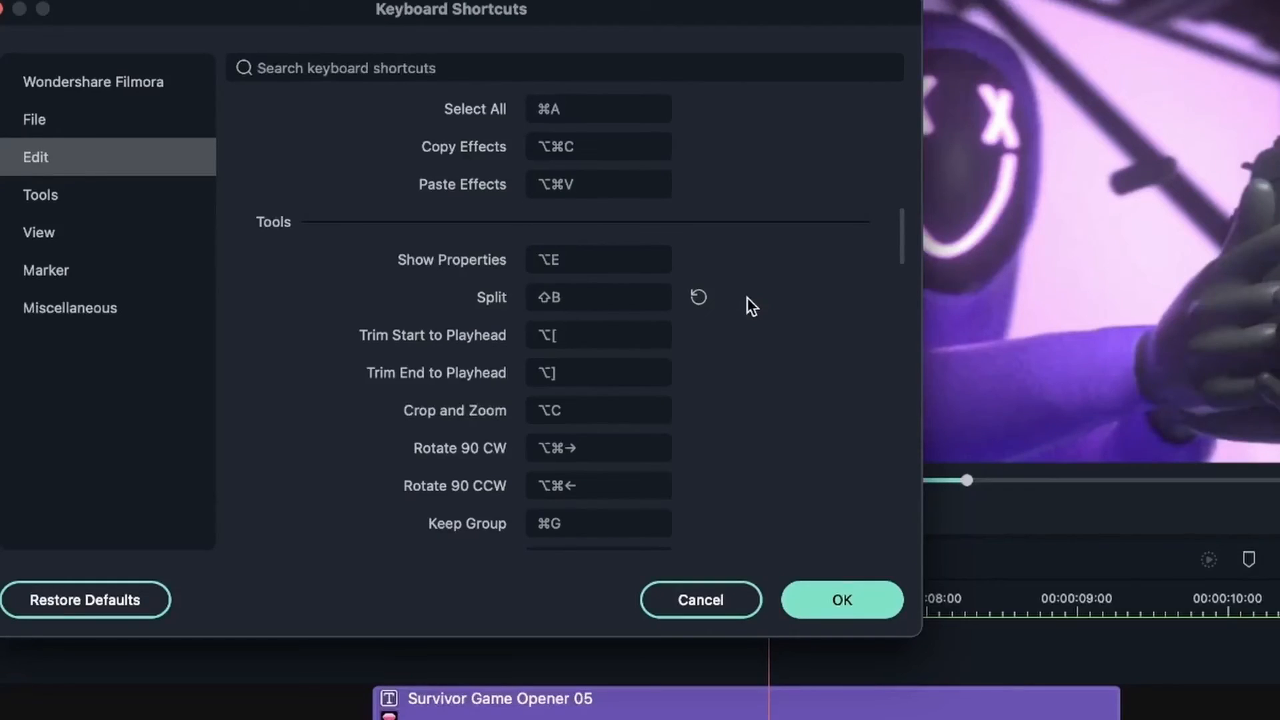
{"action": "mouse_move", "coordinate": [704, 318]}
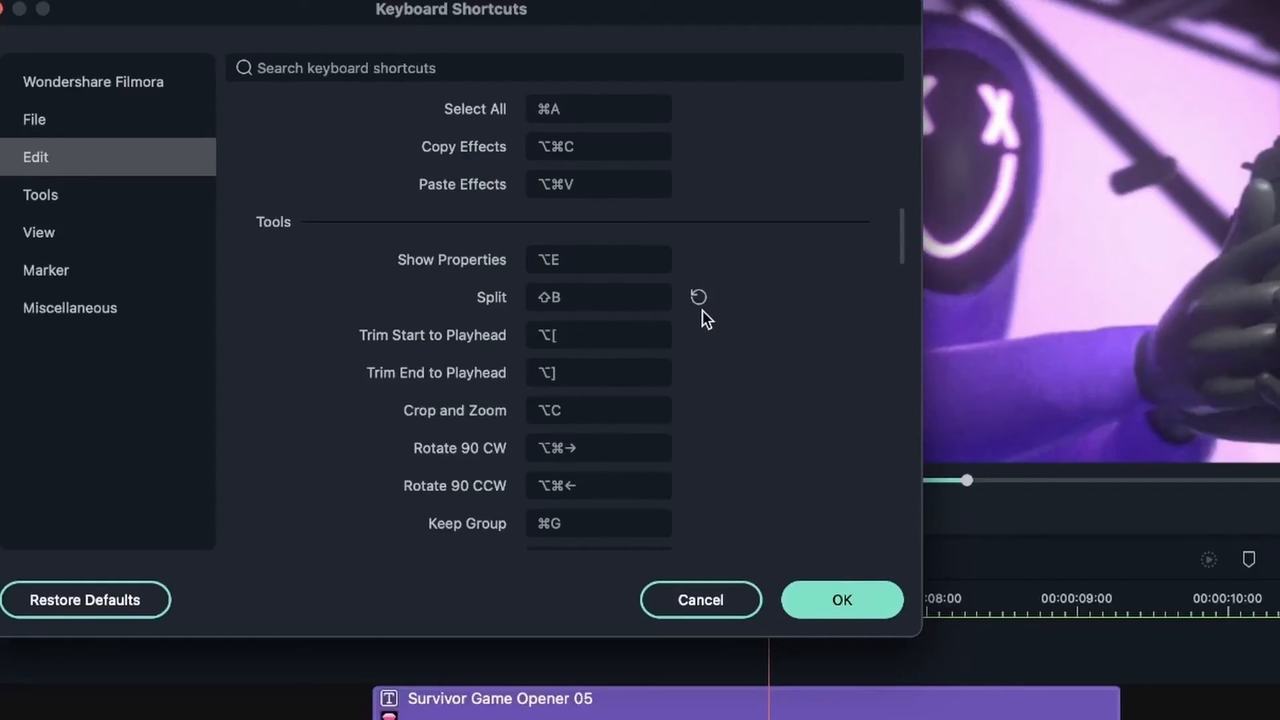
{"action": "scroll", "scroll_direction": "up", "scroll_amount": 3}
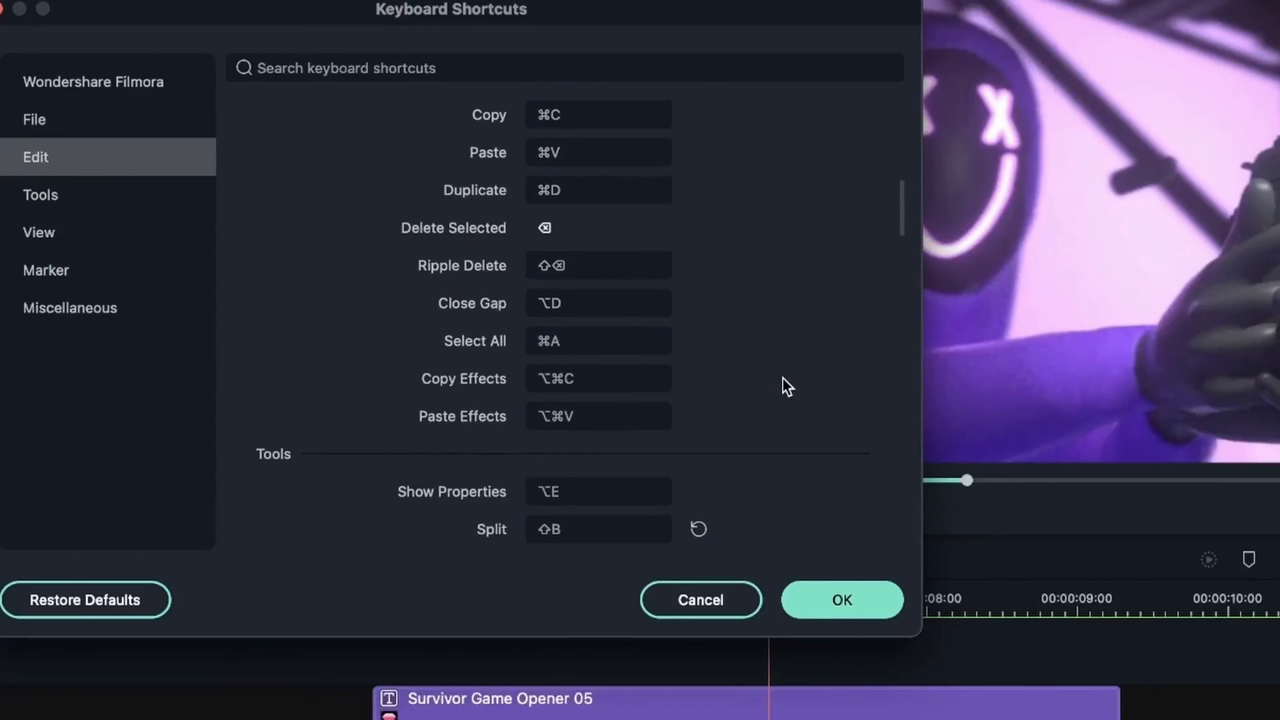
{"action": "scroll", "scroll_direction": "down", "scroll_amount": 3}
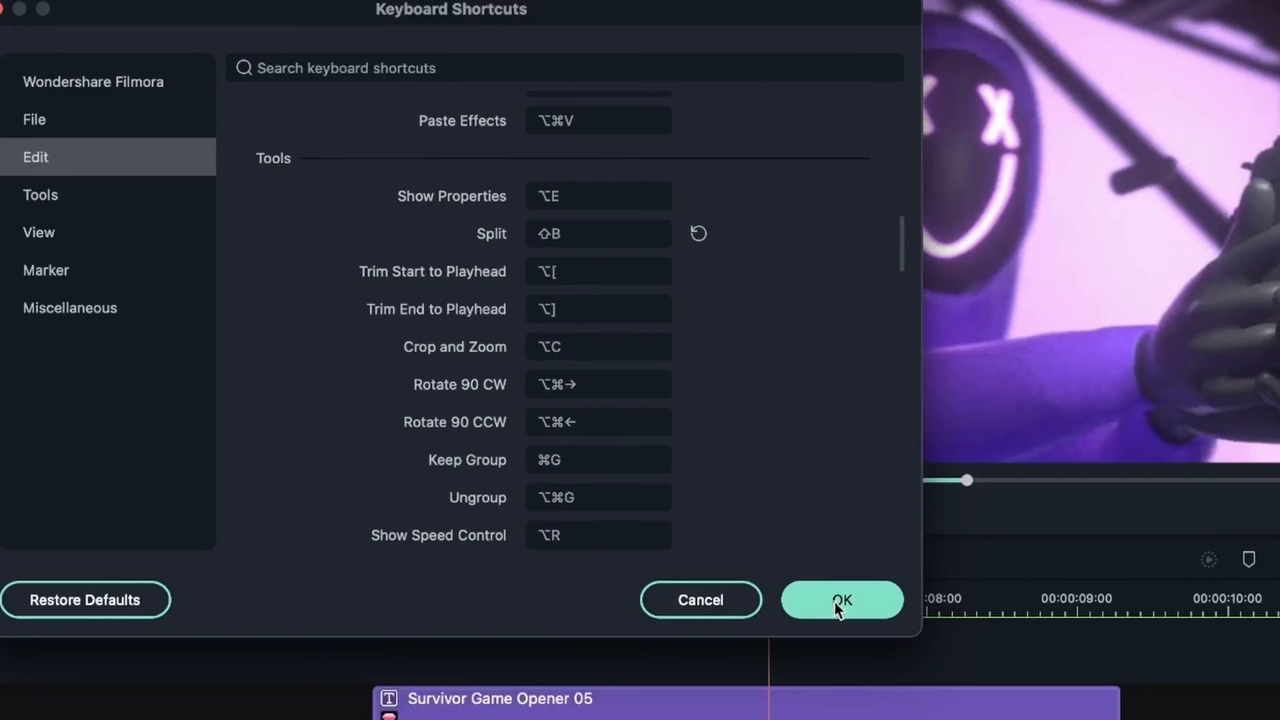
{"action": "left_click", "coordinate": [842, 600]}
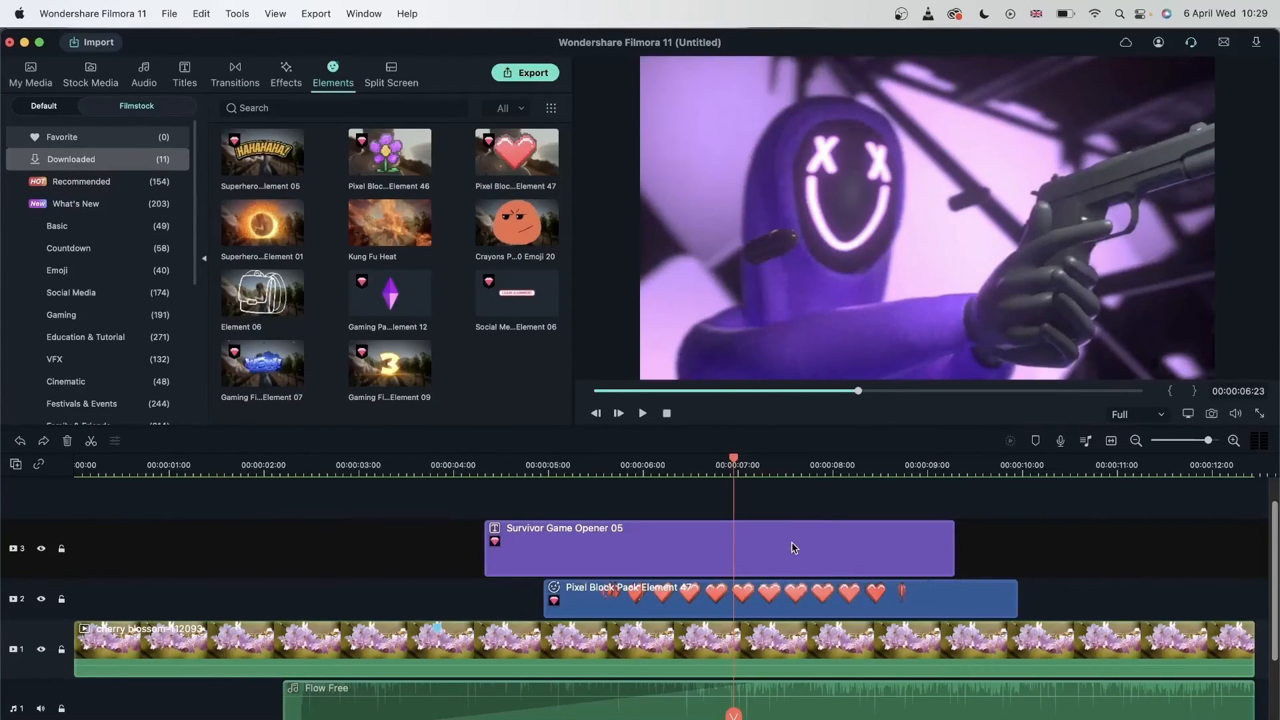